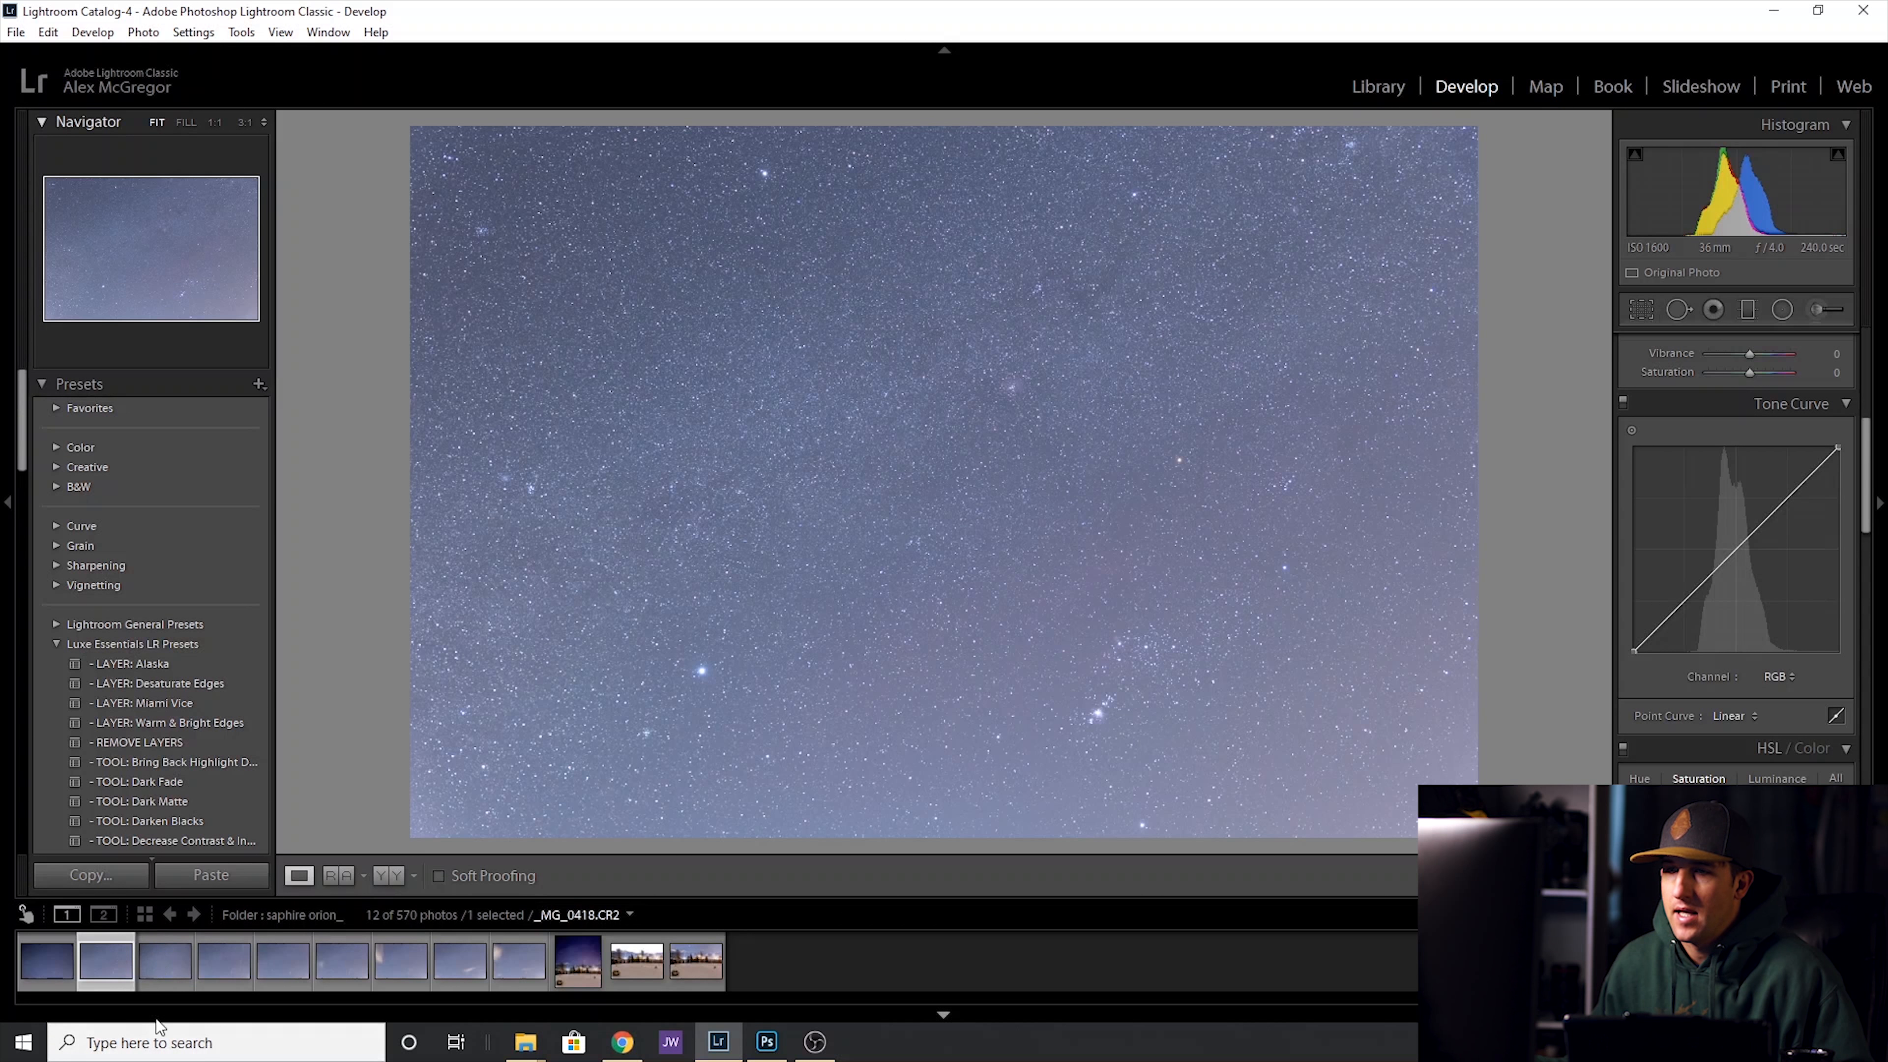
mouse_move(518, 959)
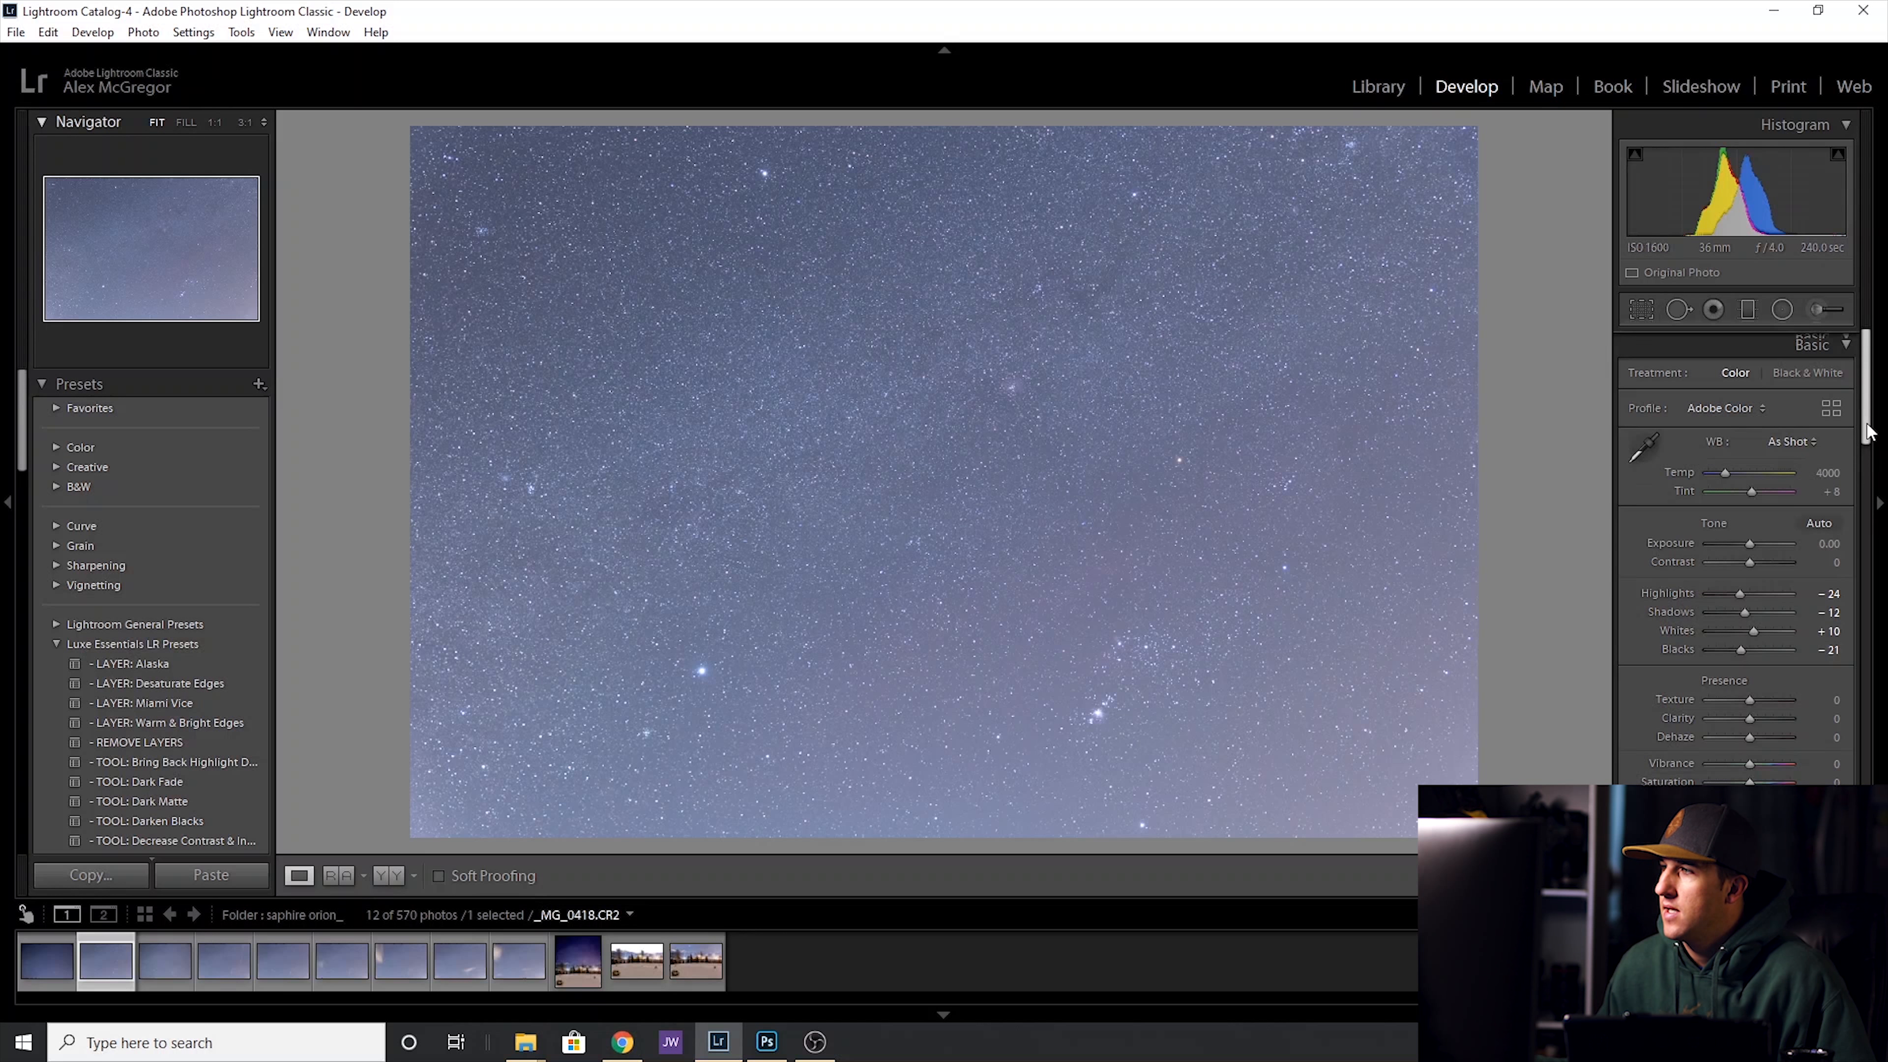
Toggle Enable Profile Corrections in Lens Corrections to compare, leaving it on with chromatic aberration removal.
scroll("down", 3)
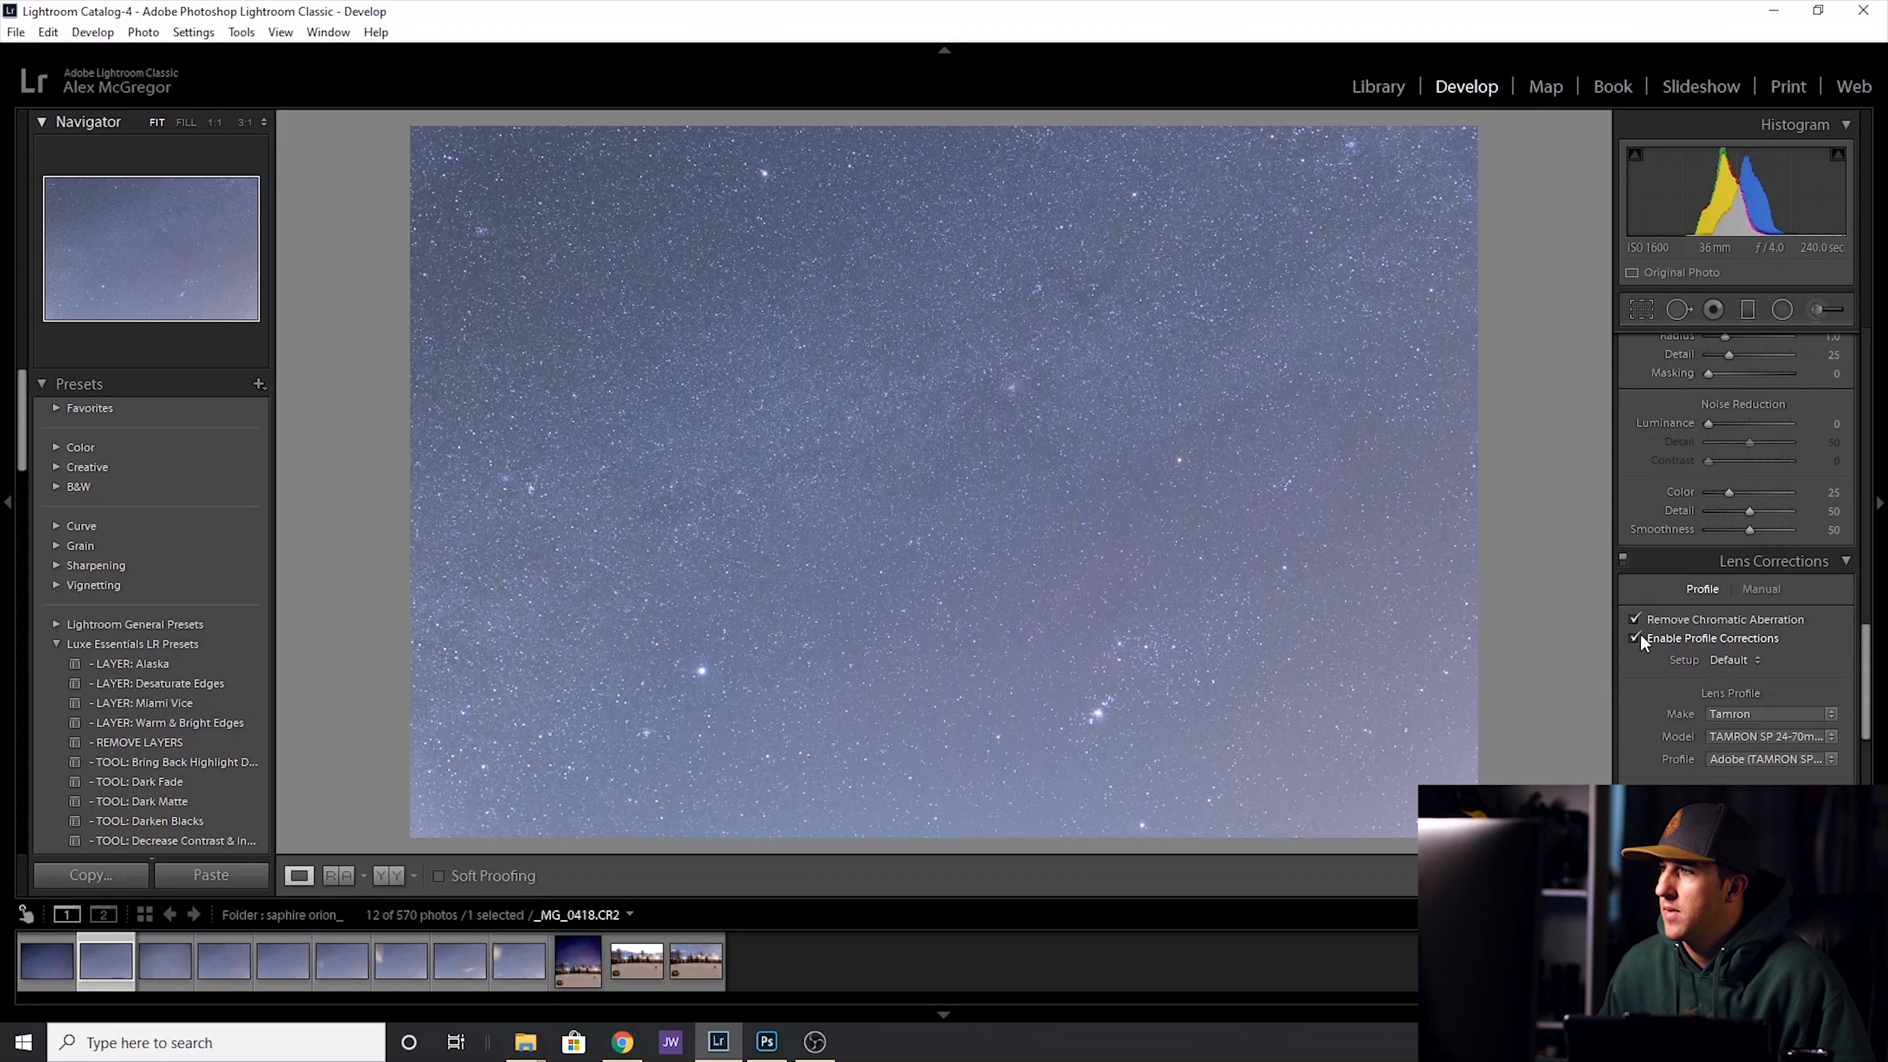
left_click(1636, 638)
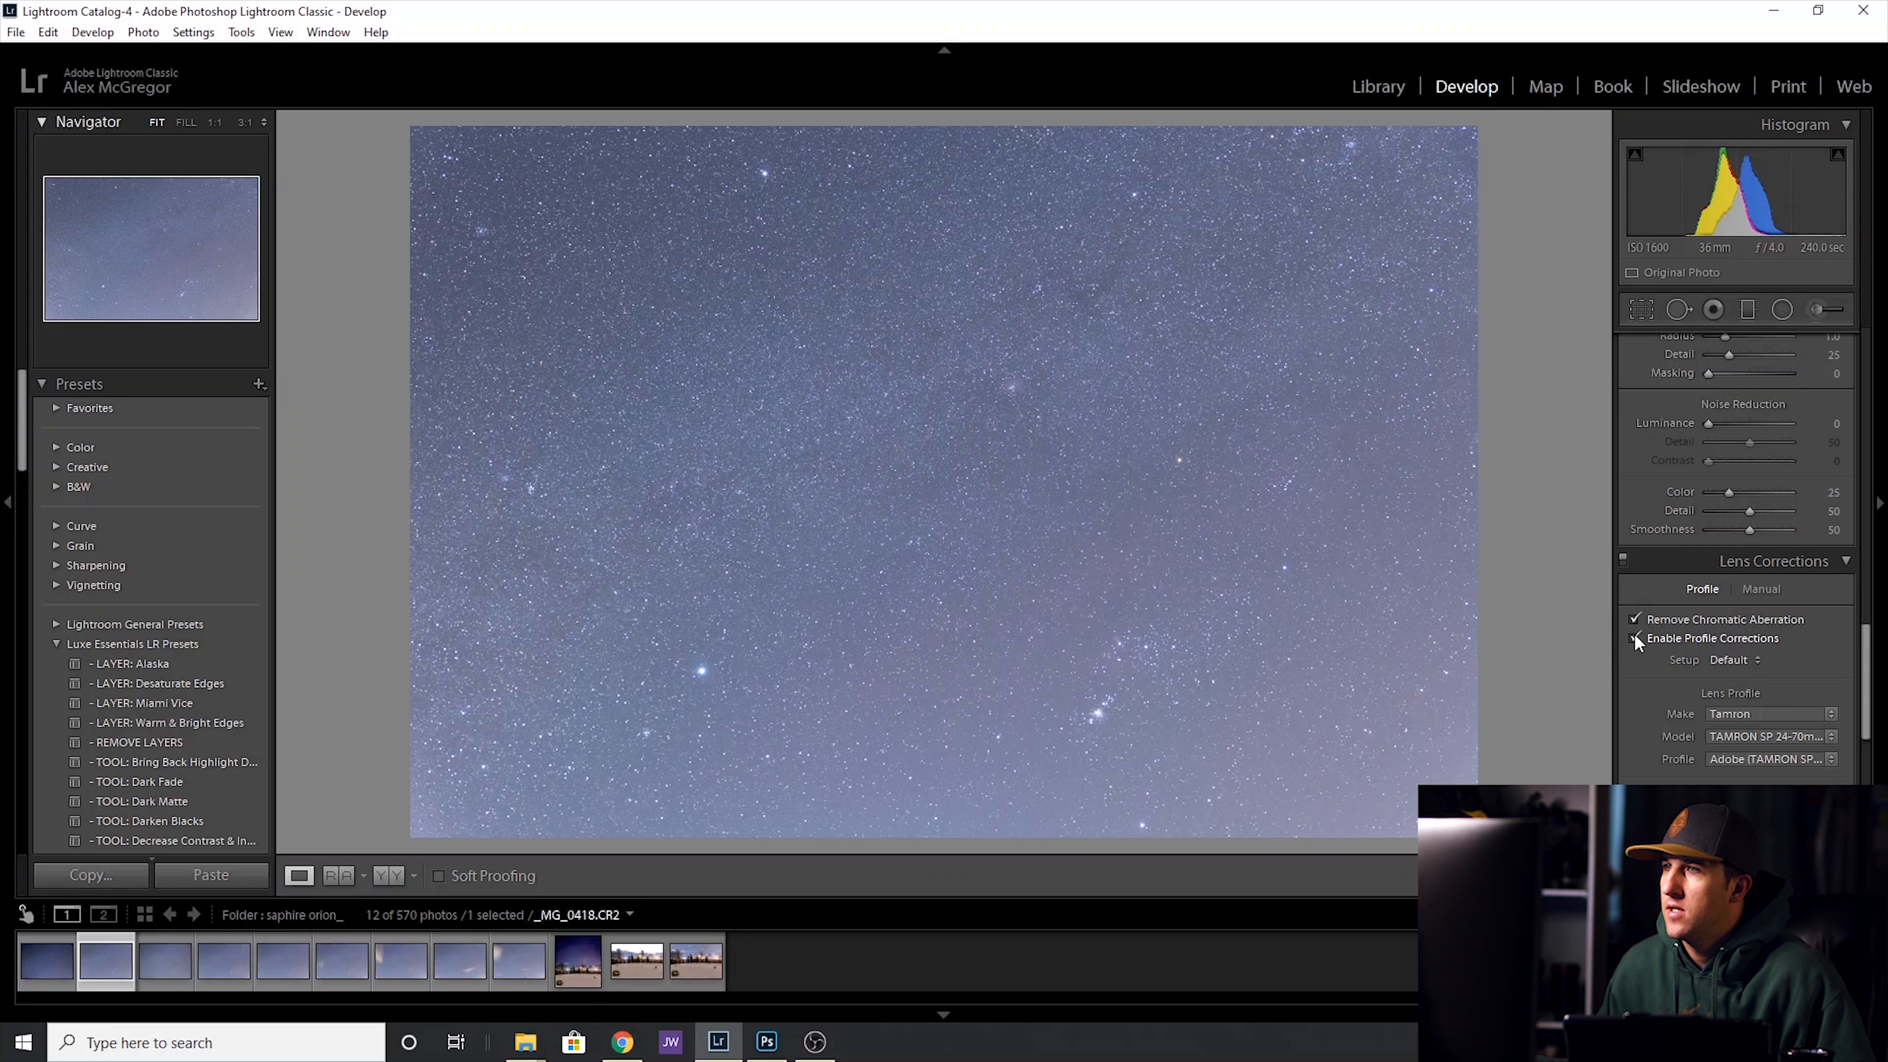
left_click(1636, 638)
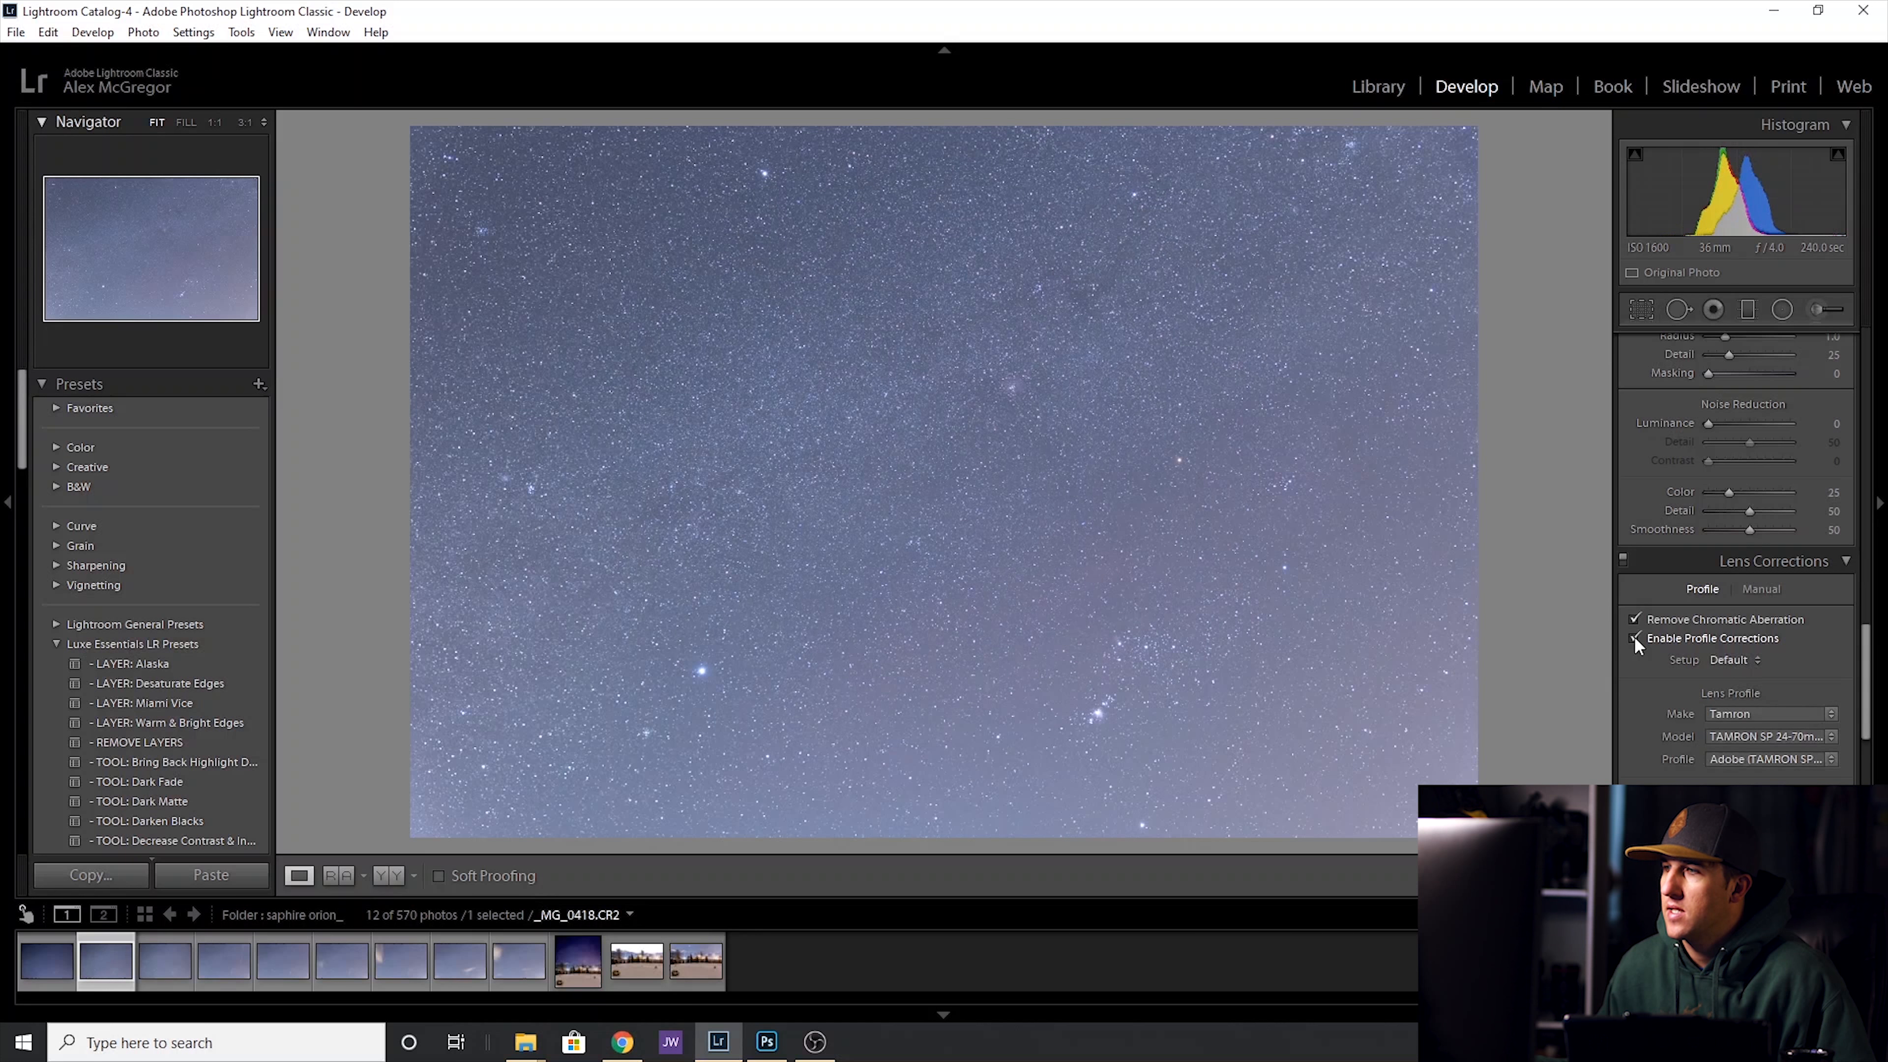
left_click(1637, 639)
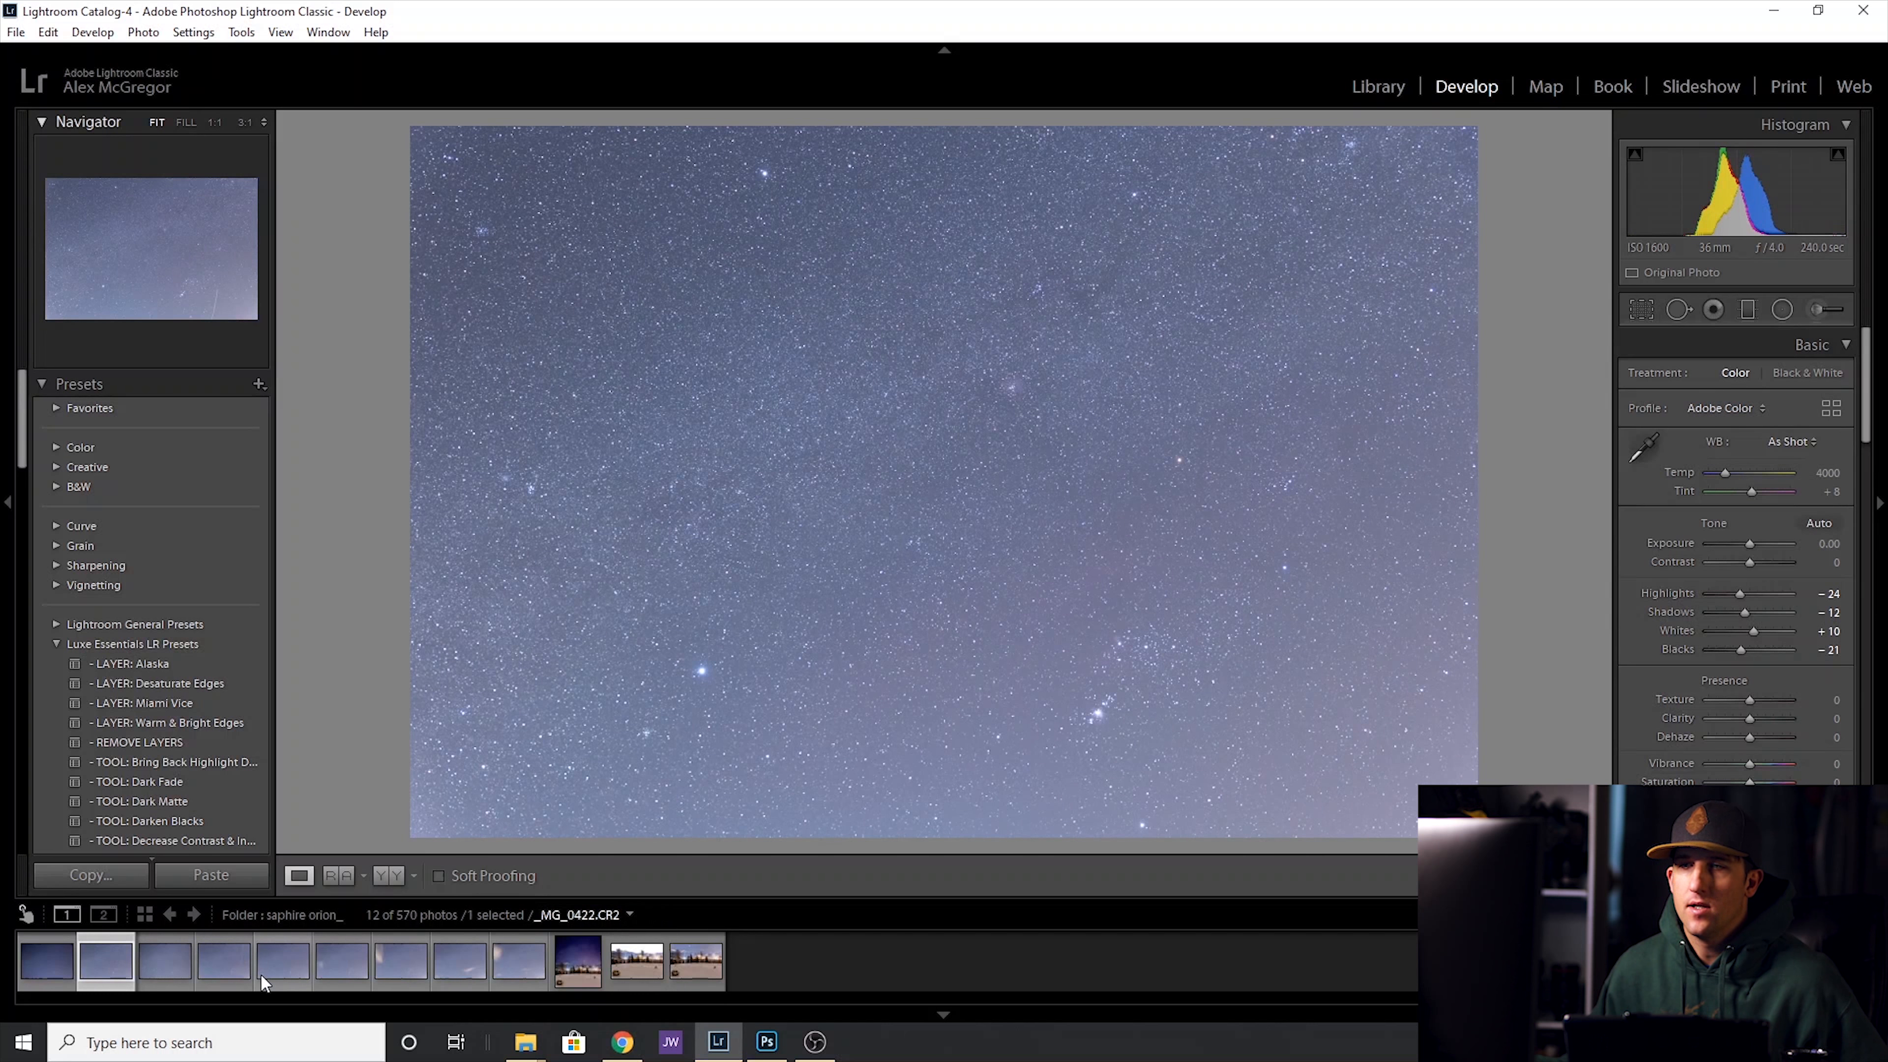
Select all eight sky frames and synchronize the first frame's develop settings to them.
left_click(105, 960)
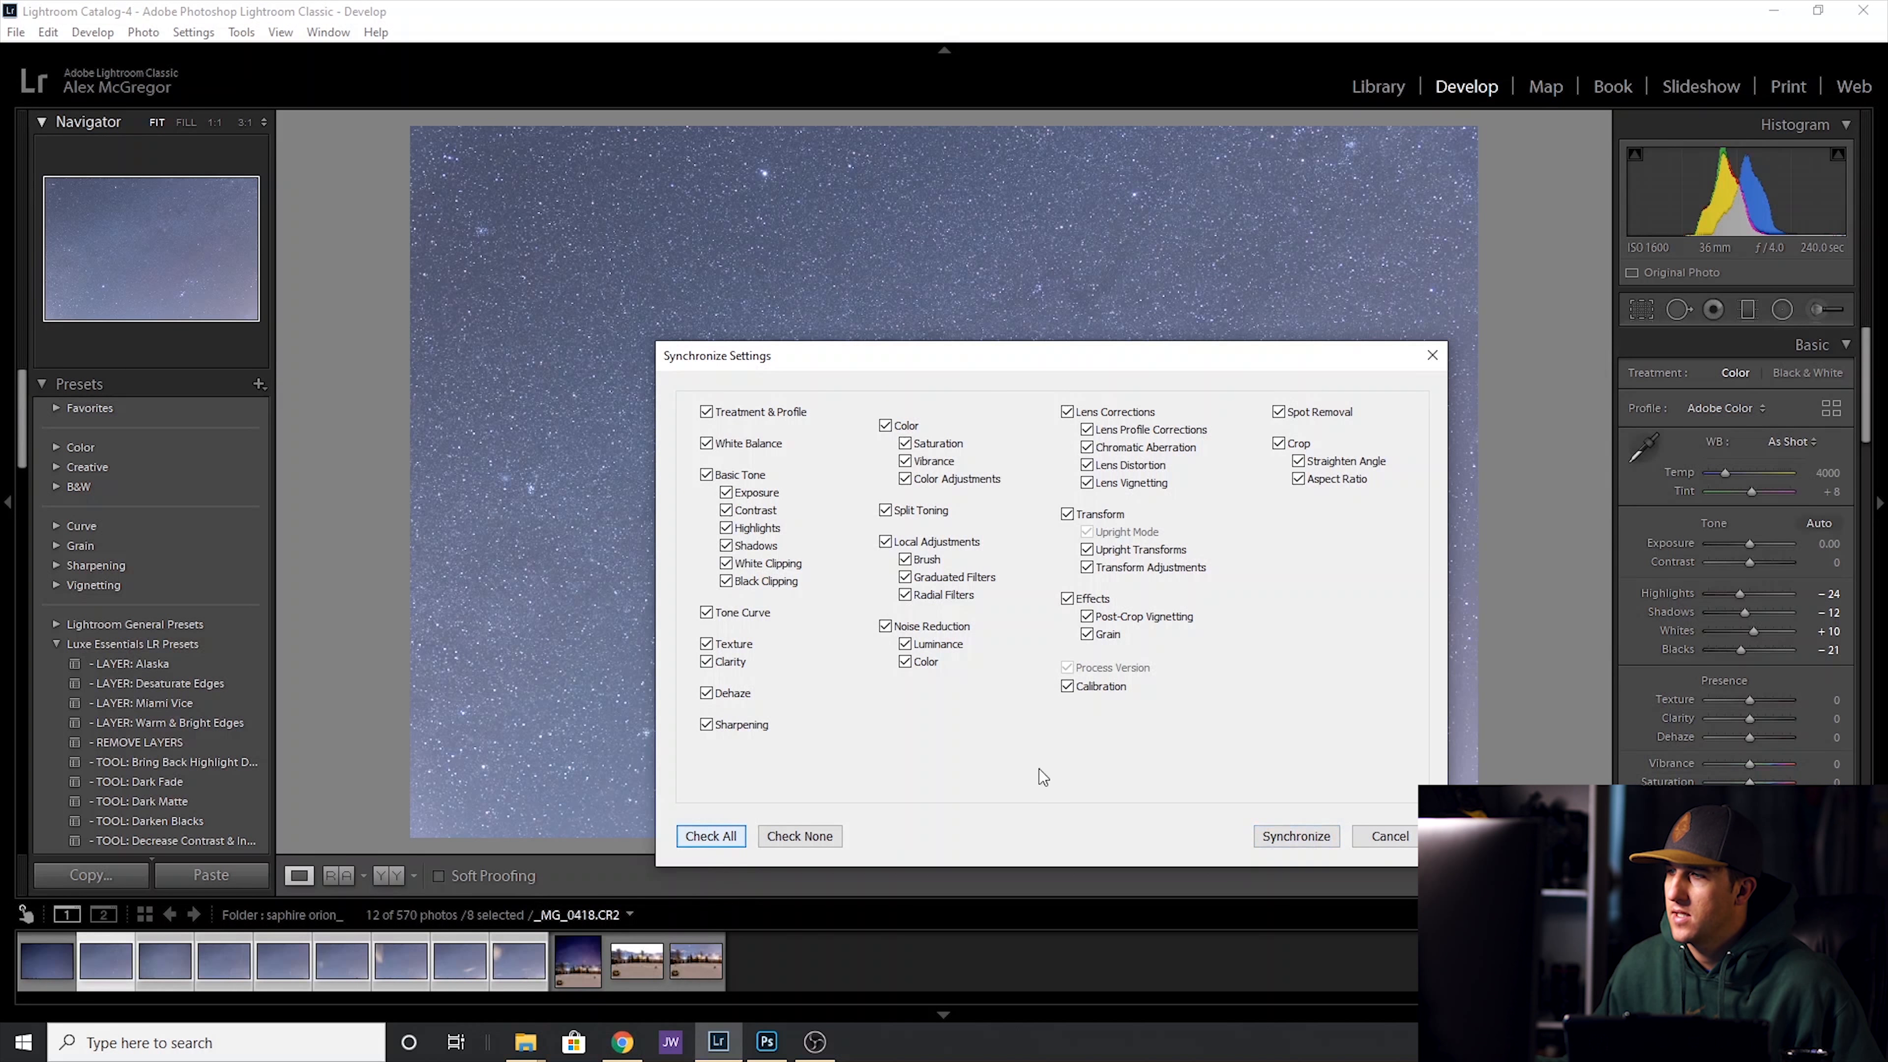
left_click(1296, 836)
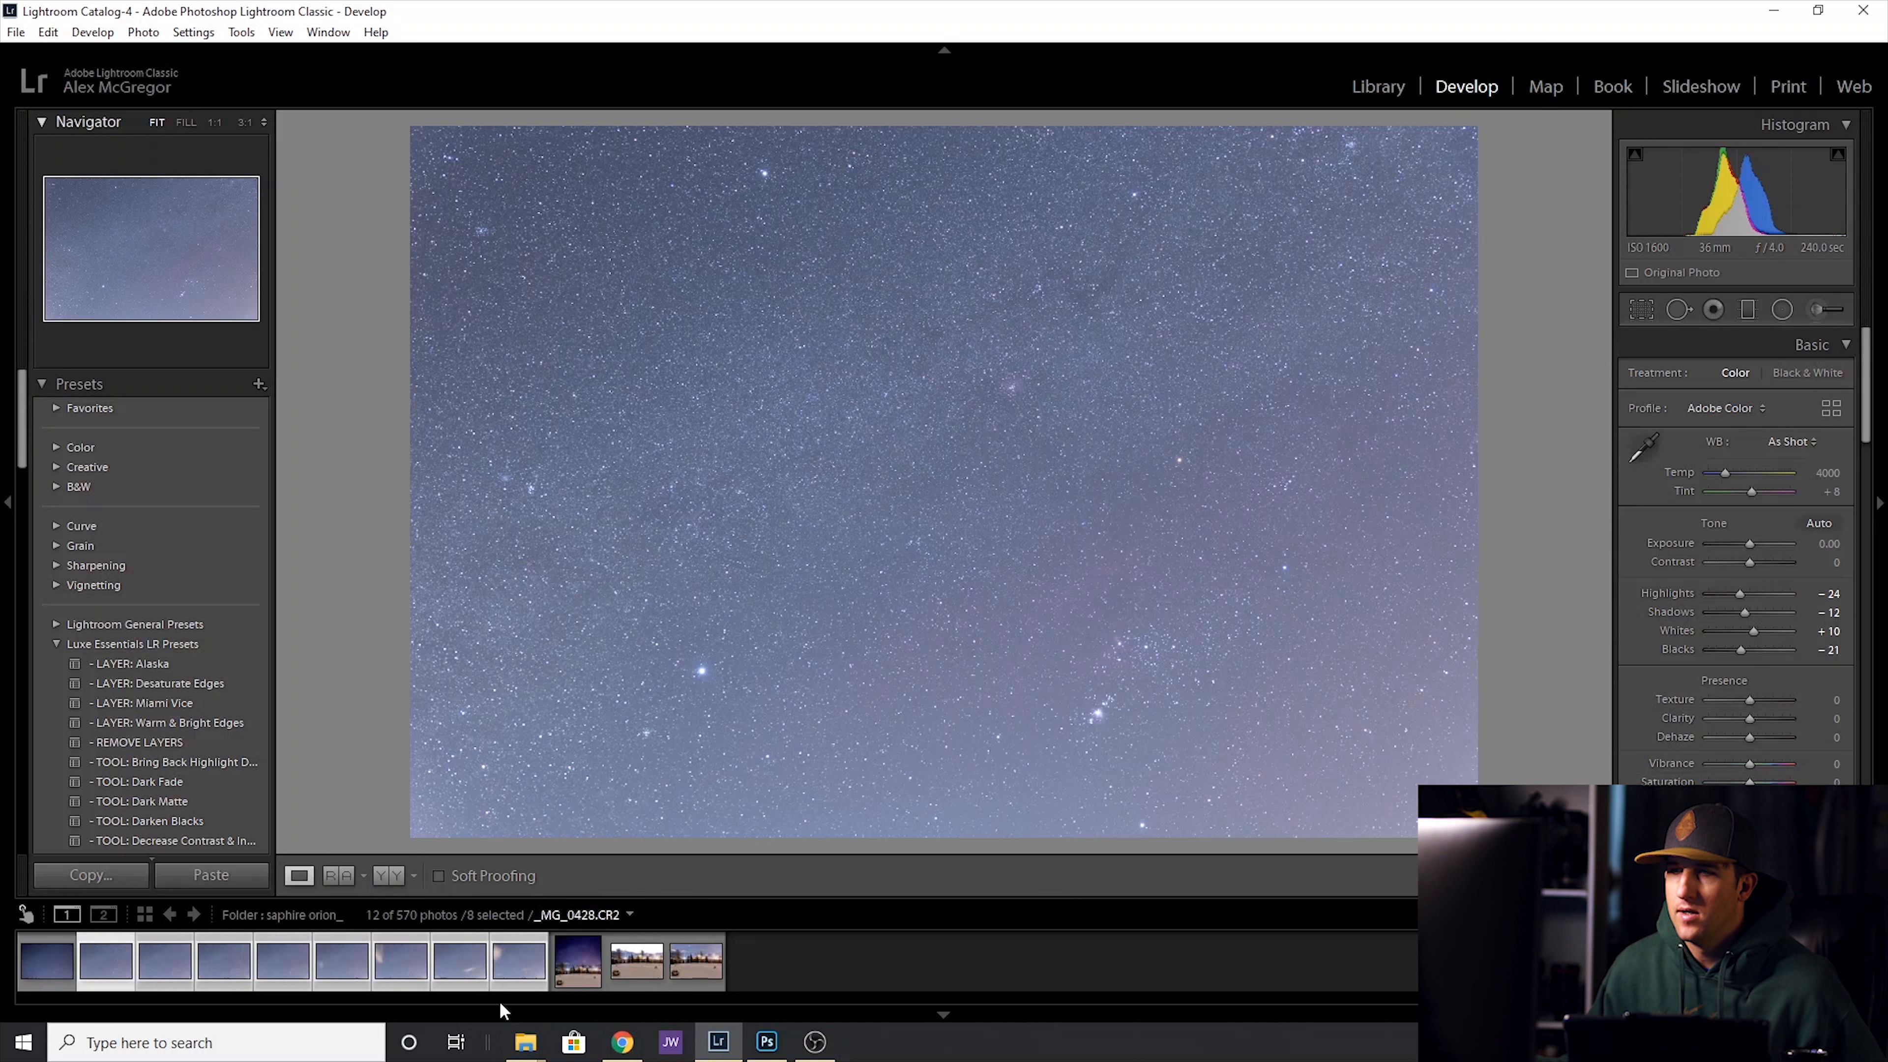
mouse_move(518, 960)
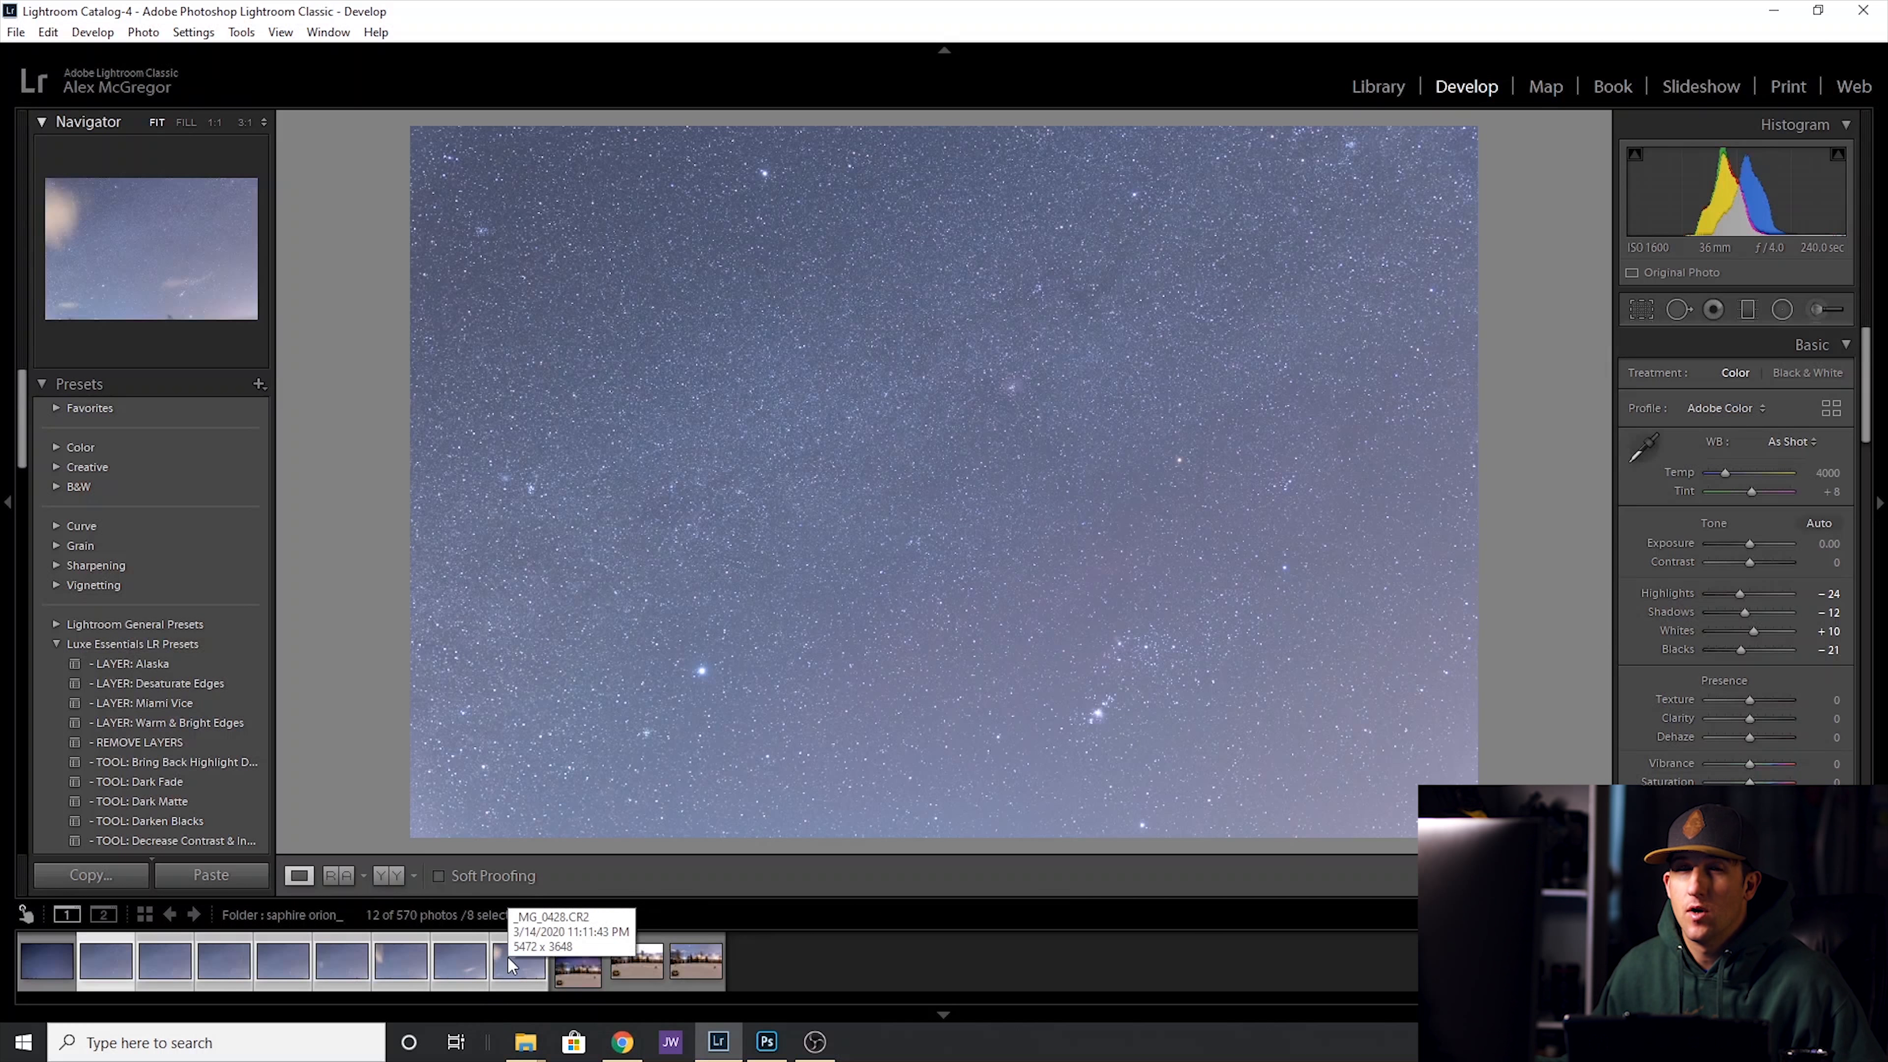
Send the selected frames to Photoshop's Photomerge, turn off Blend Images Together and close the dialog.
right_click(510, 960)
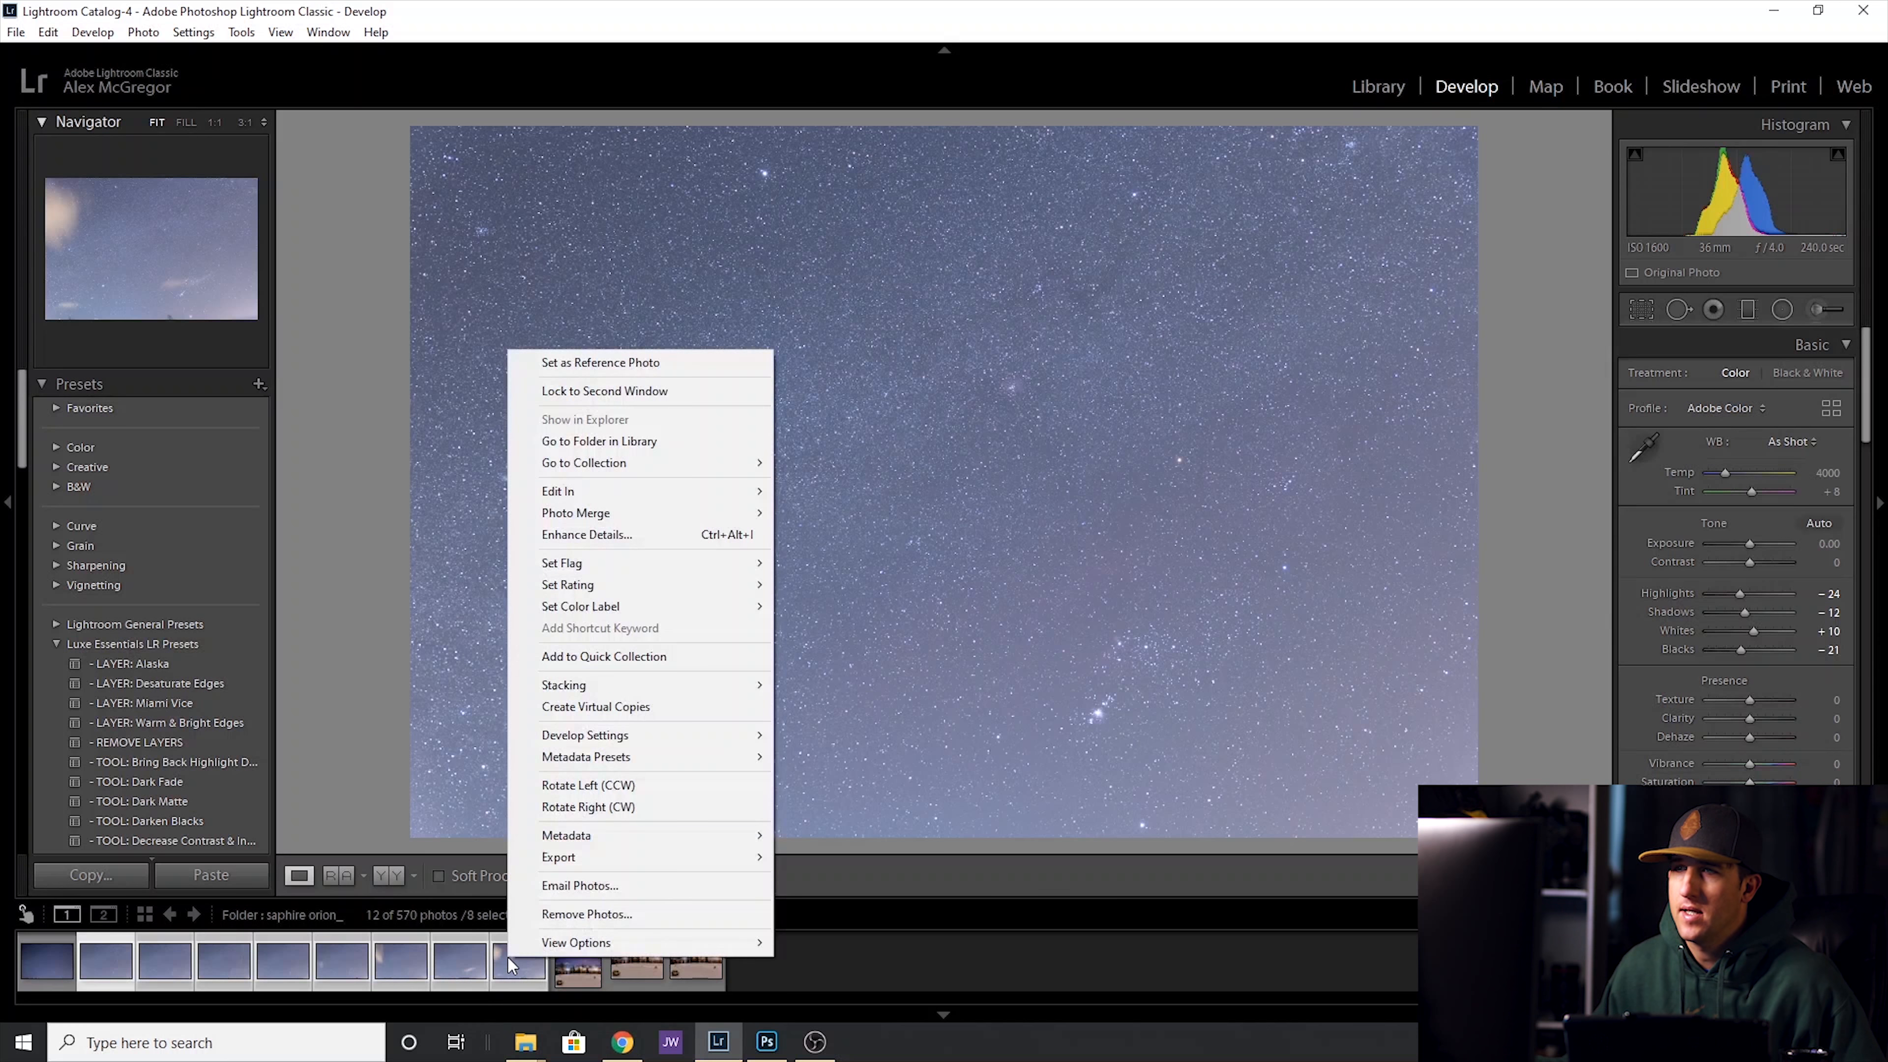
mouse_move(575, 511)
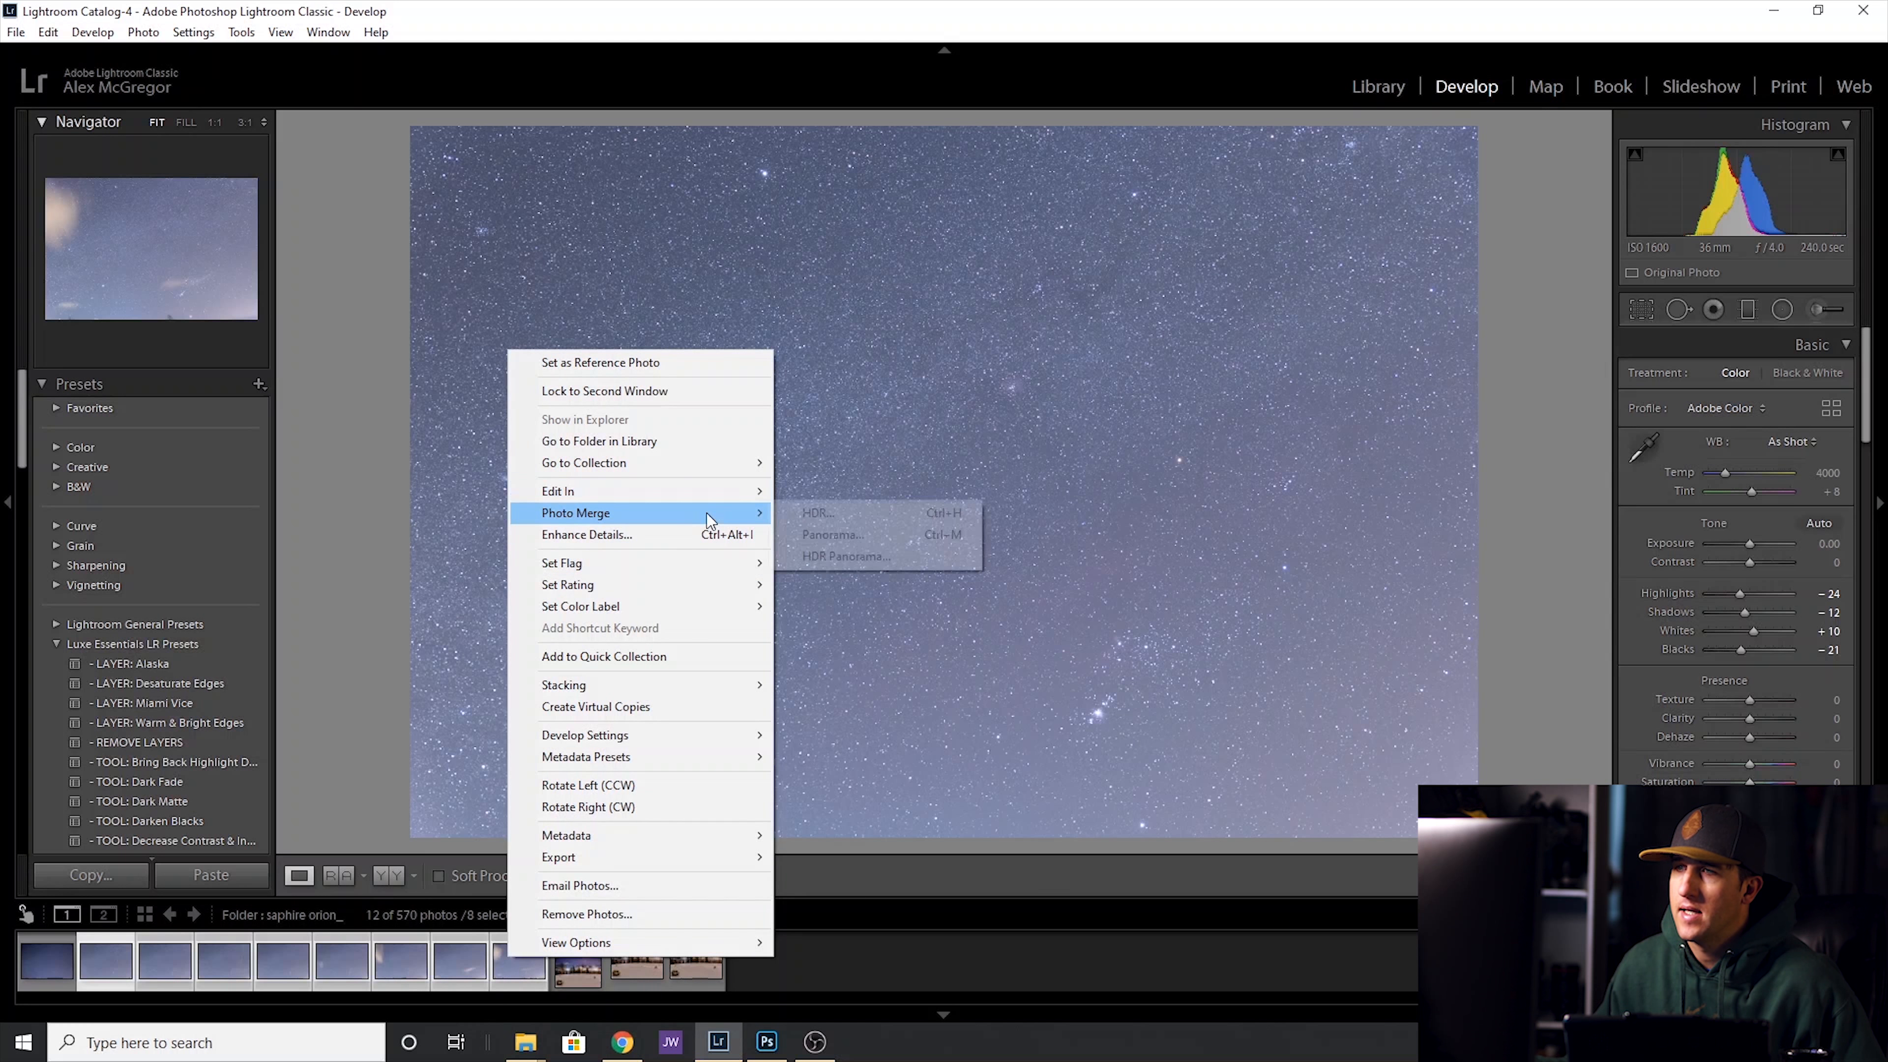
mouse_move(558, 490)
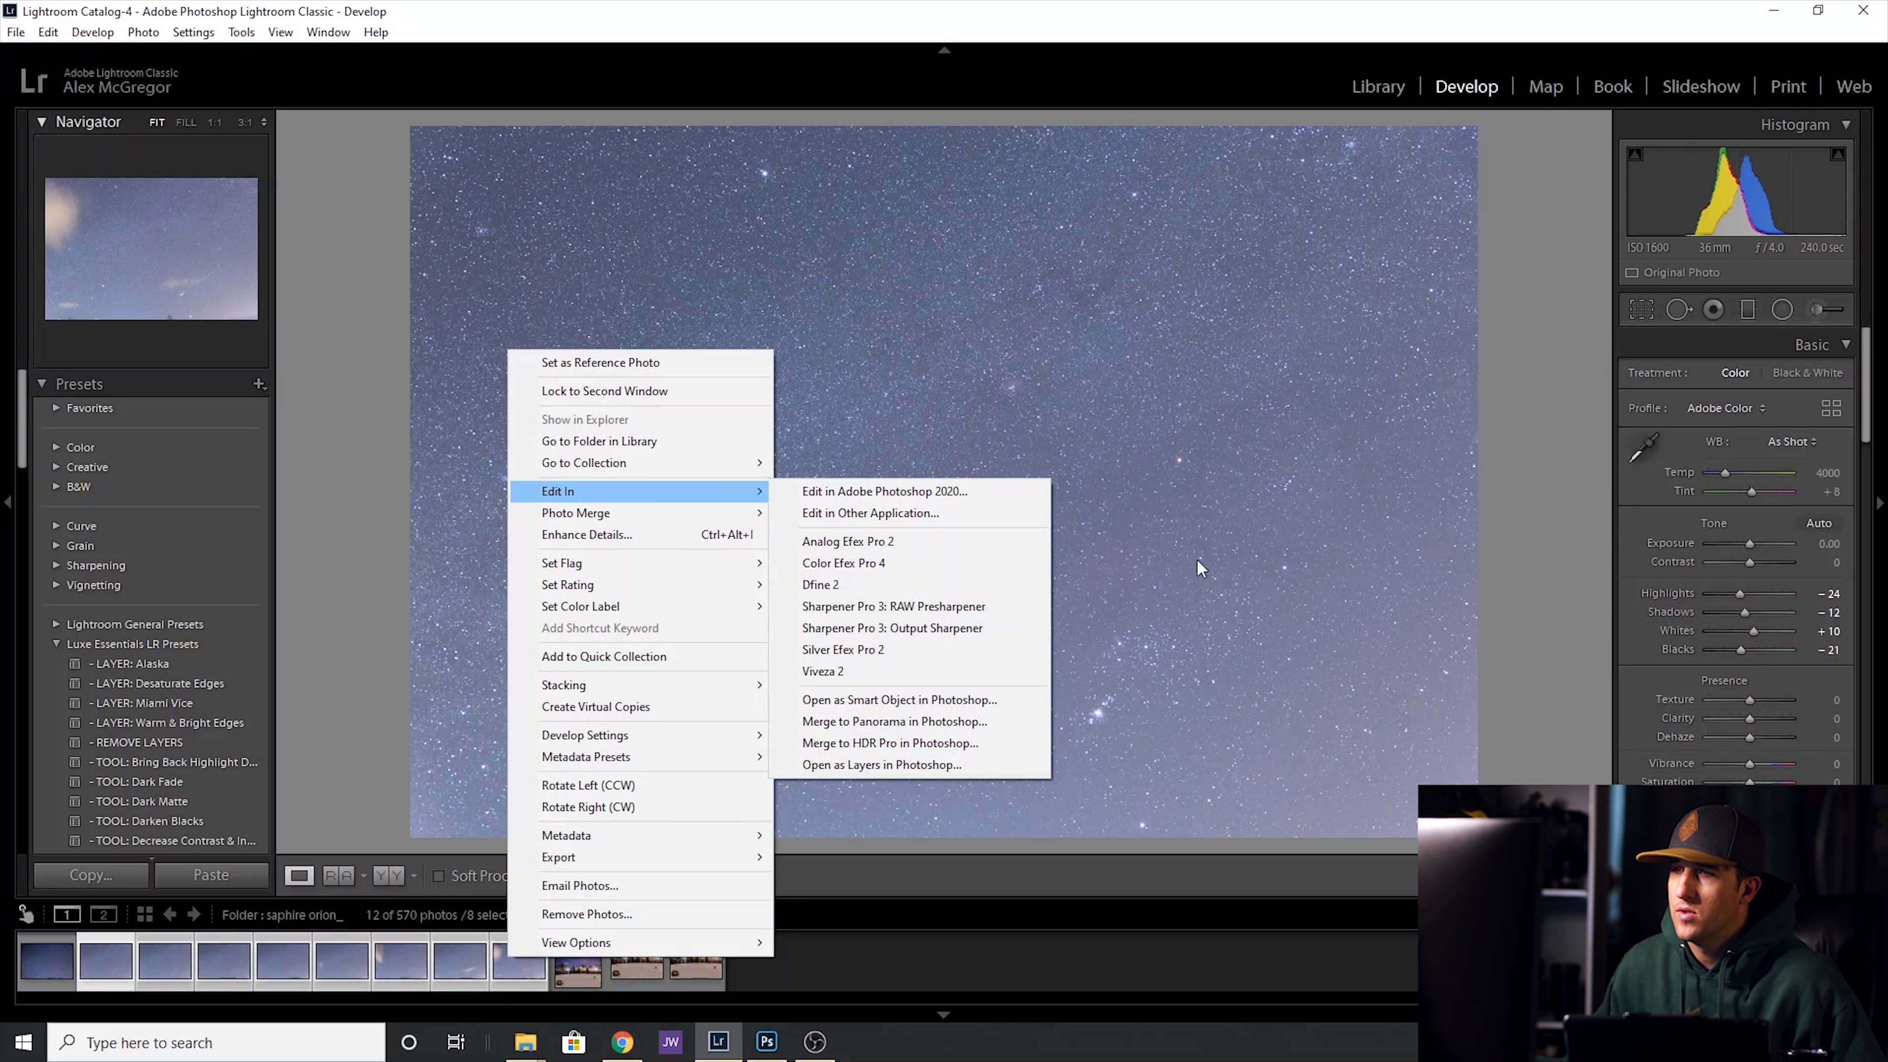
mouse_move(894, 721)
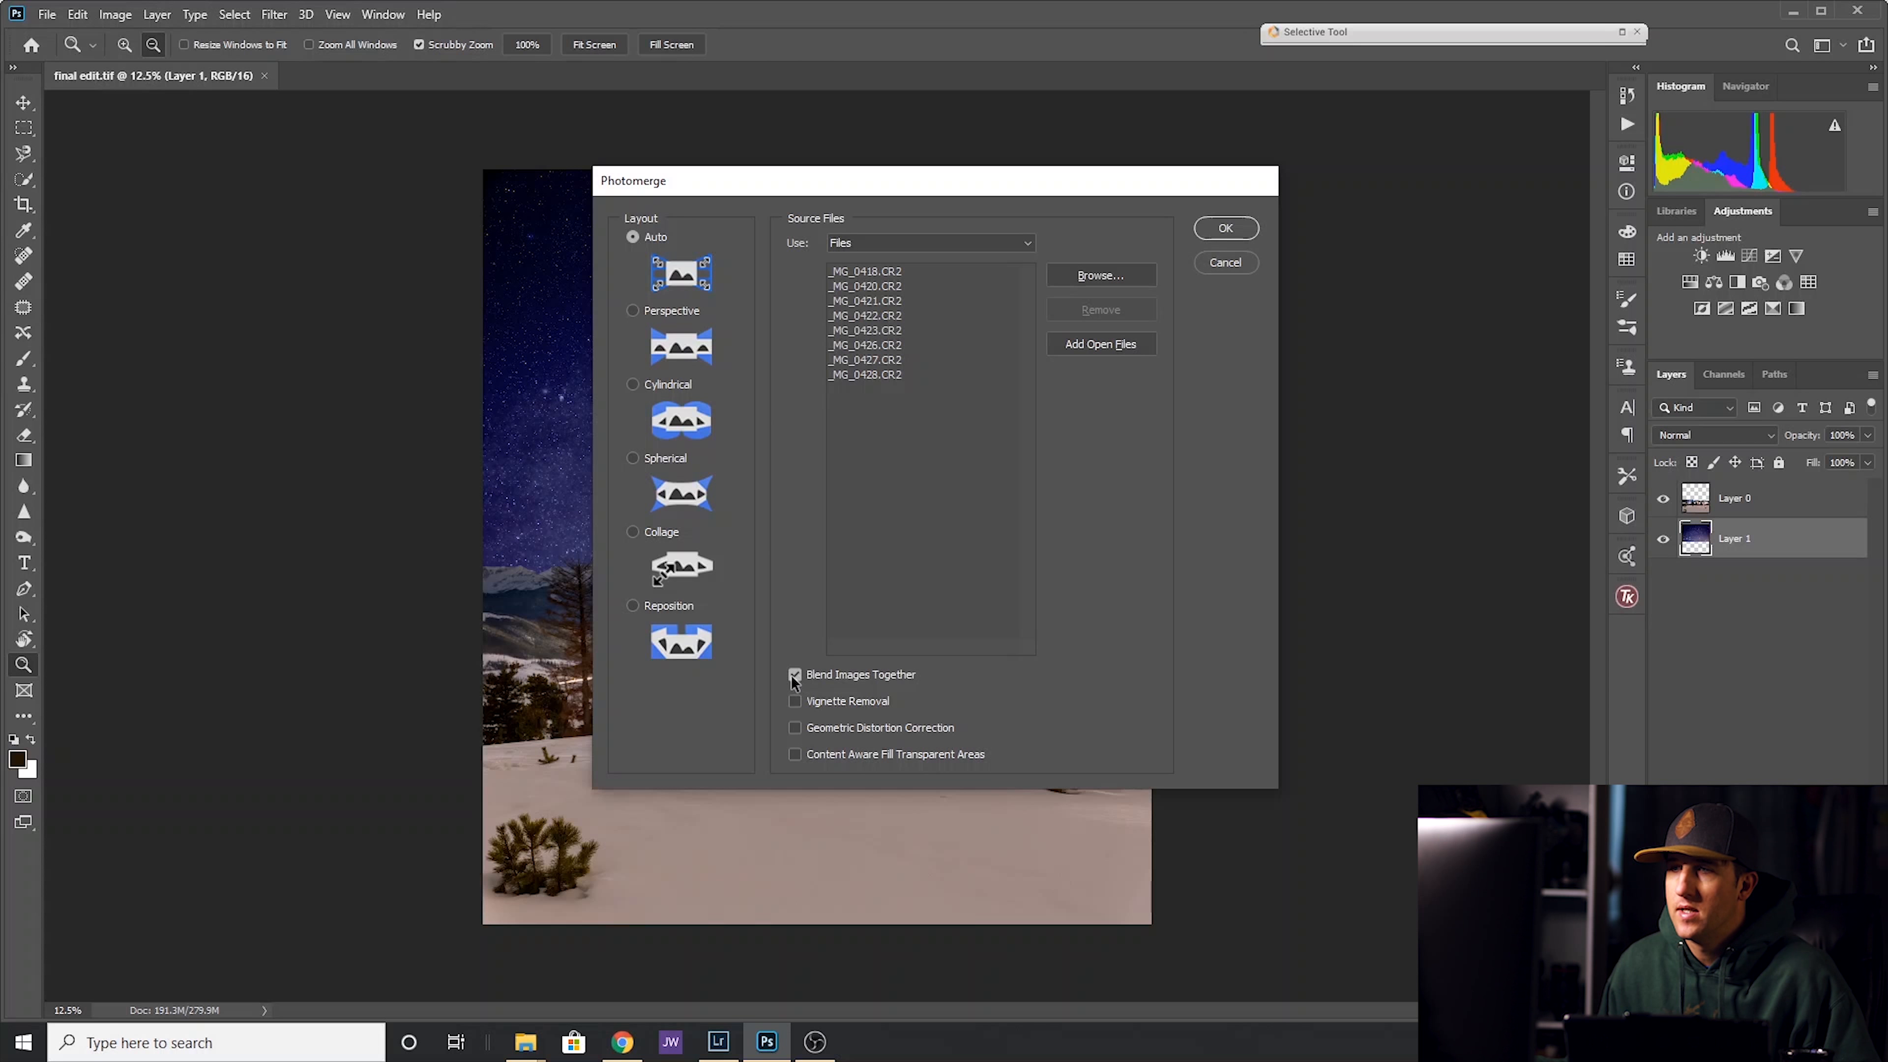
left_click(794, 675)
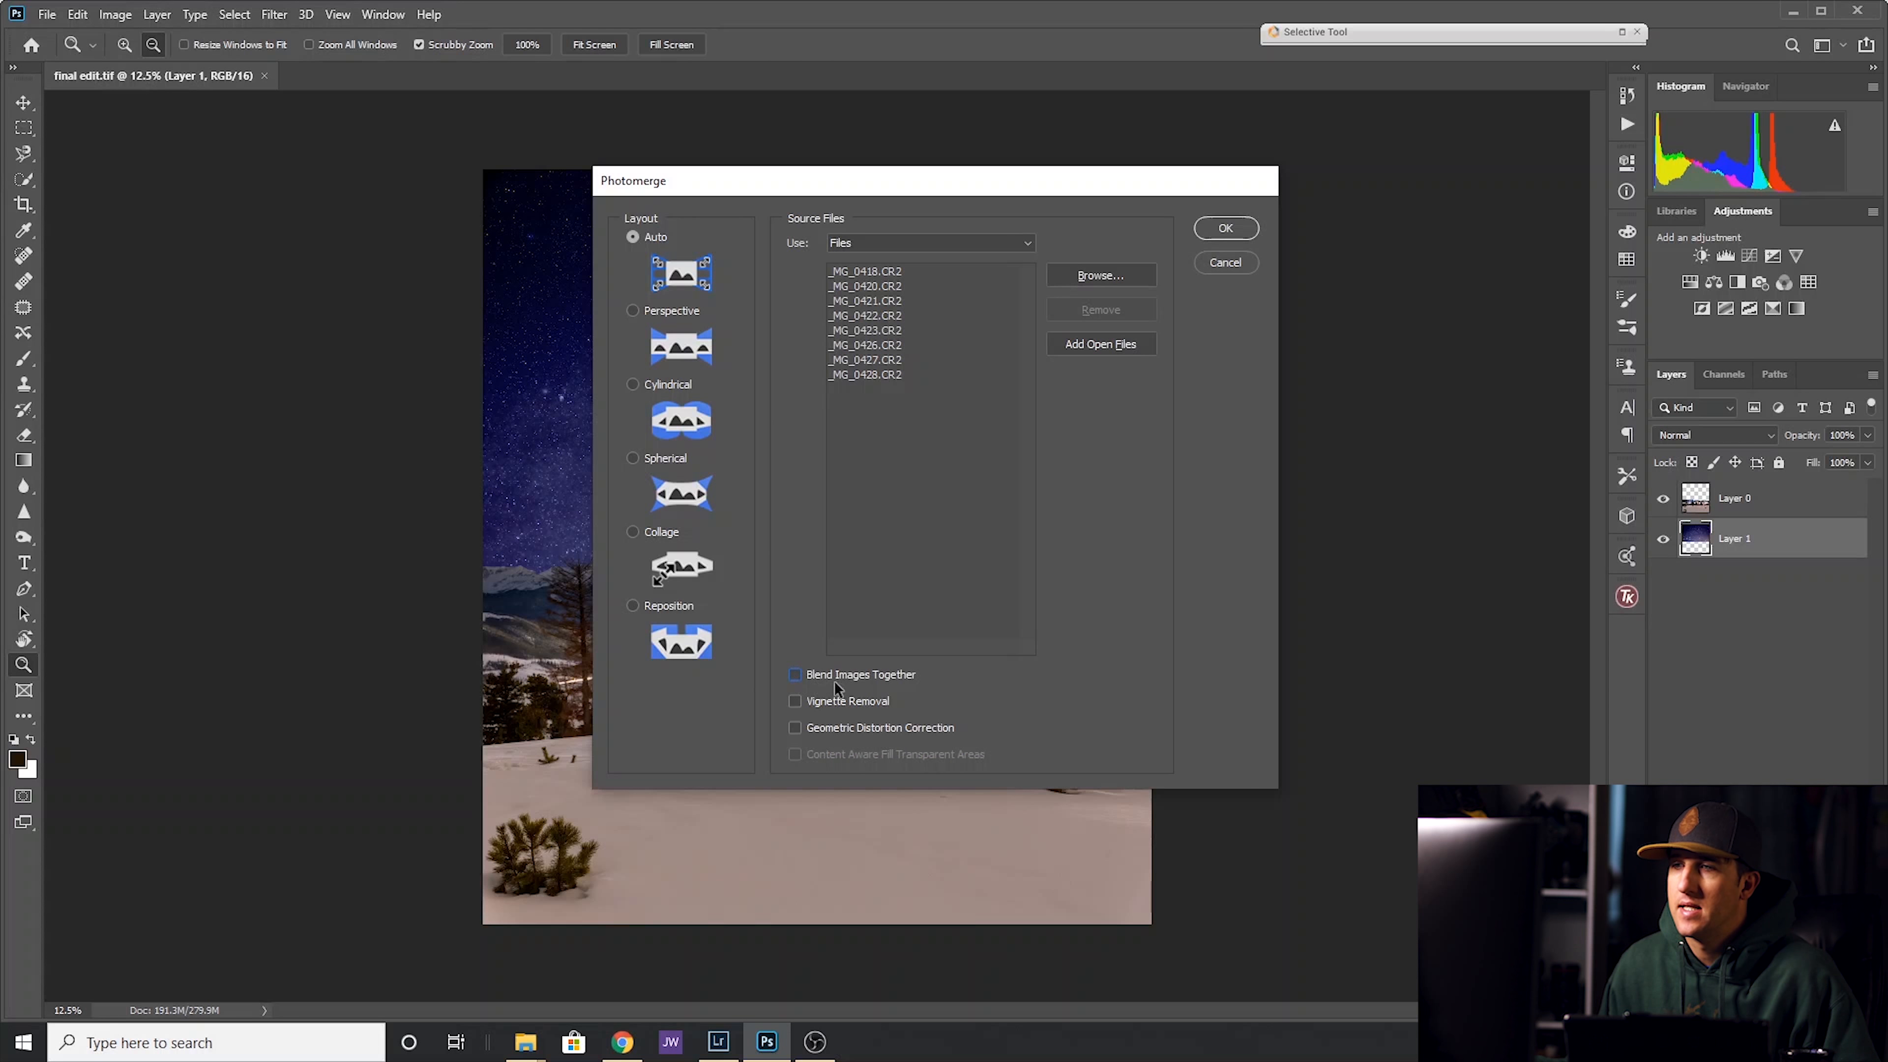
mouse_move(1240, 397)
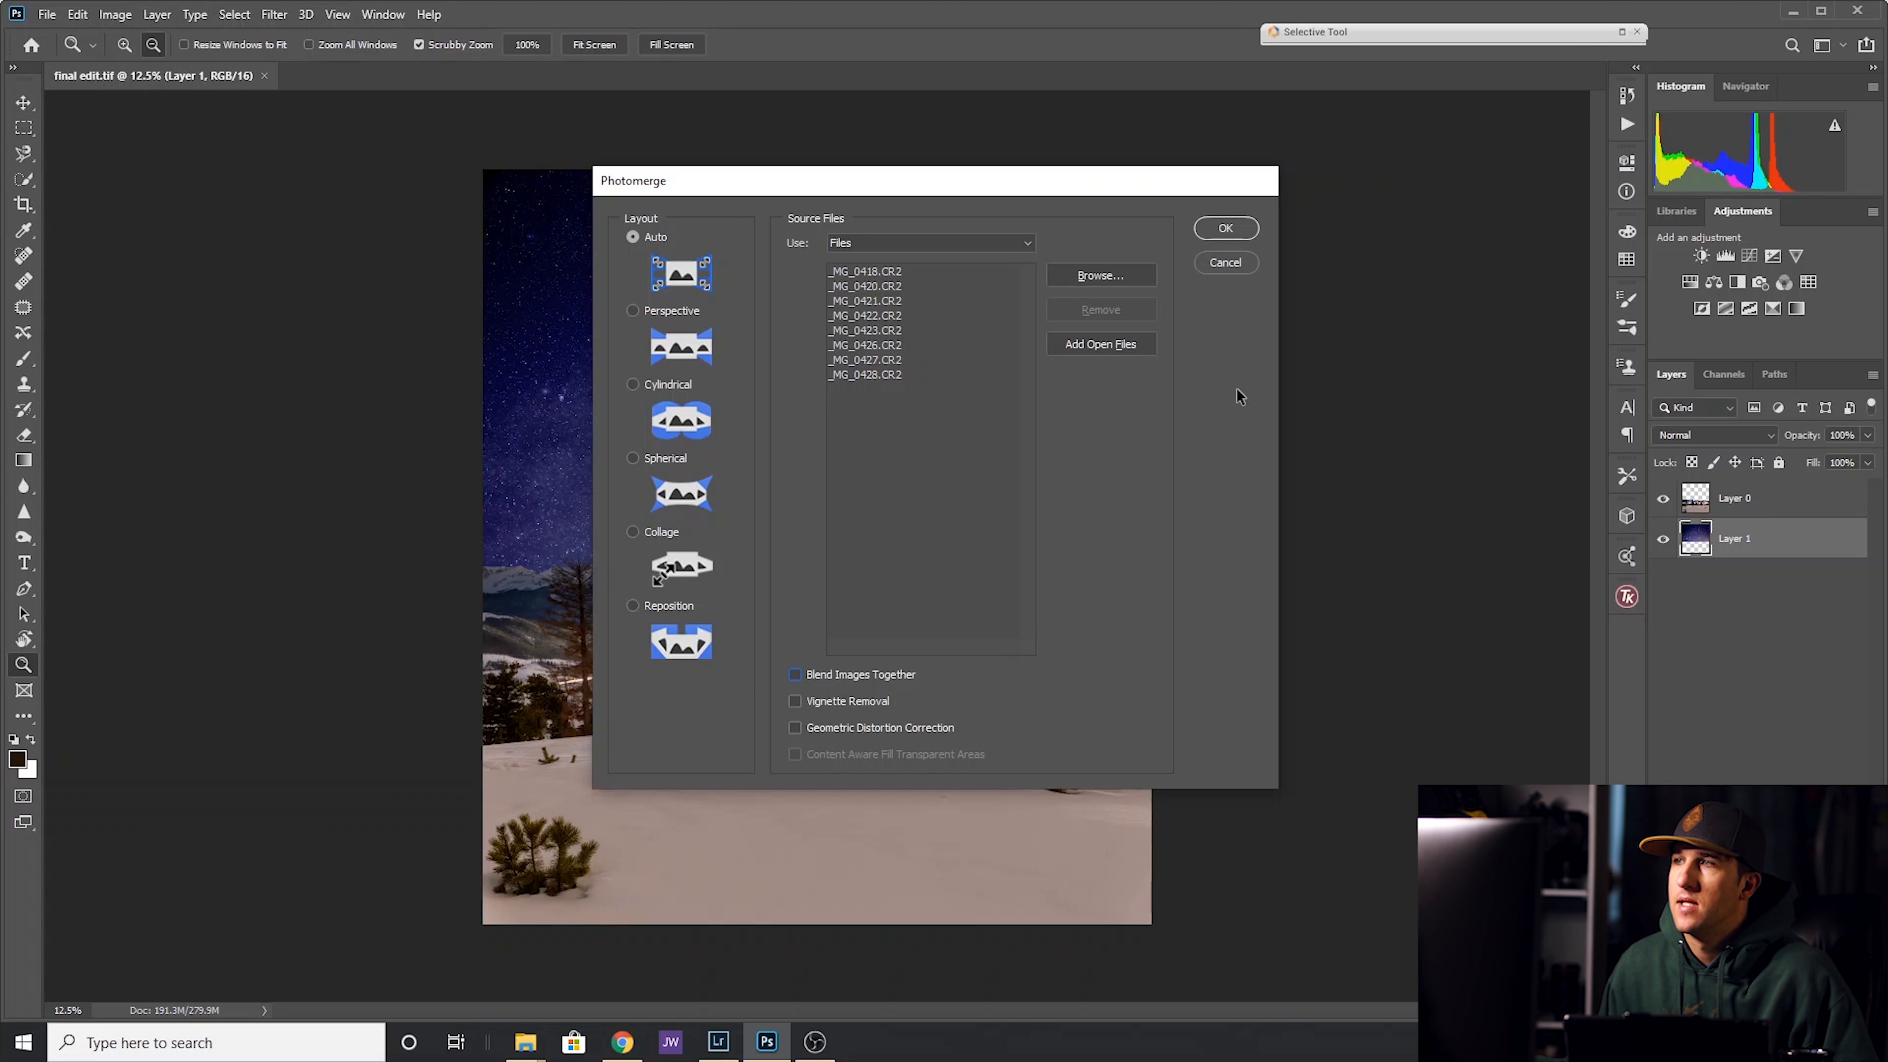
left_click(1225, 262)
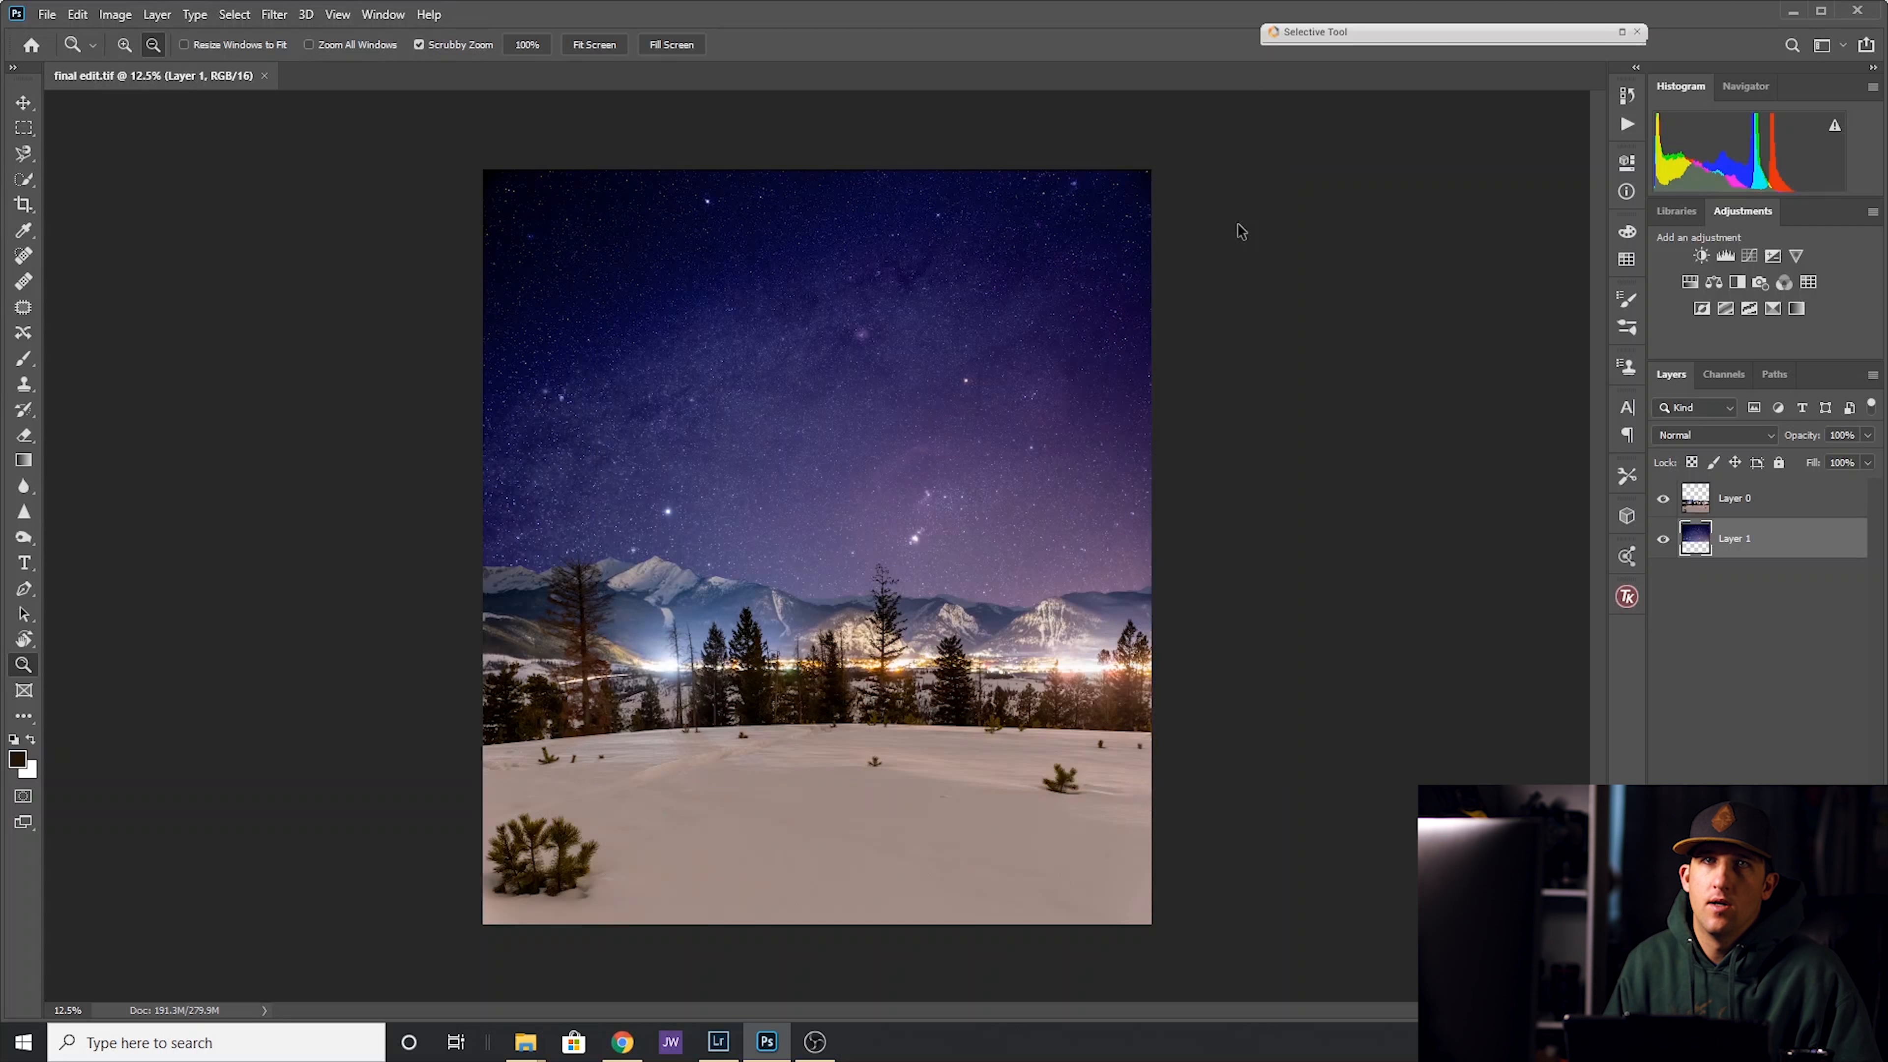
Hide and re-show the top sky frame layer to compare the stacked frames.
left_click(415, 75)
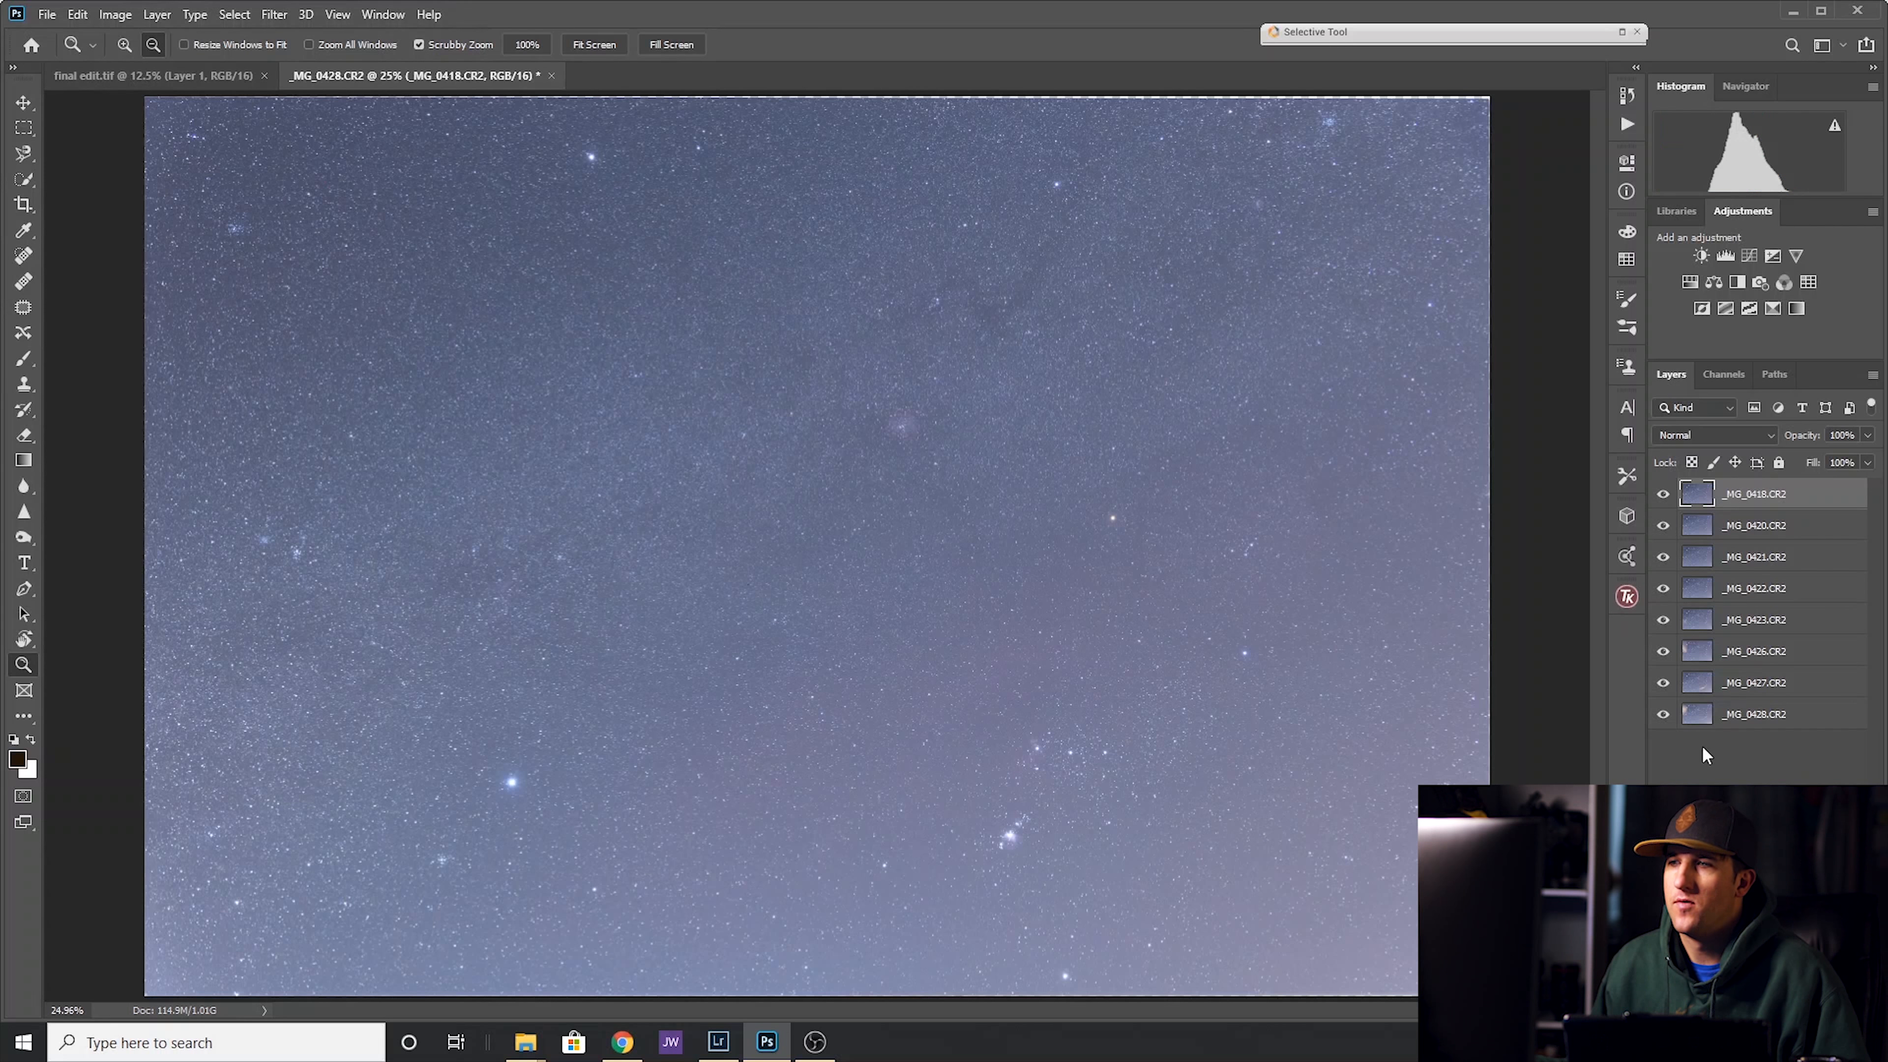
mouse_move(1758, 580)
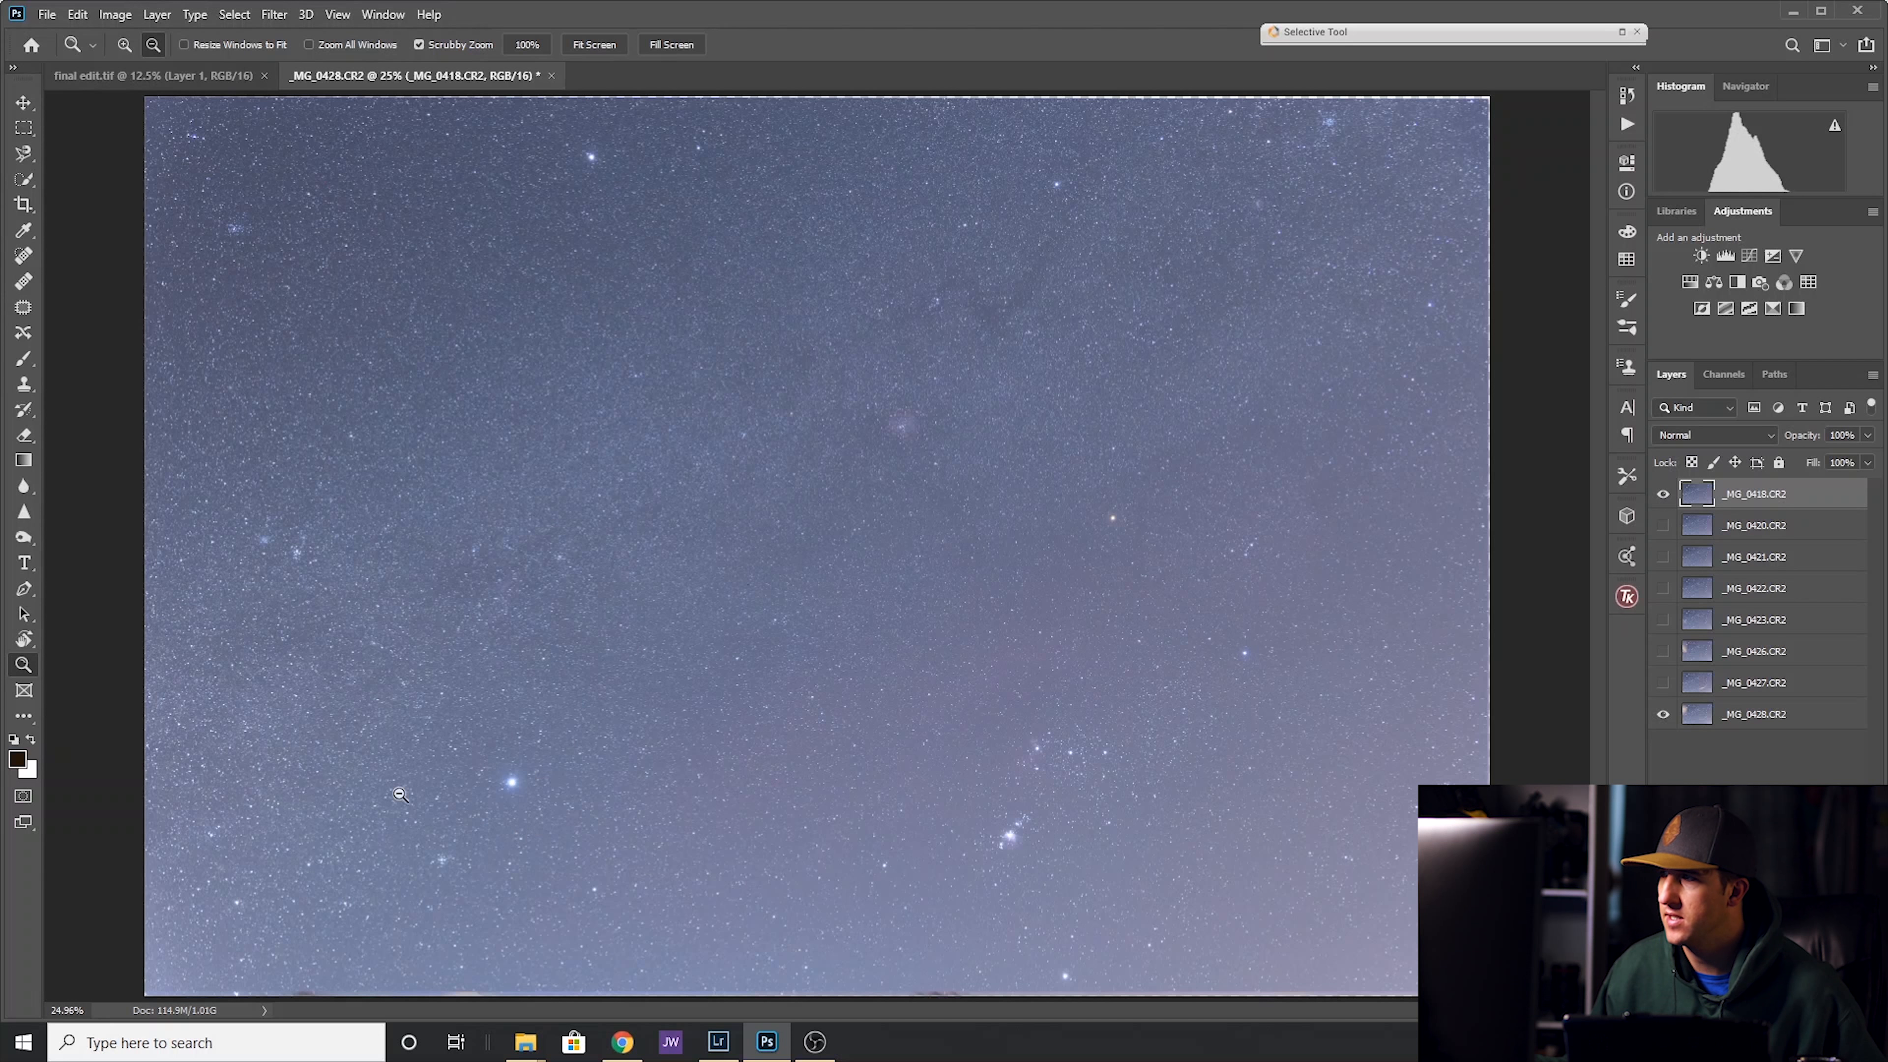
left_click(1664, 494)
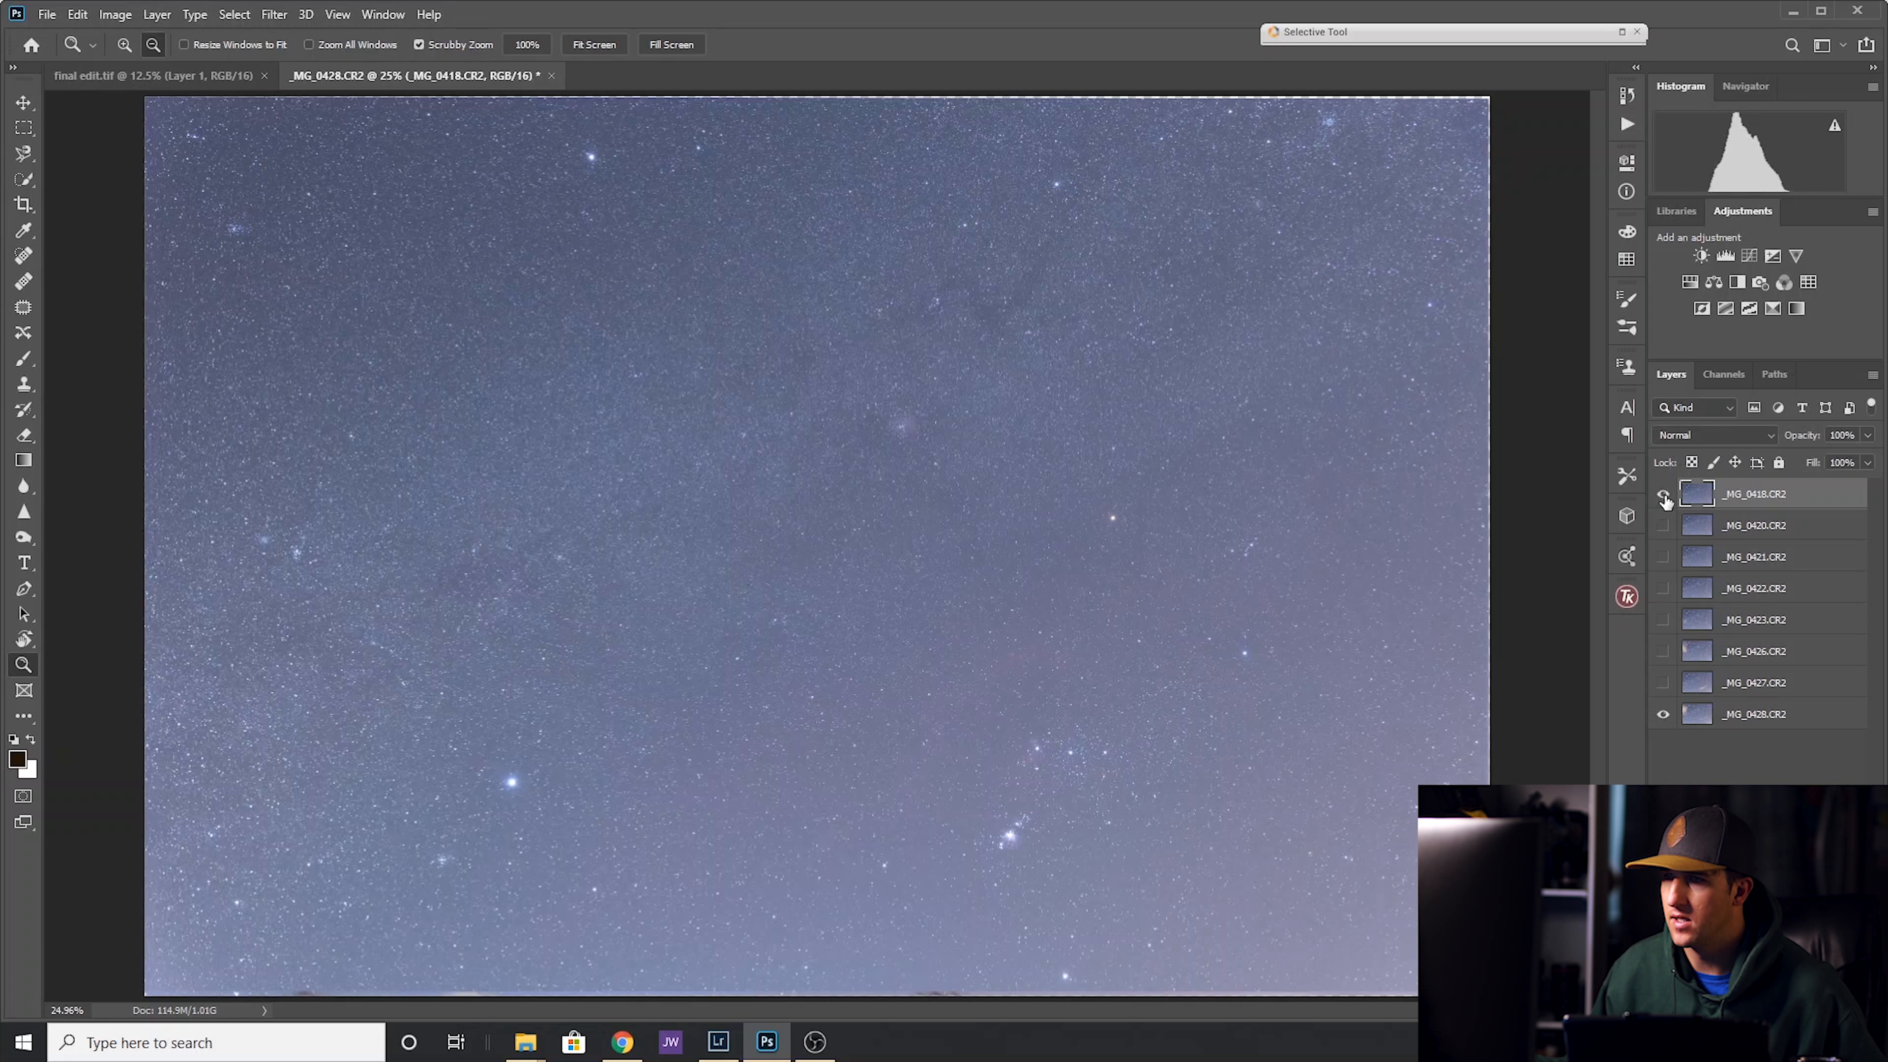
left_click(1664, 498)
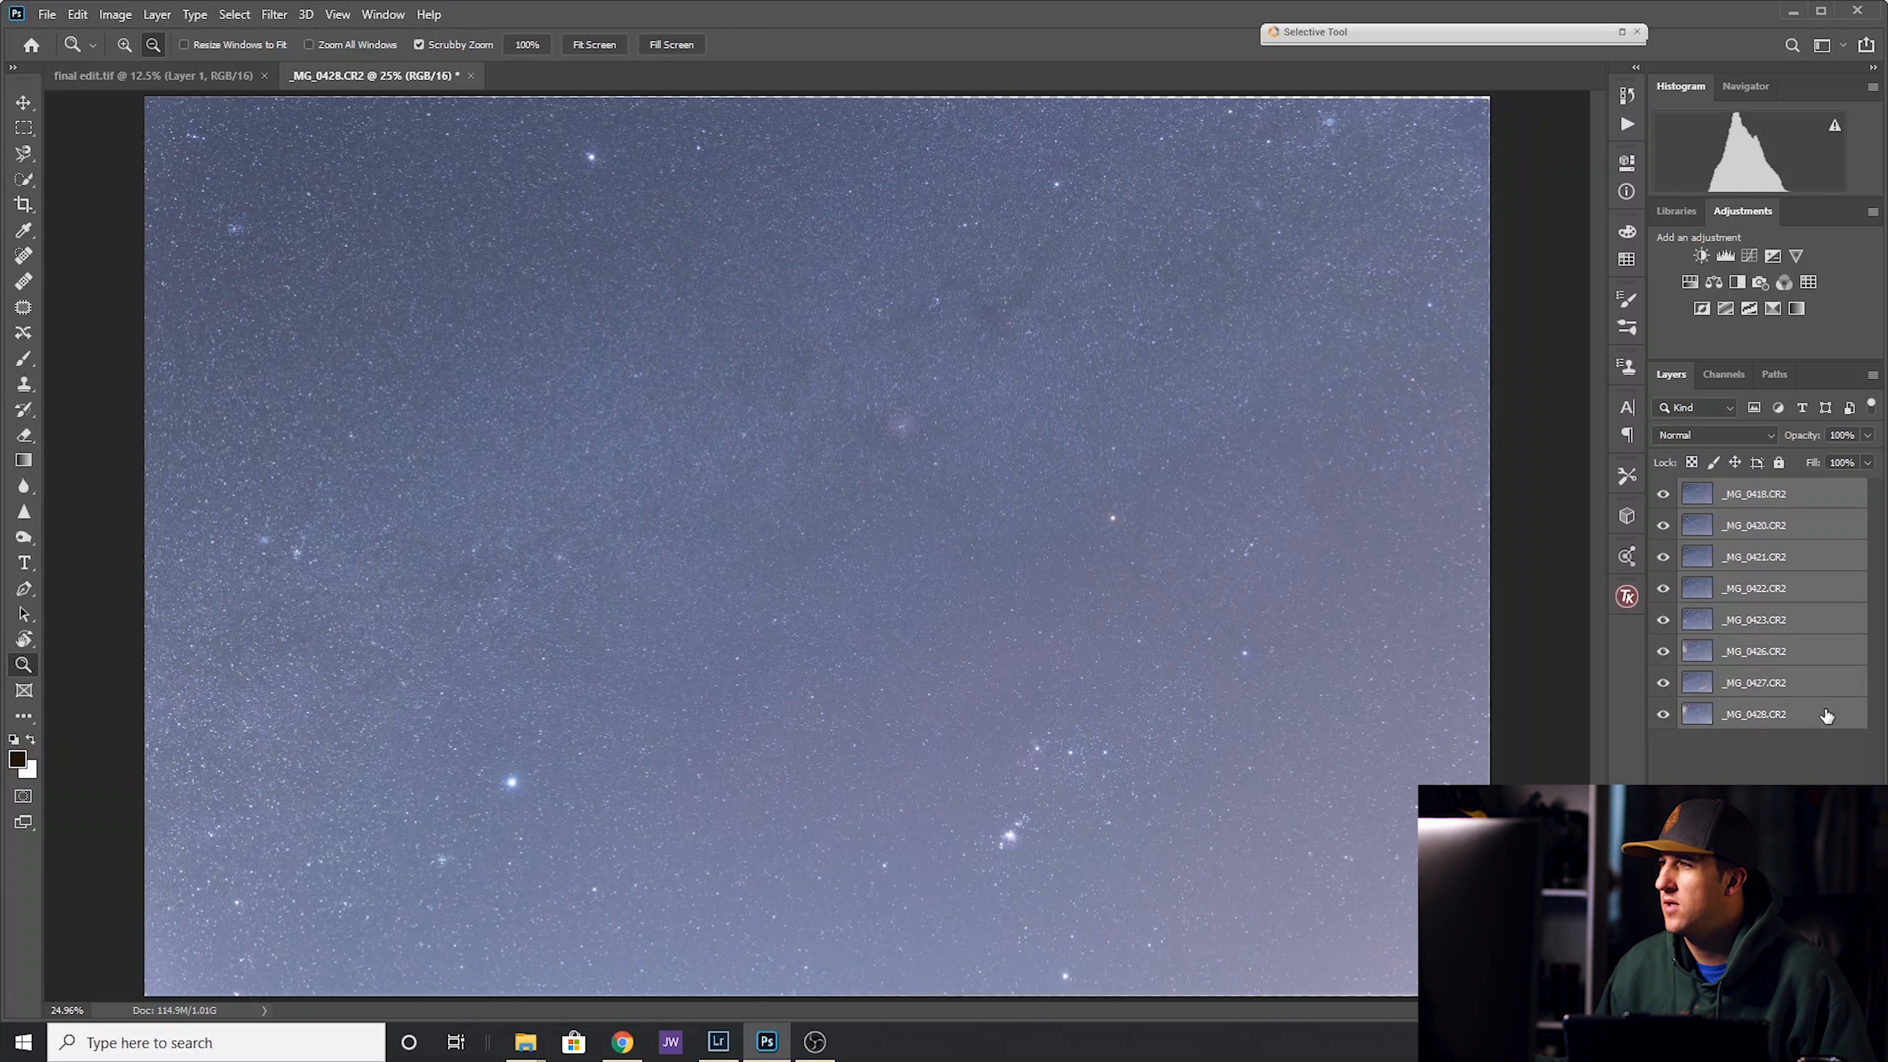
Convert the selected sky layers to a smart object and set its stack mode to Median.
right_click(1752, 714)
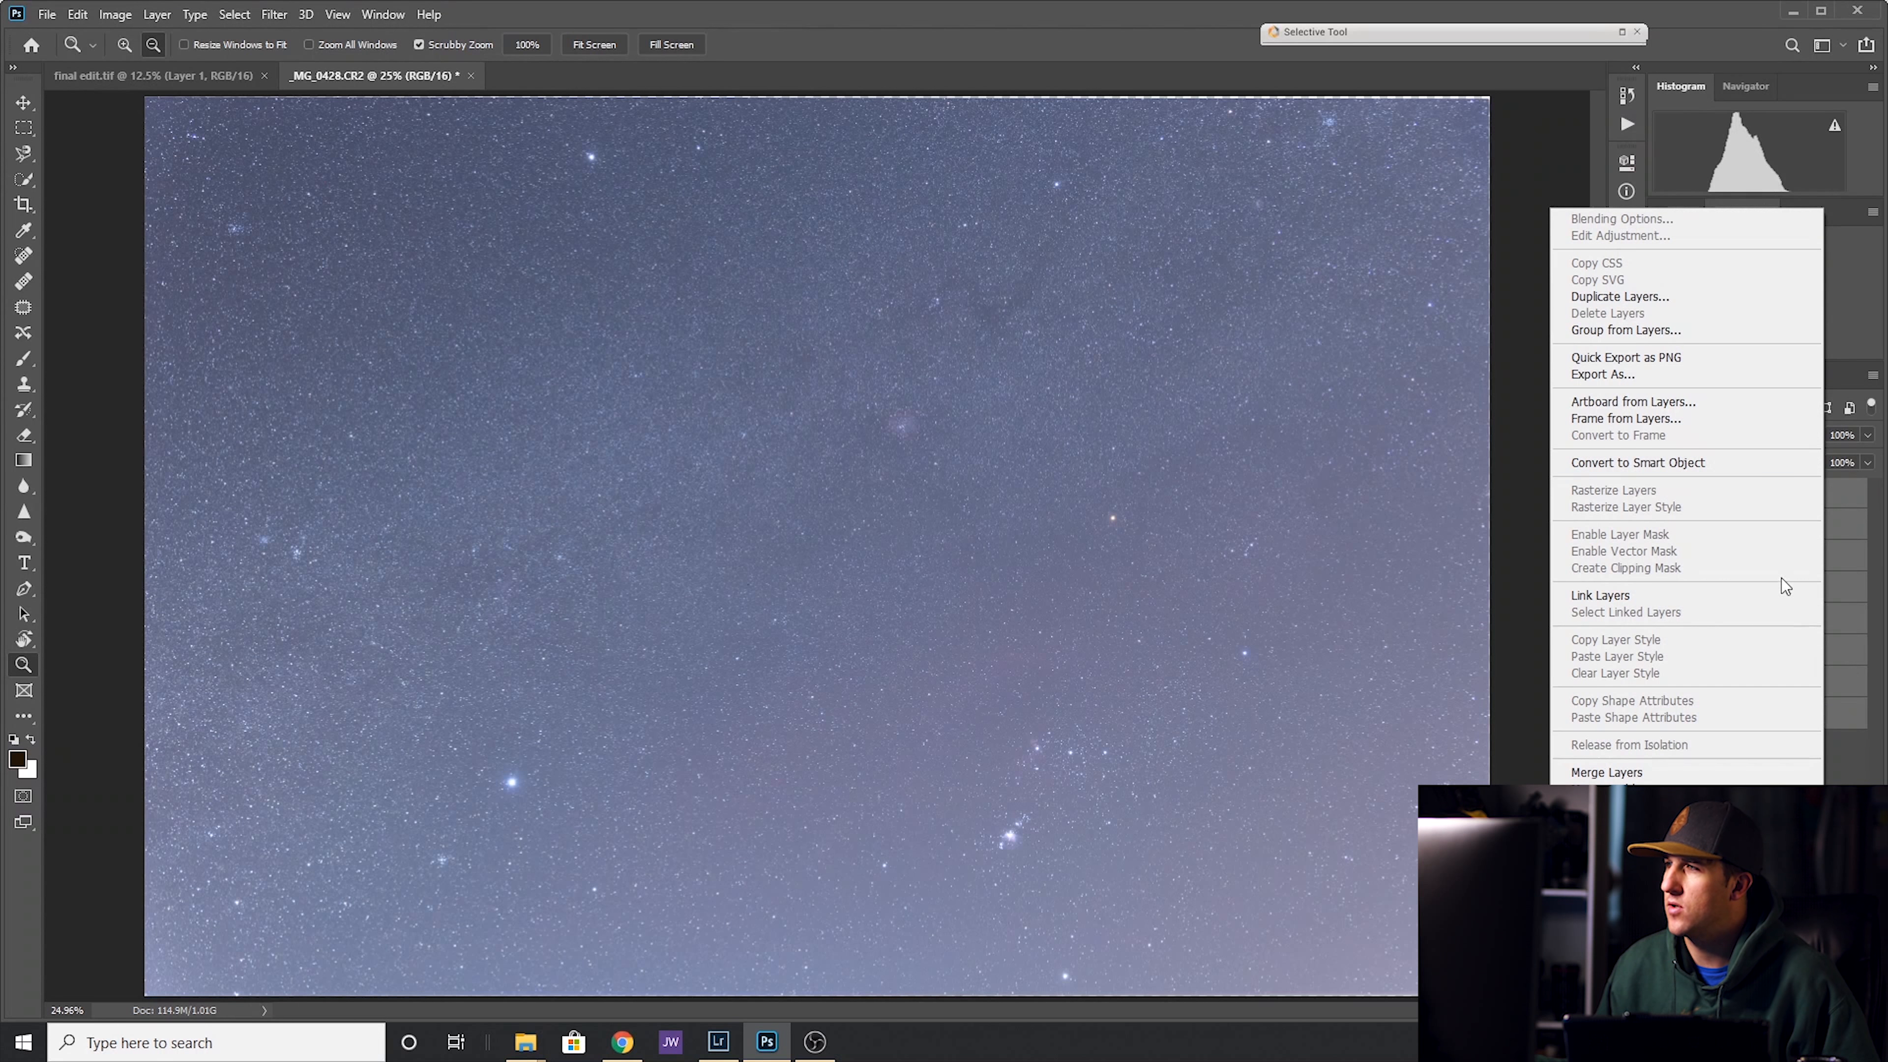
mouse_move(1692, 462)
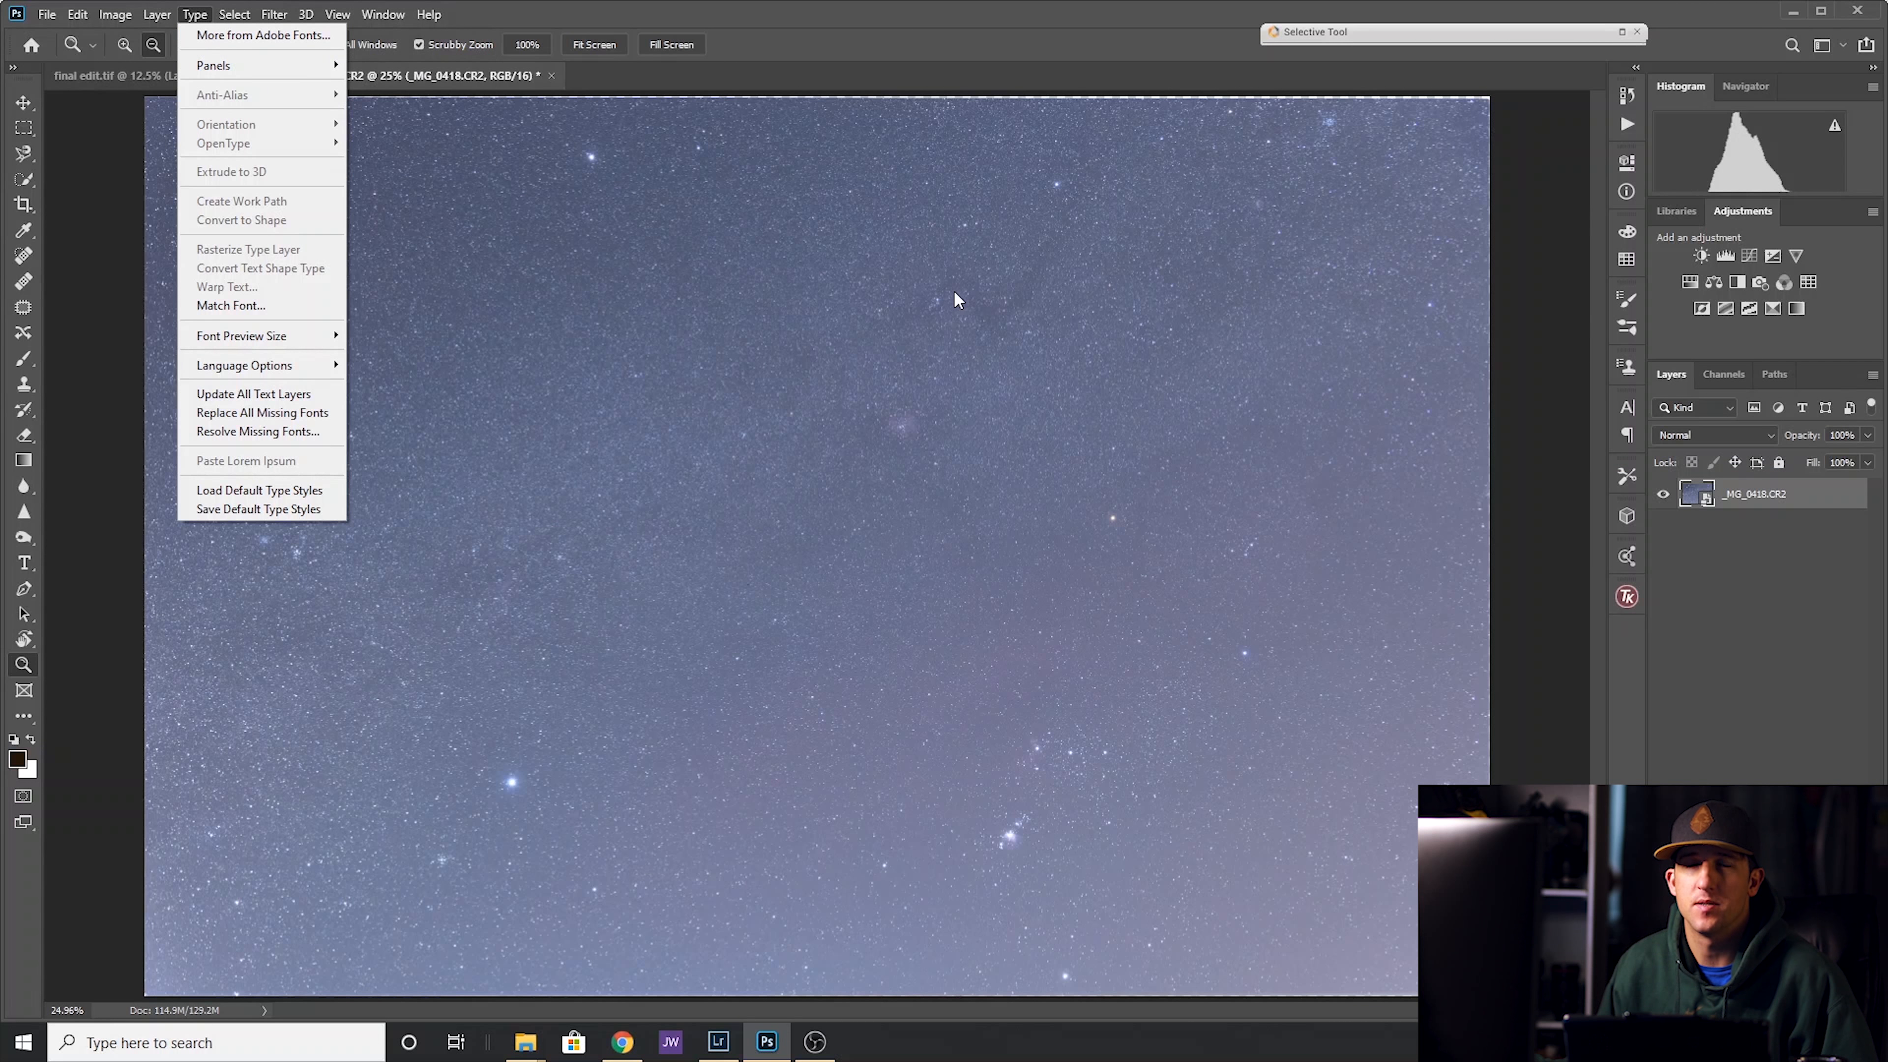
left_click(306, 13)
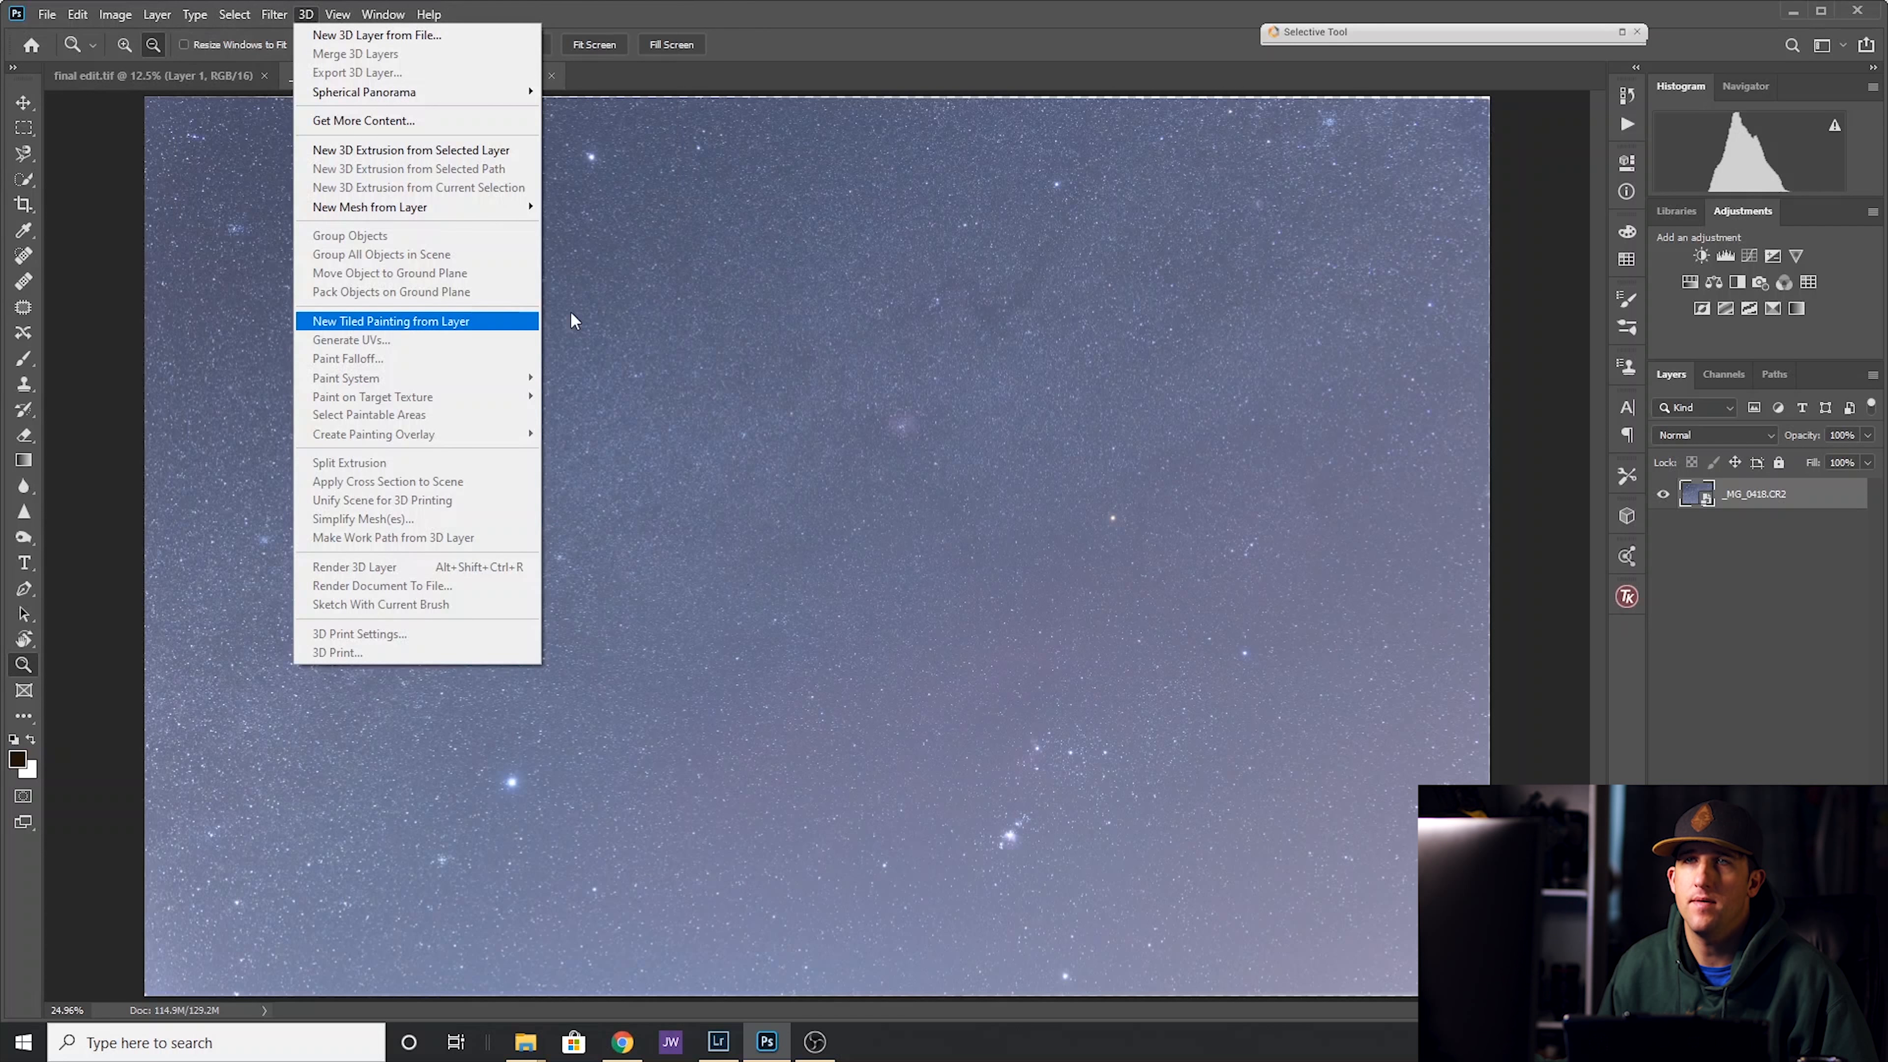
left_click(157, 13)
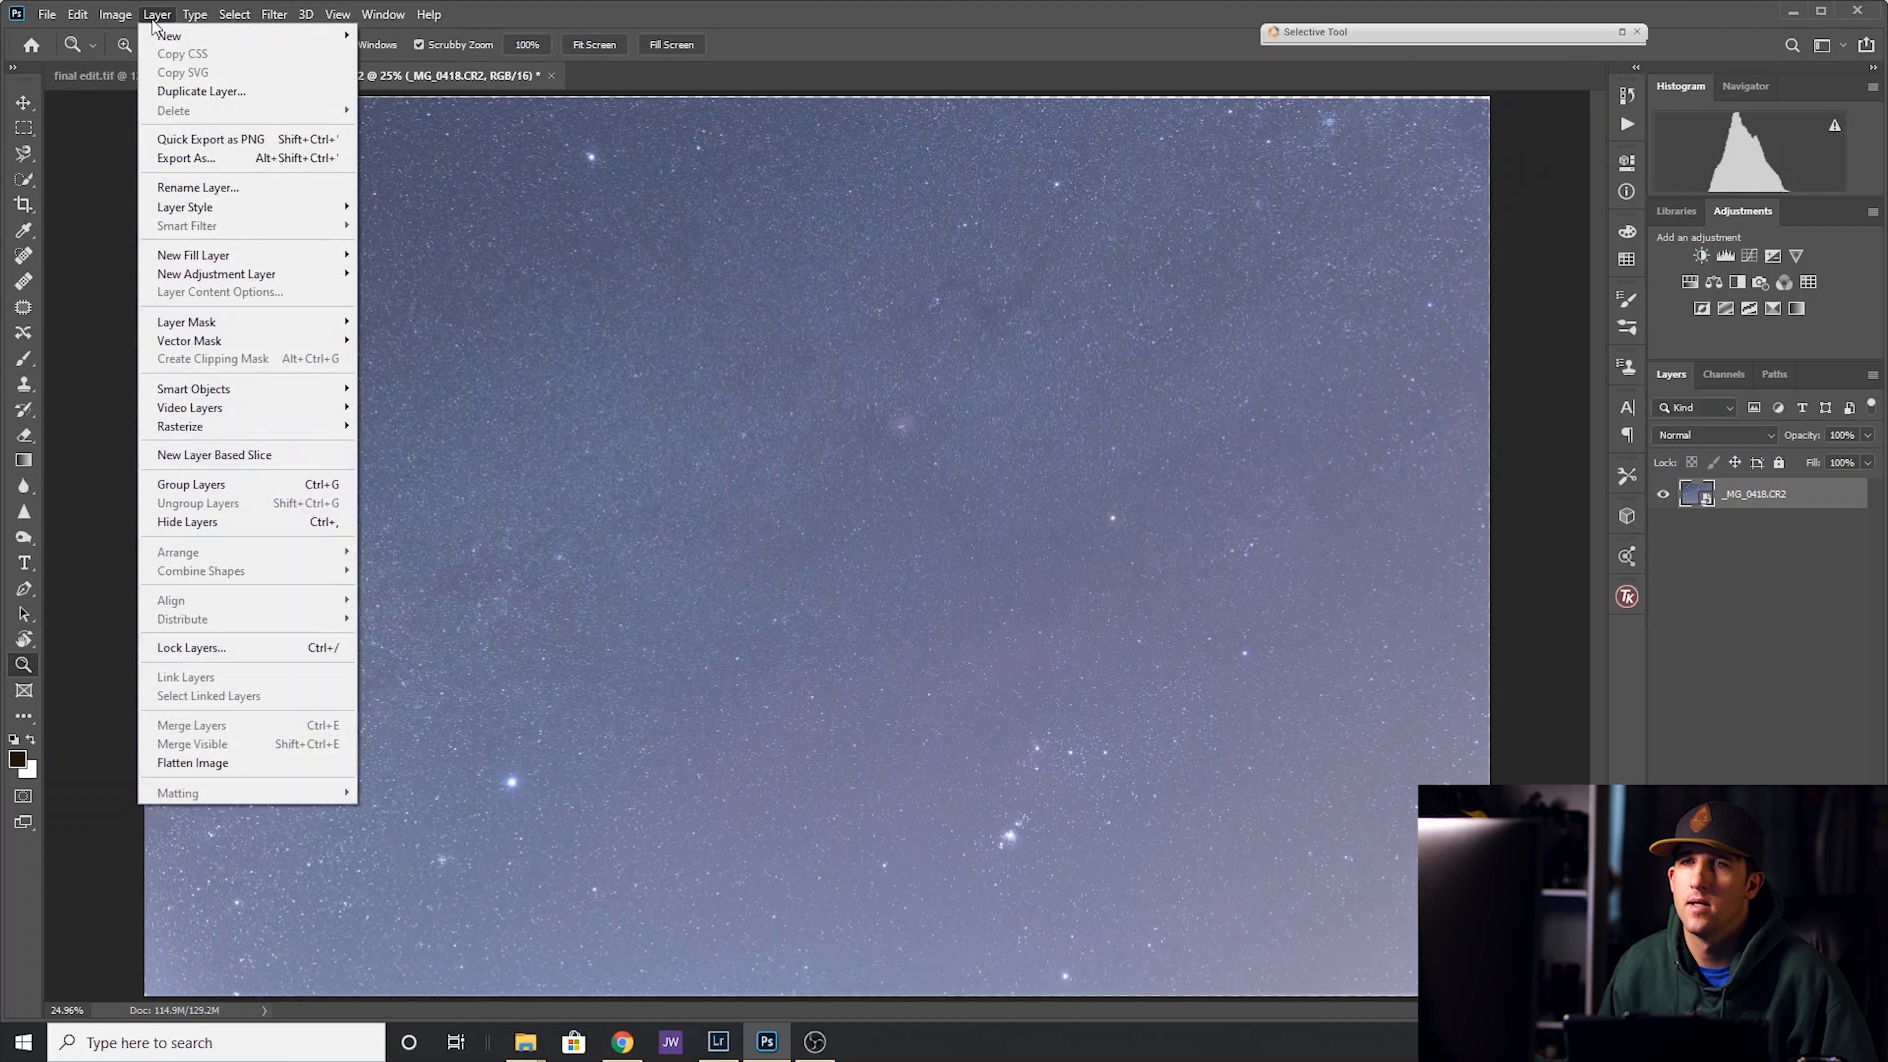
mouse_move(193, 387)
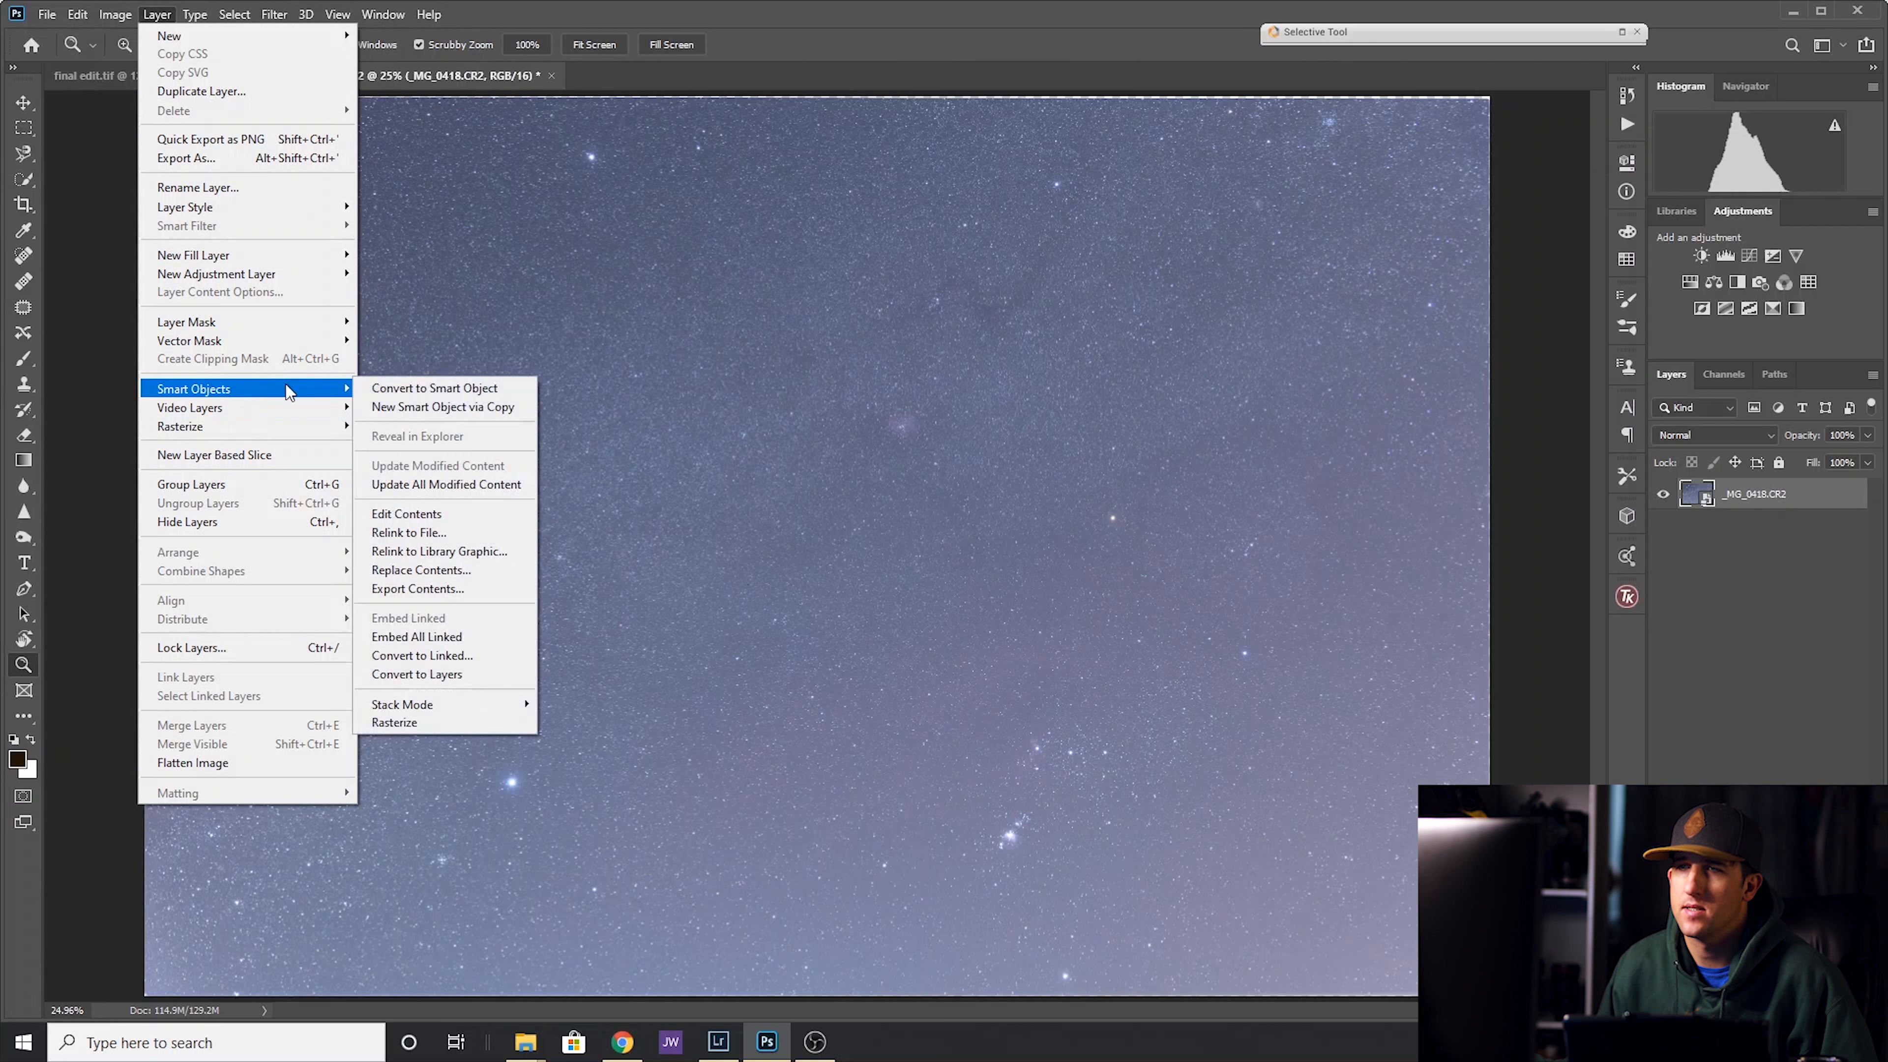
mouse_move(402, 704)
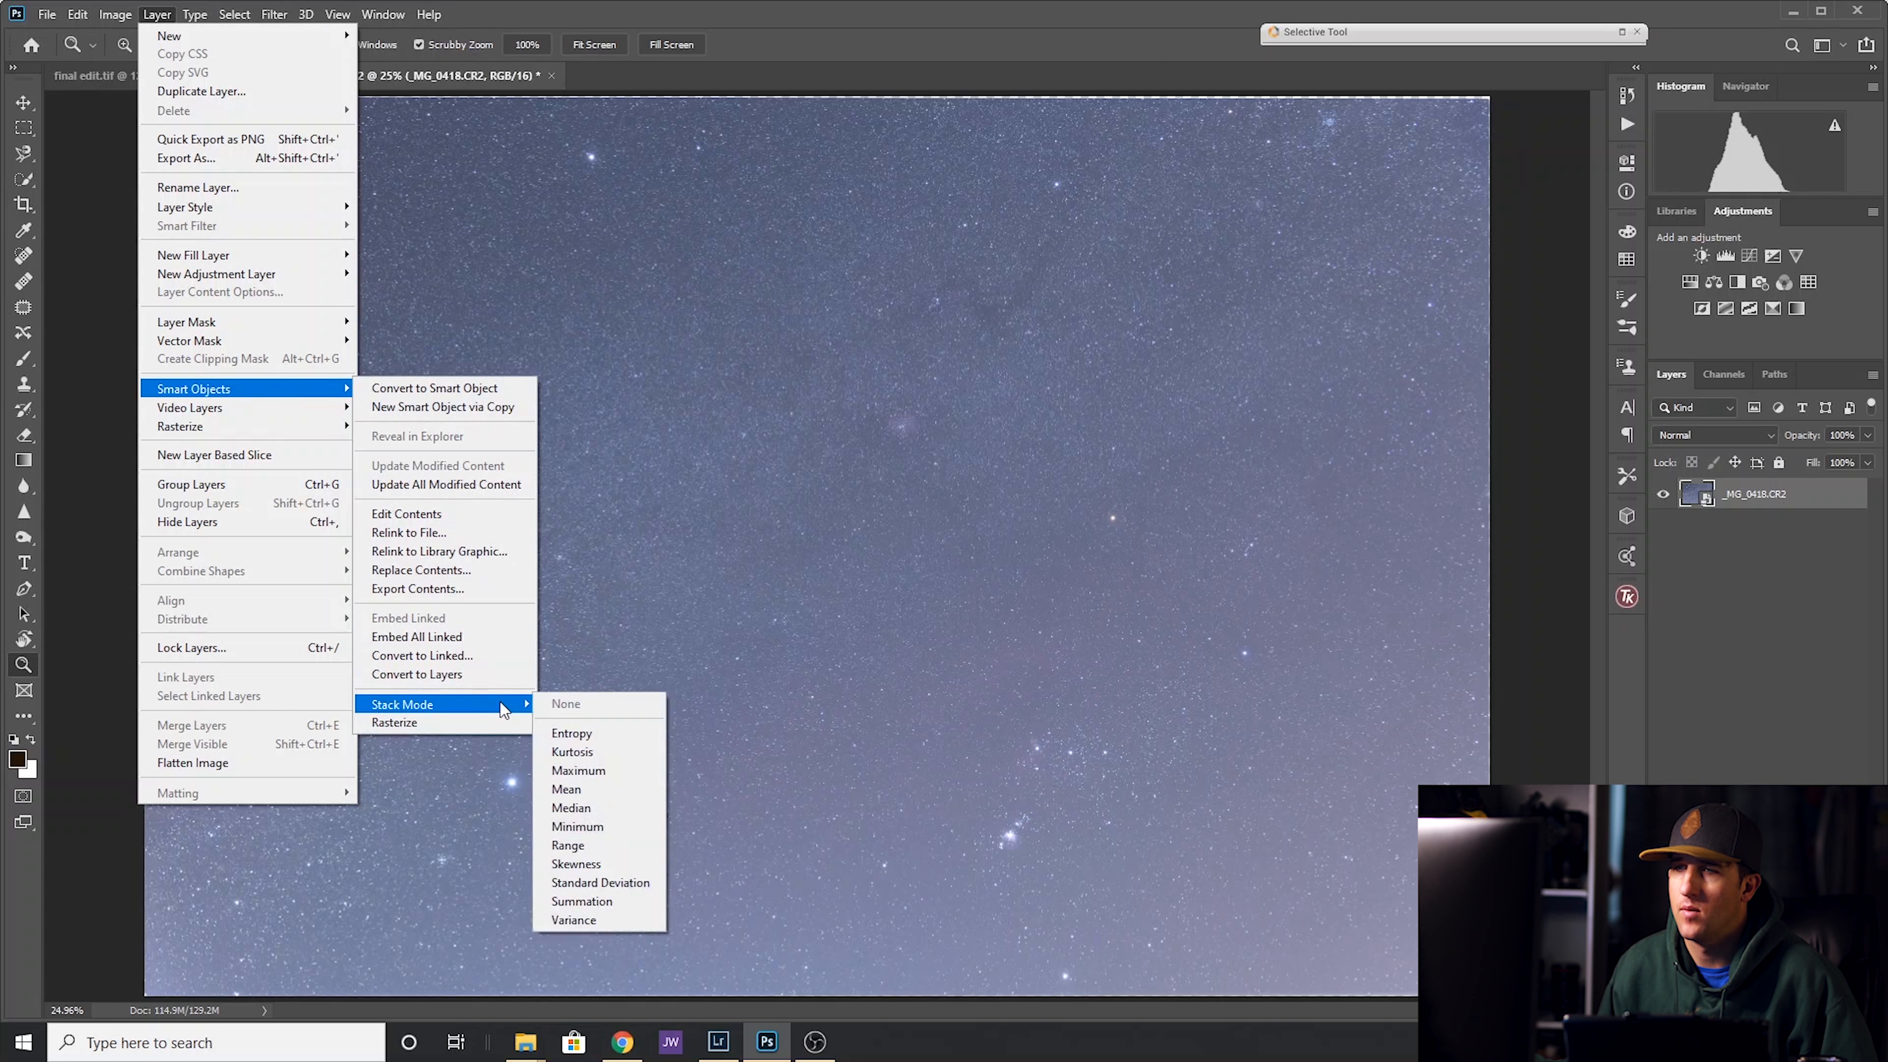
mouse_move(573, 809)
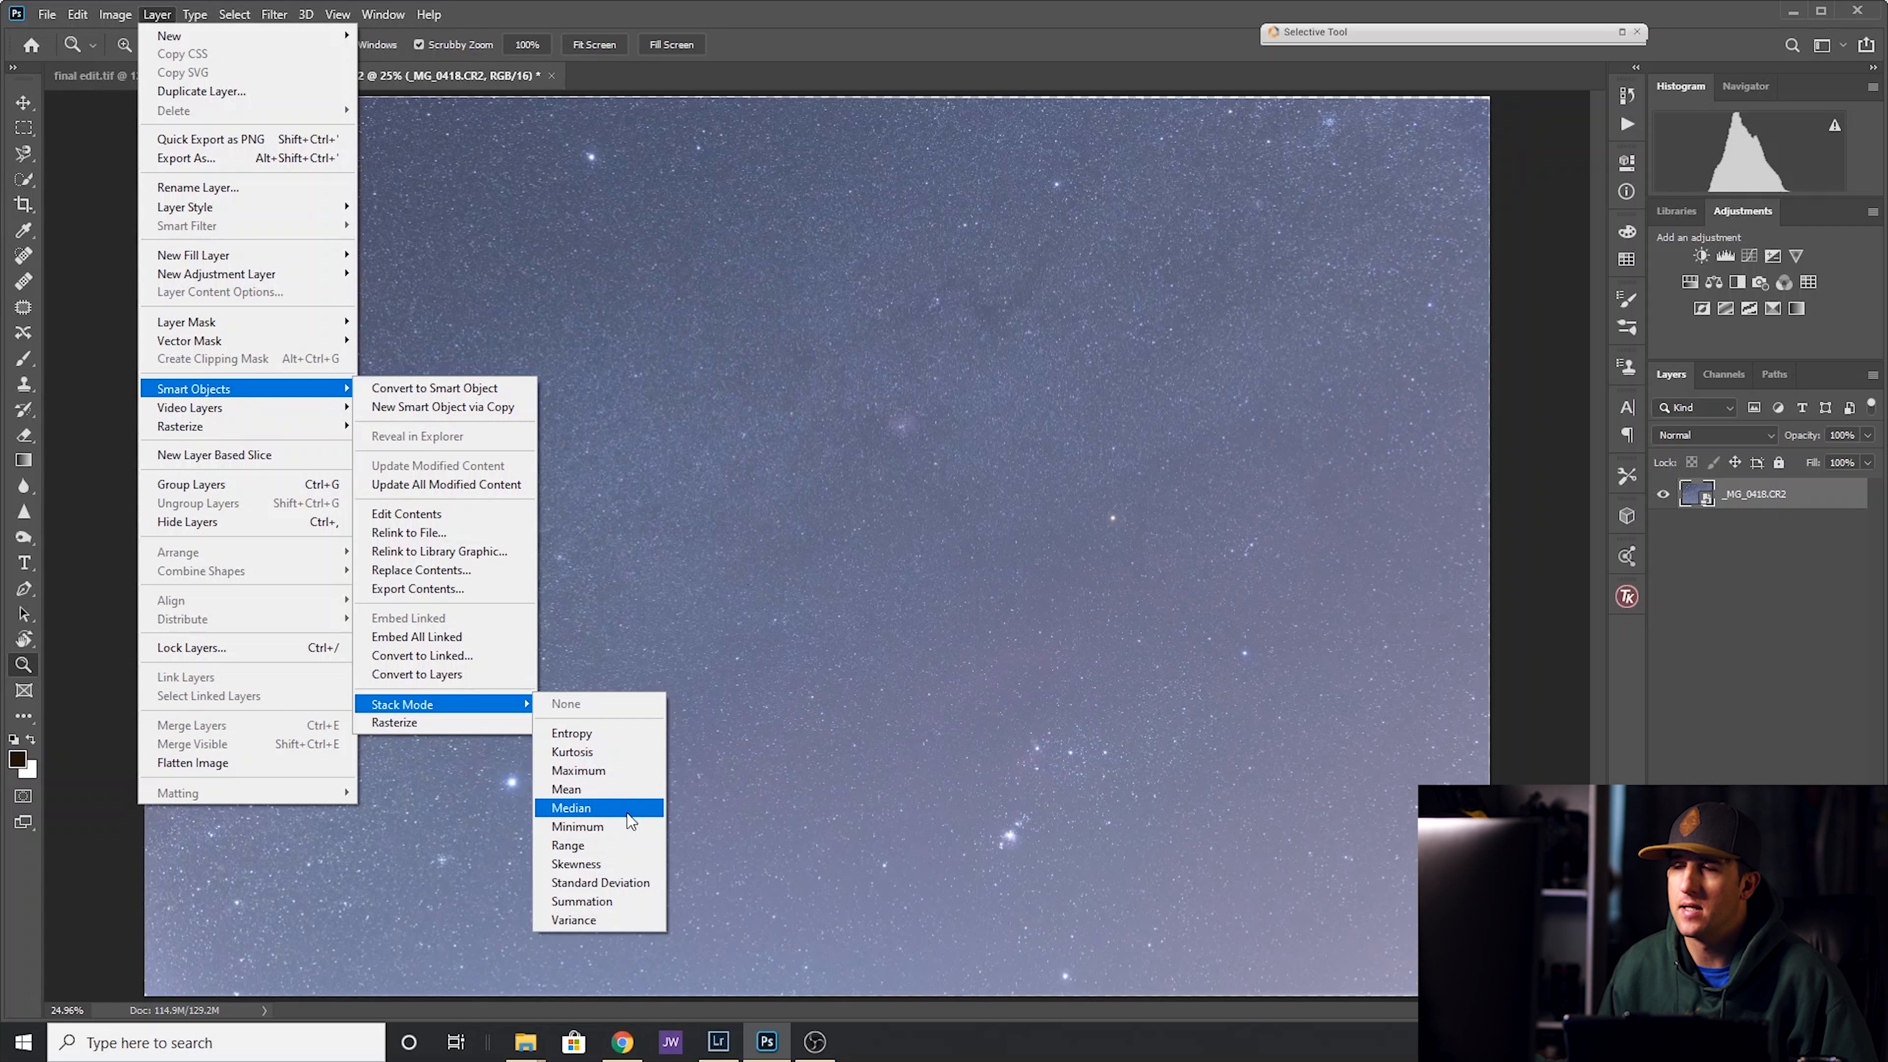
left_click(570, 808)
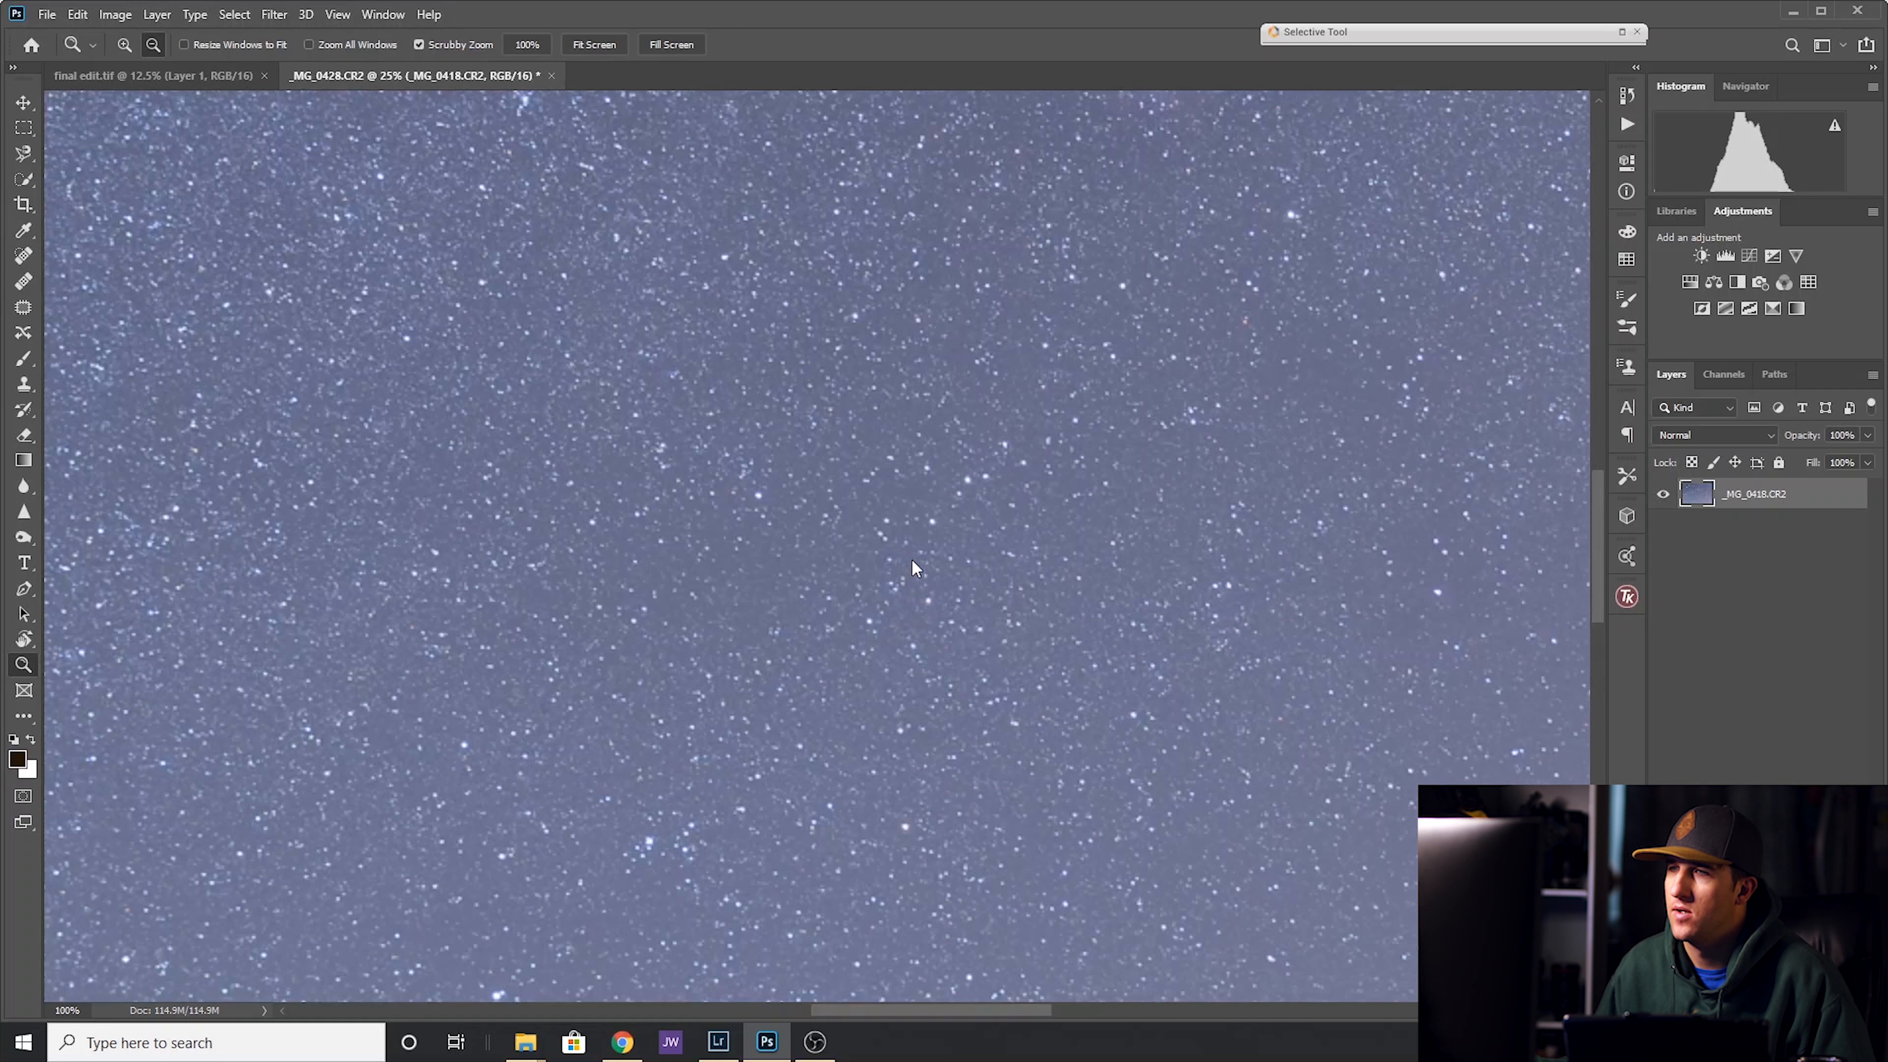
left_click(804, 238)
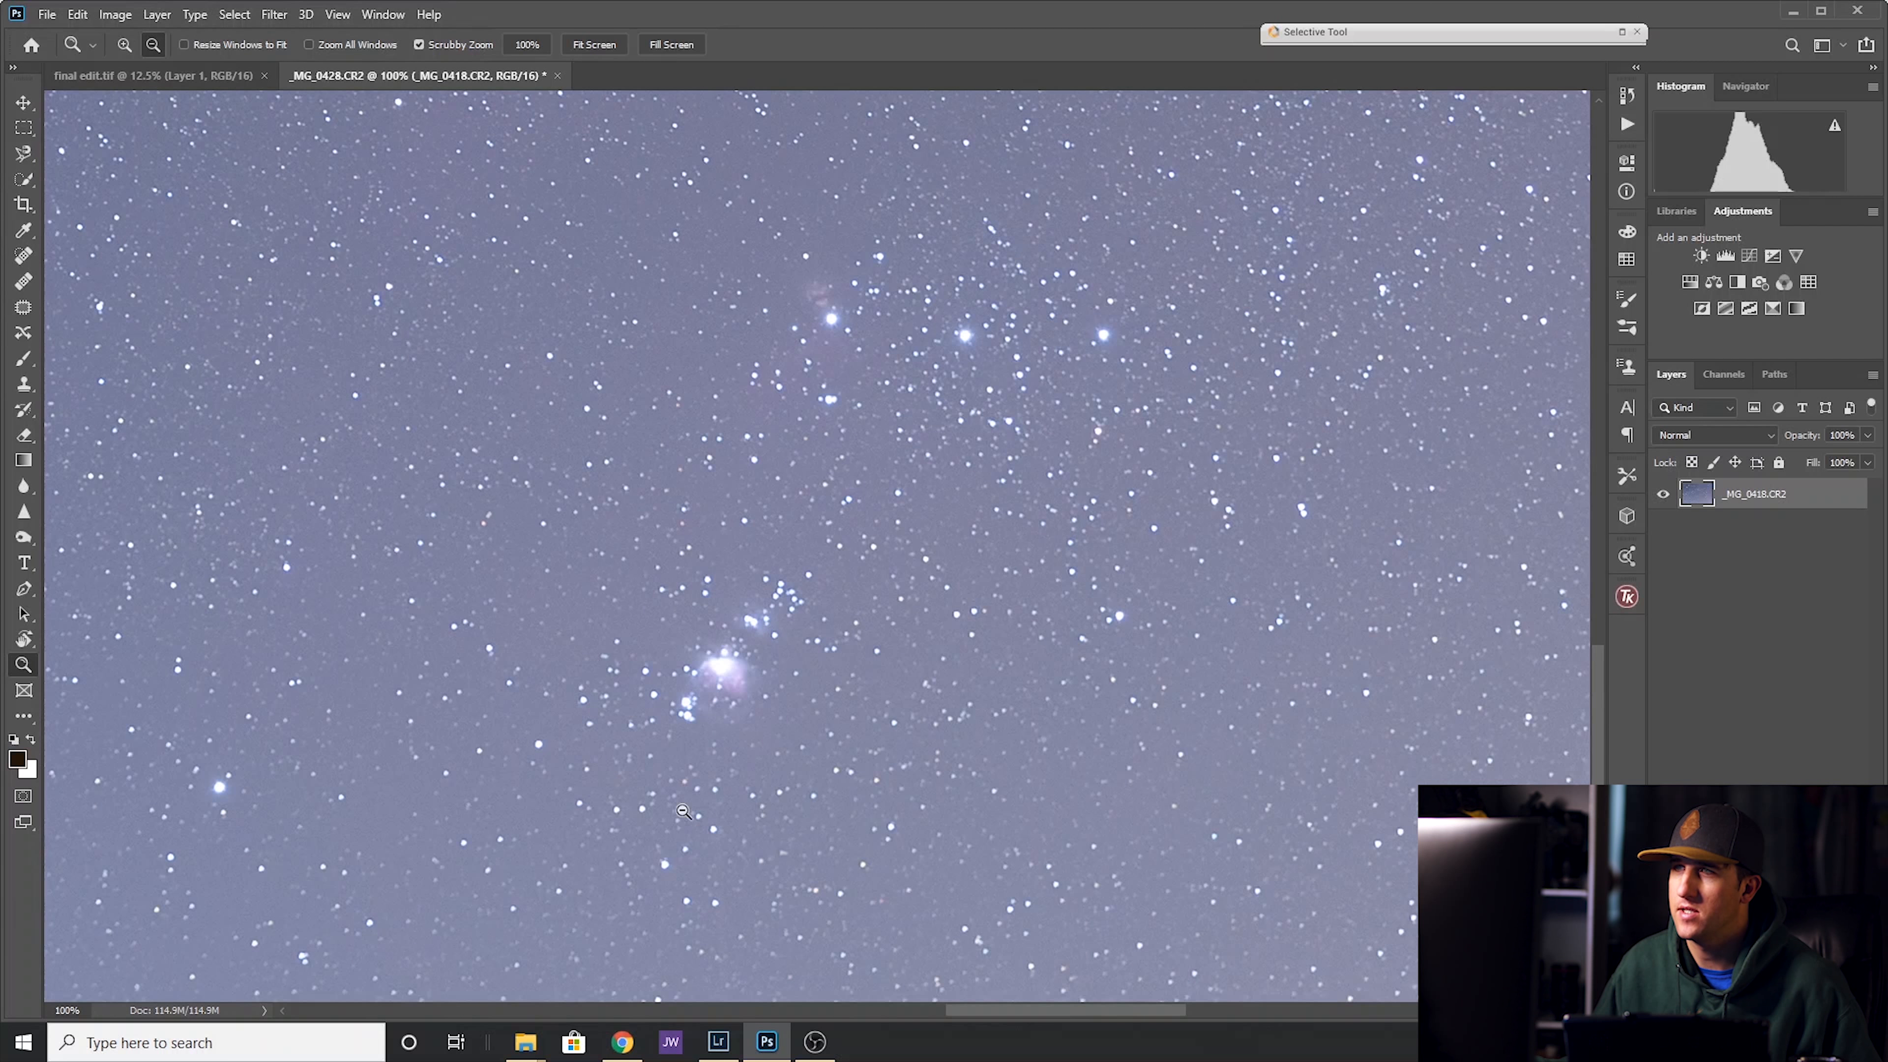
mouse_move(714, 690)
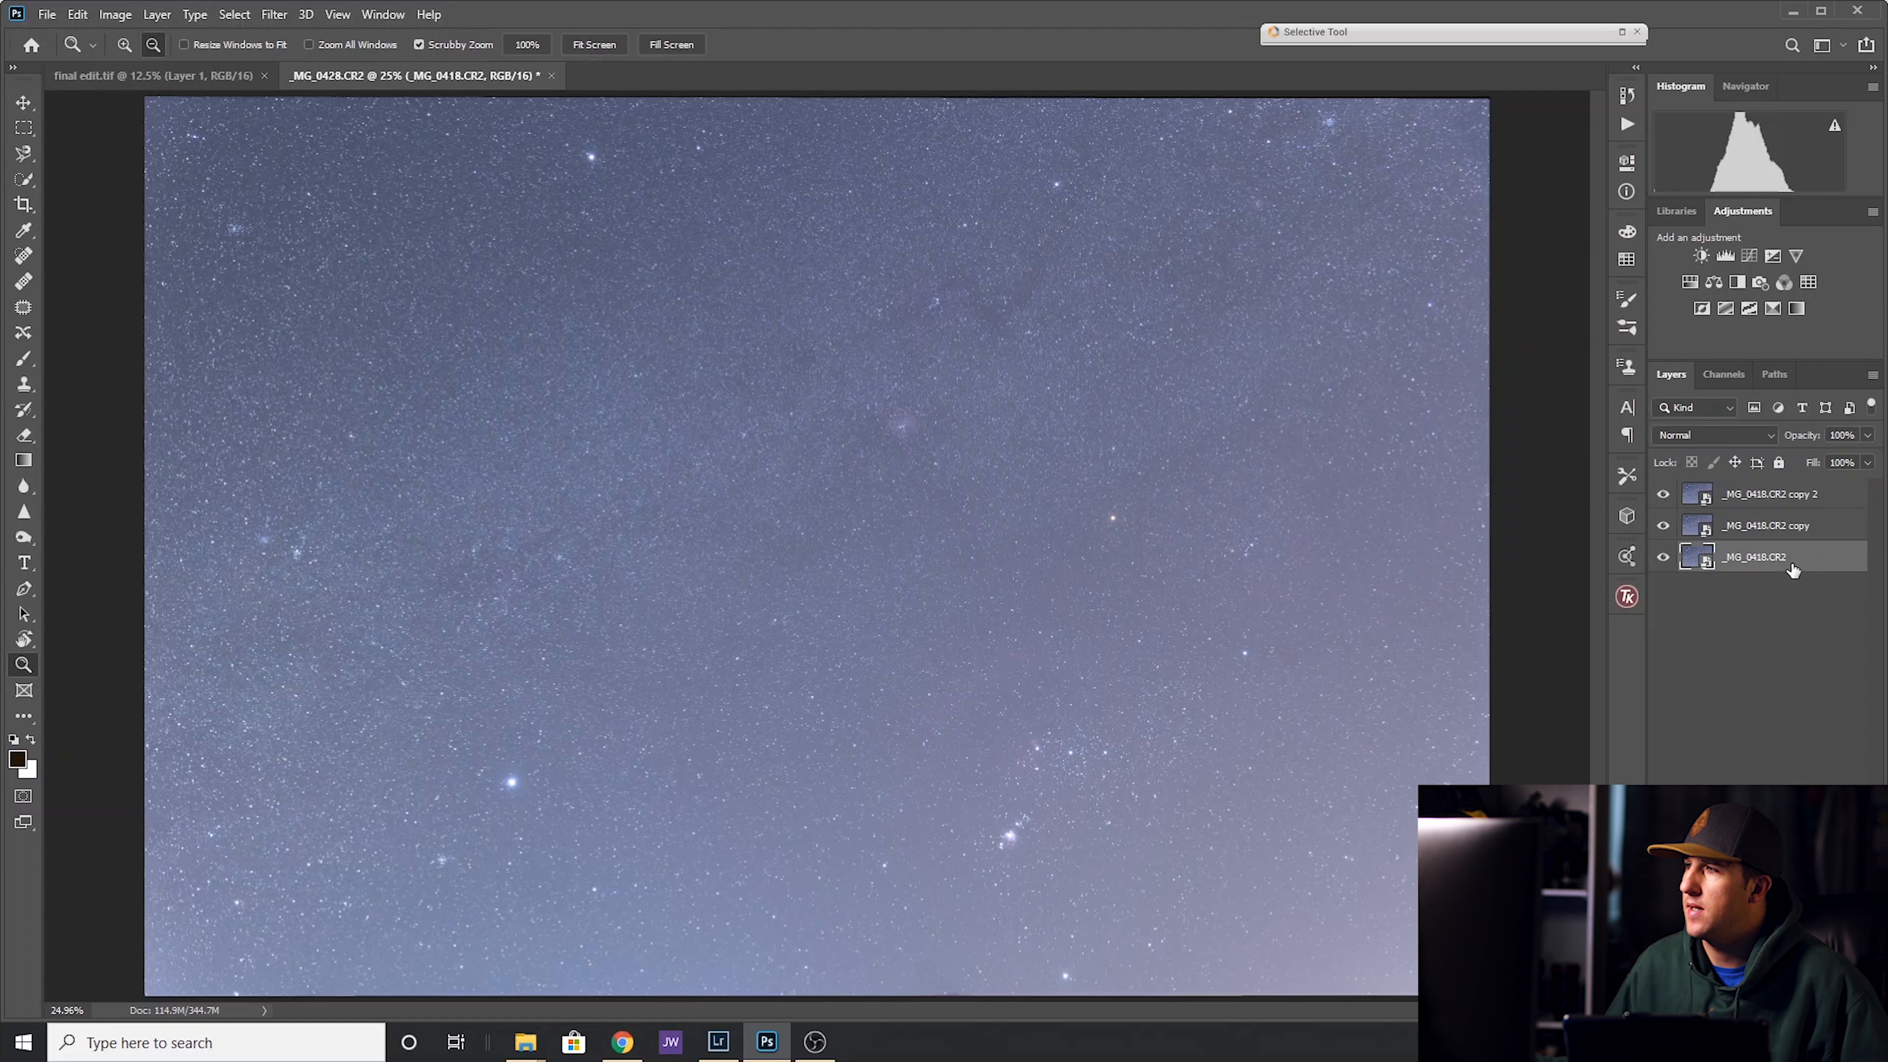
Rename the bottom sky layer 'color' and the next duplicate 'neb'.
double_click(1754, 554)
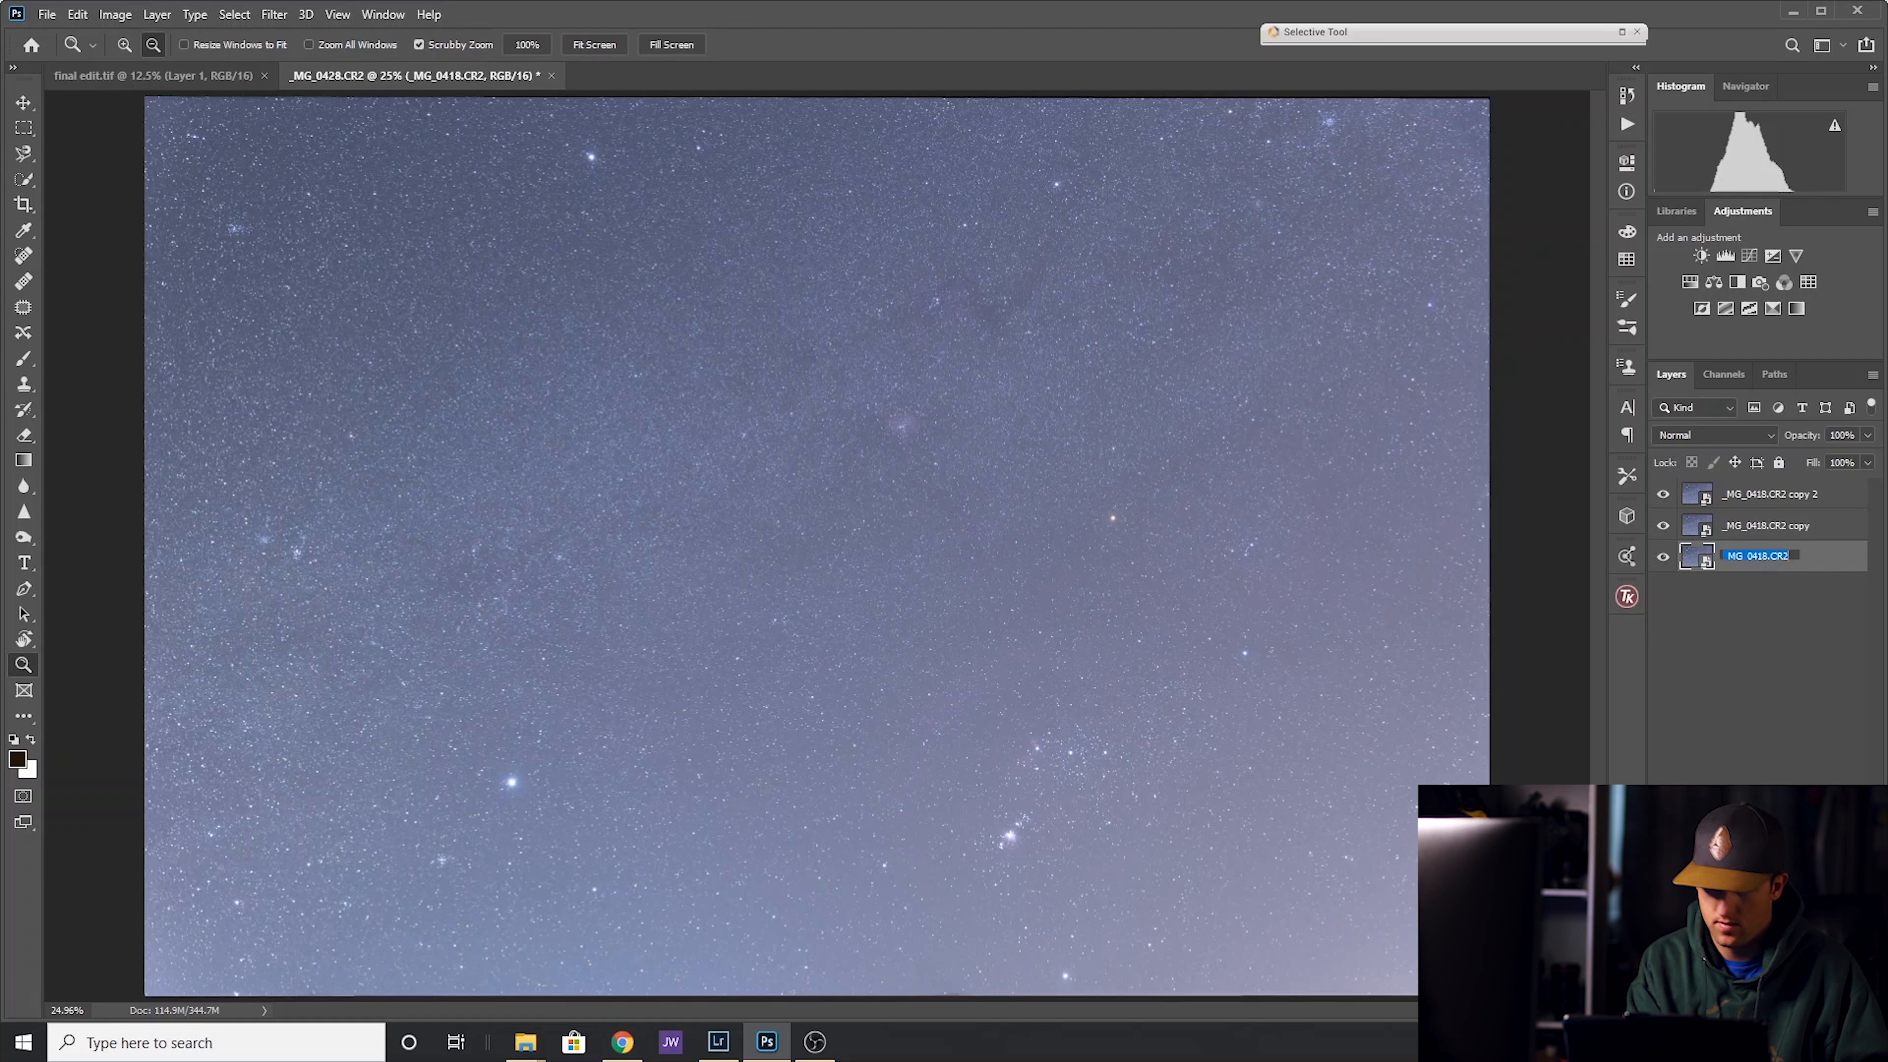
type("color")
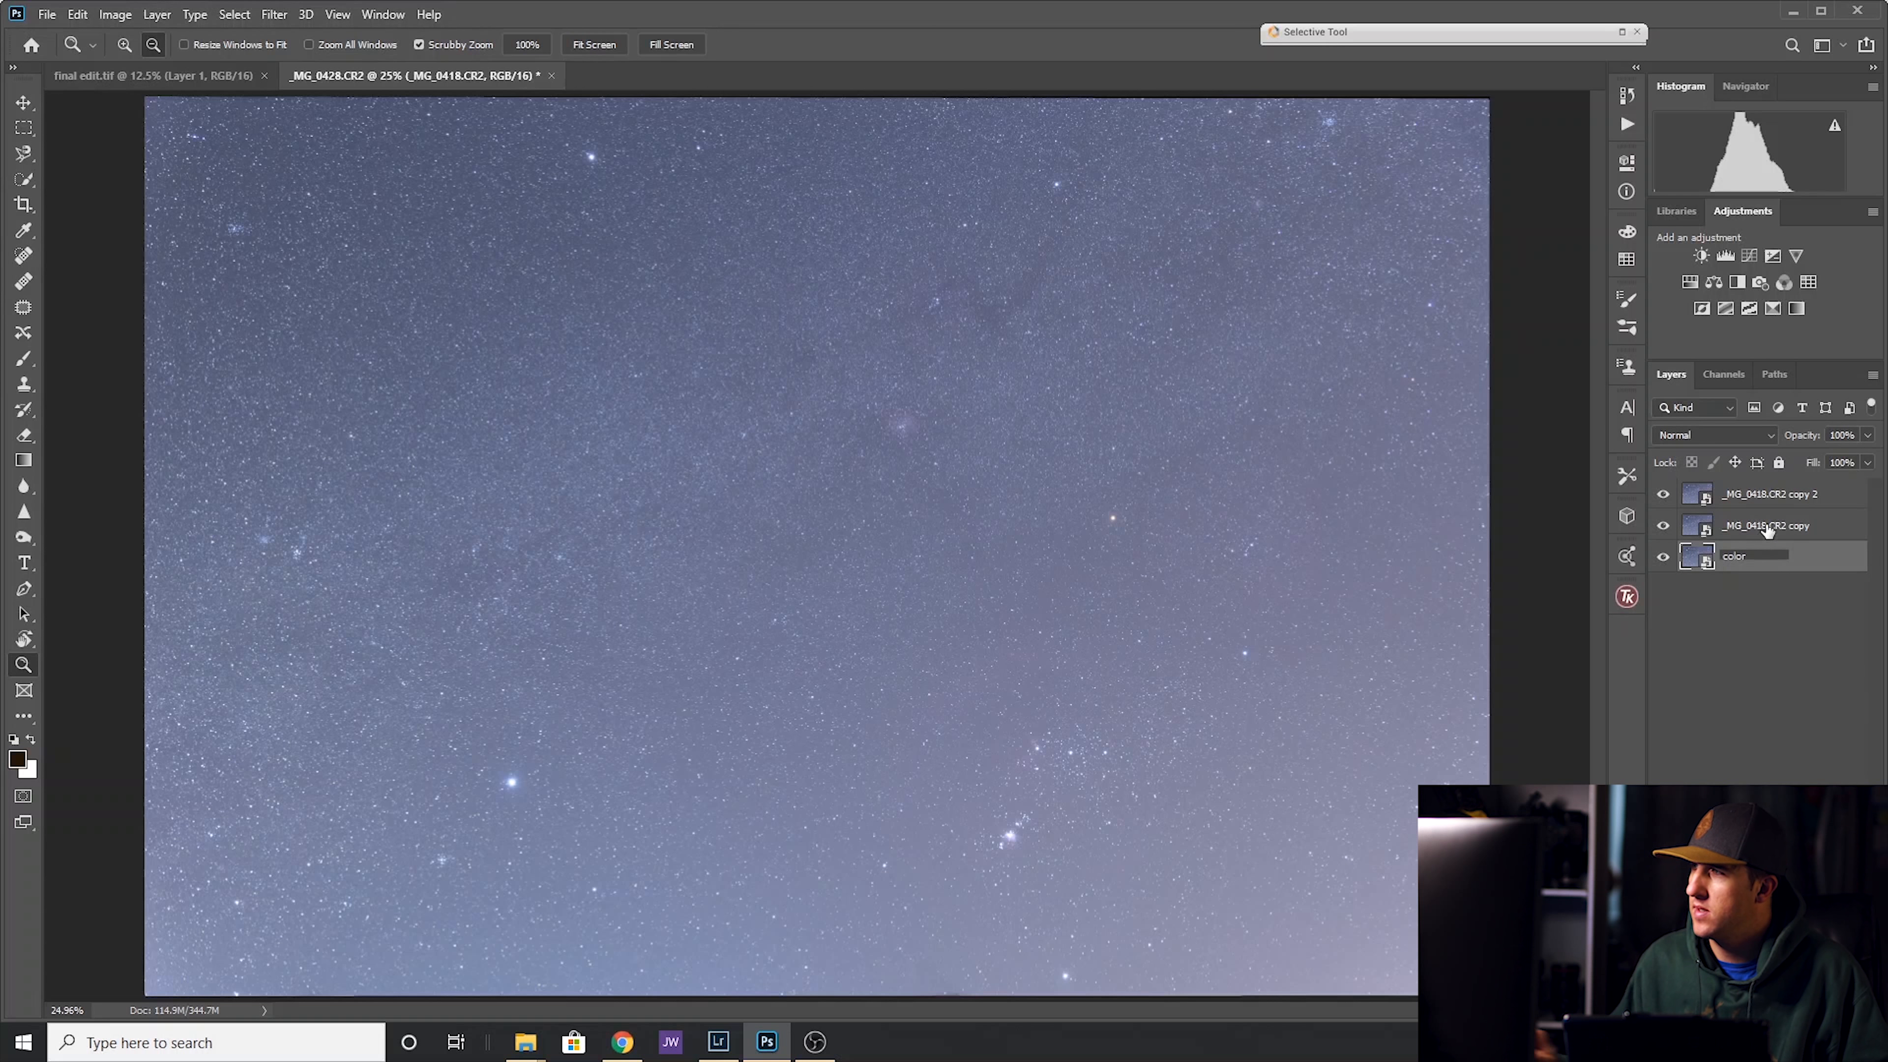
double_click(1765, 525)
type("dst")
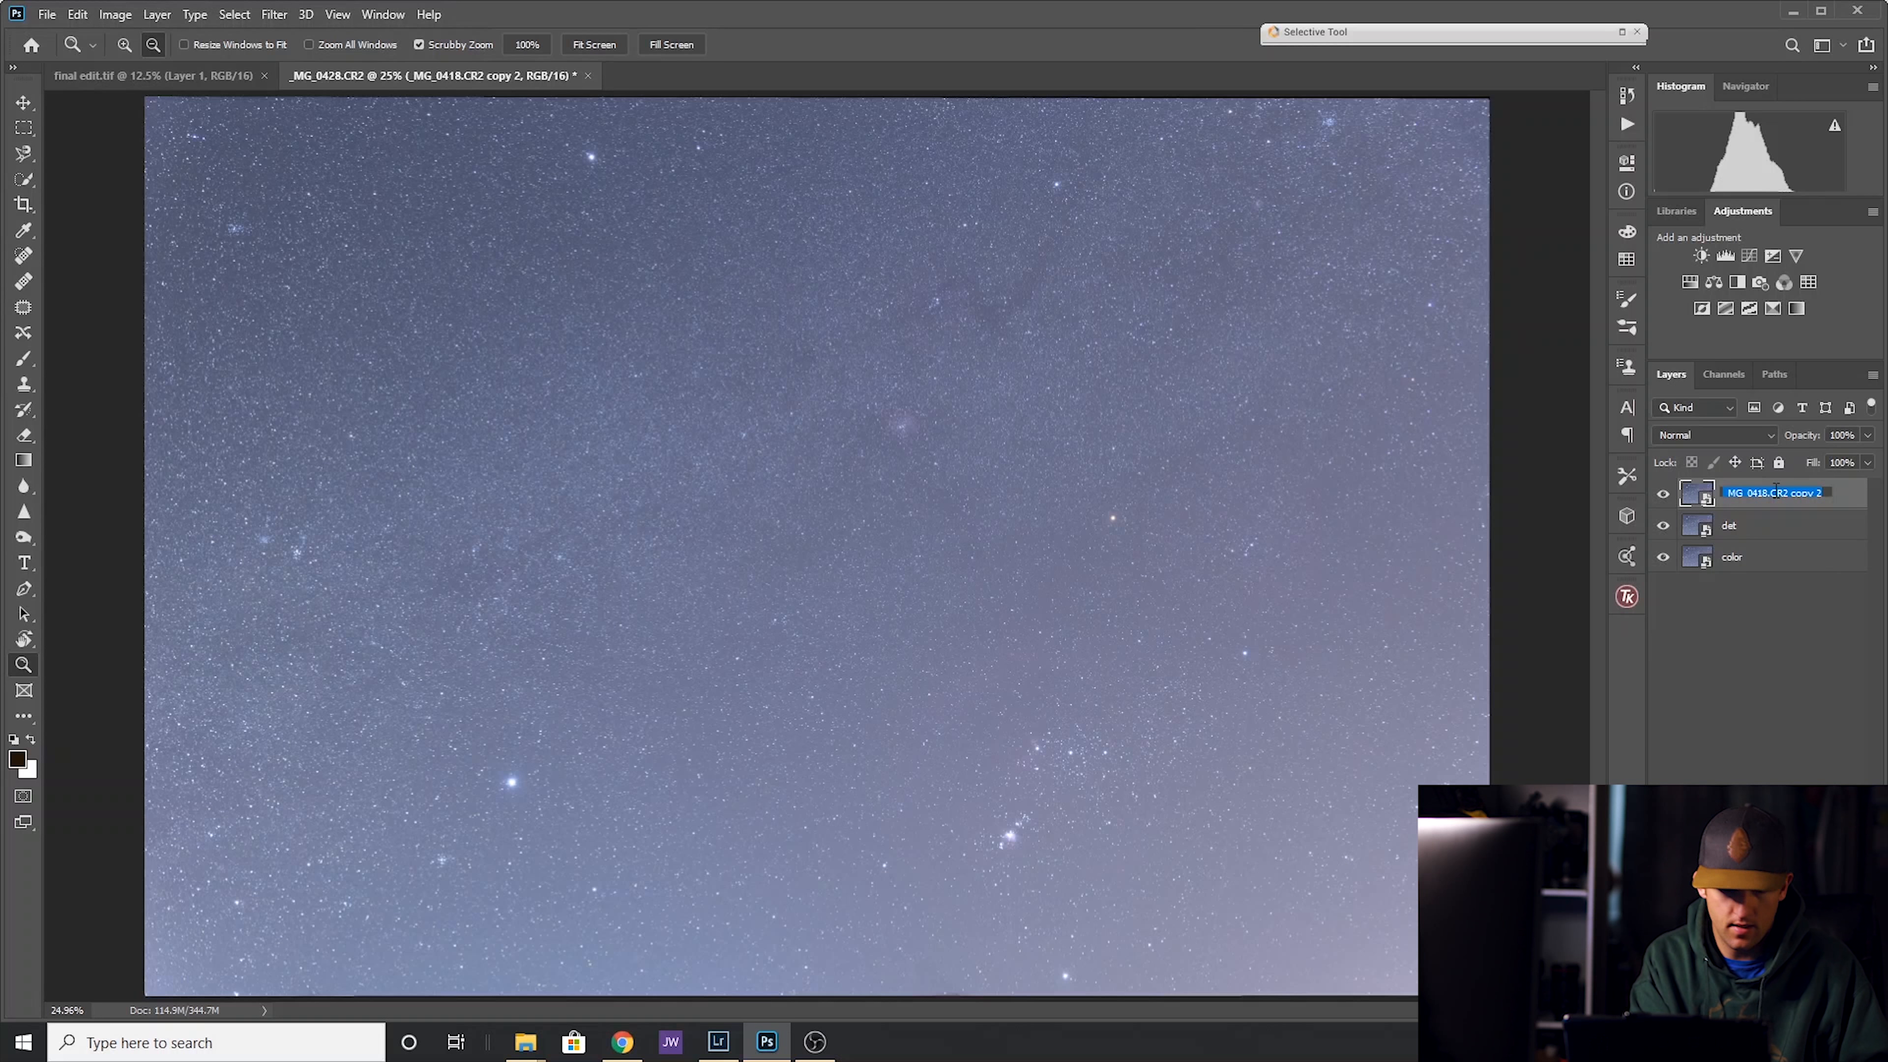
type("neb")
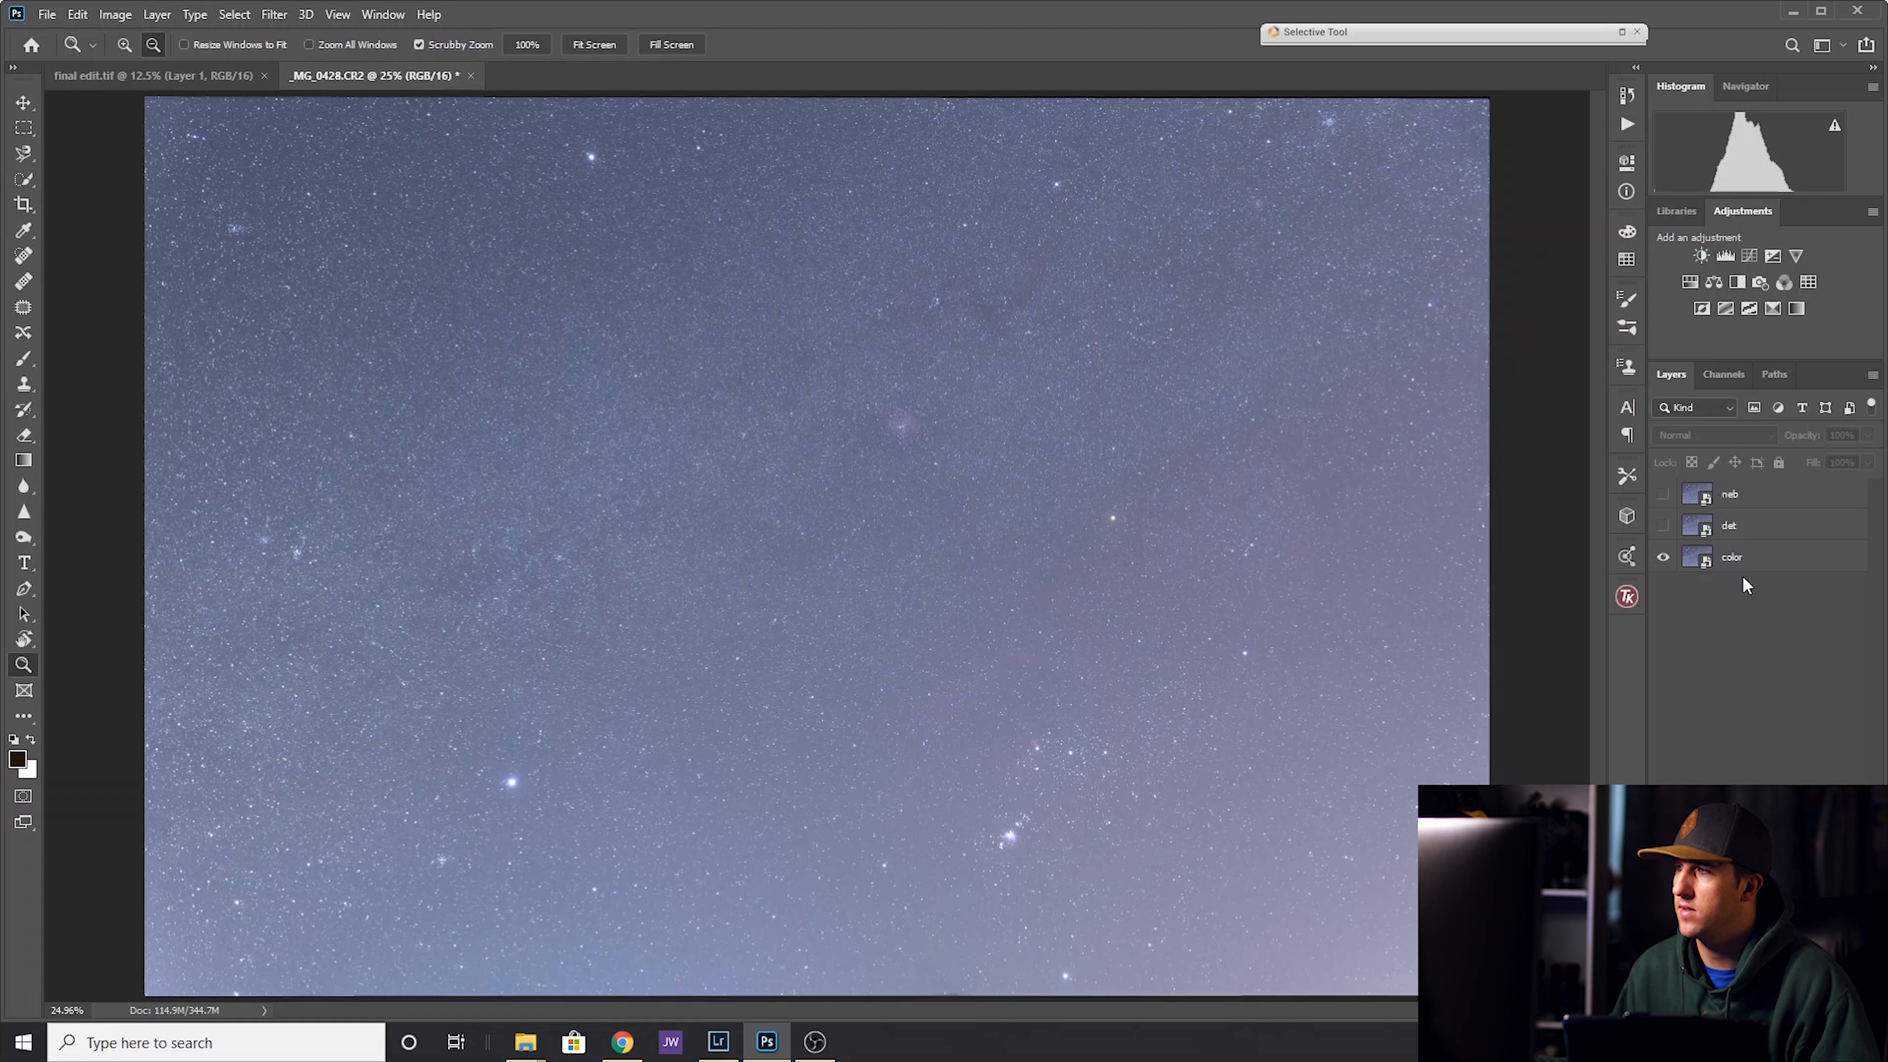
Apply Dust & Scratches to the color layer with Radius 7 and Threshold 38.
left_click(1732, 556)
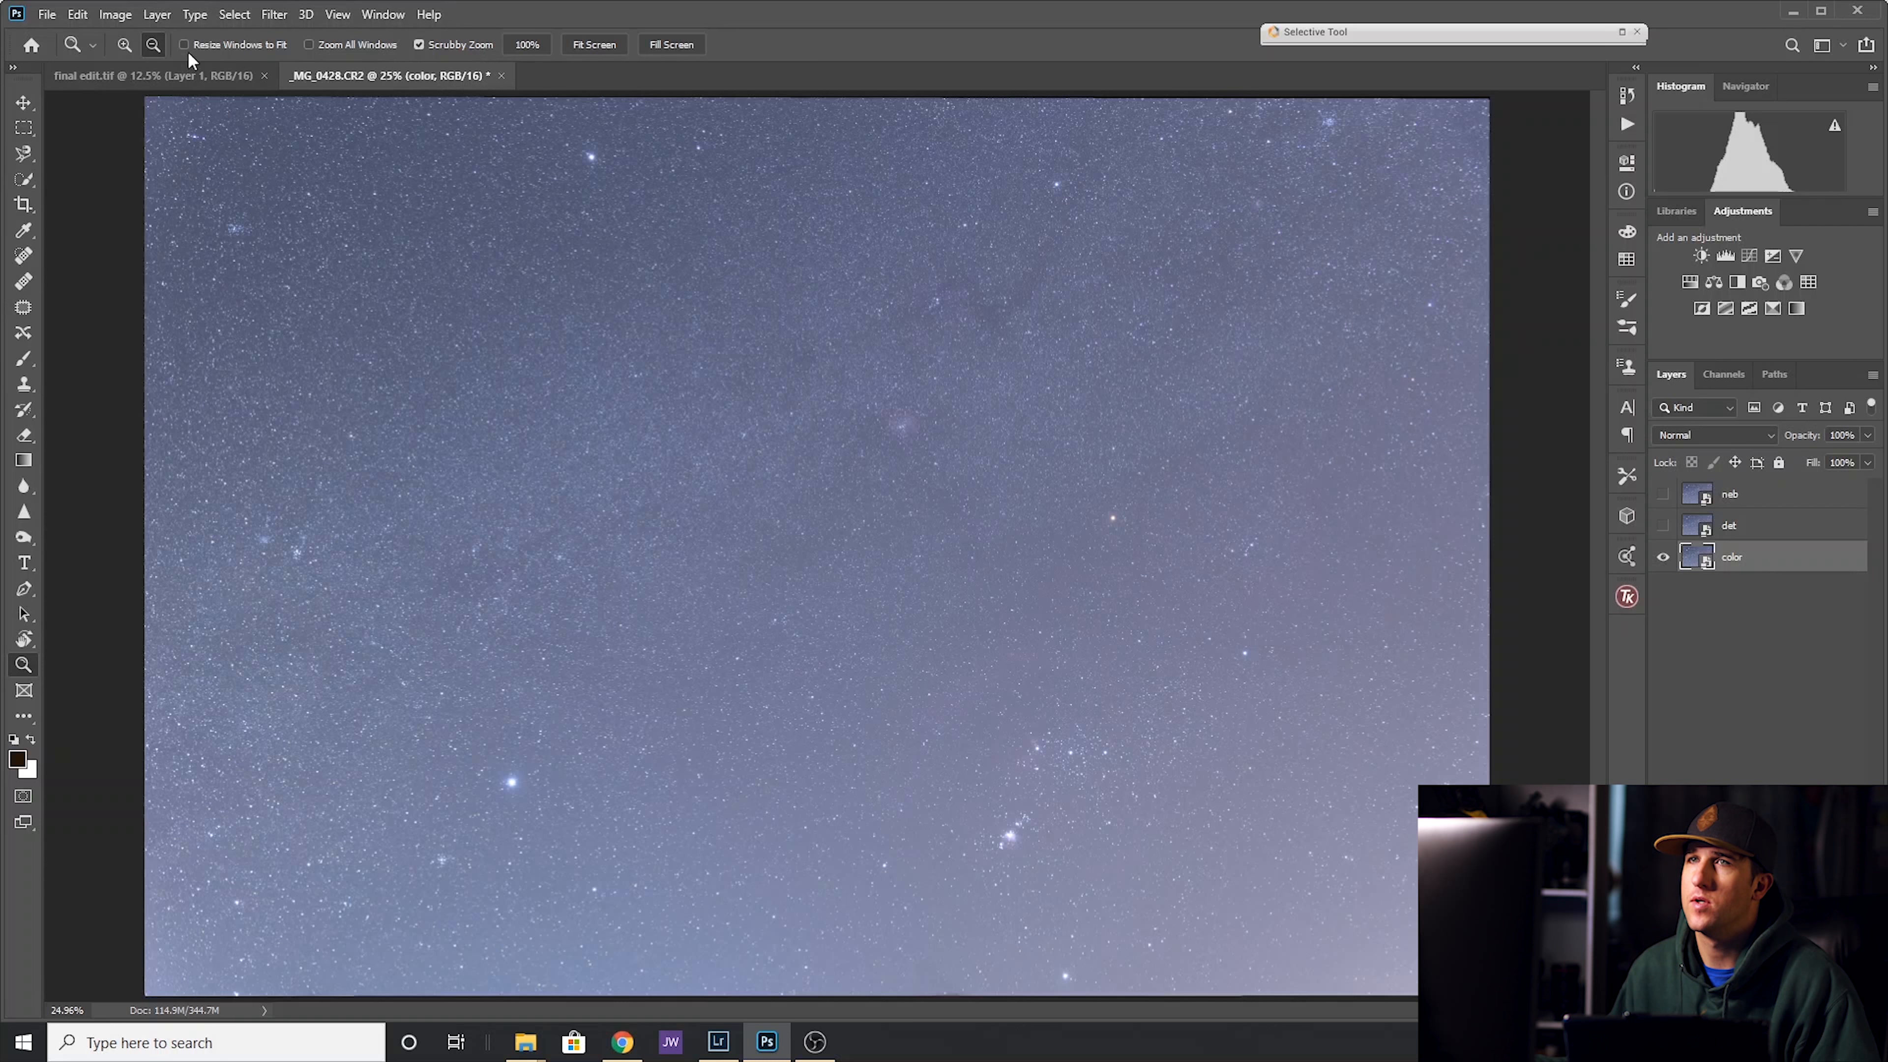
left_click(273, 13)
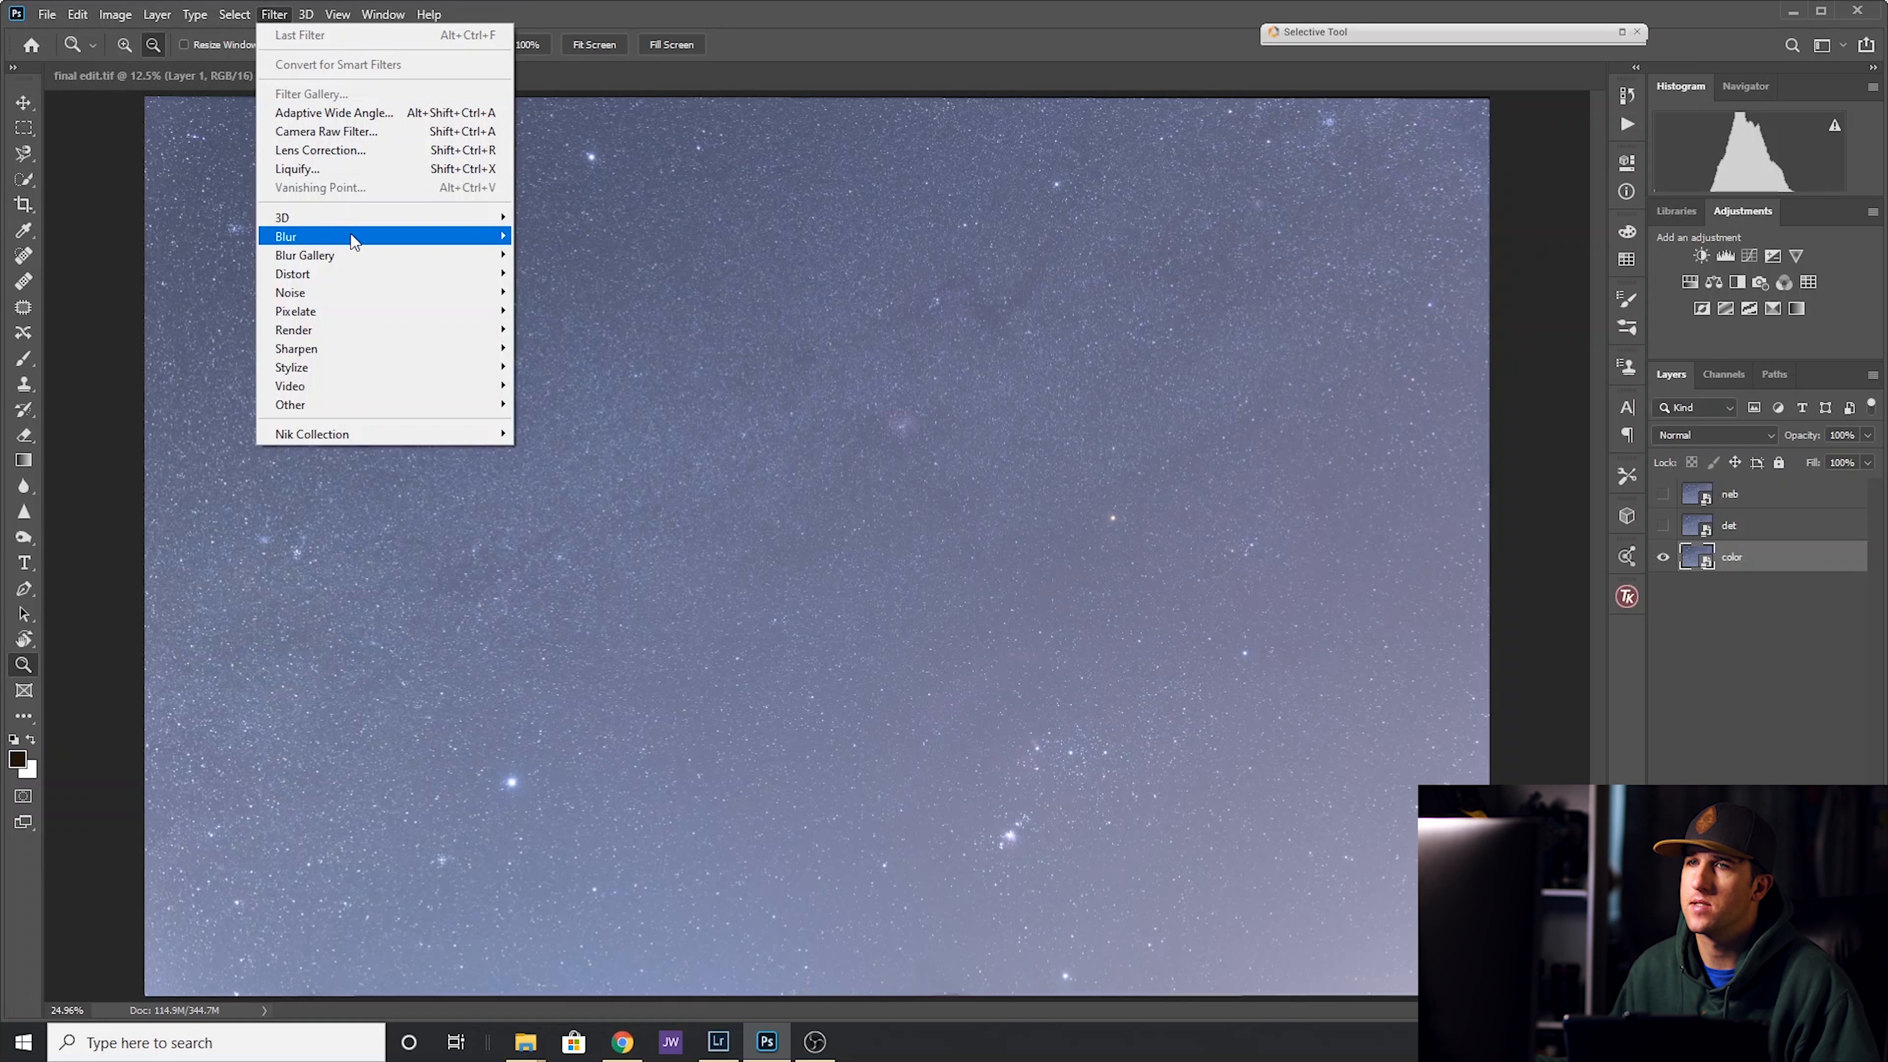
mouse_move(290, 293)
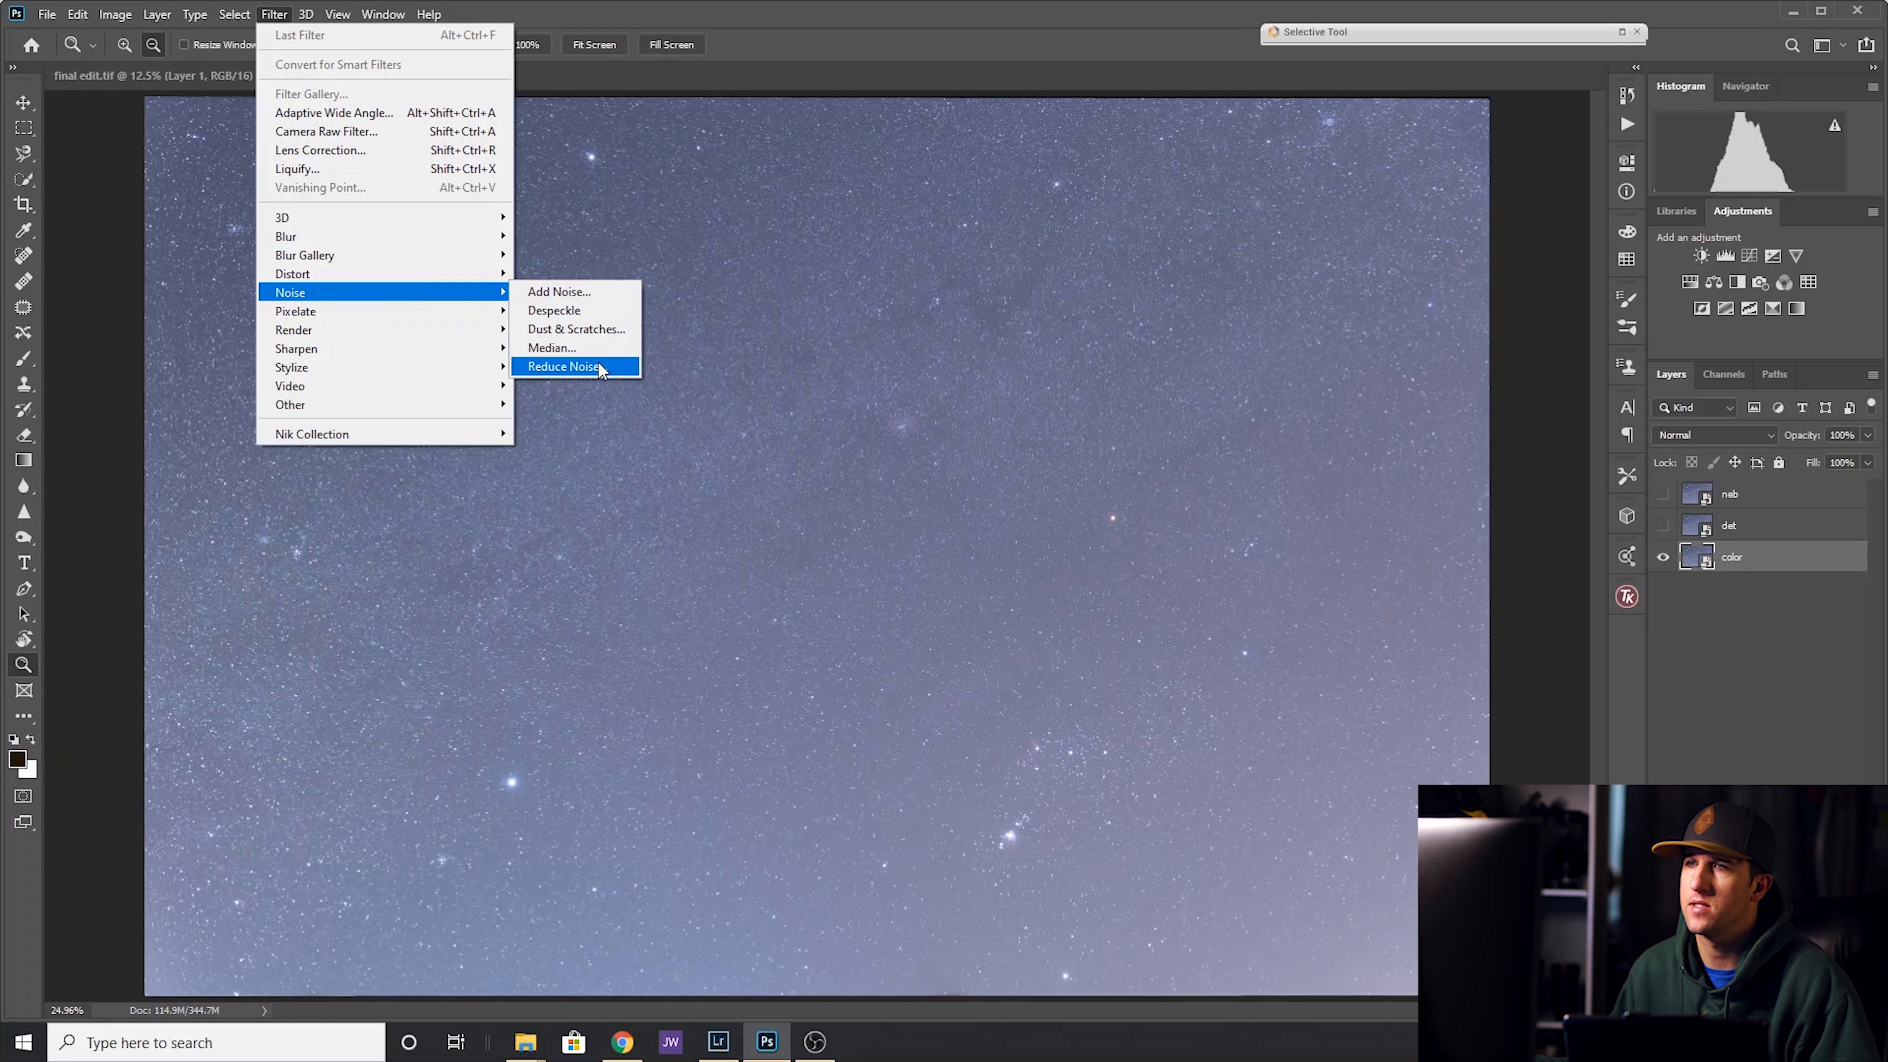
left_click(578, 328)
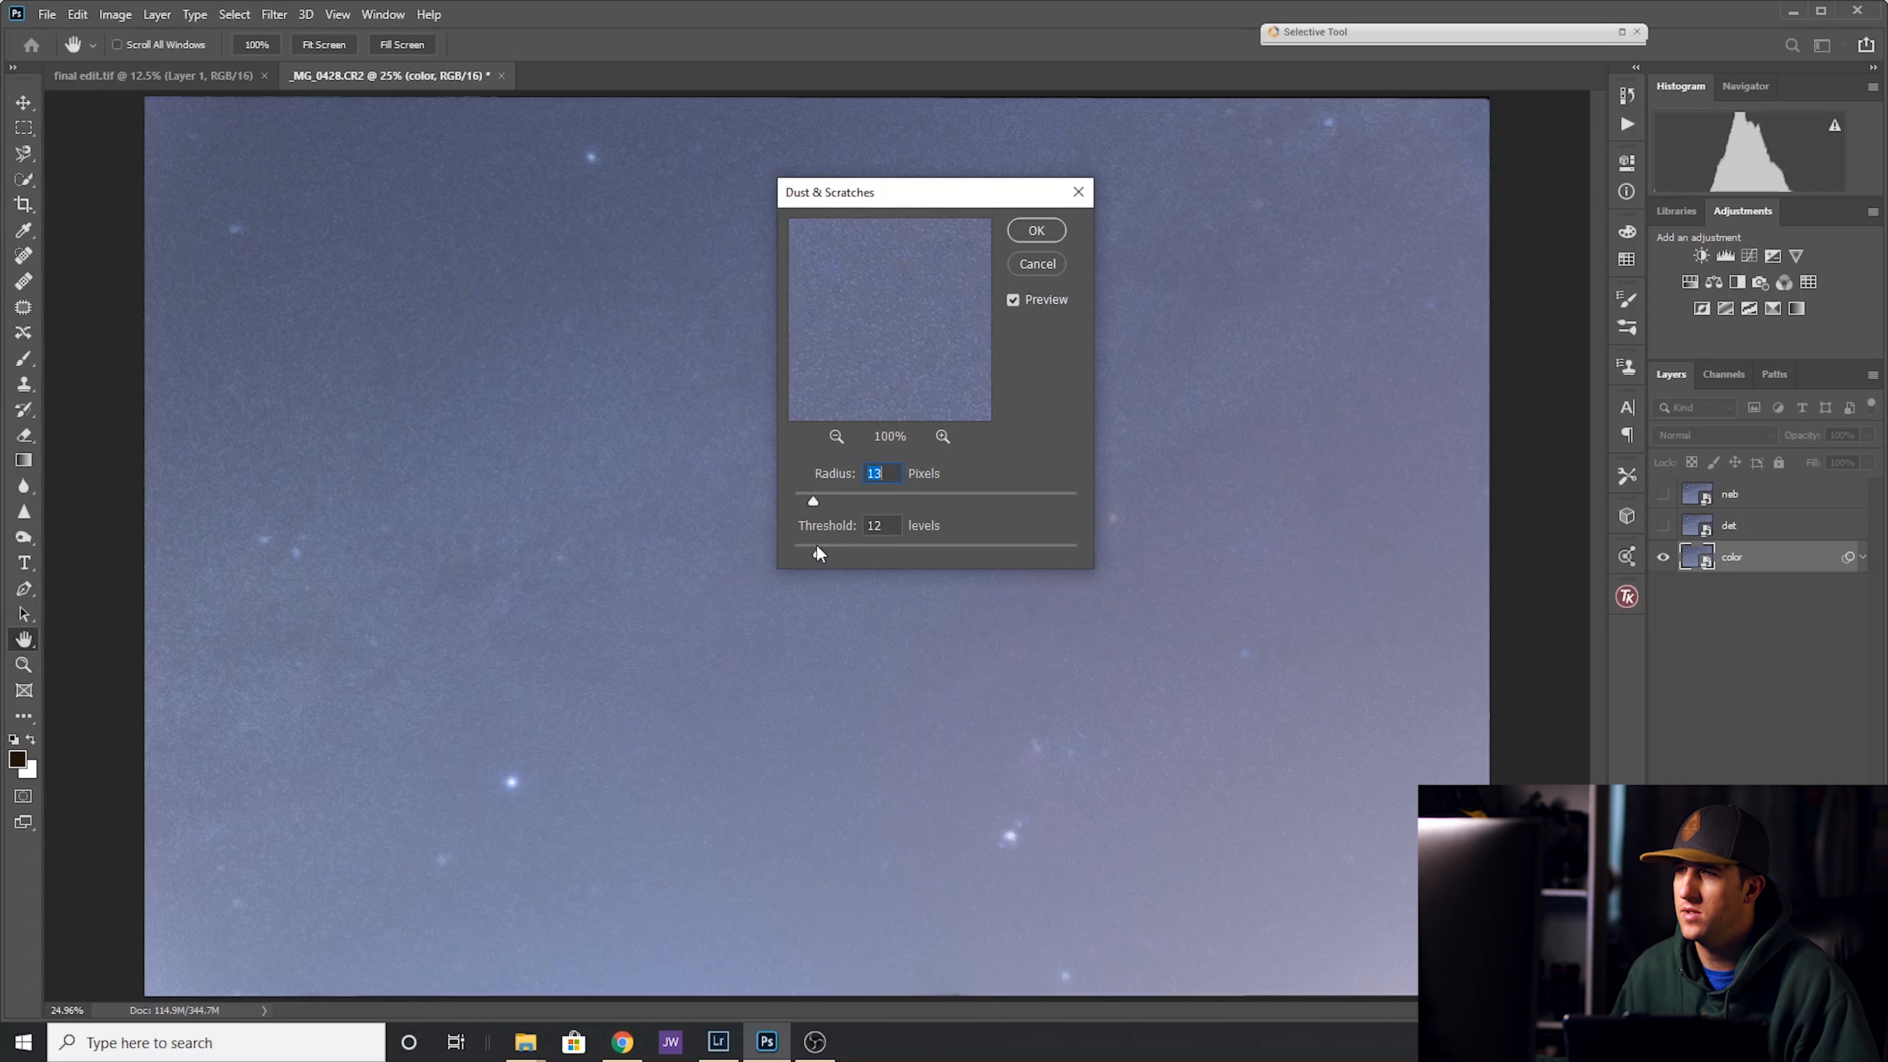
left_click_drag(815, 553, 842, 552)
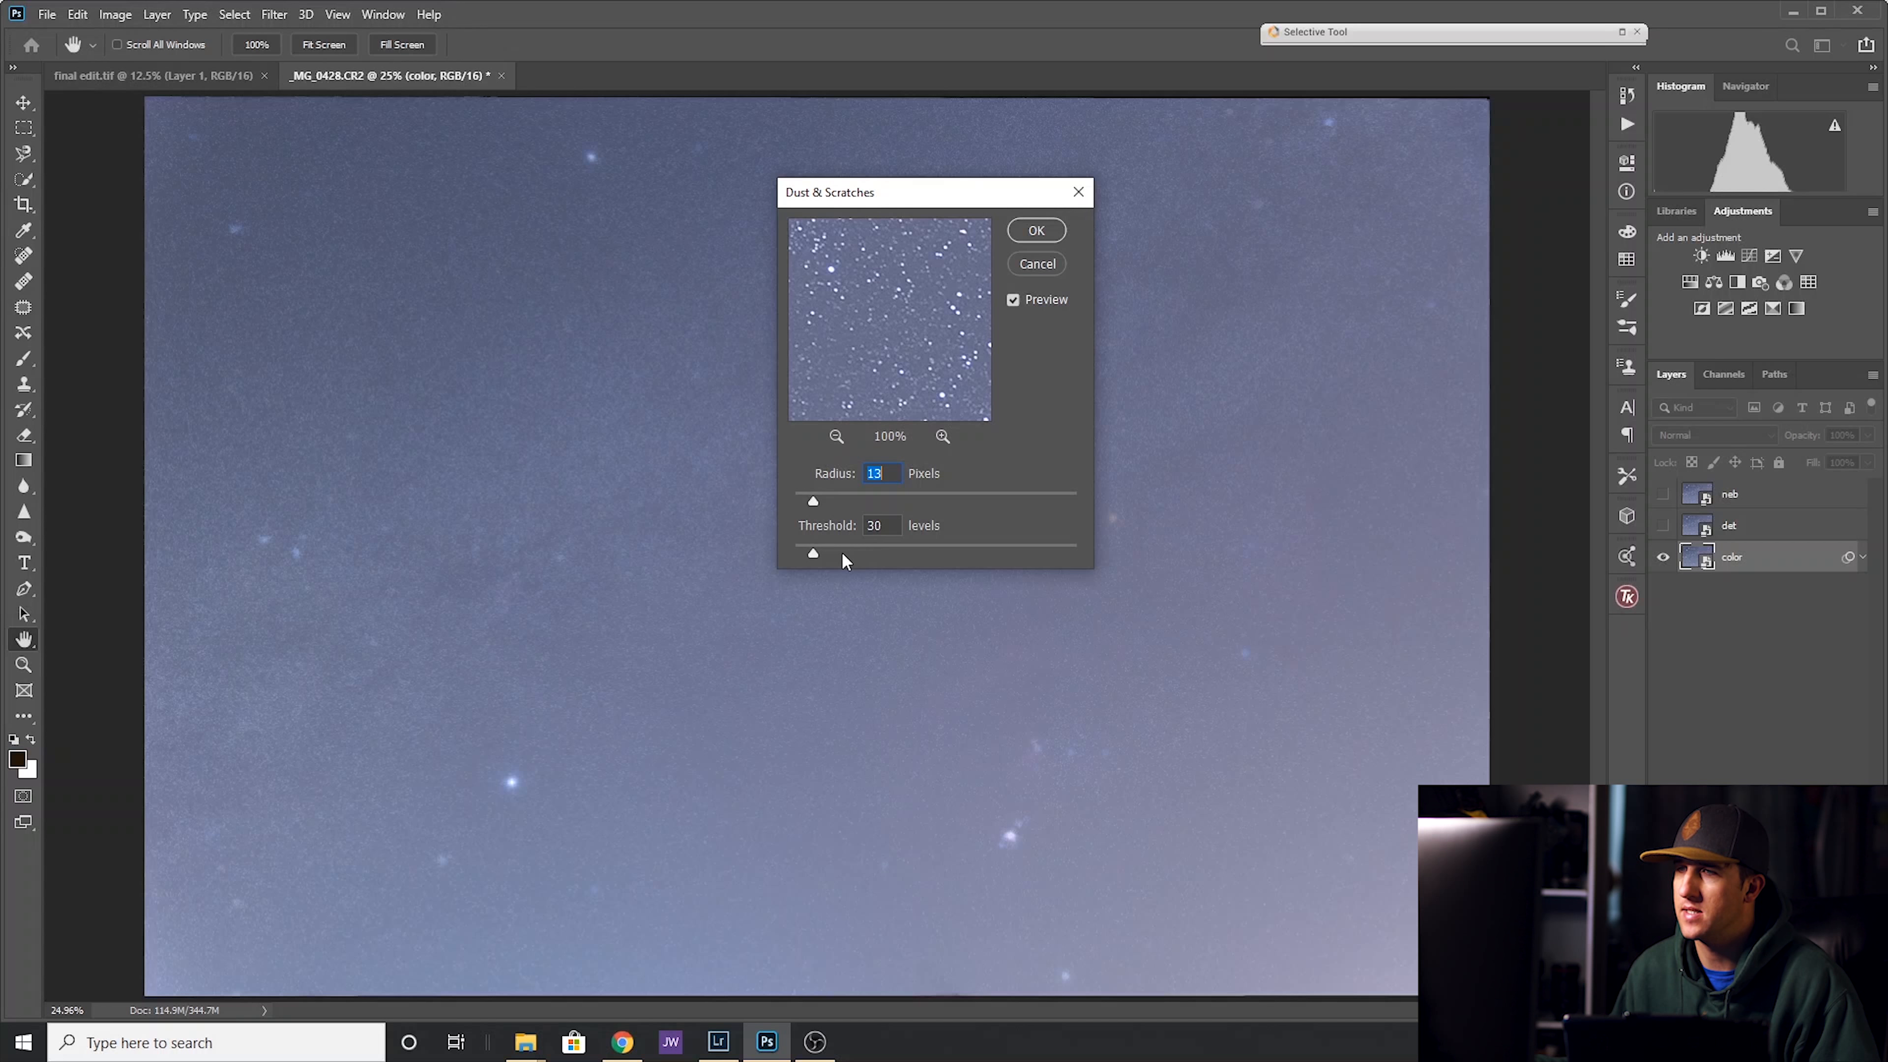
left_click_drag(813, 553, 855, 553)
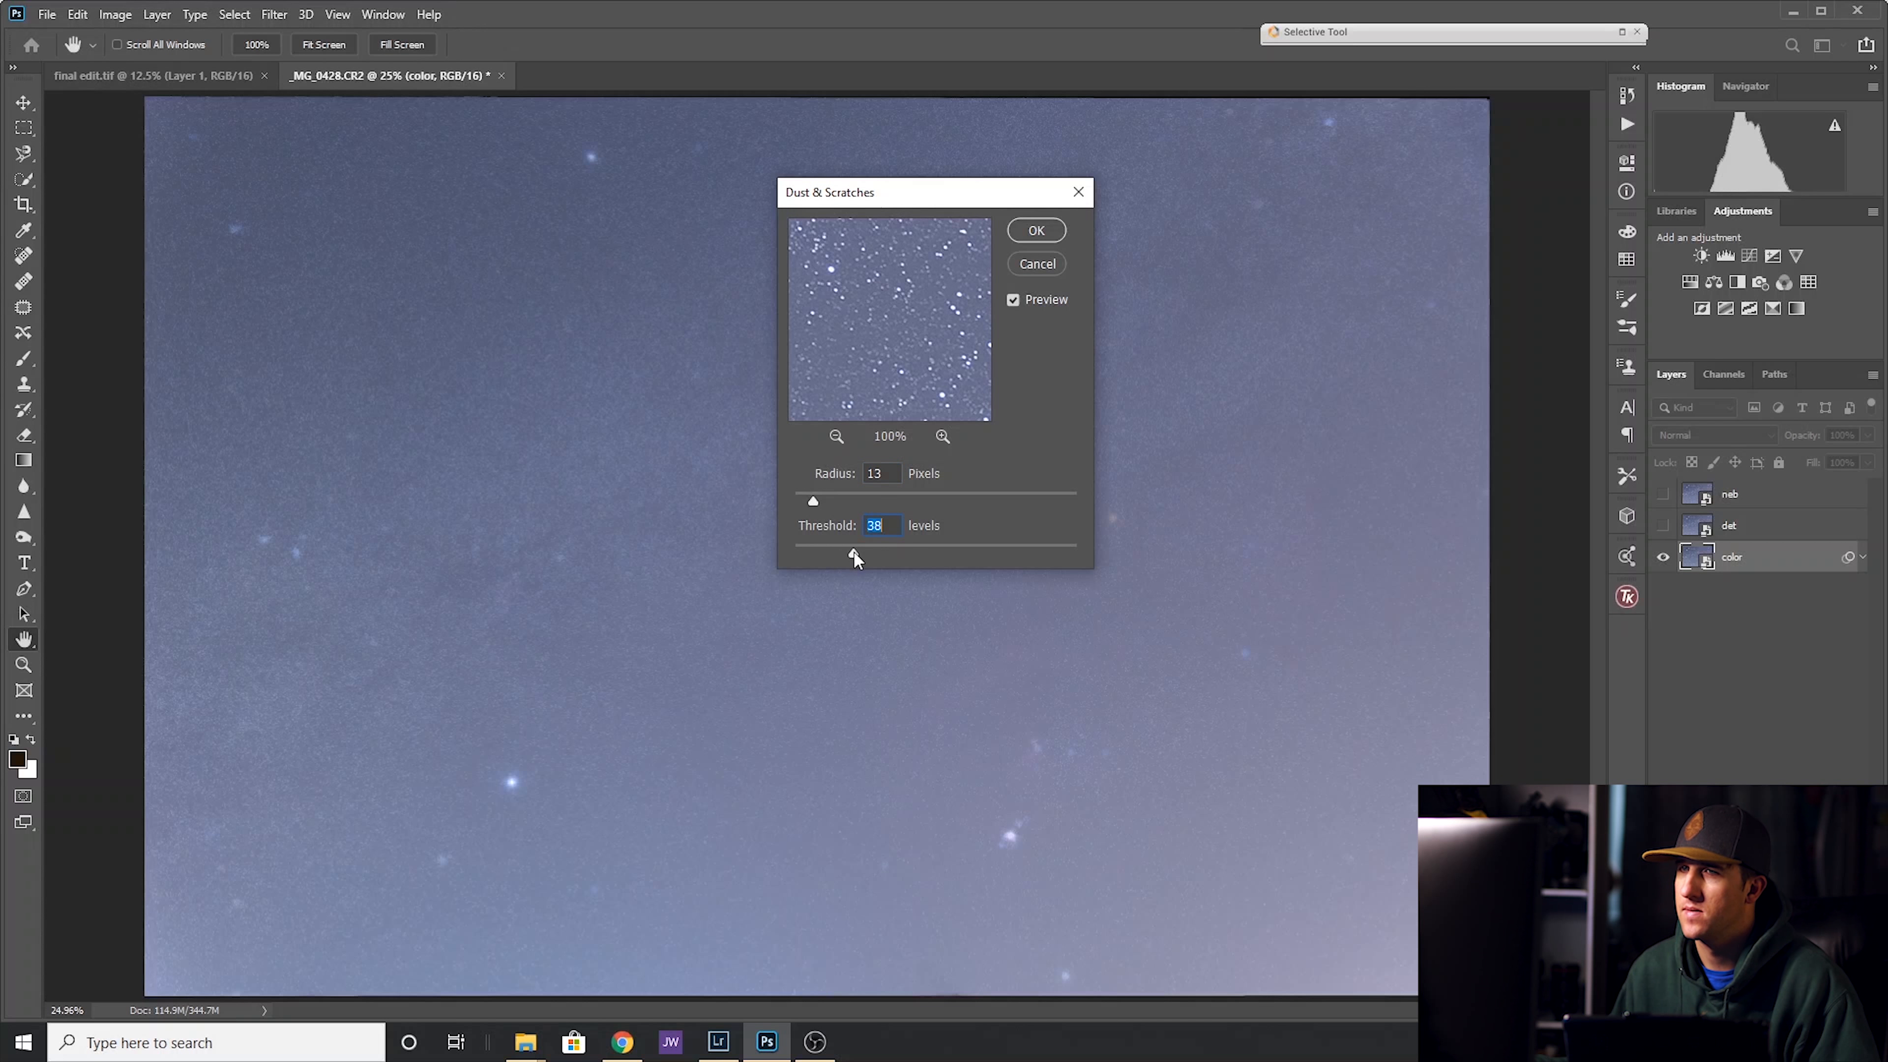
left_click_drag(814, 499, 801, 499)
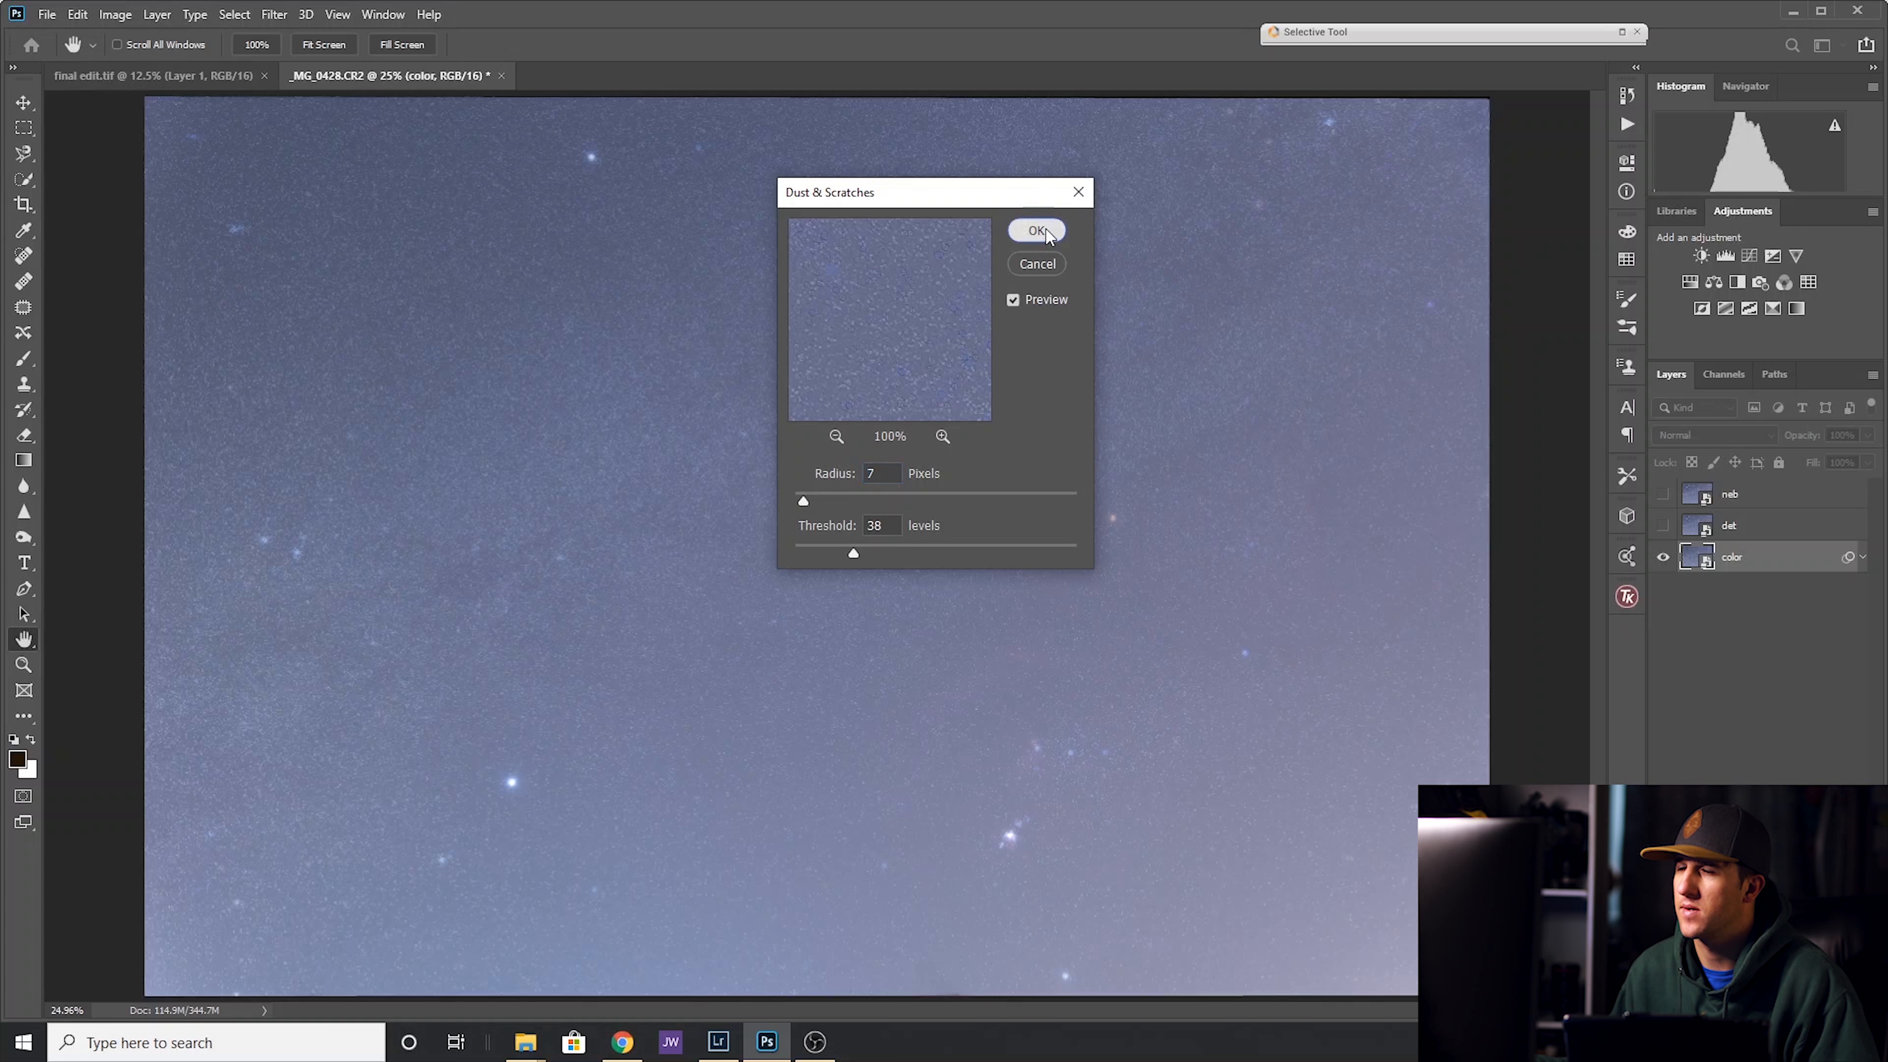
left_click(1037, 230)
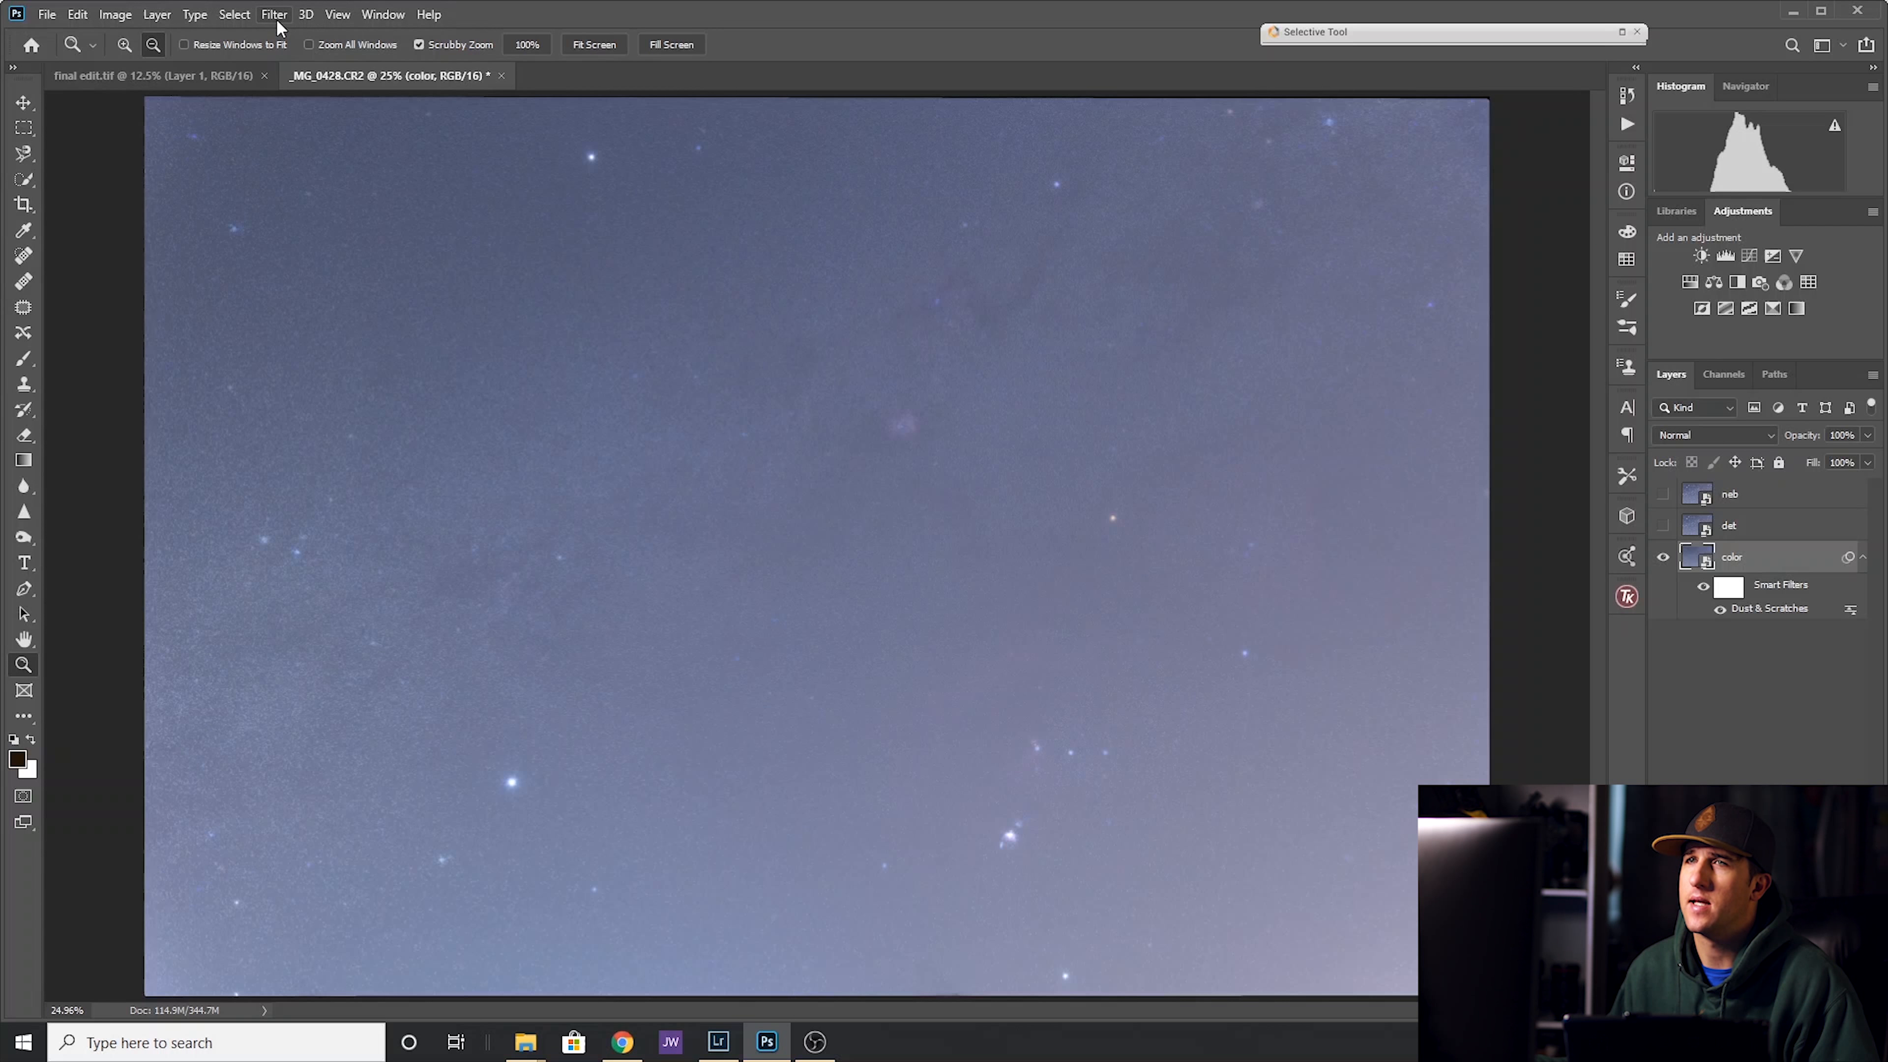
Apply a Gaussian Blur of about 5.4 pixels to the color layer.
left_click(273, 13)
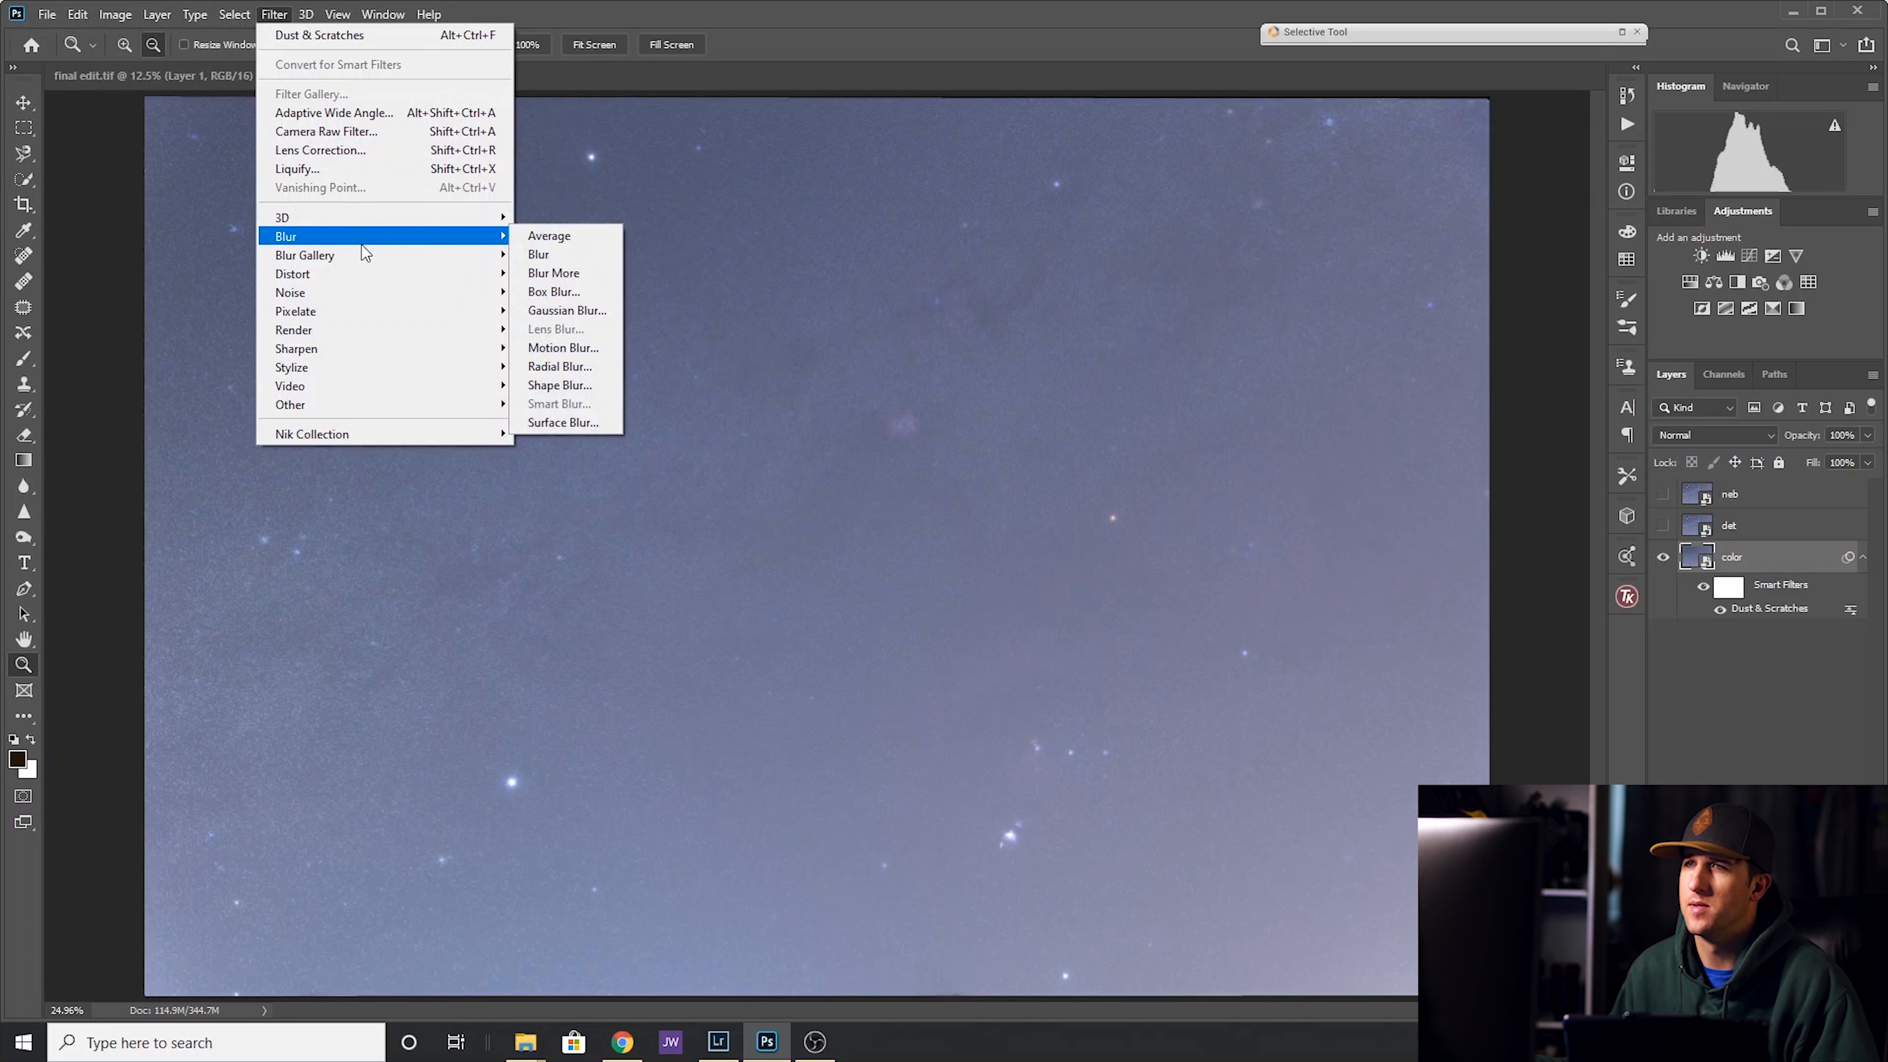
left_click(567, 311)
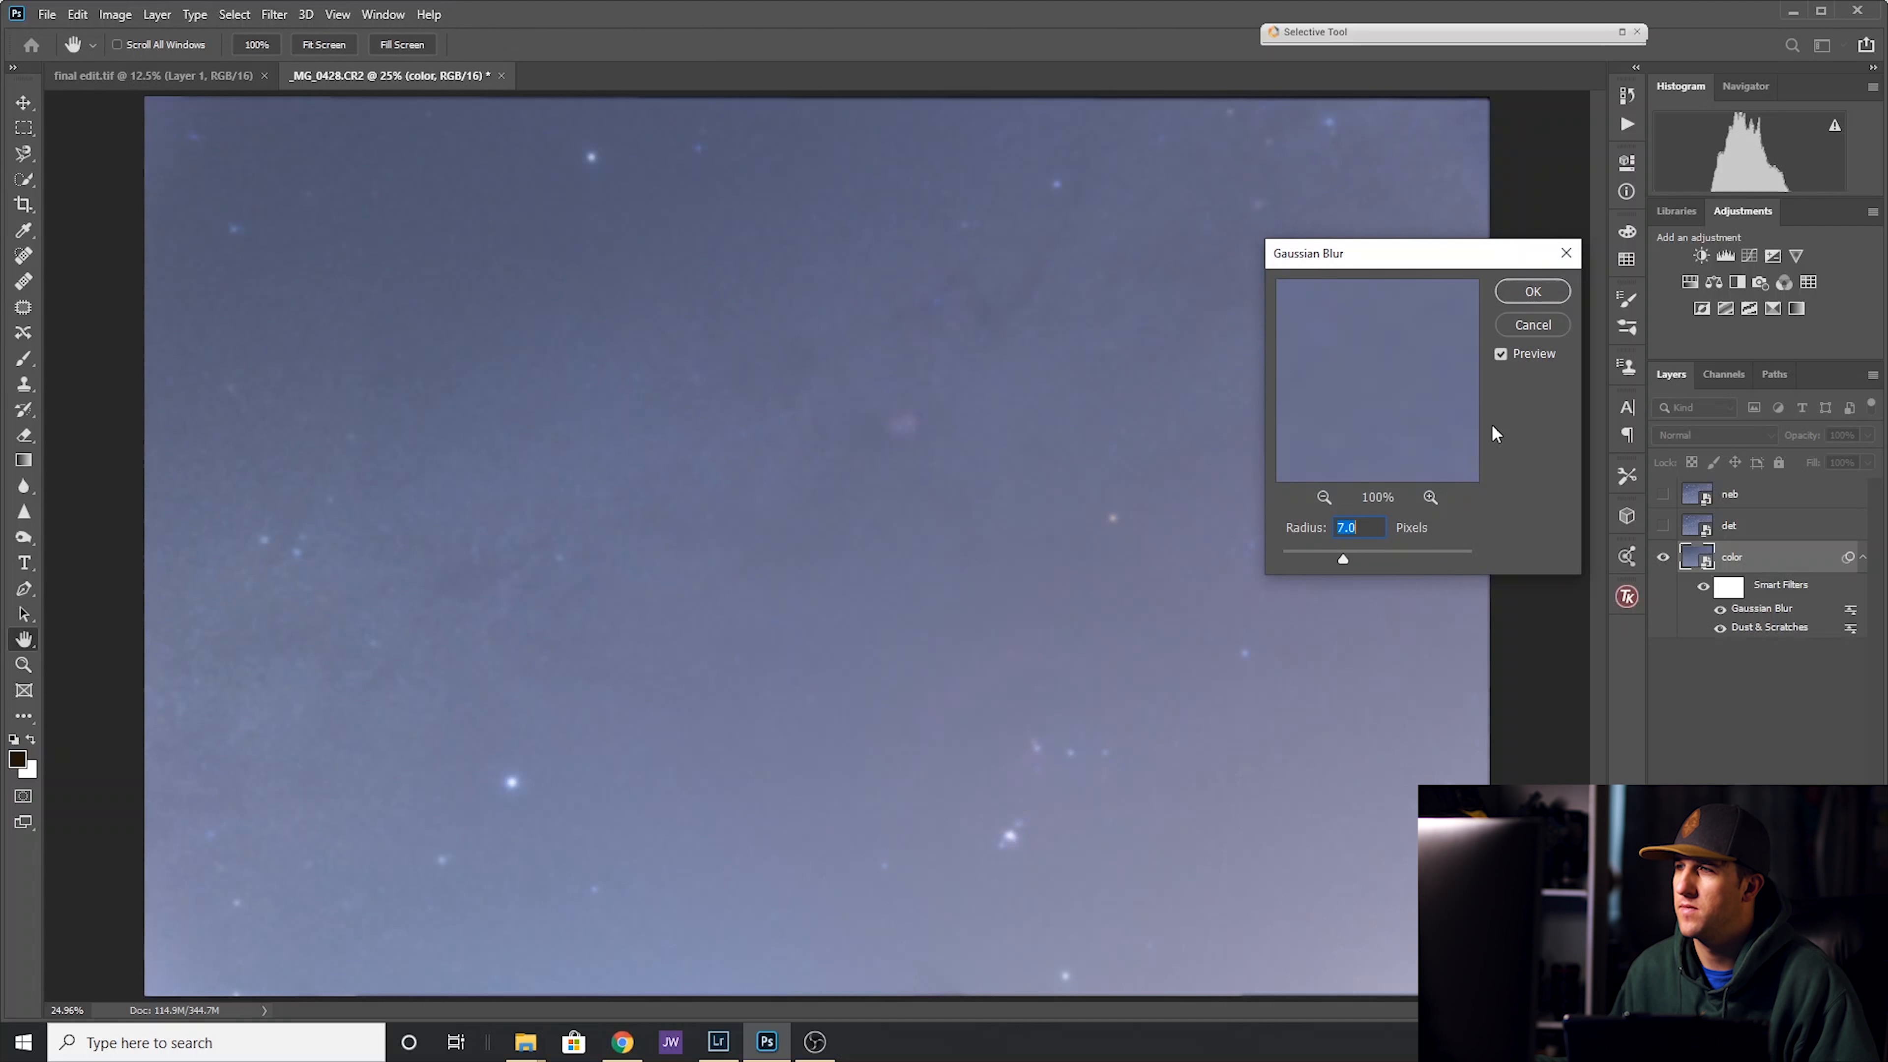
left_click_drag(1342, 559, 1336, 563)
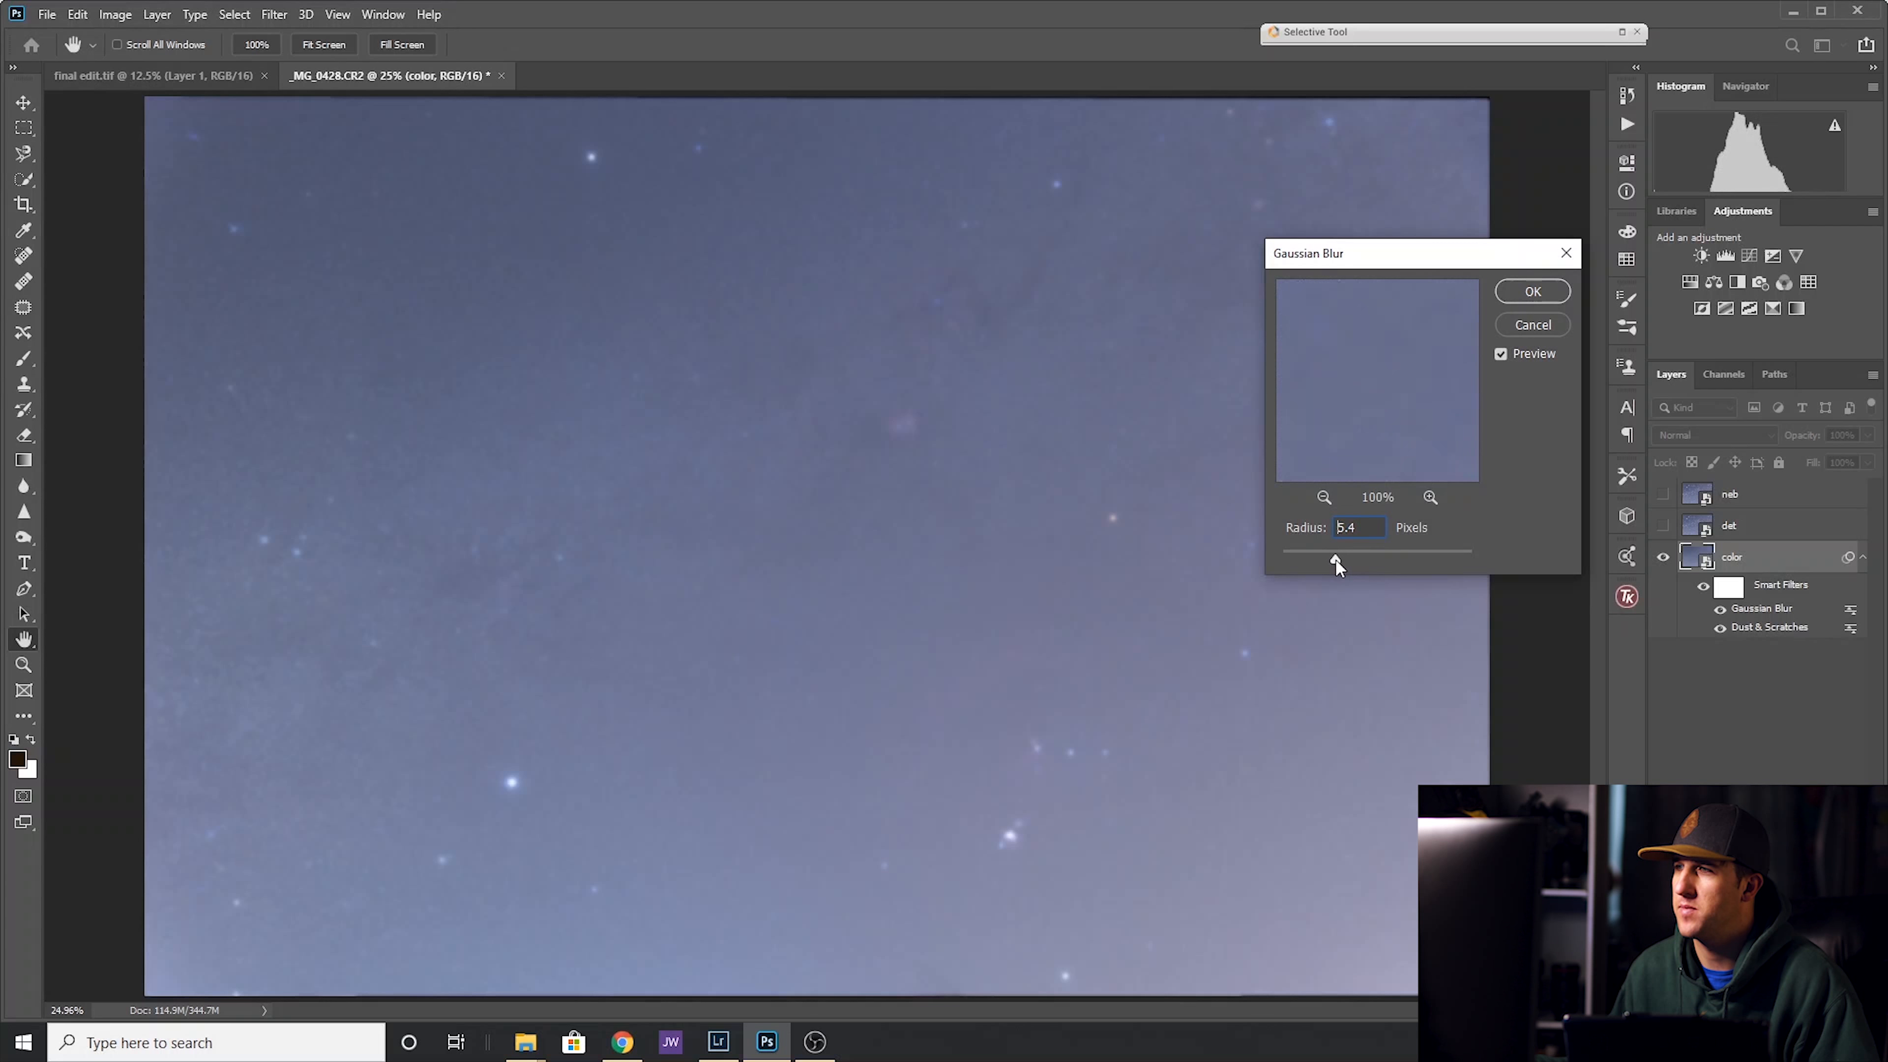
left_click(1532, 290)
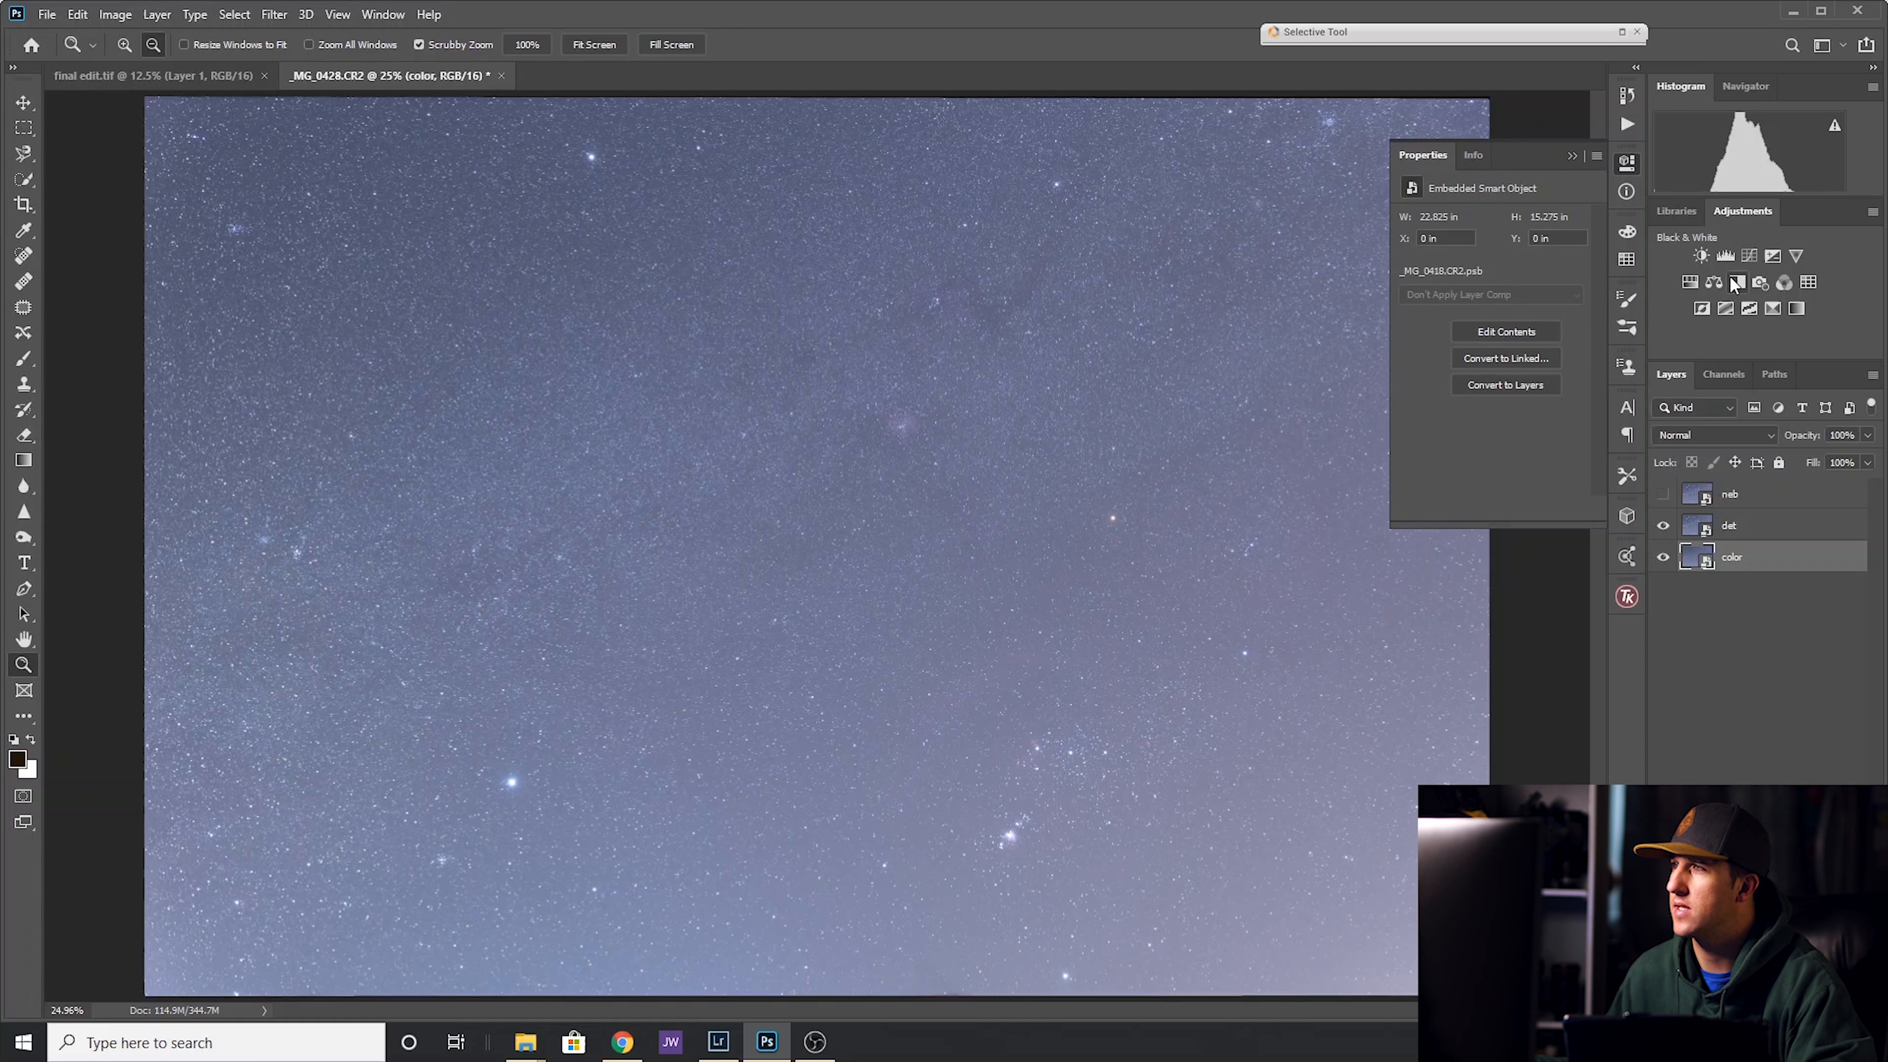
Add a Black & White adjustment with Reds 47, lowered Blues, Cyans -12 and boosted Magentas.
left_click(1702, 255)
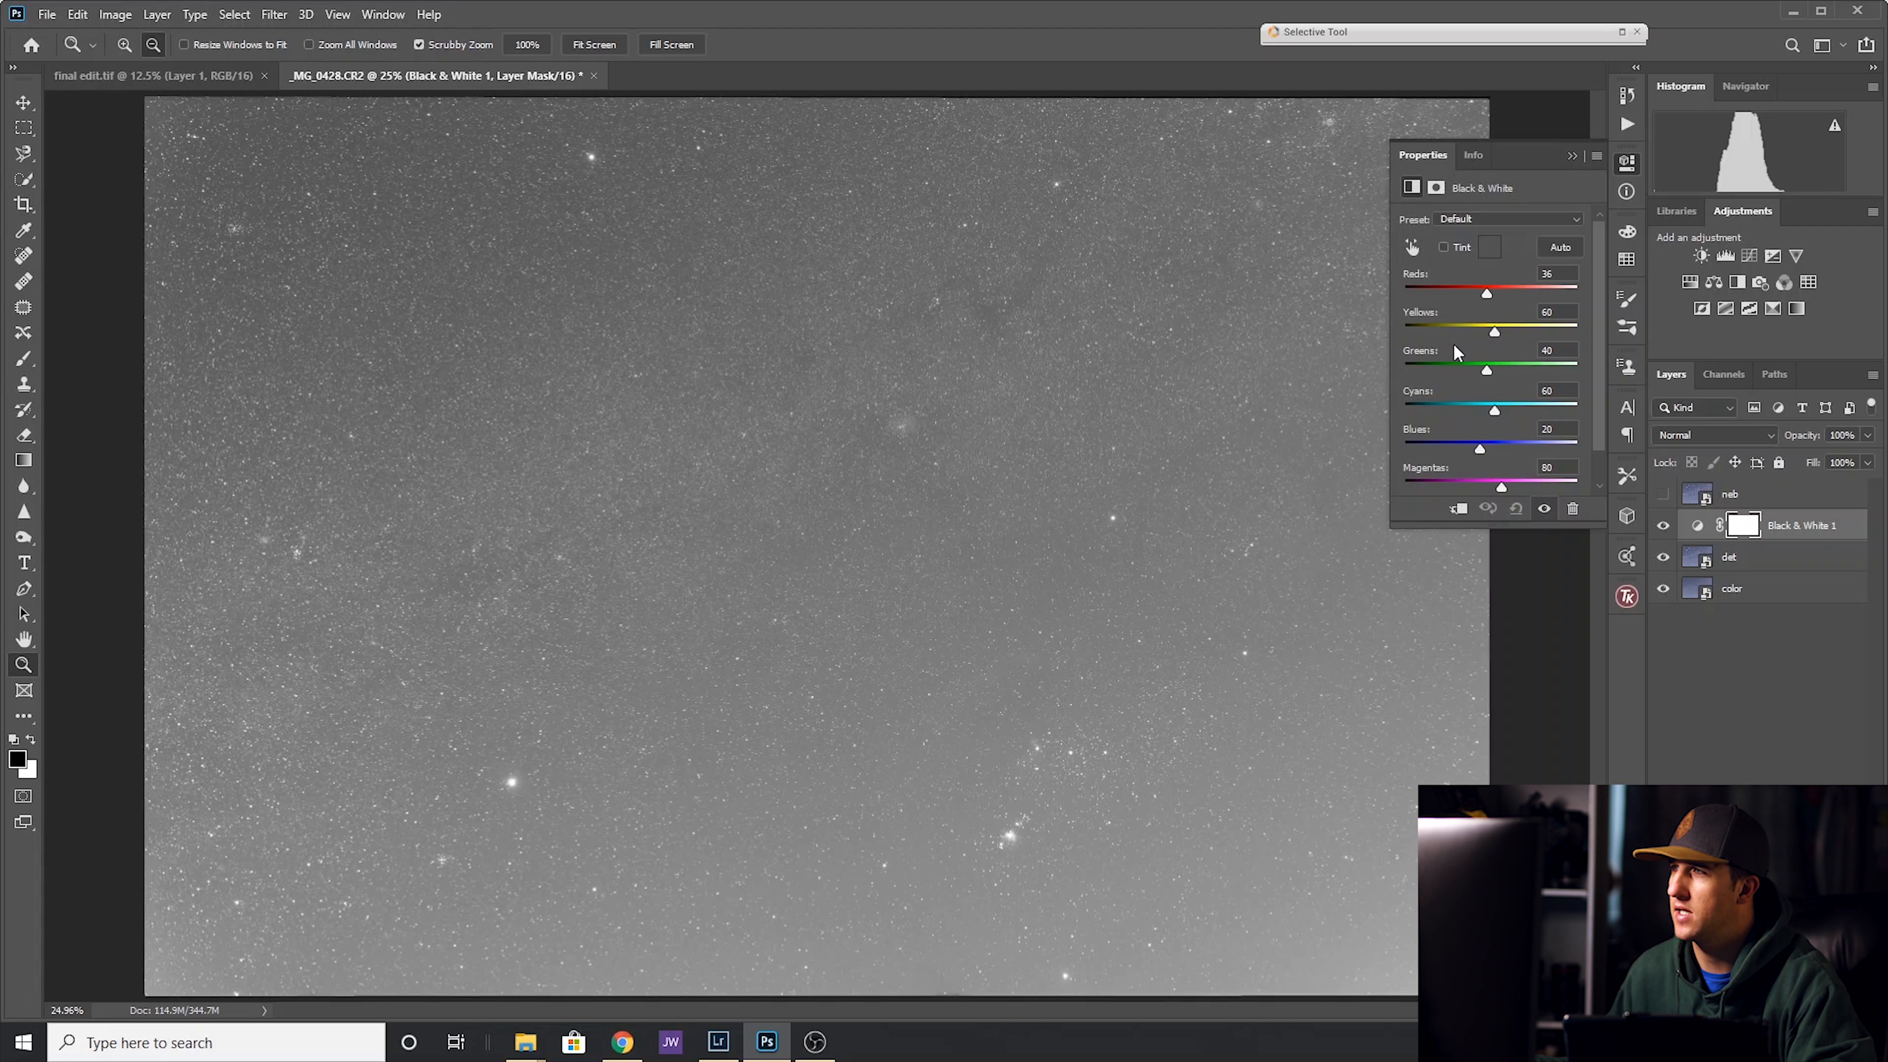
left_click_drag(1486, 291, 1477, 291)
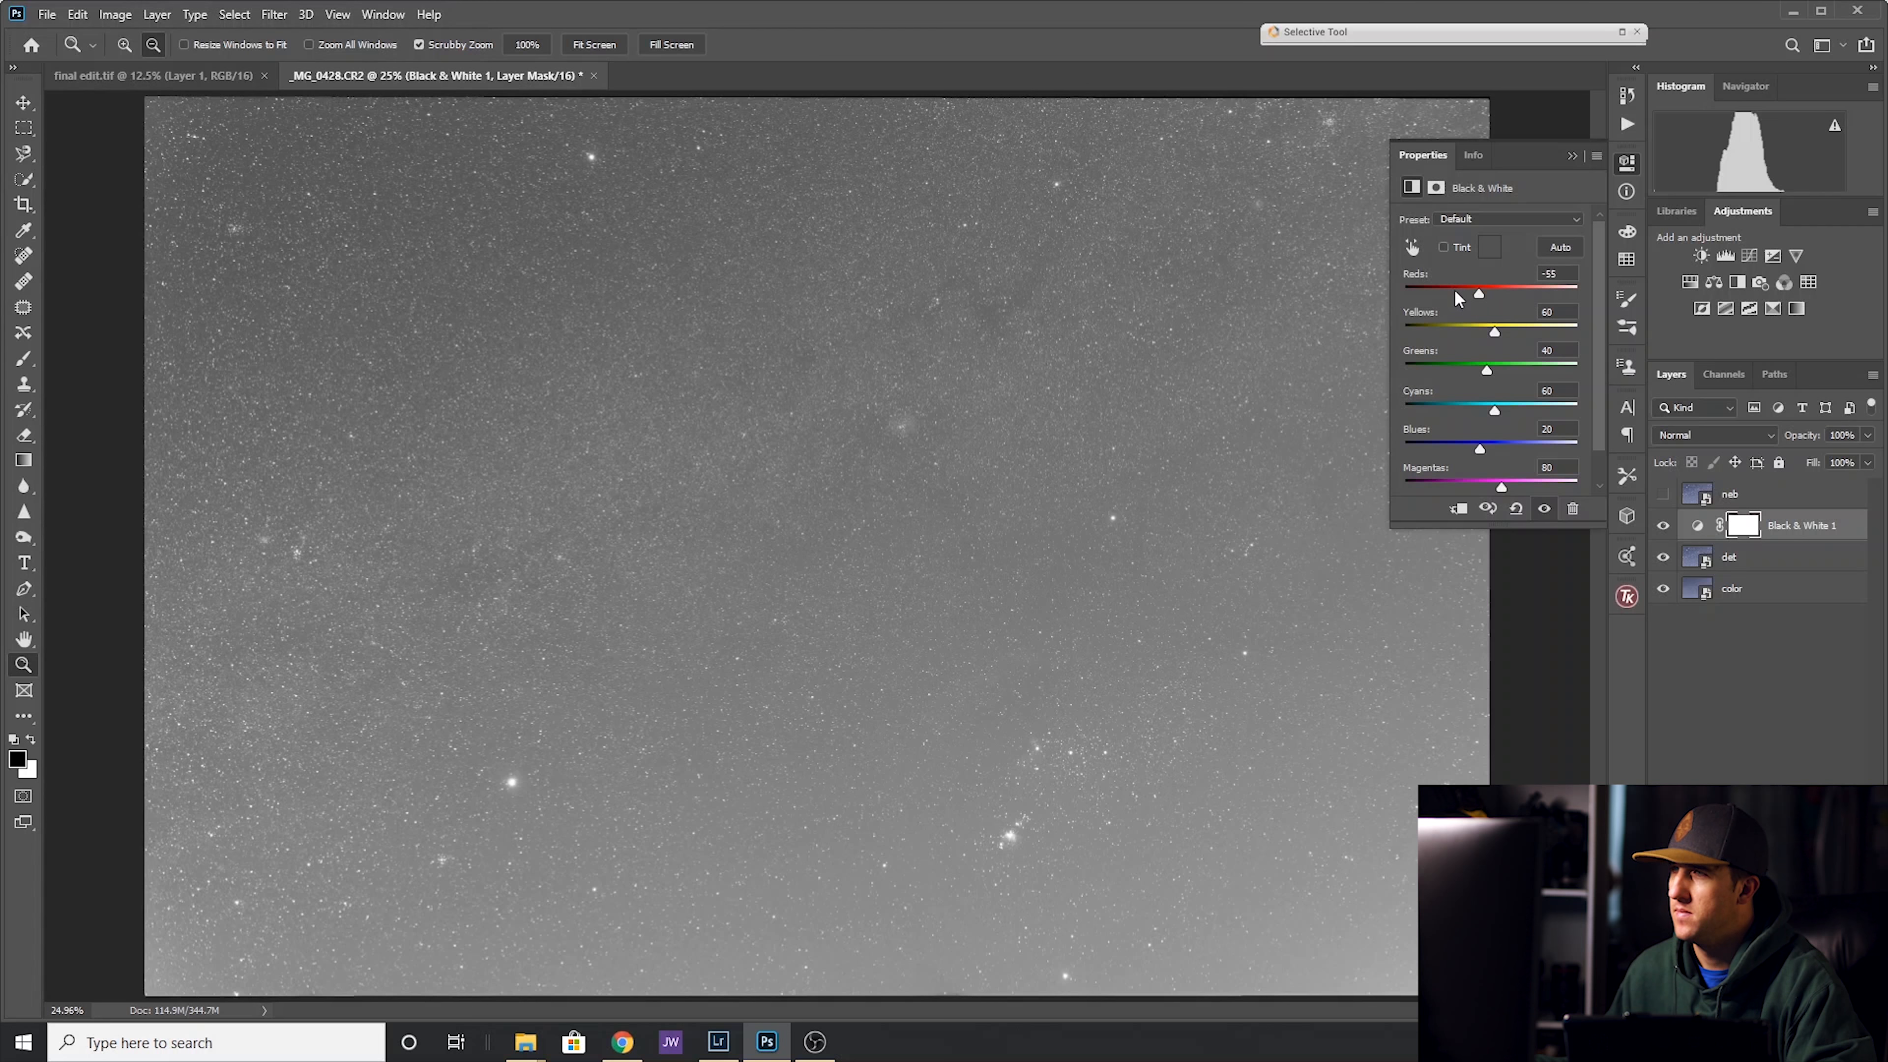
left_click_drag(1453, 294, 1490, 294)
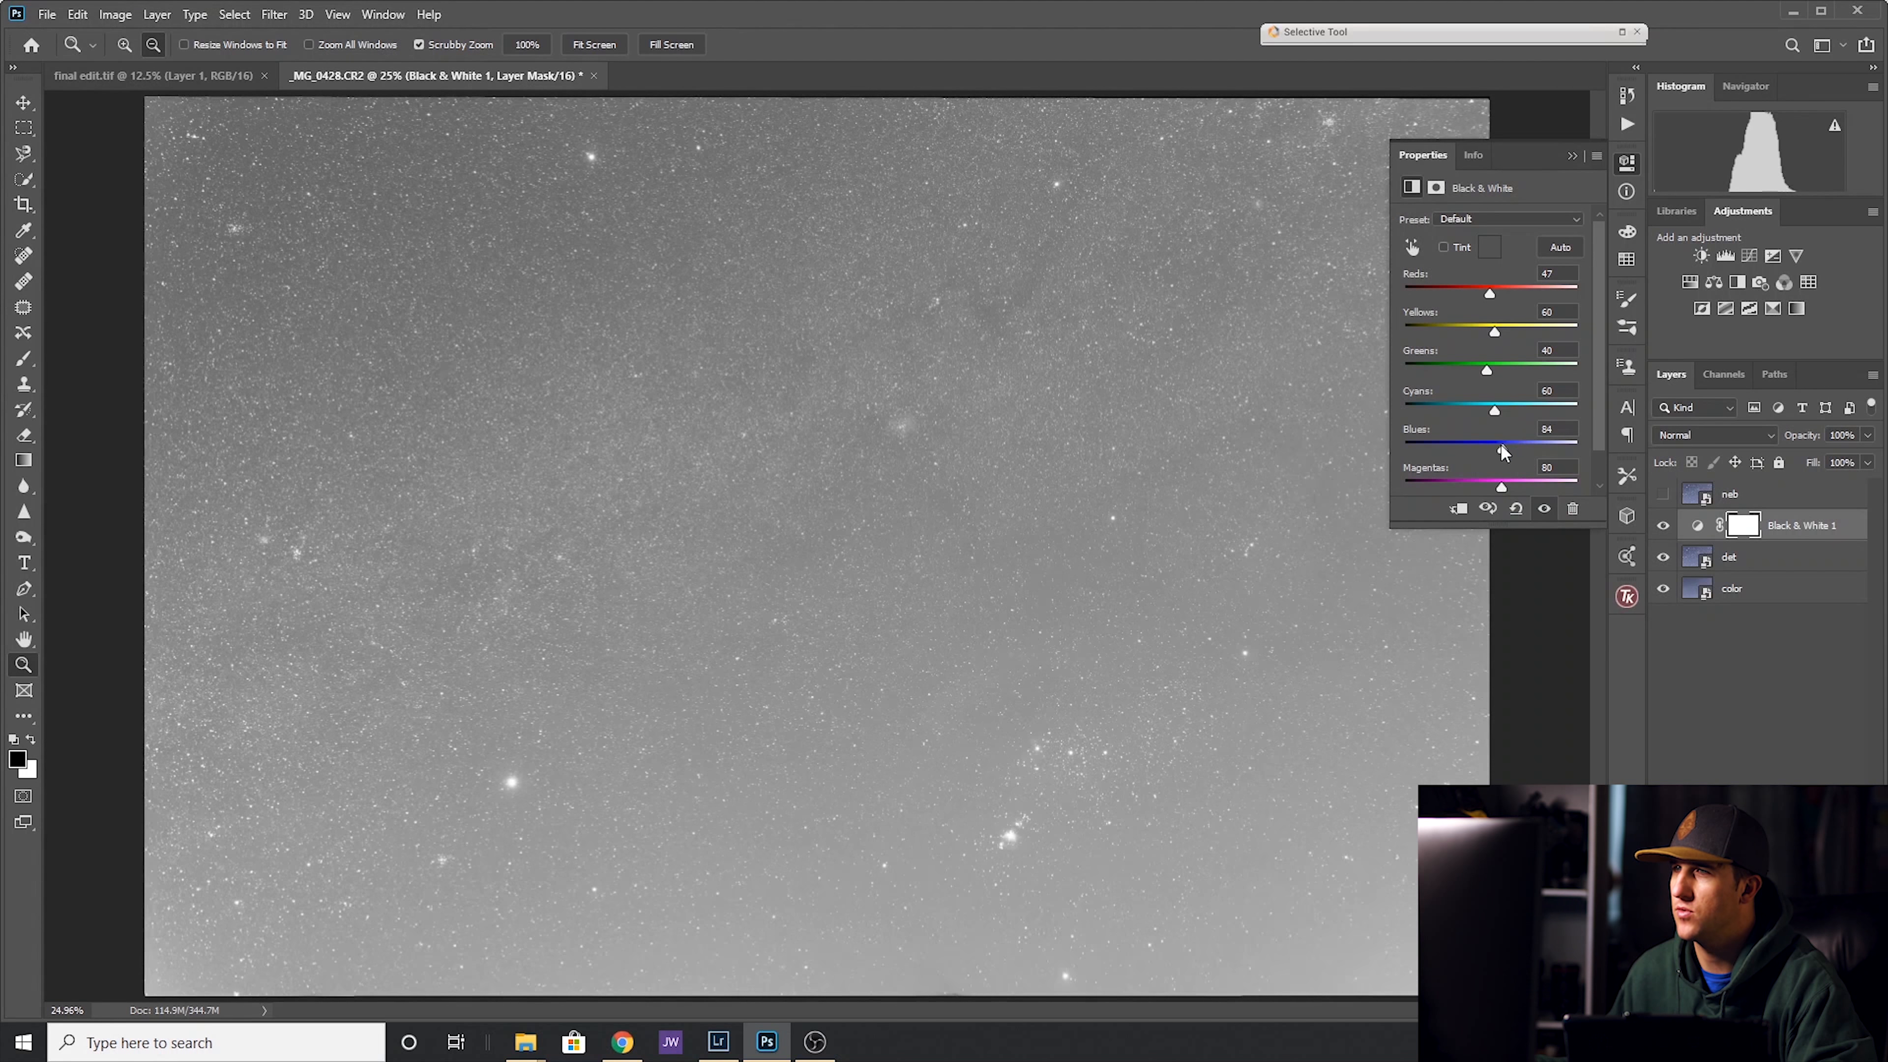
left_click_drag(1572, 444, 1466, 444)
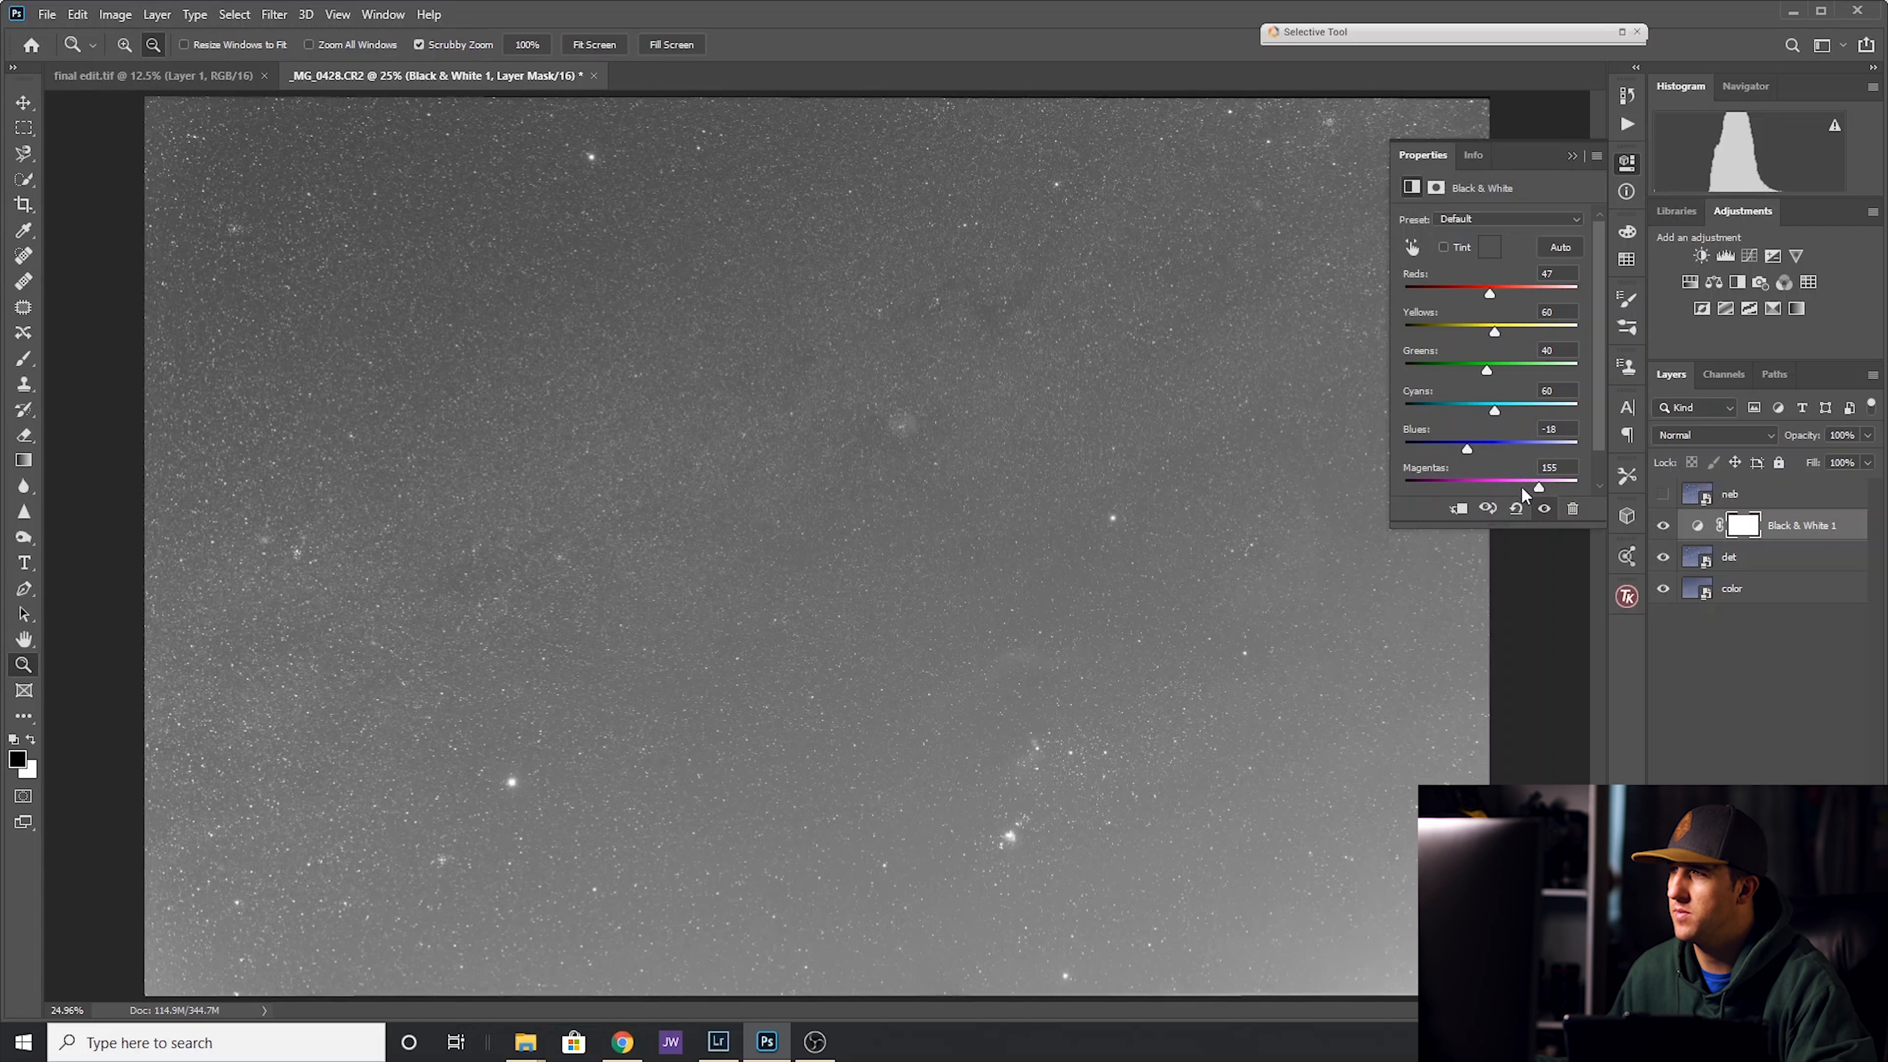
left_click_drag(1538, 488, 1576, 487)
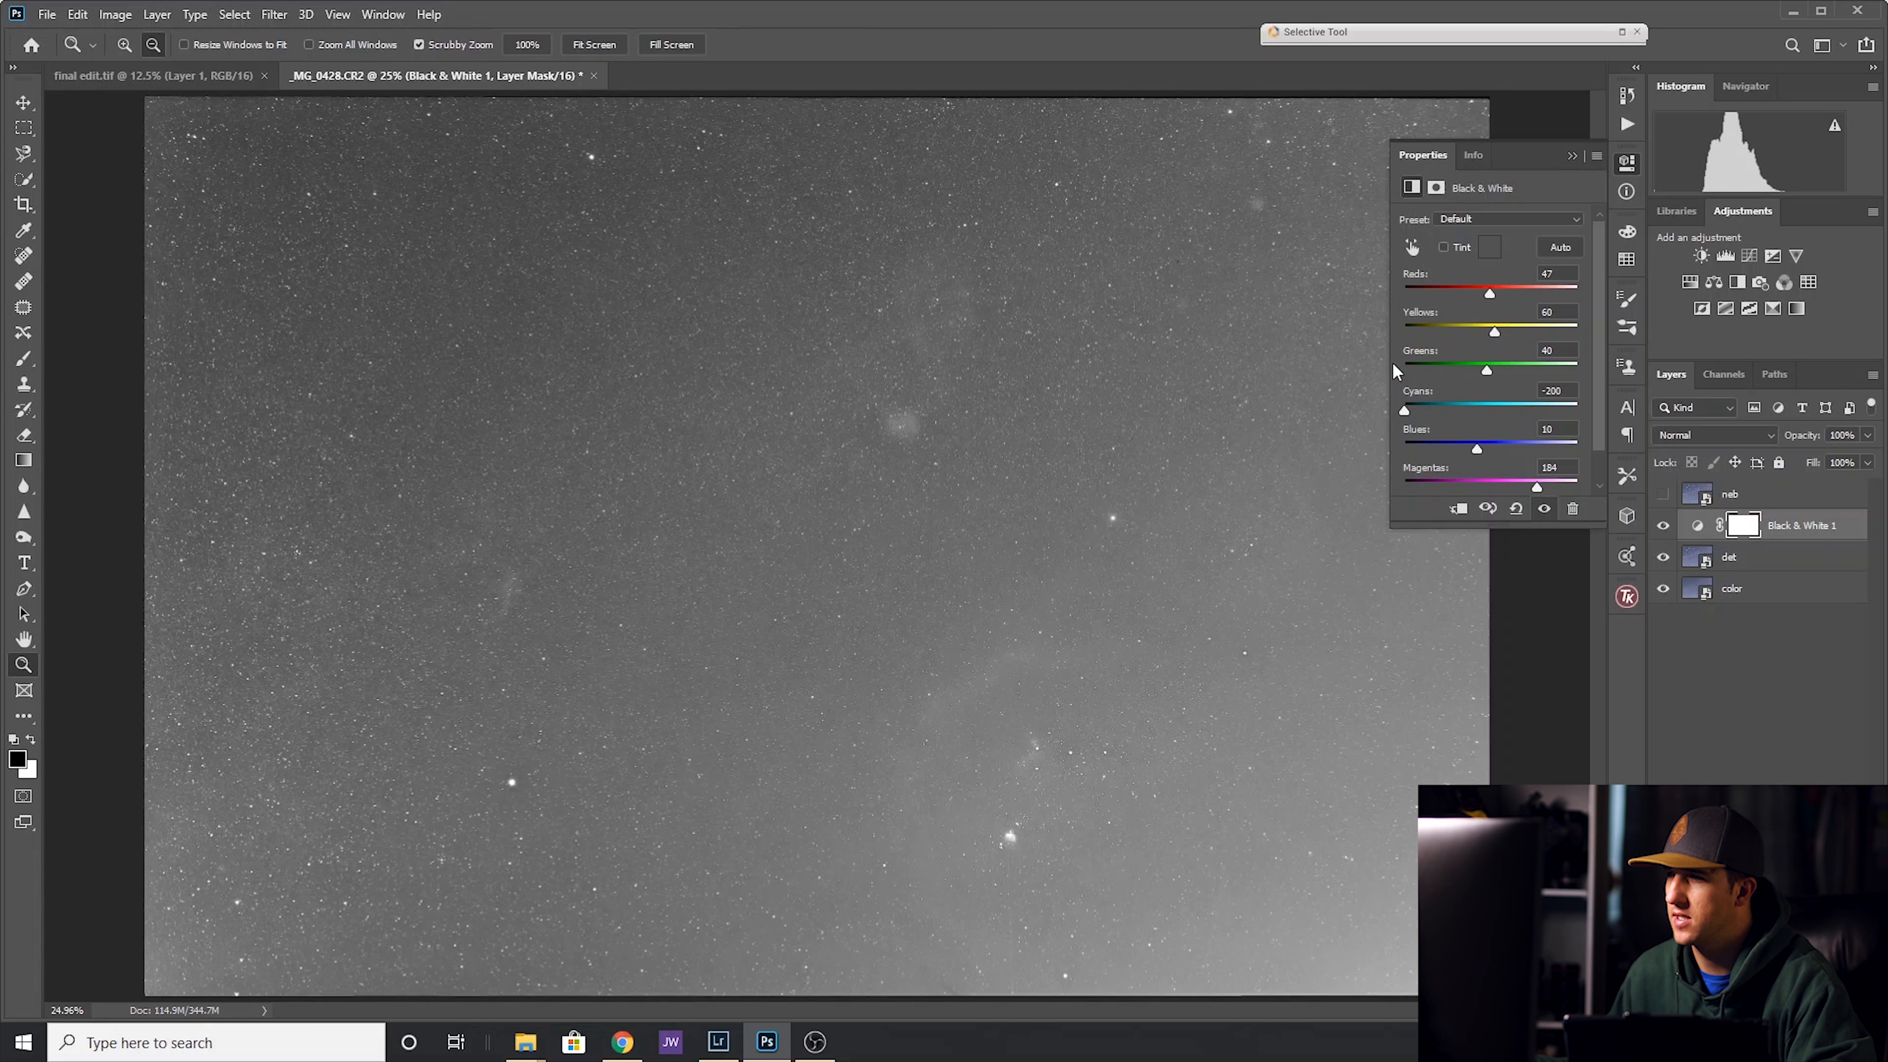
left_click_drag(1405, 409, 1469, 409)
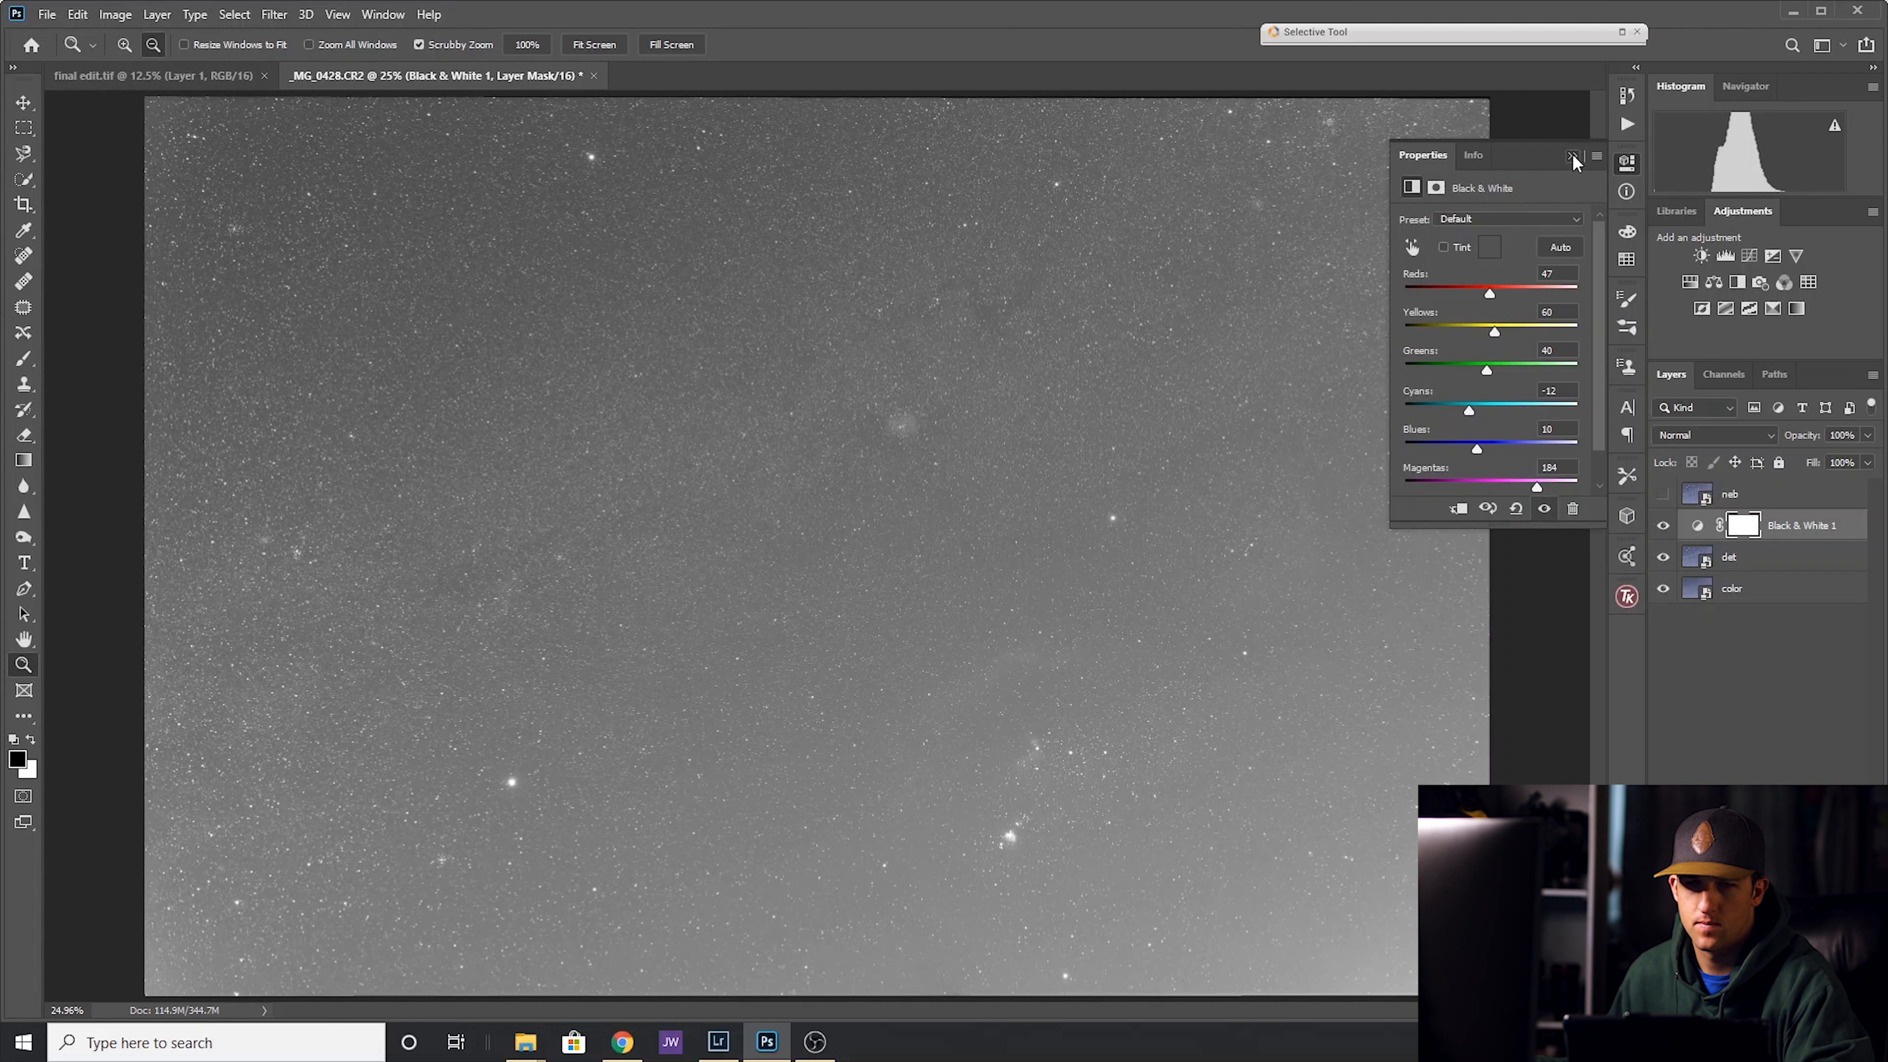
left_click(1573, 156)
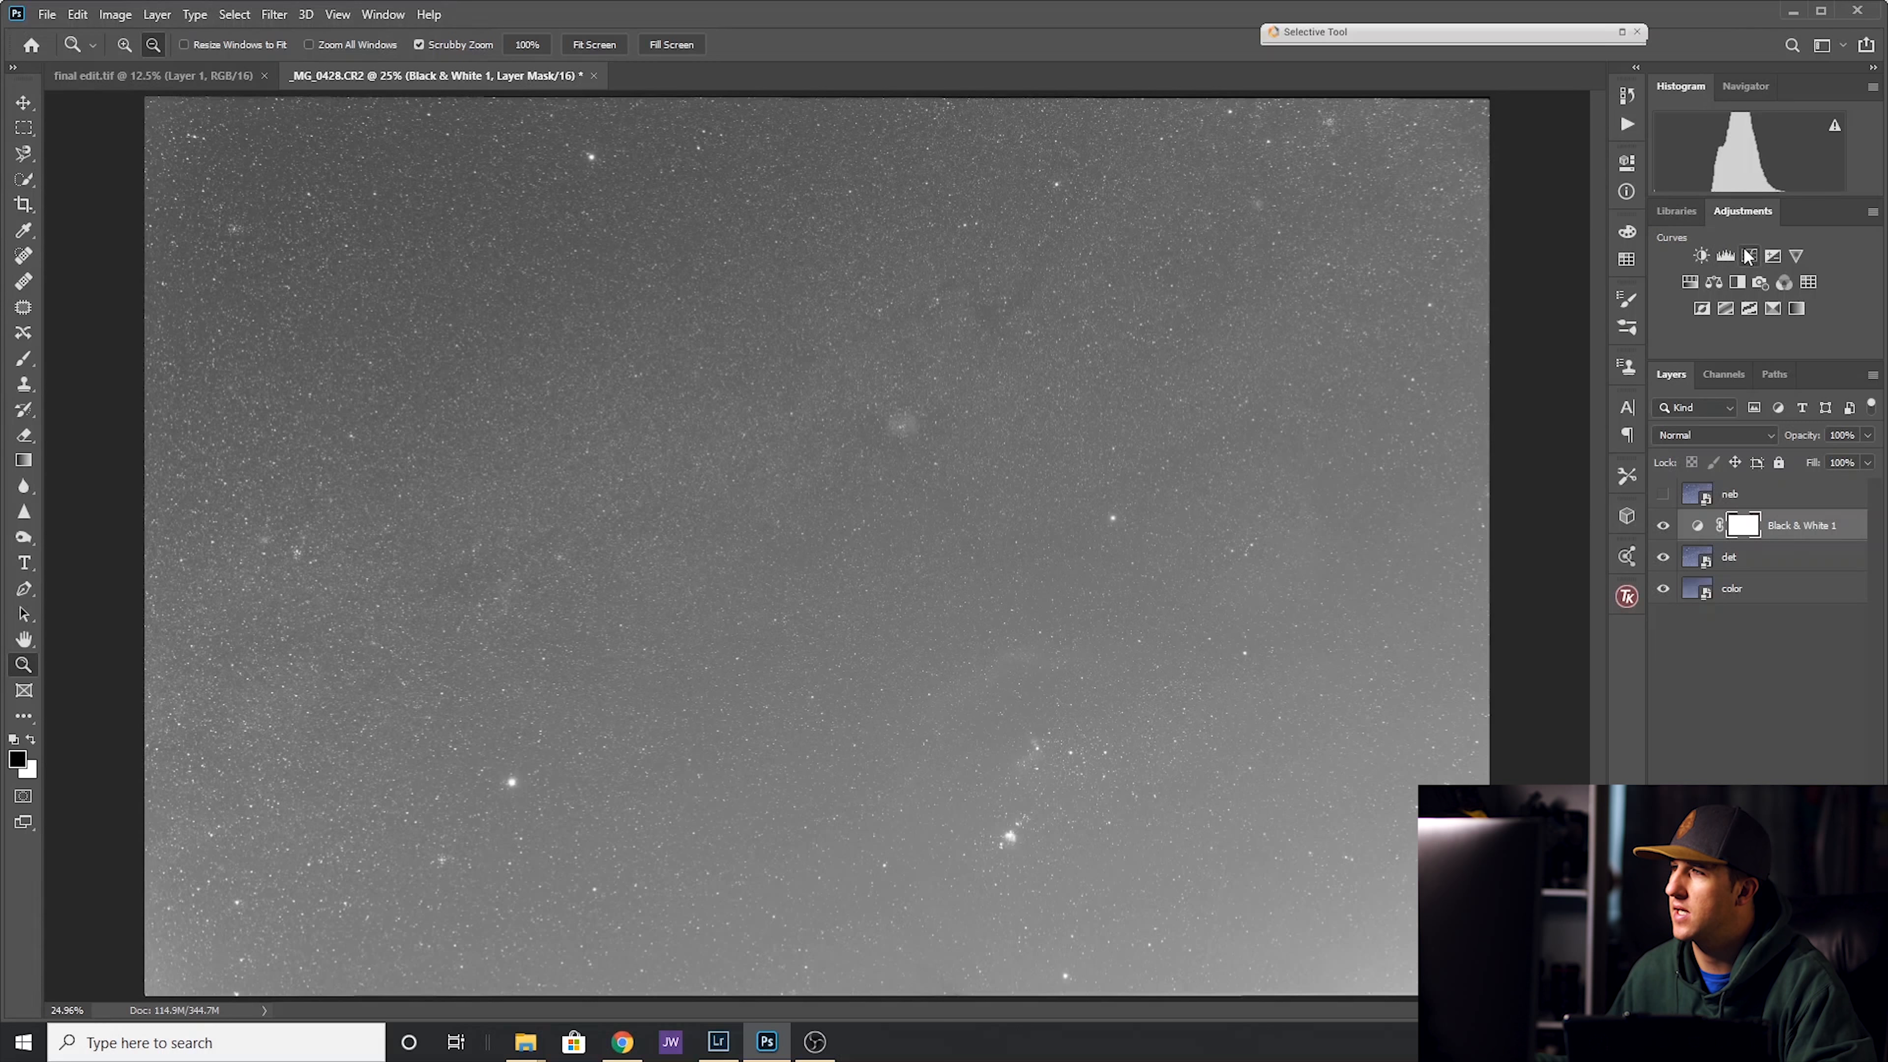
Add a Curves adjustment and bend it into an S shape for more sky contrast.
double_click(1700, 526)
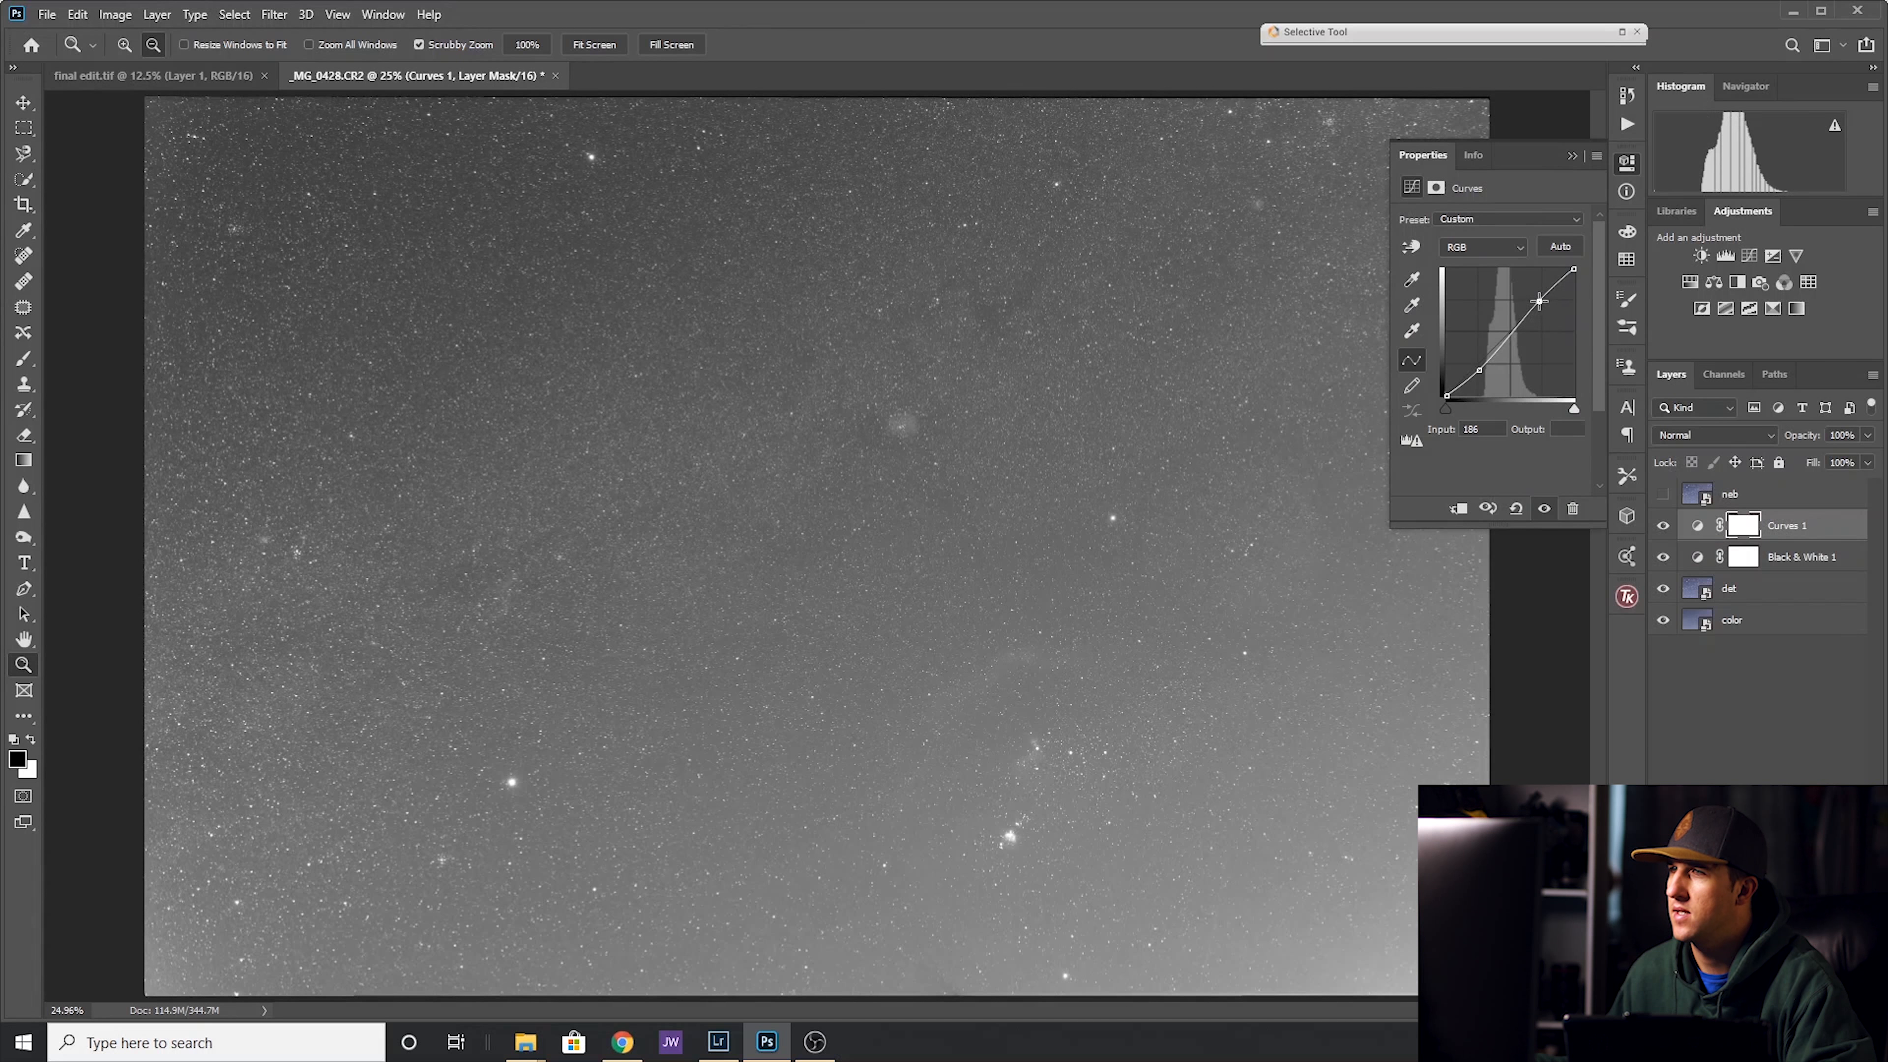
left_click_drag(1540, 302, 1541, 299)
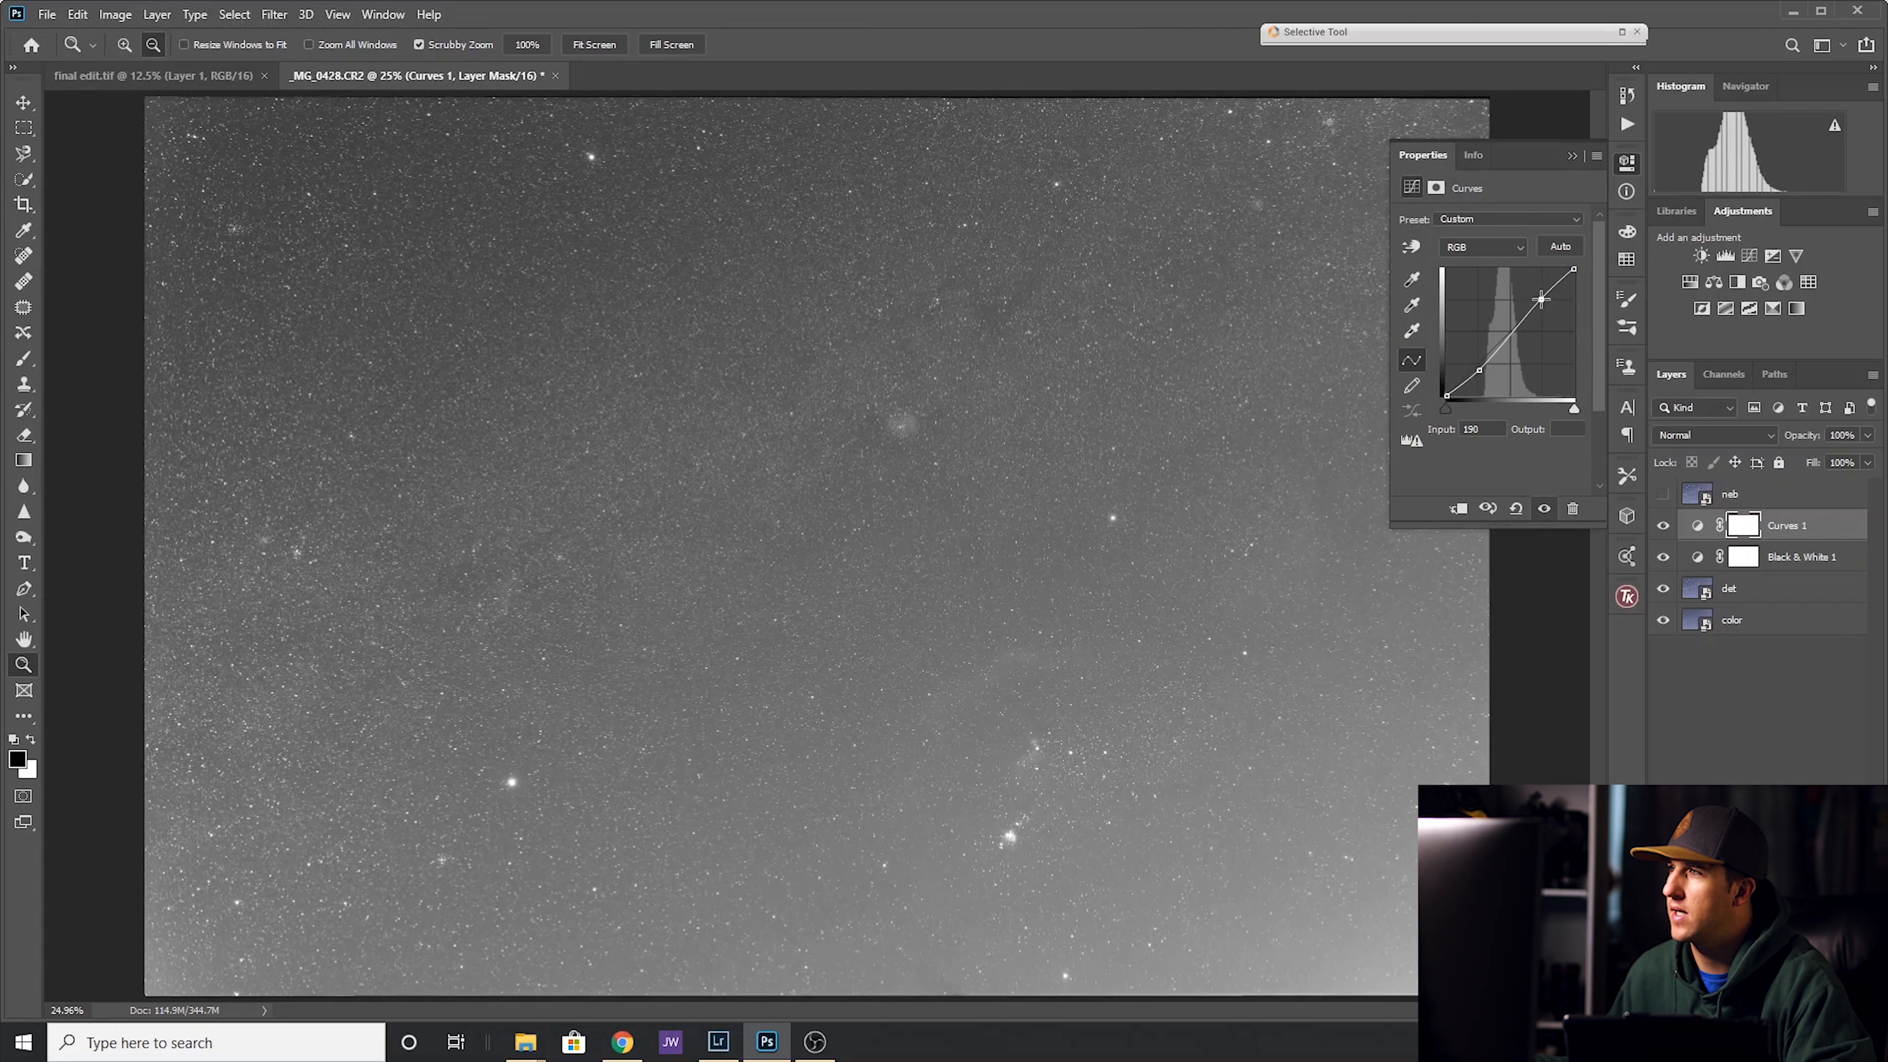
left_click_drag(1541, 299, 1573, 272)
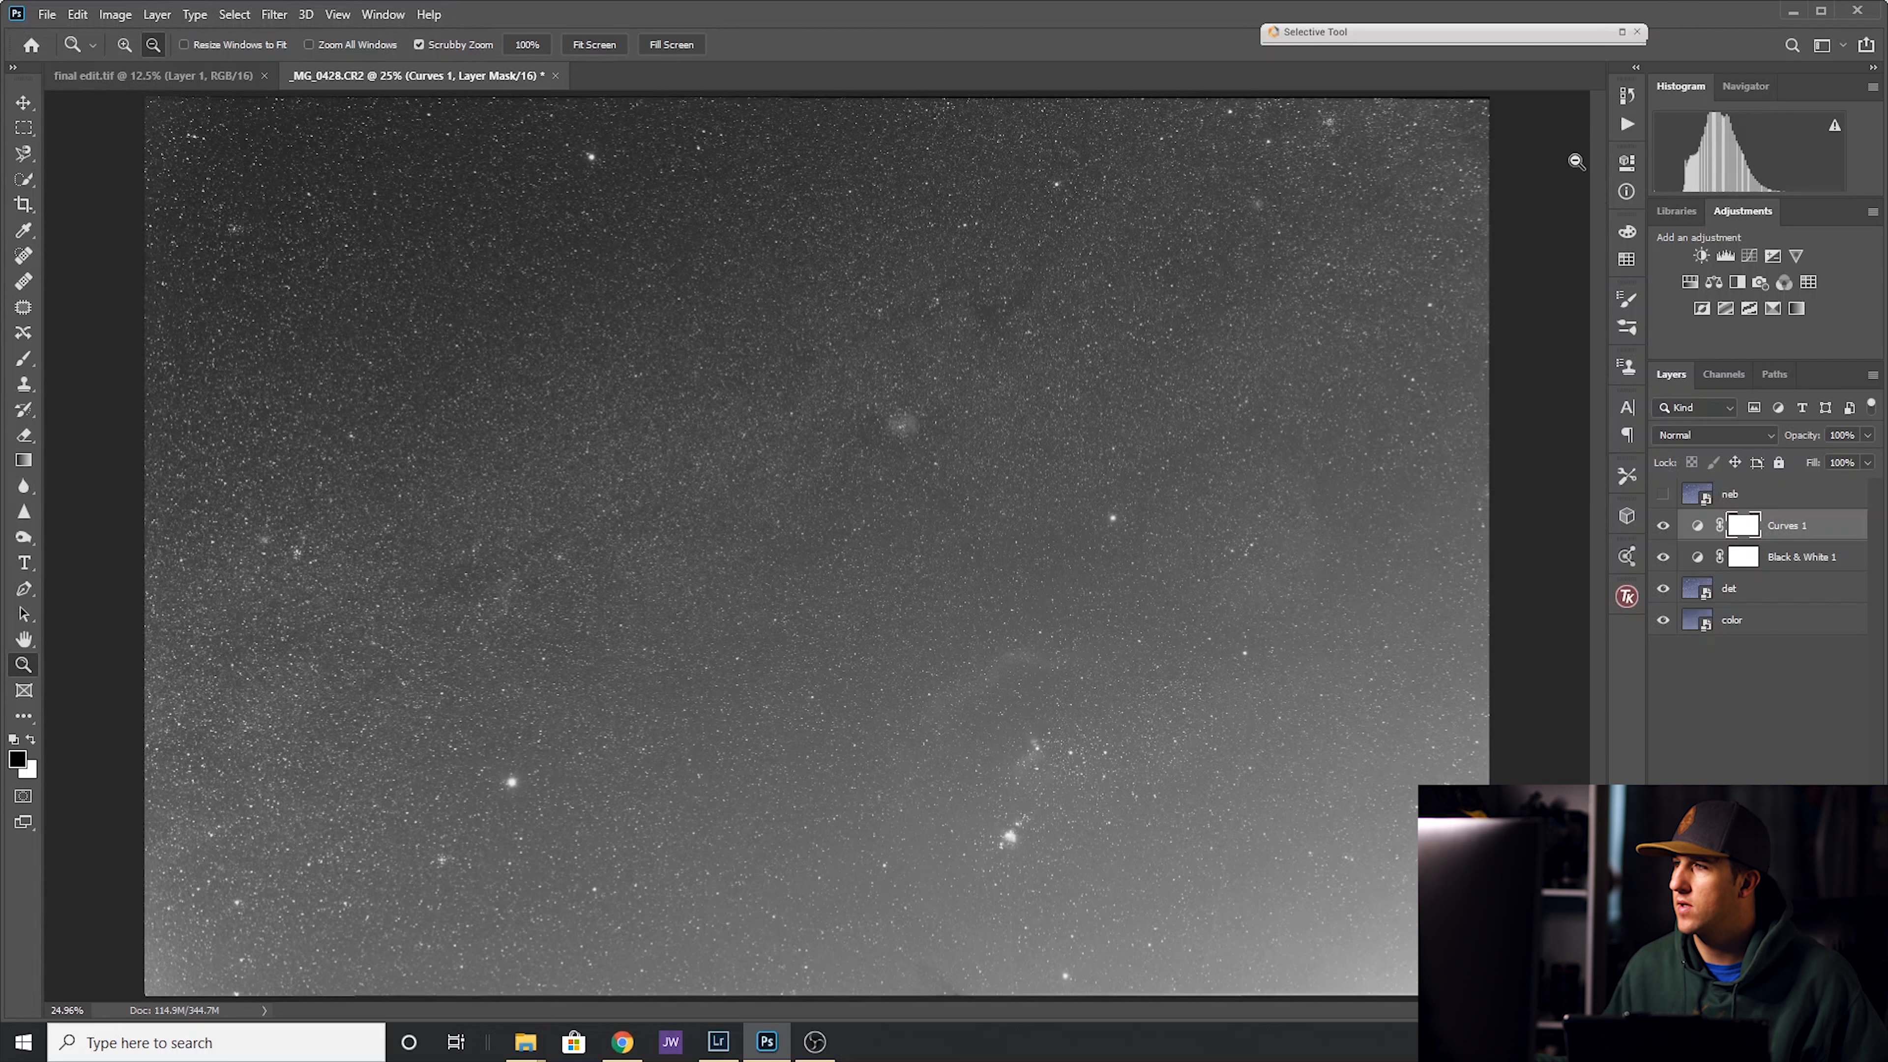
left_click(1734, 589)
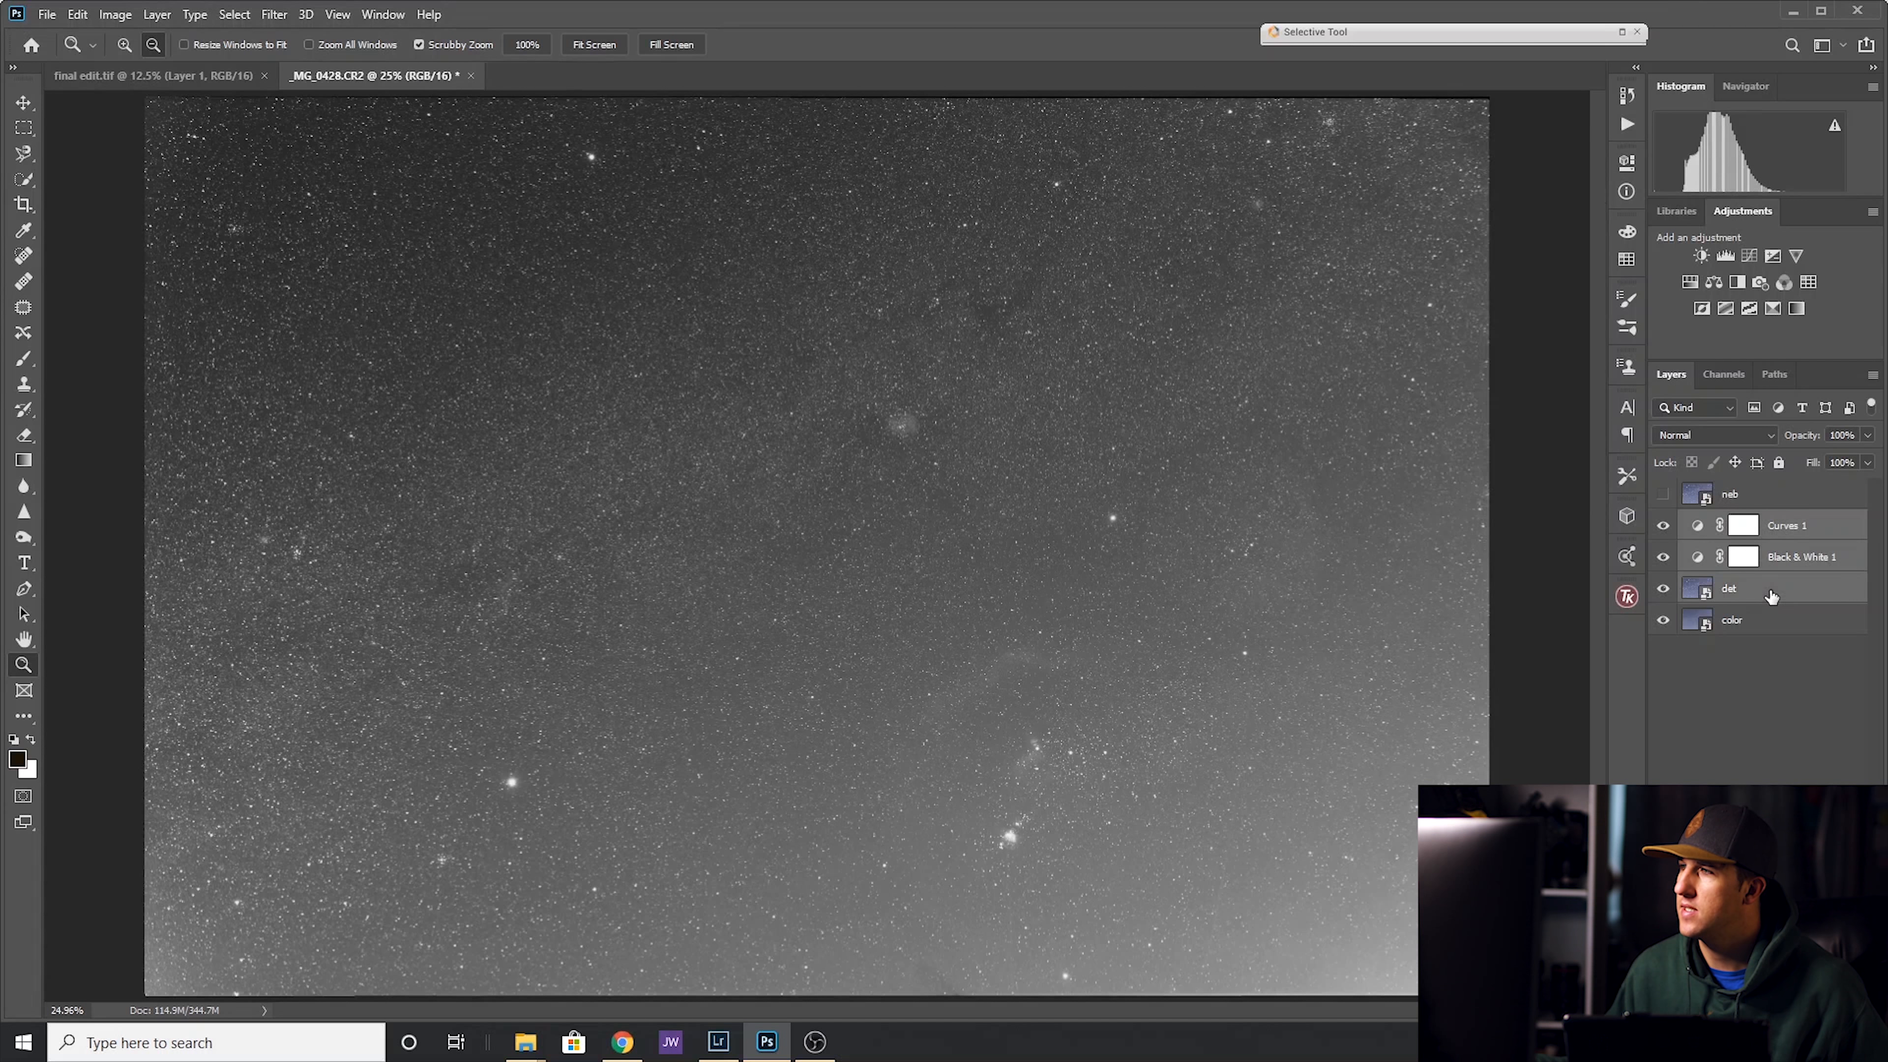
Merge the dat layer with its Black & White and Curves adjustments and show the neb layer.
right_click(1729, 588)
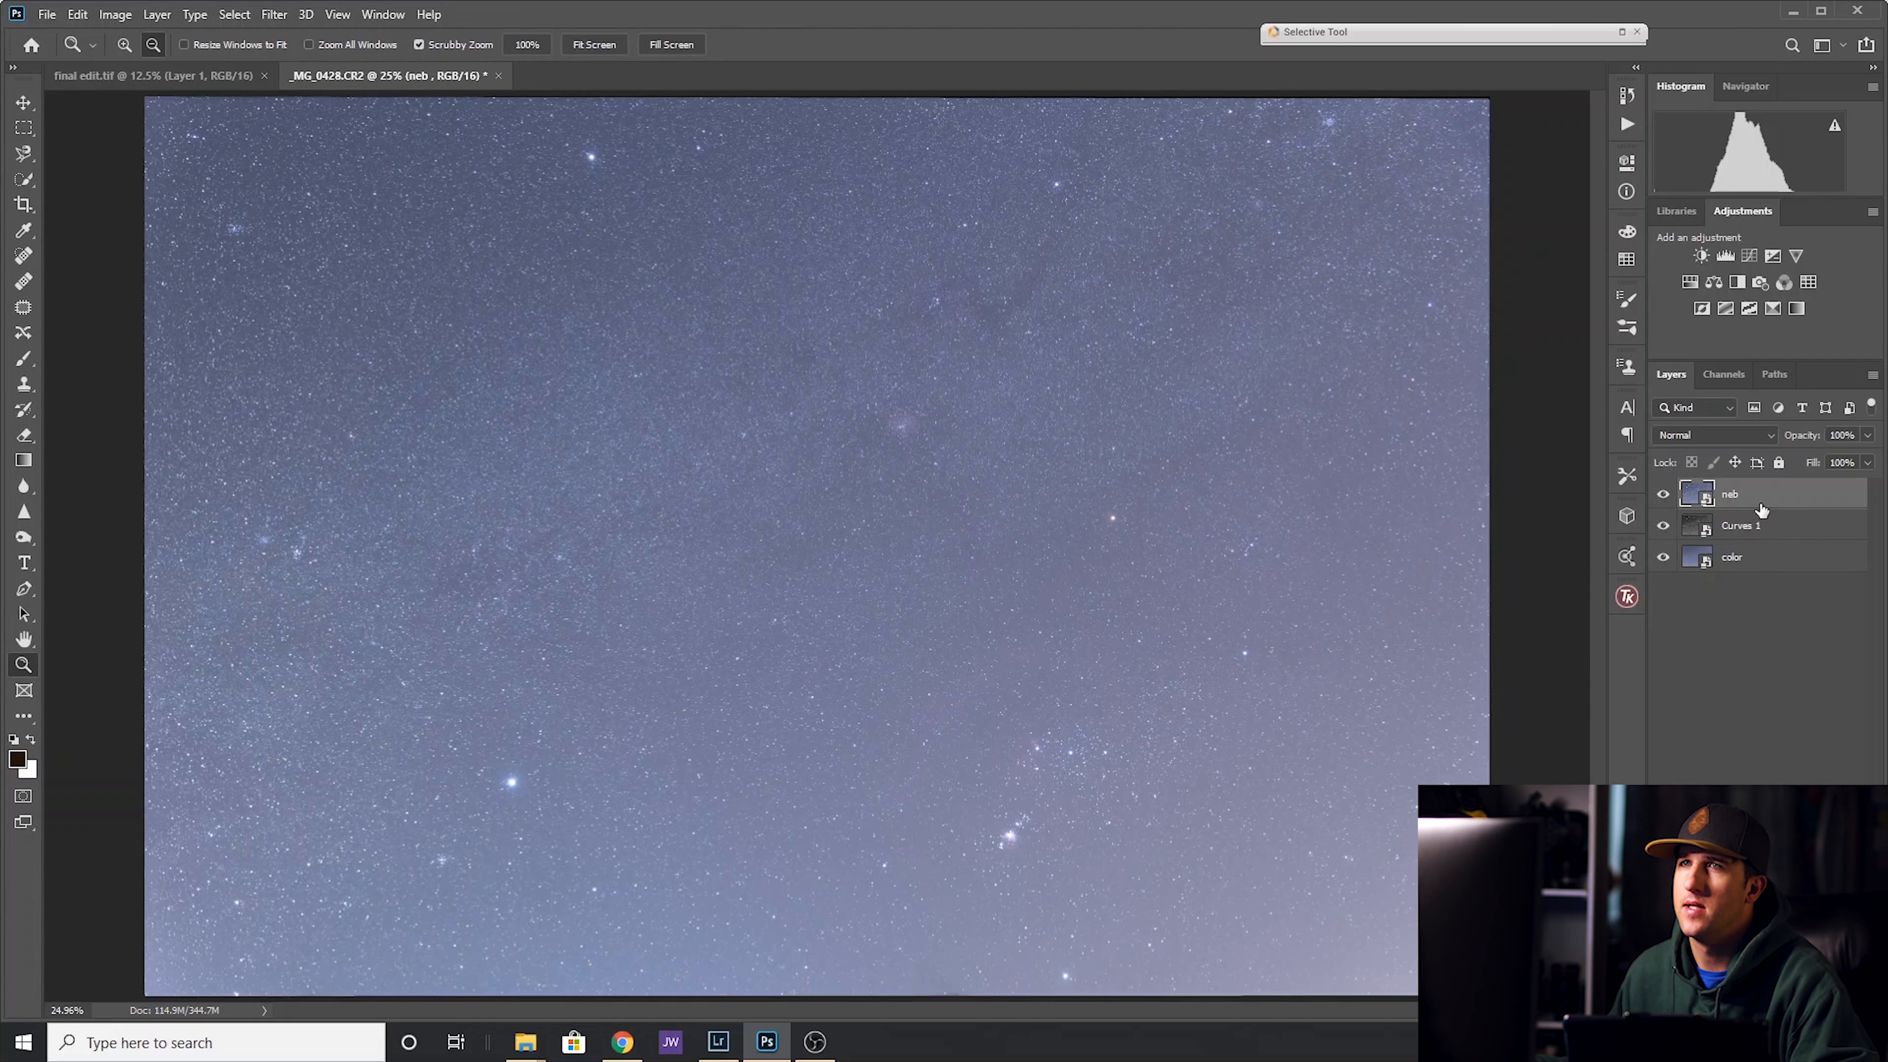
left_click(274, 13)
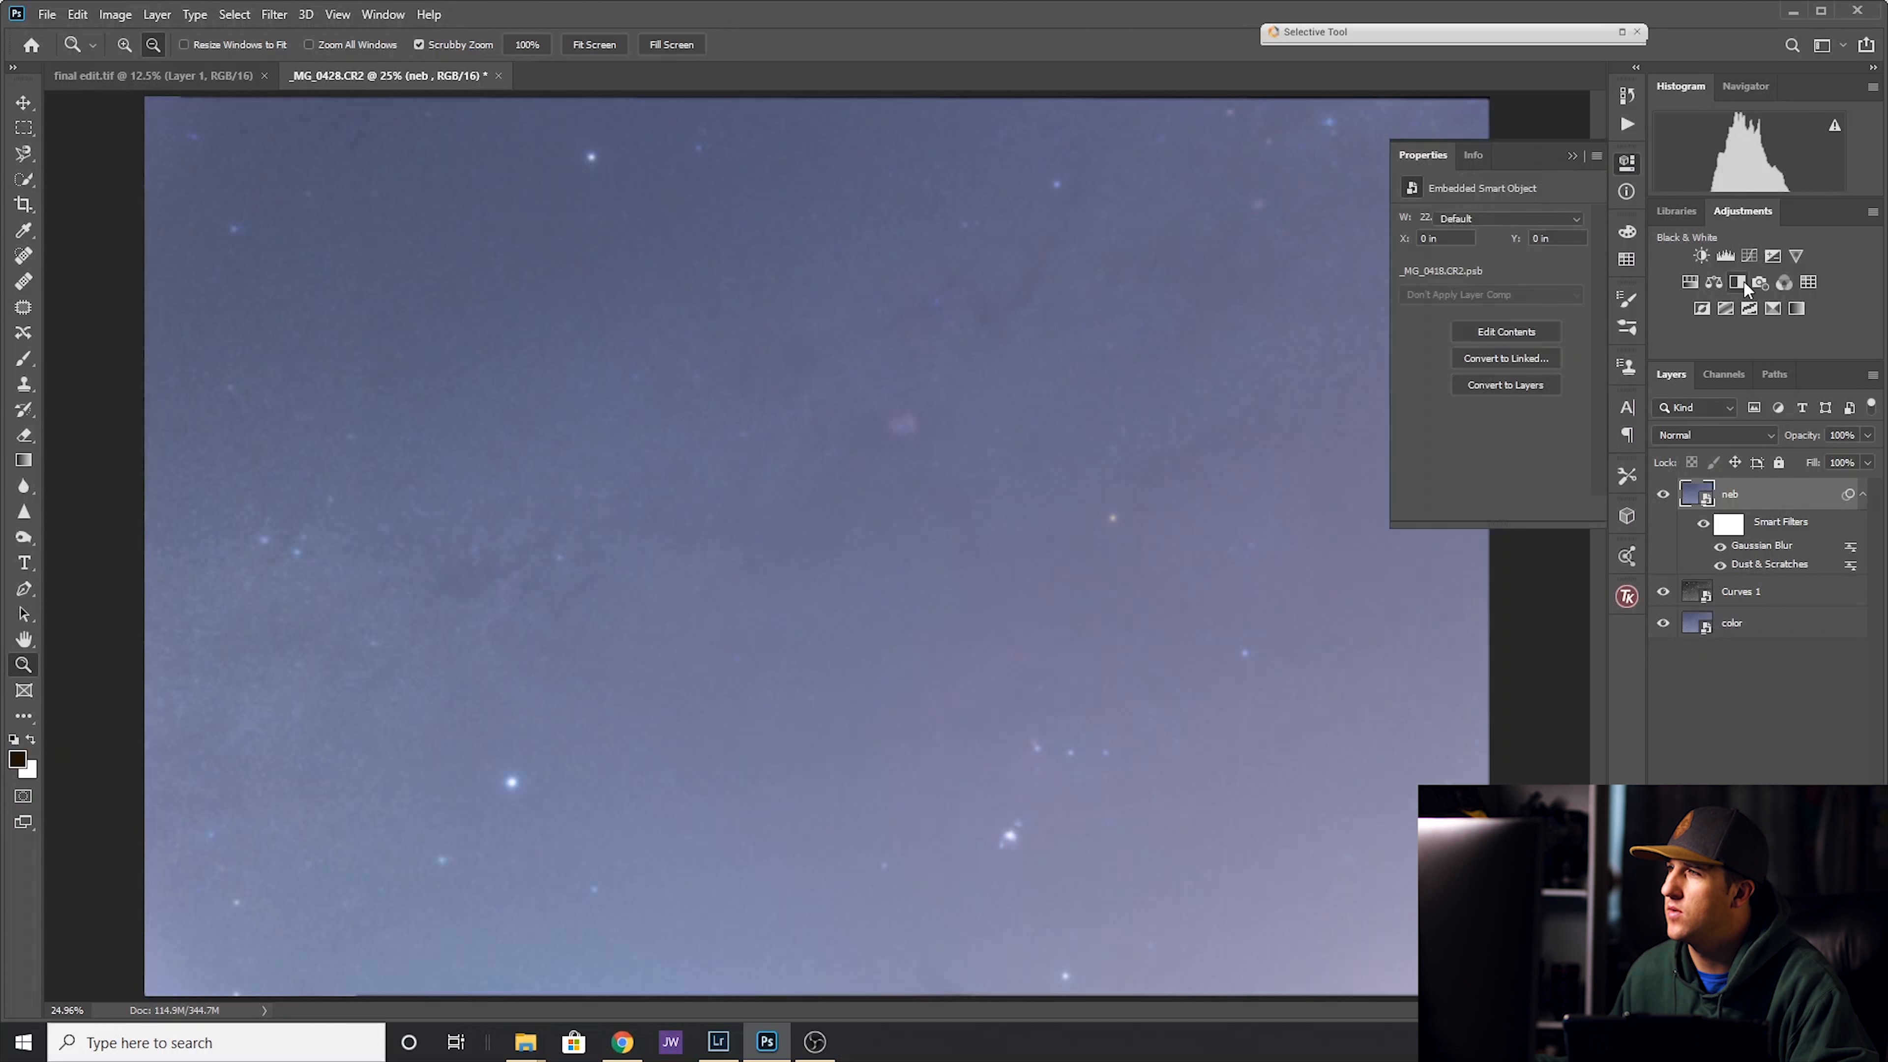
Add a Black & White adjustment with Magentas raised, Blues lowered and Cyans pushed to -200.
left_click(1738, 256)
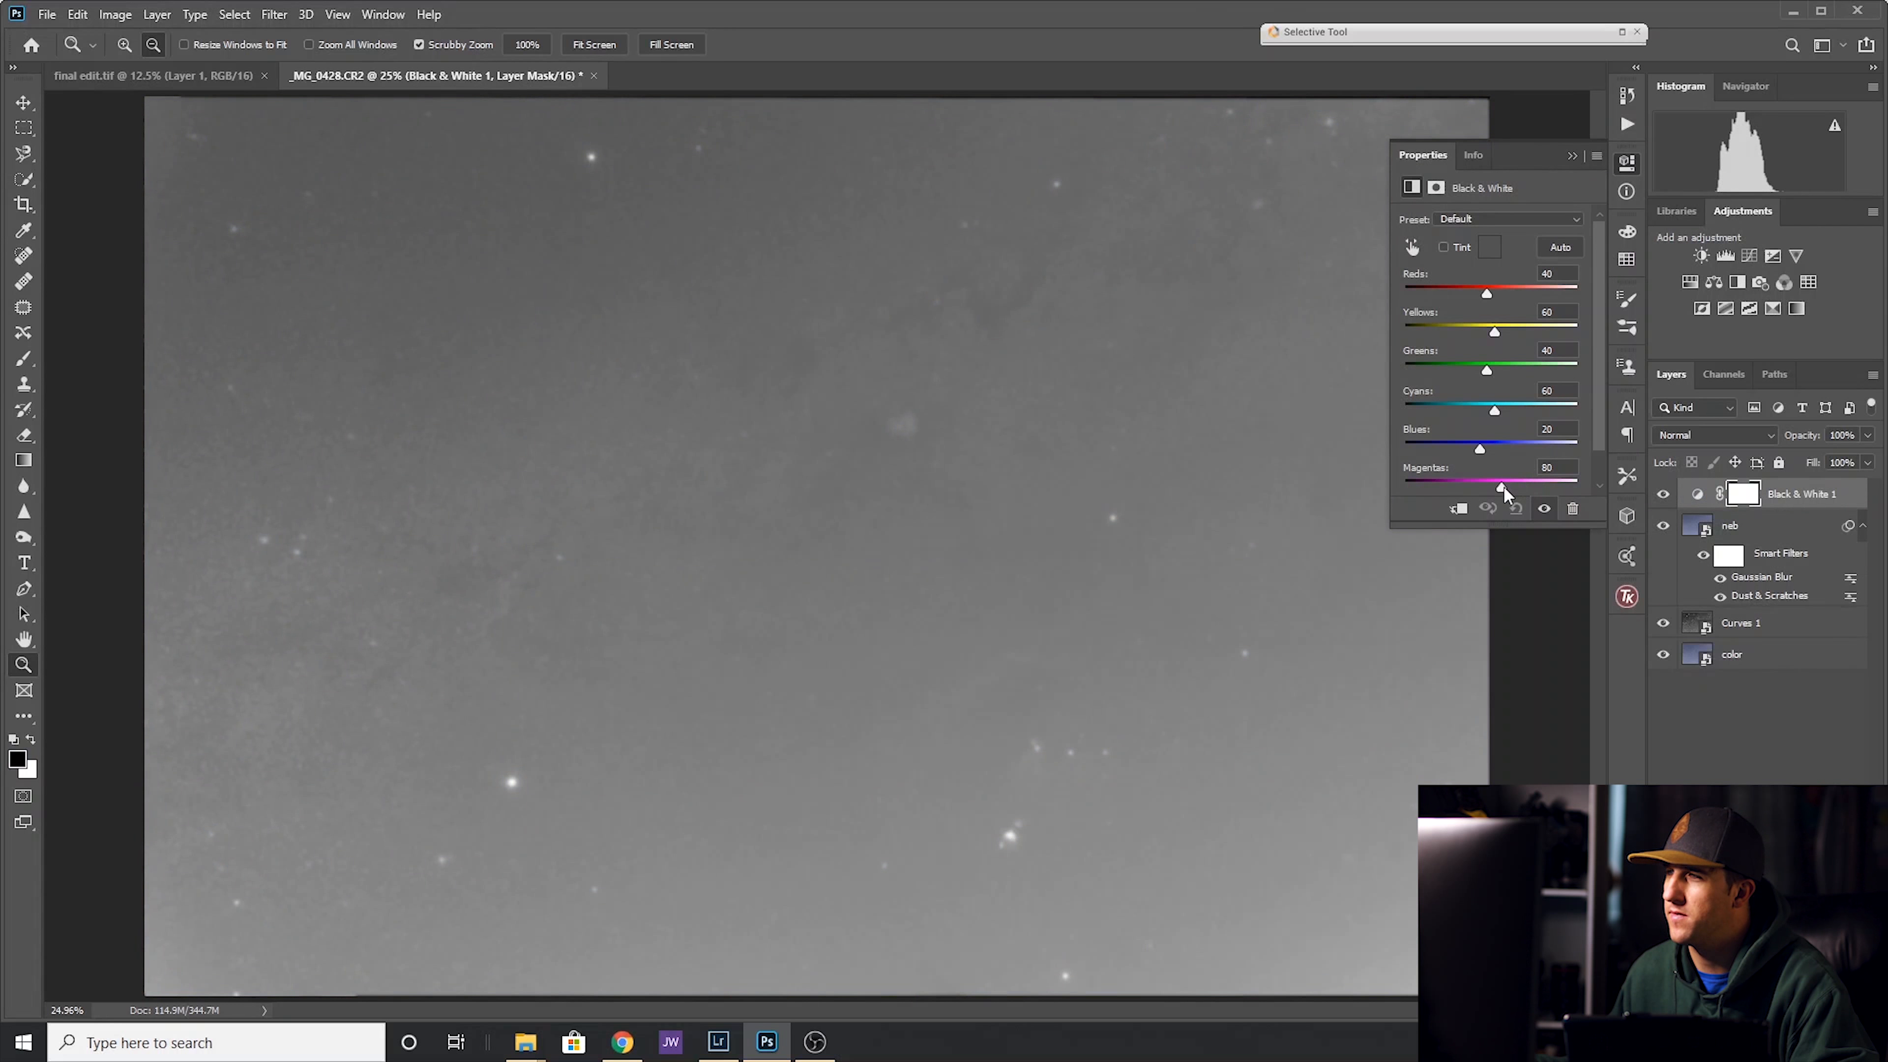
left_click_drag(1503, 481, 1540, 481)
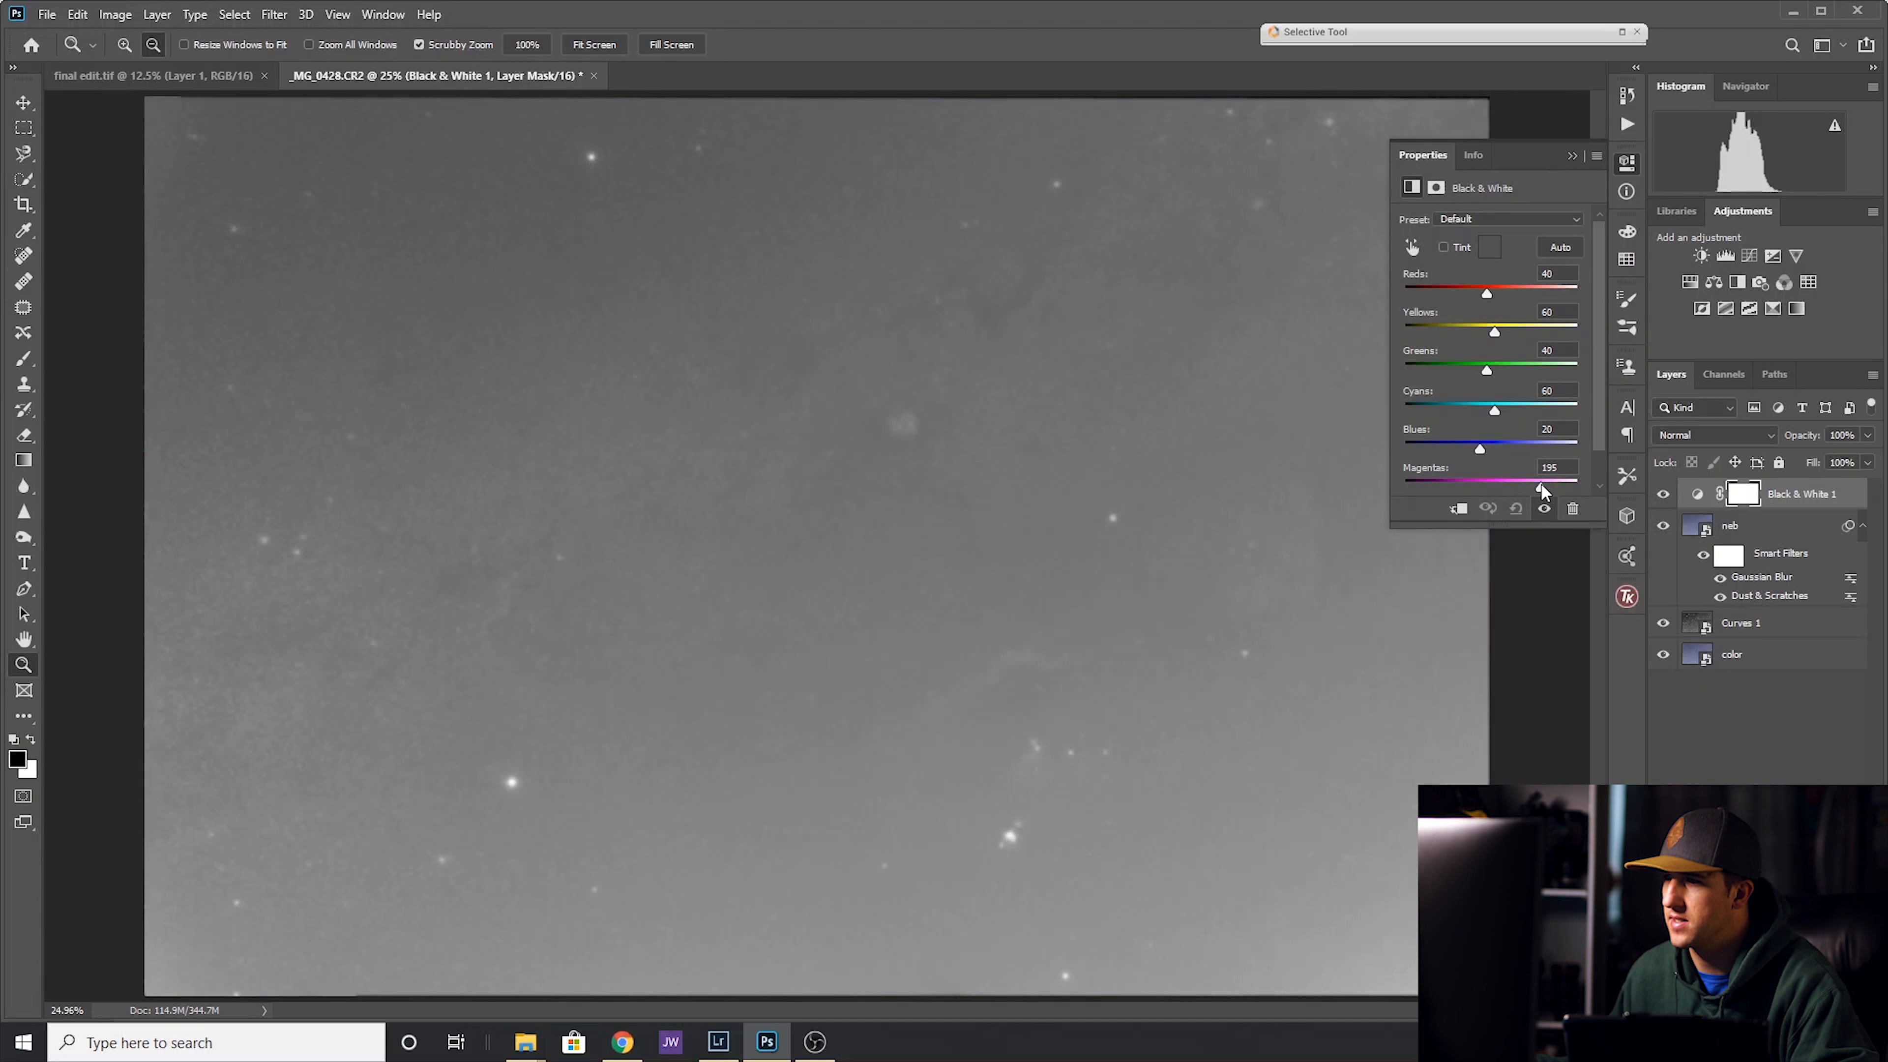
left_click_drag(1566, 482, 1530, 482)
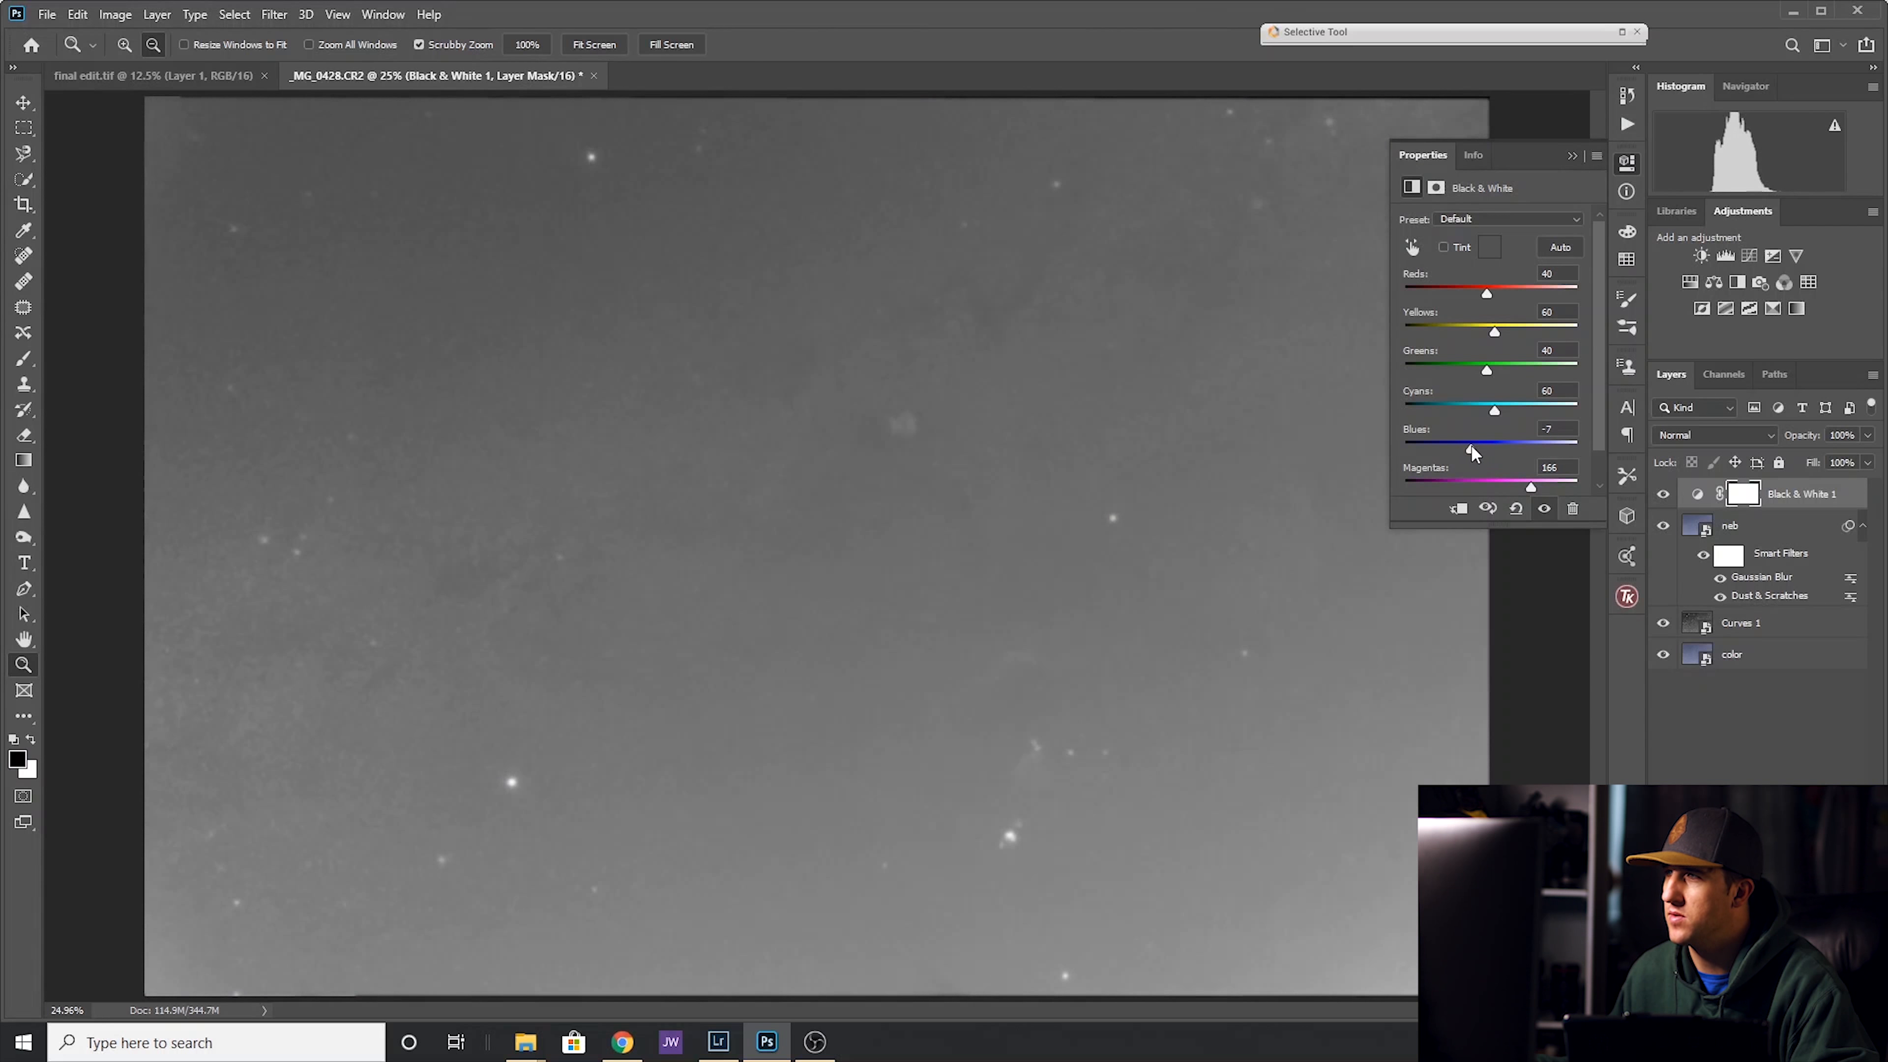
left_click_drag(1495, 409, 1477, 409)
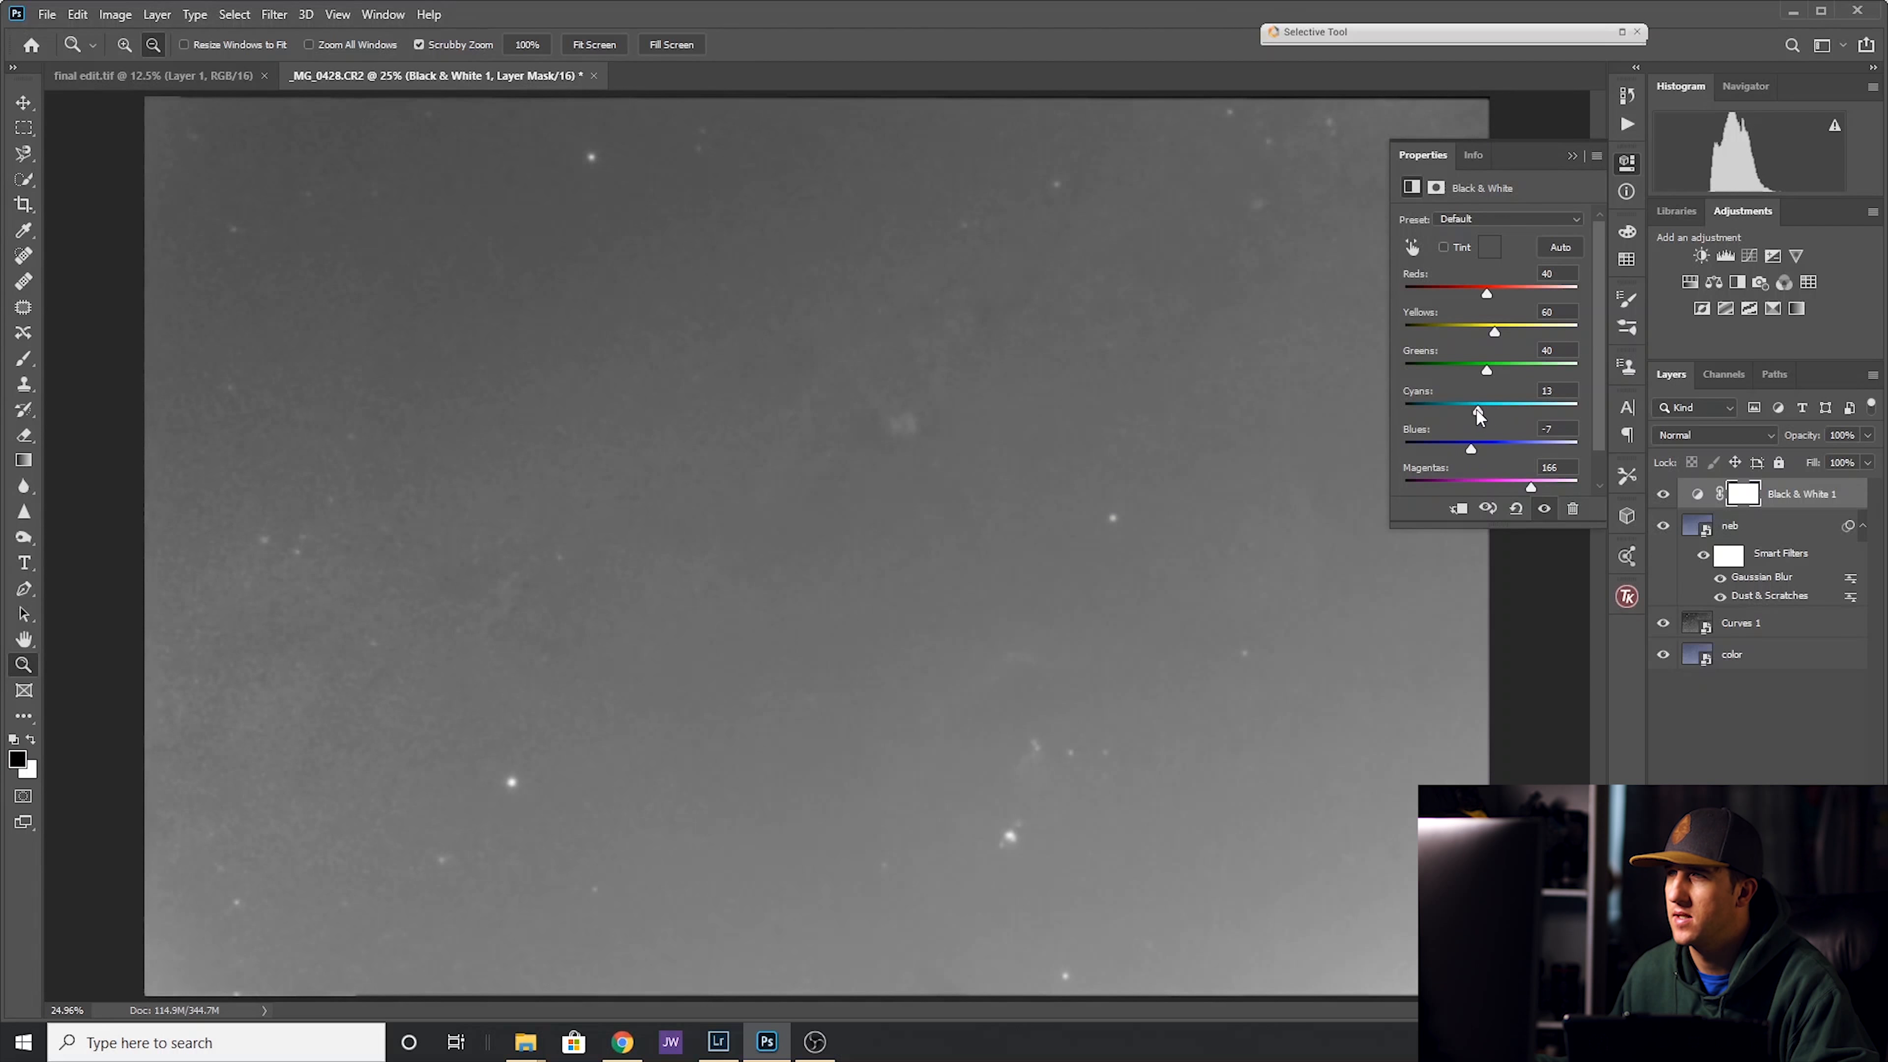
left_click_drag(1486, 408, 1470, 408)
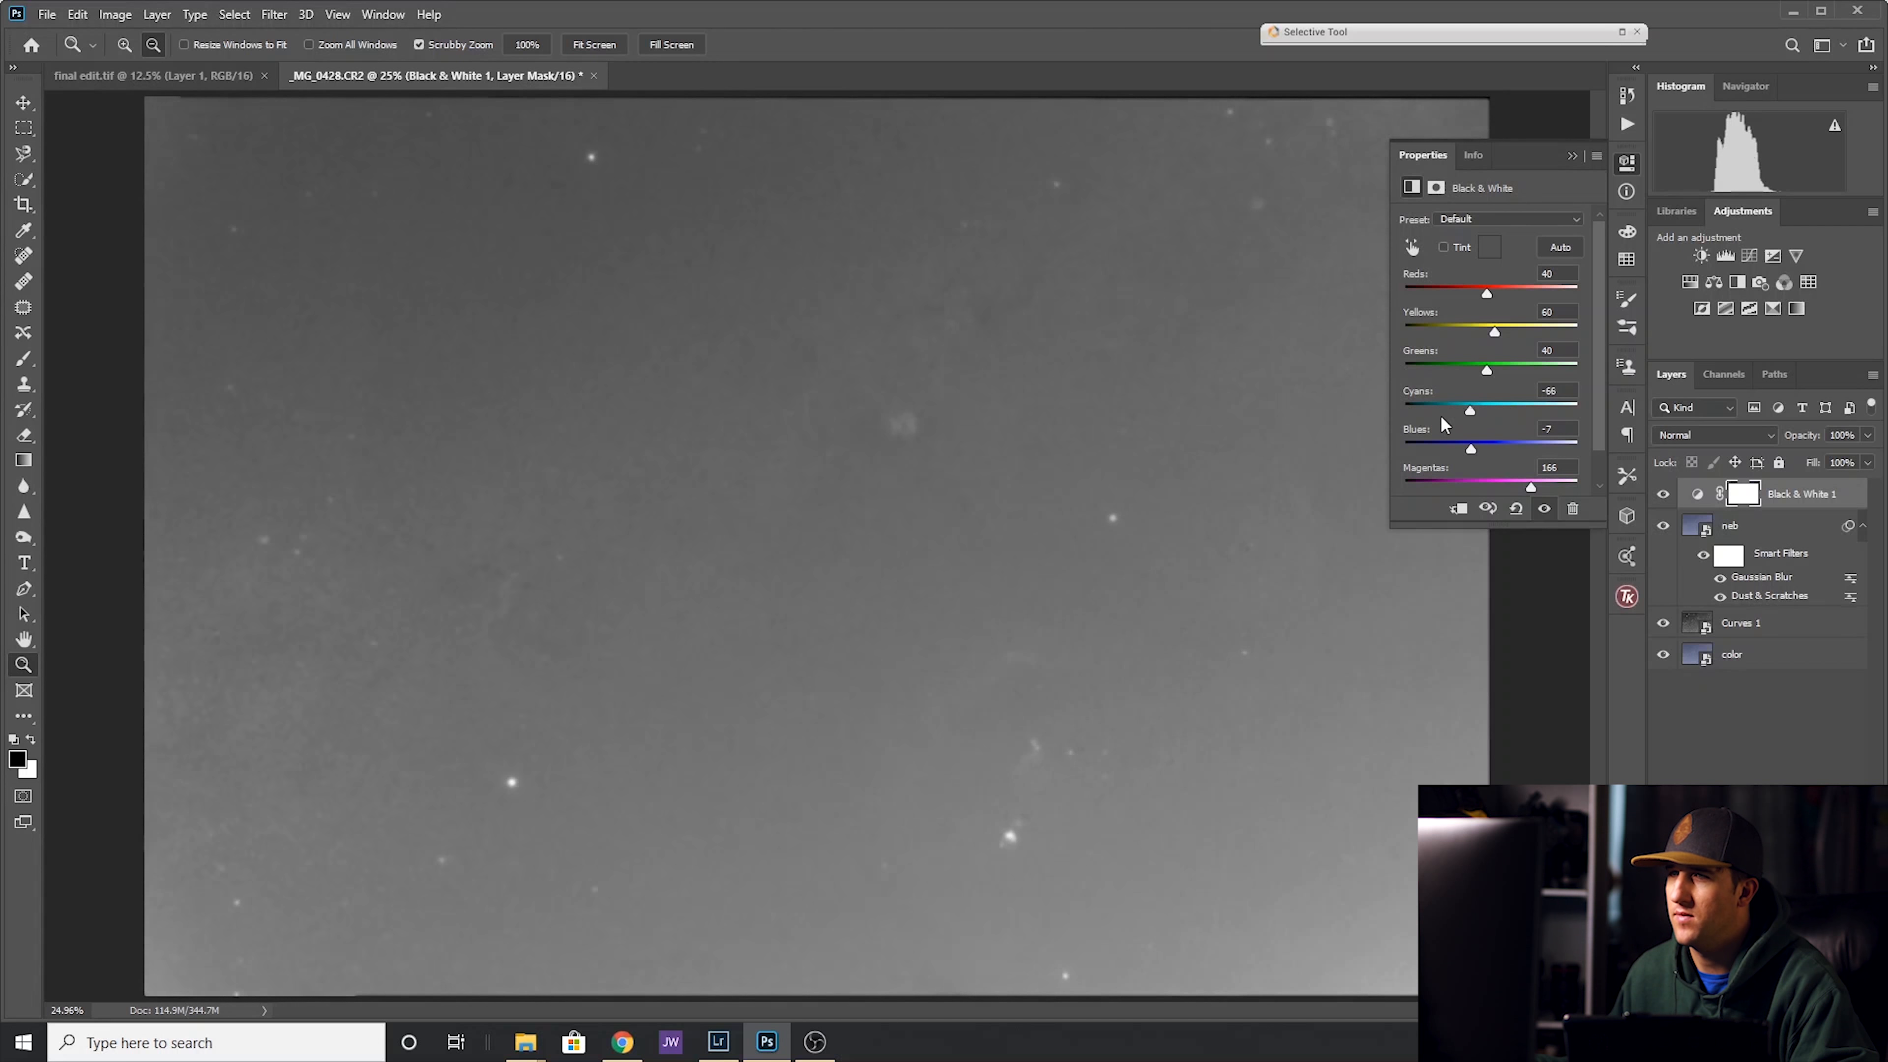
left_click_drag(1469, 409, 1405, 409)
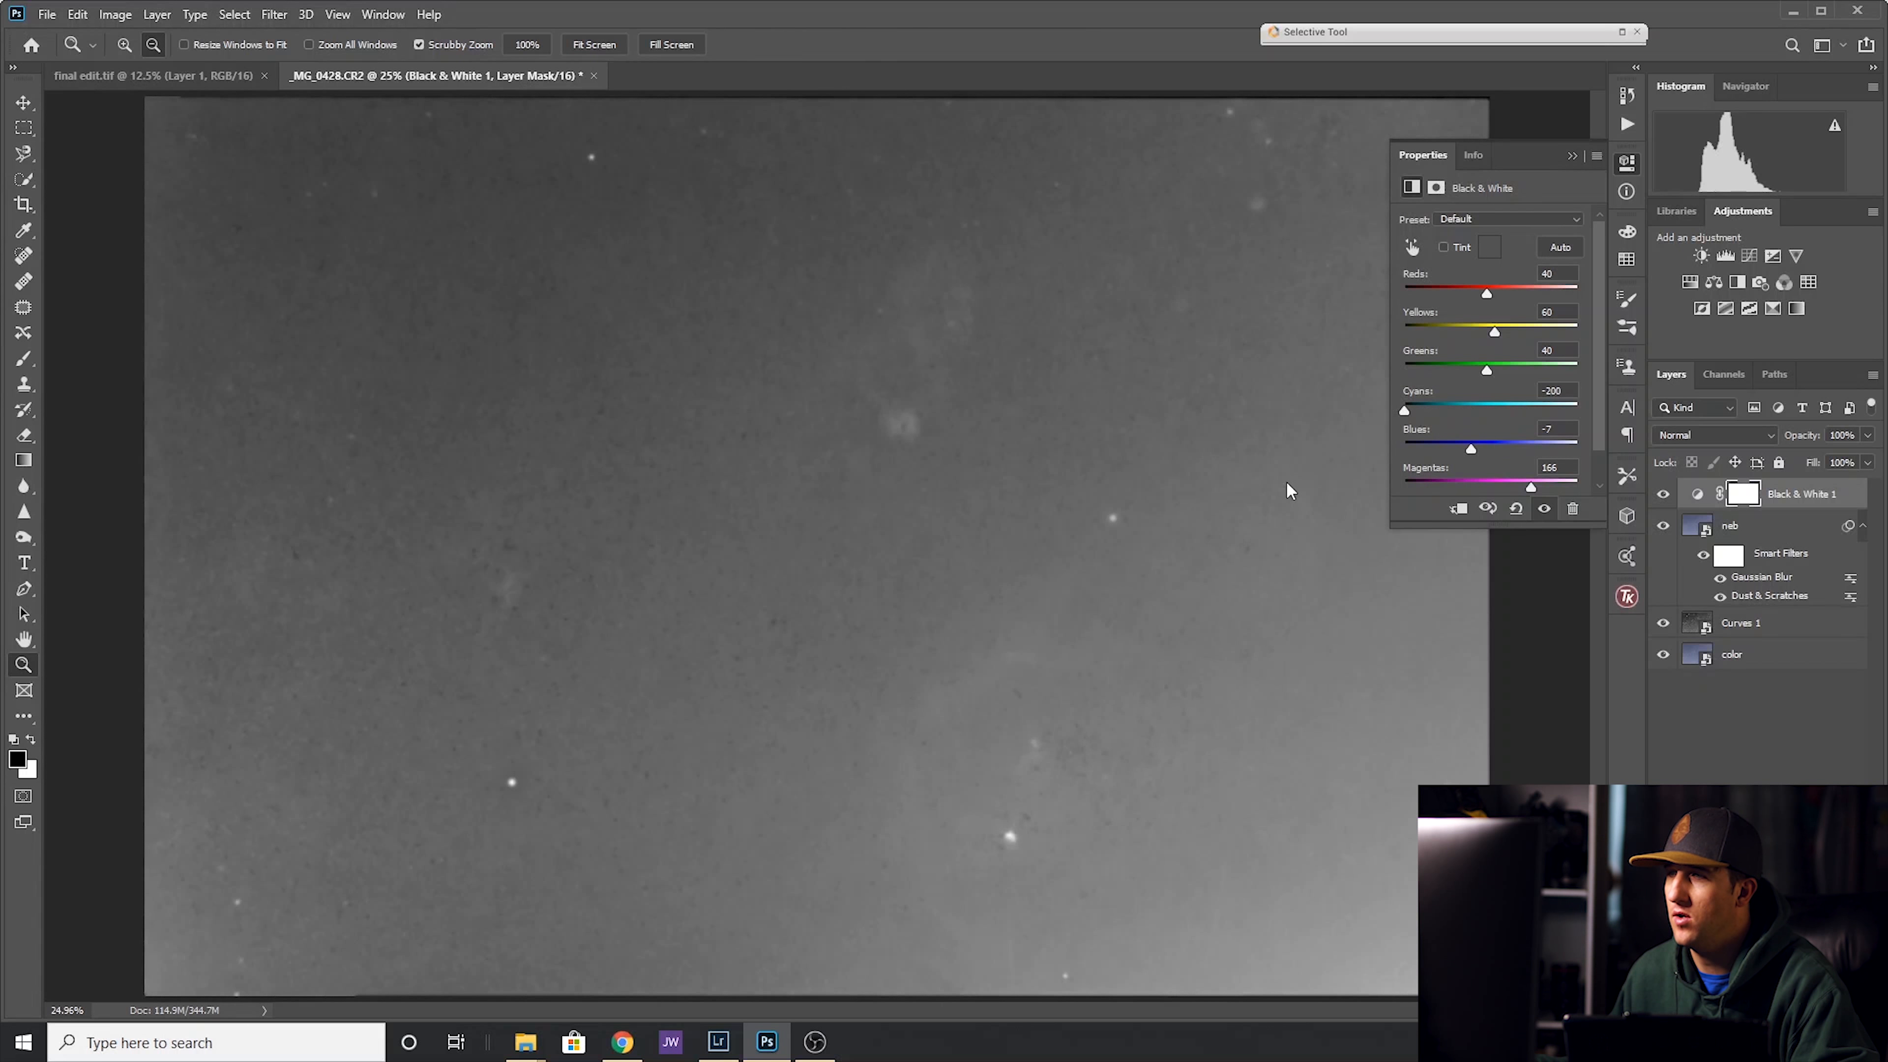
mouse_move(1241, 500)
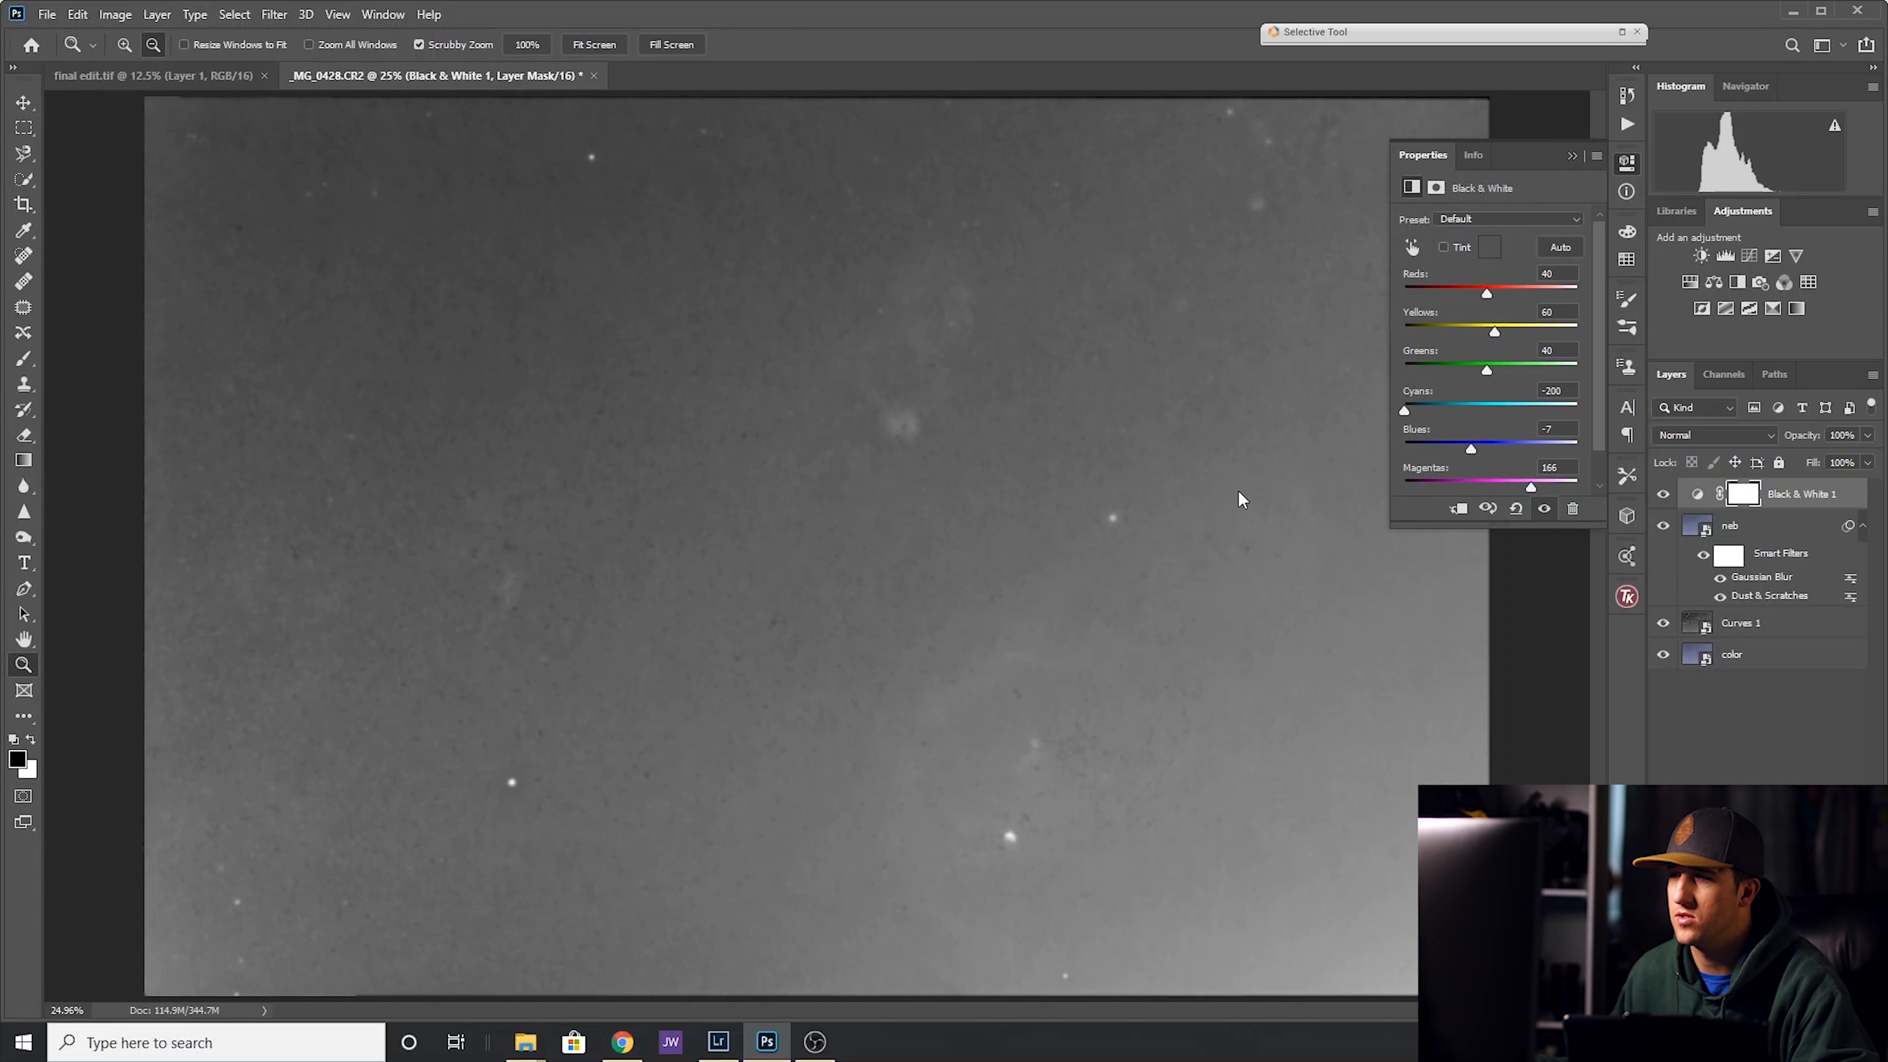
mouse_move(1298, 490)
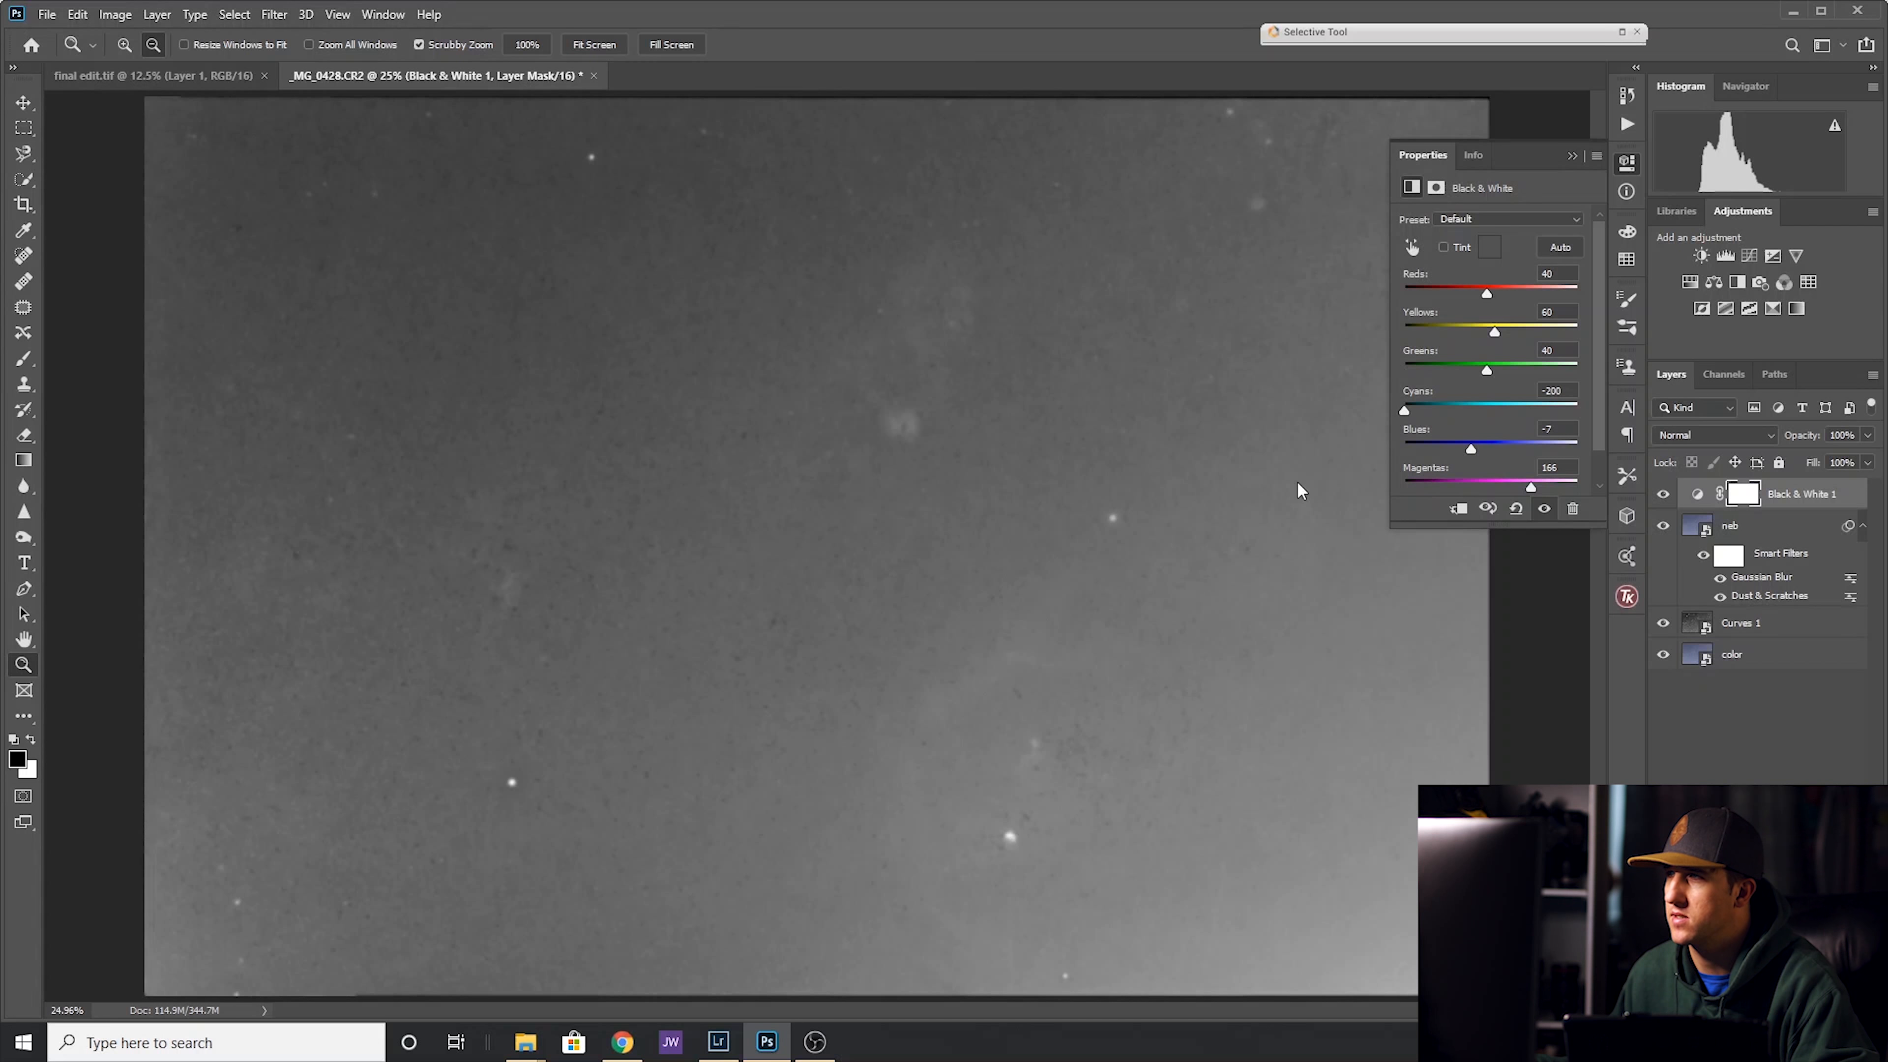
left_click_drag(1405, 409, 1491, 409)
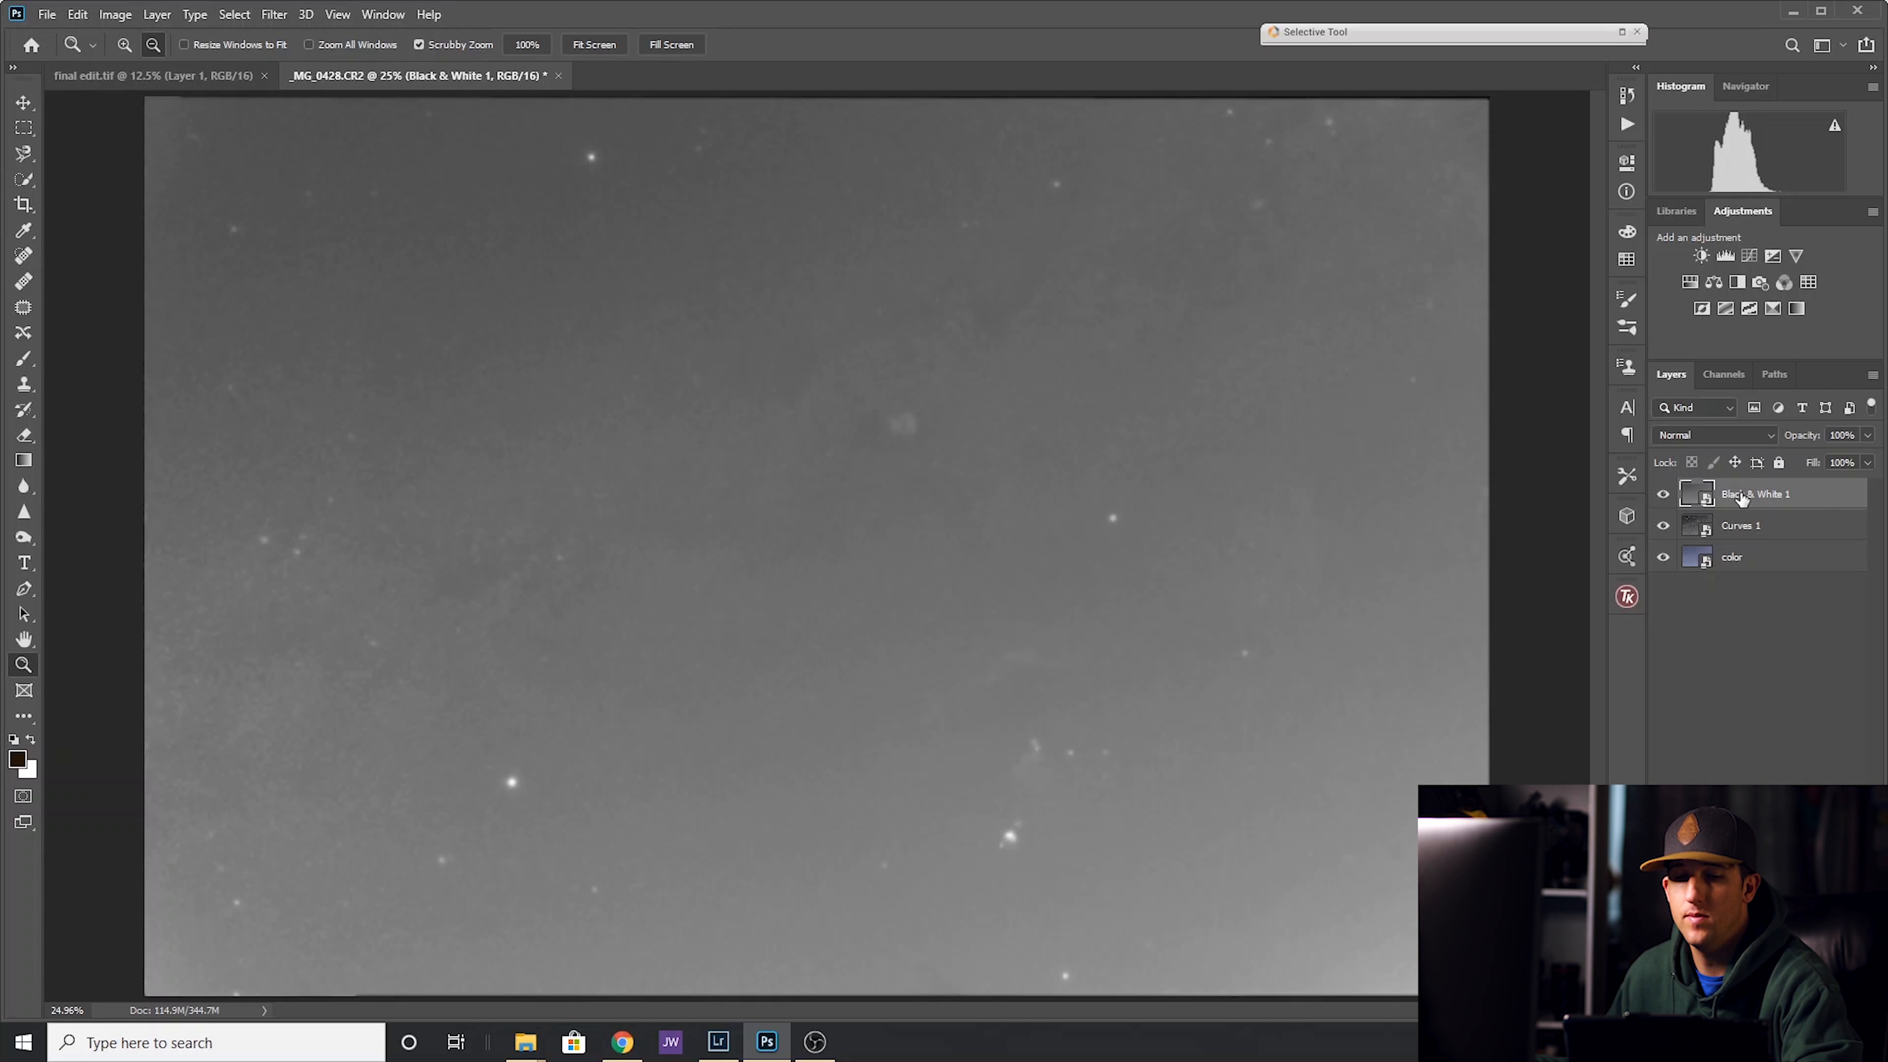
mouse_move(1754, 494)
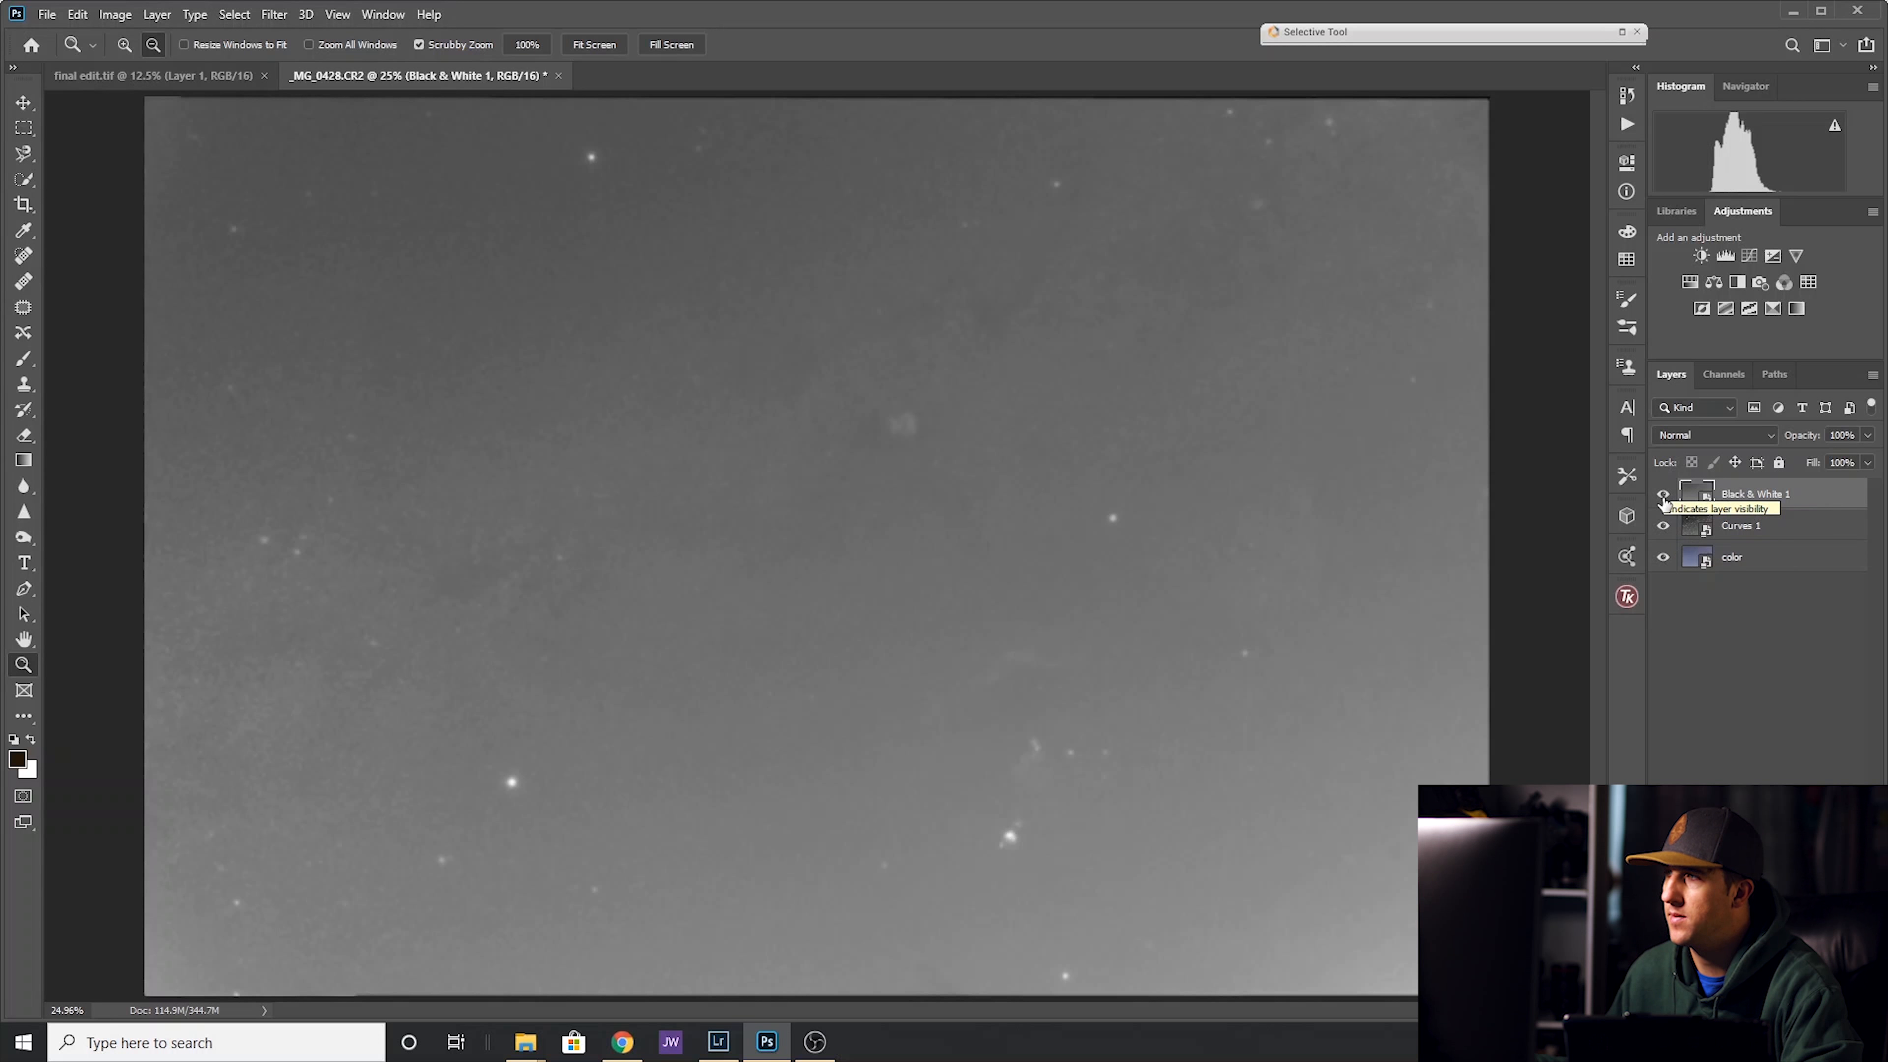
Copy the detailed Curves 1 starfield and add a layer mask on Black & White 1 to hold it.
left_click(1664, 494)
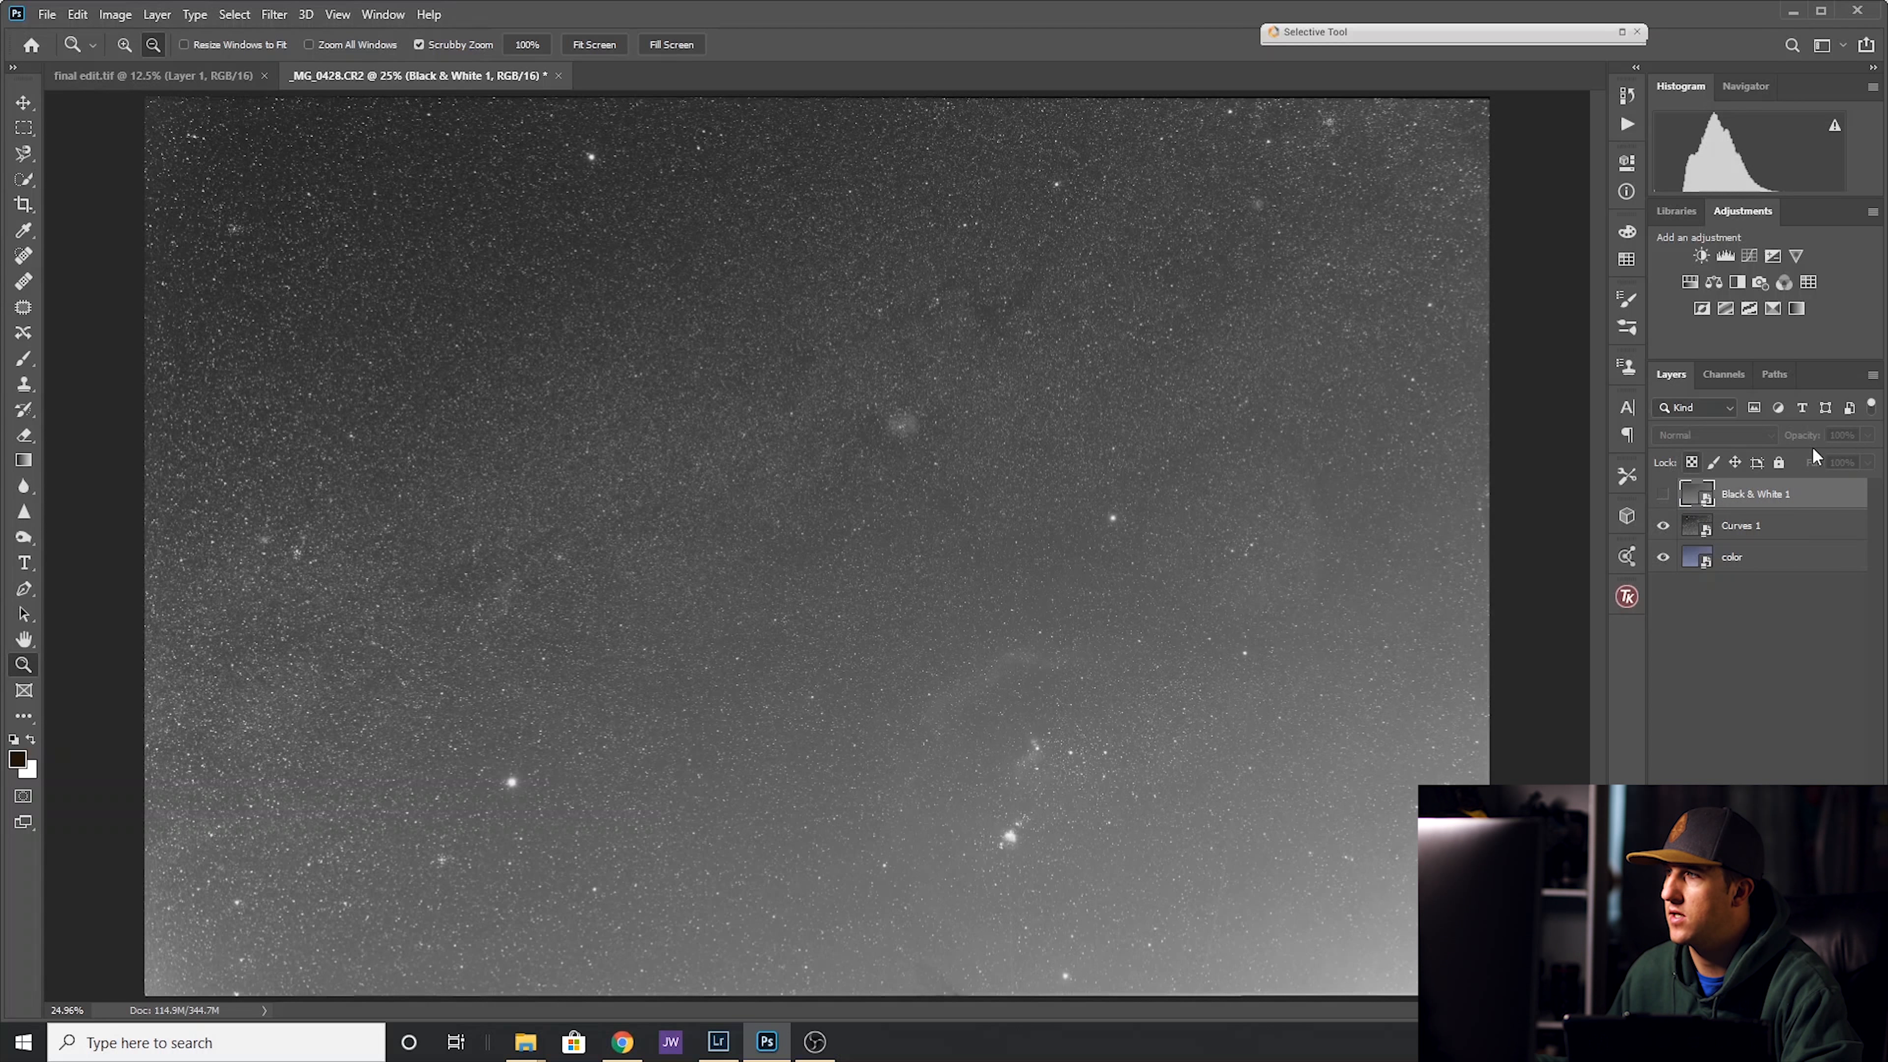
left_click(1741, 526)
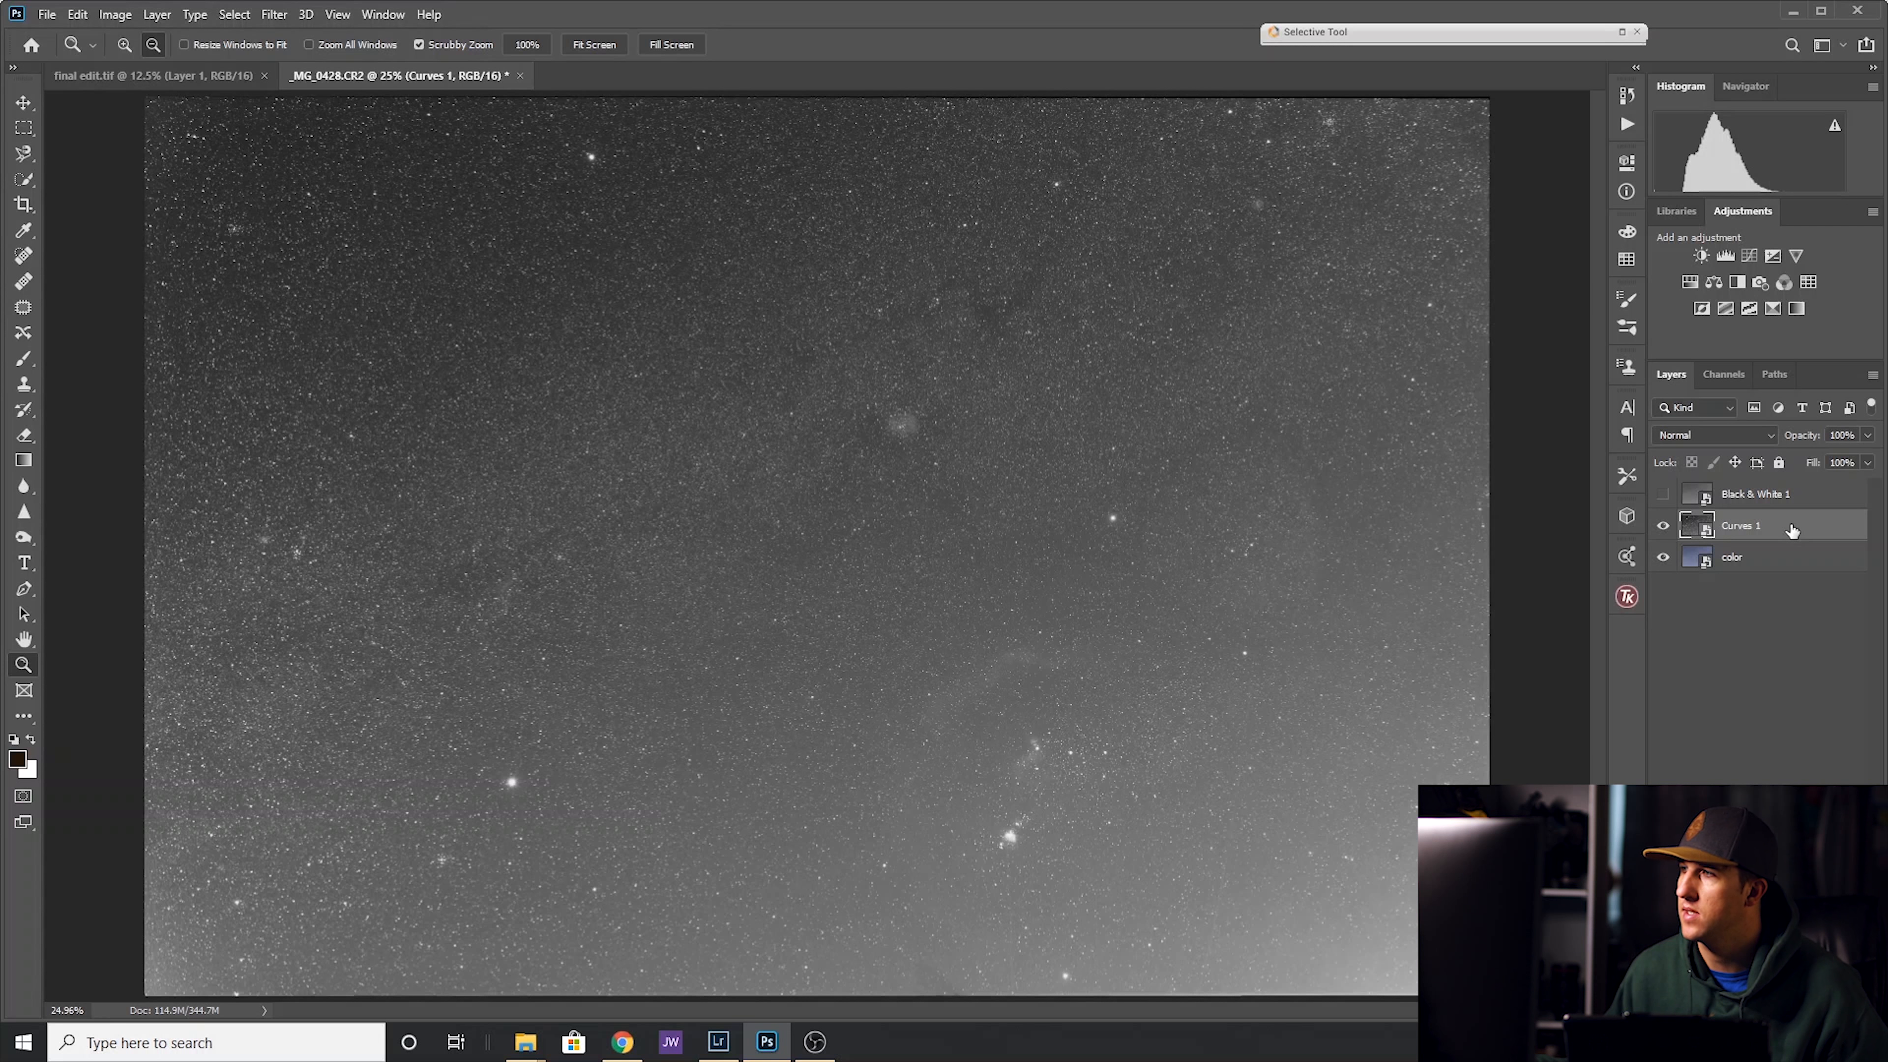
key("Ctrl+a")
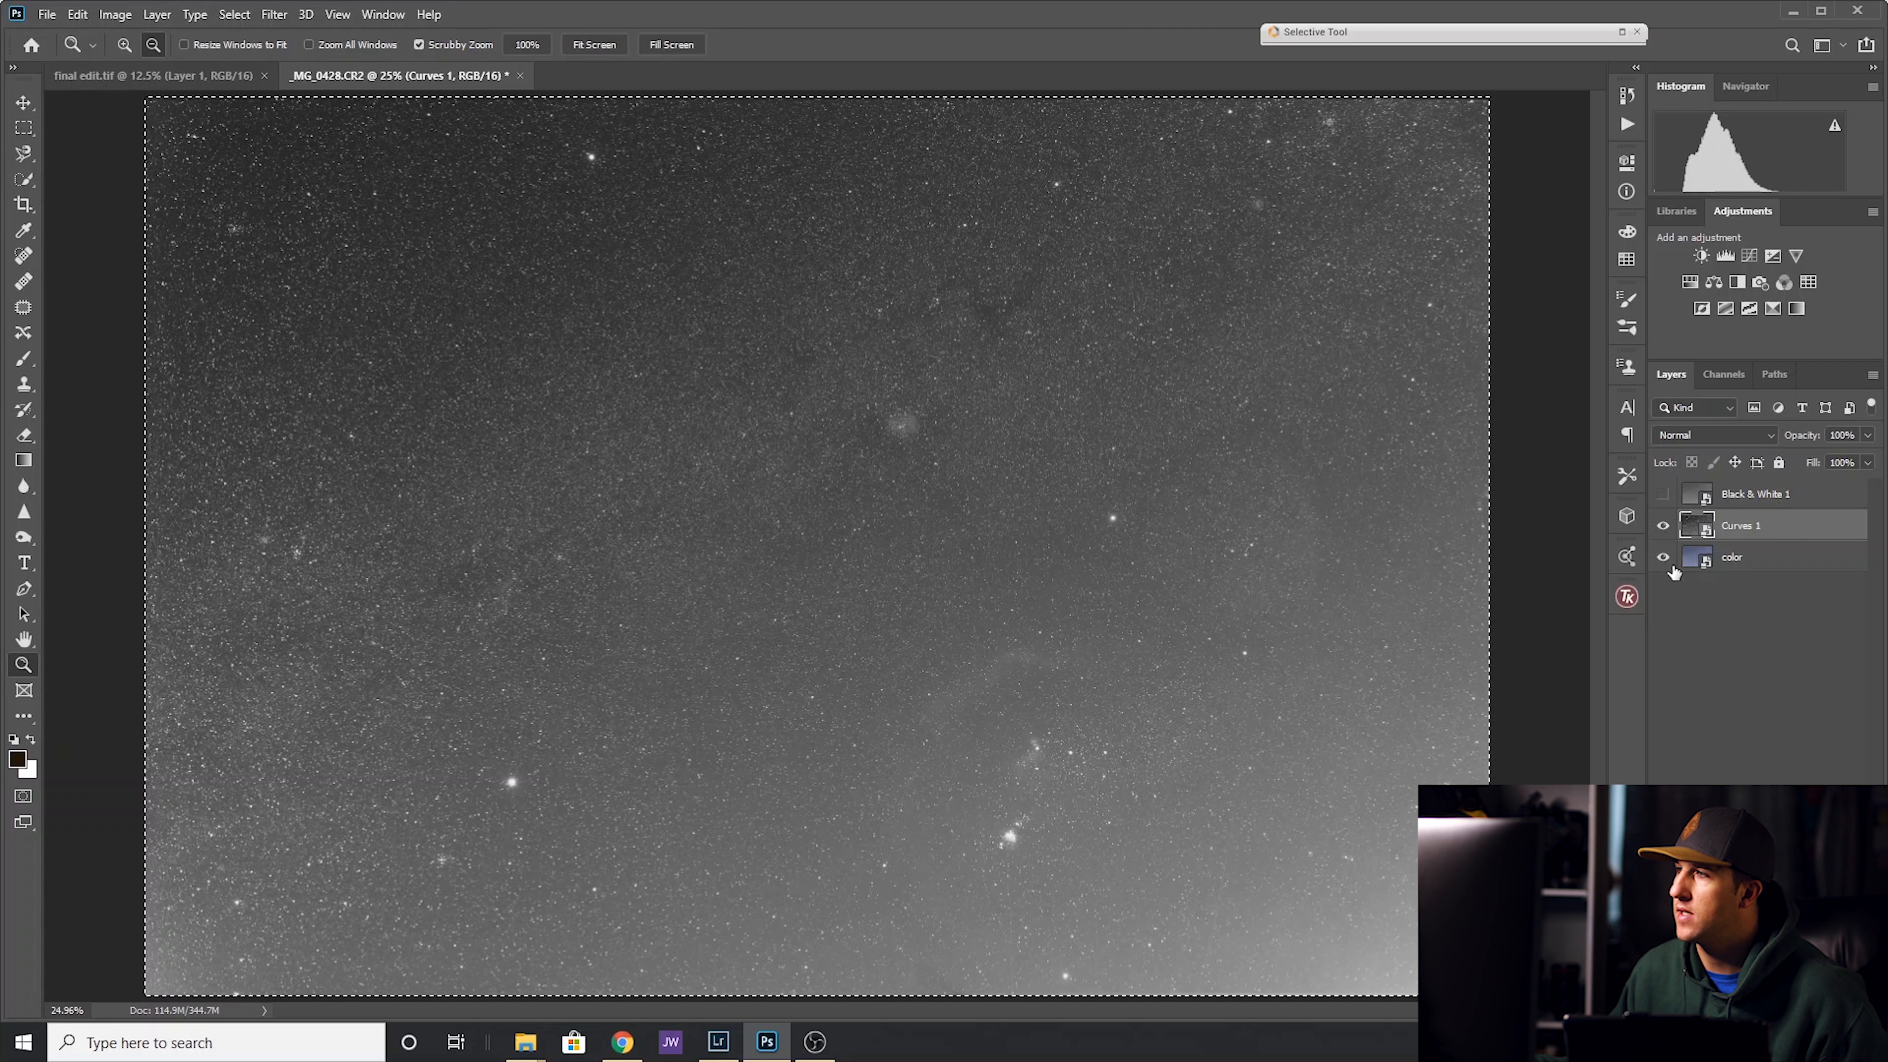
left_click(1665, 493)
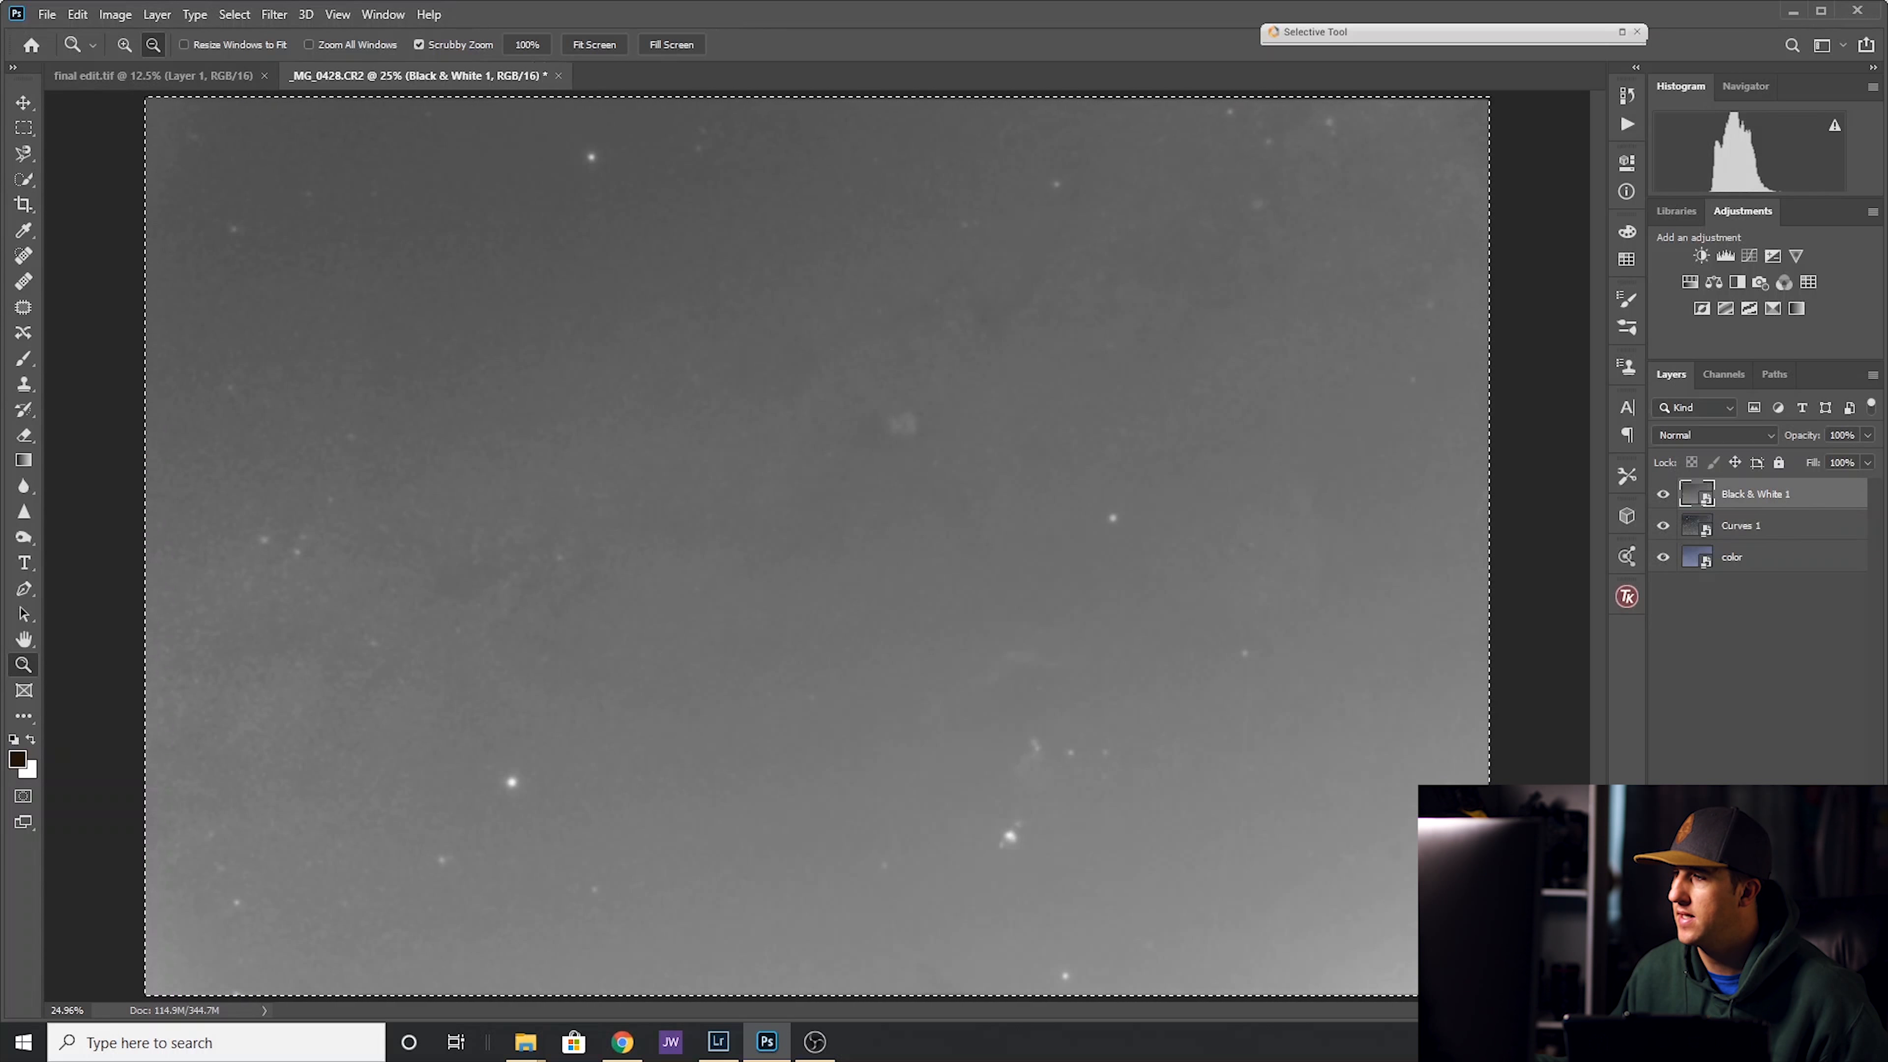
left_click(1744, 493)
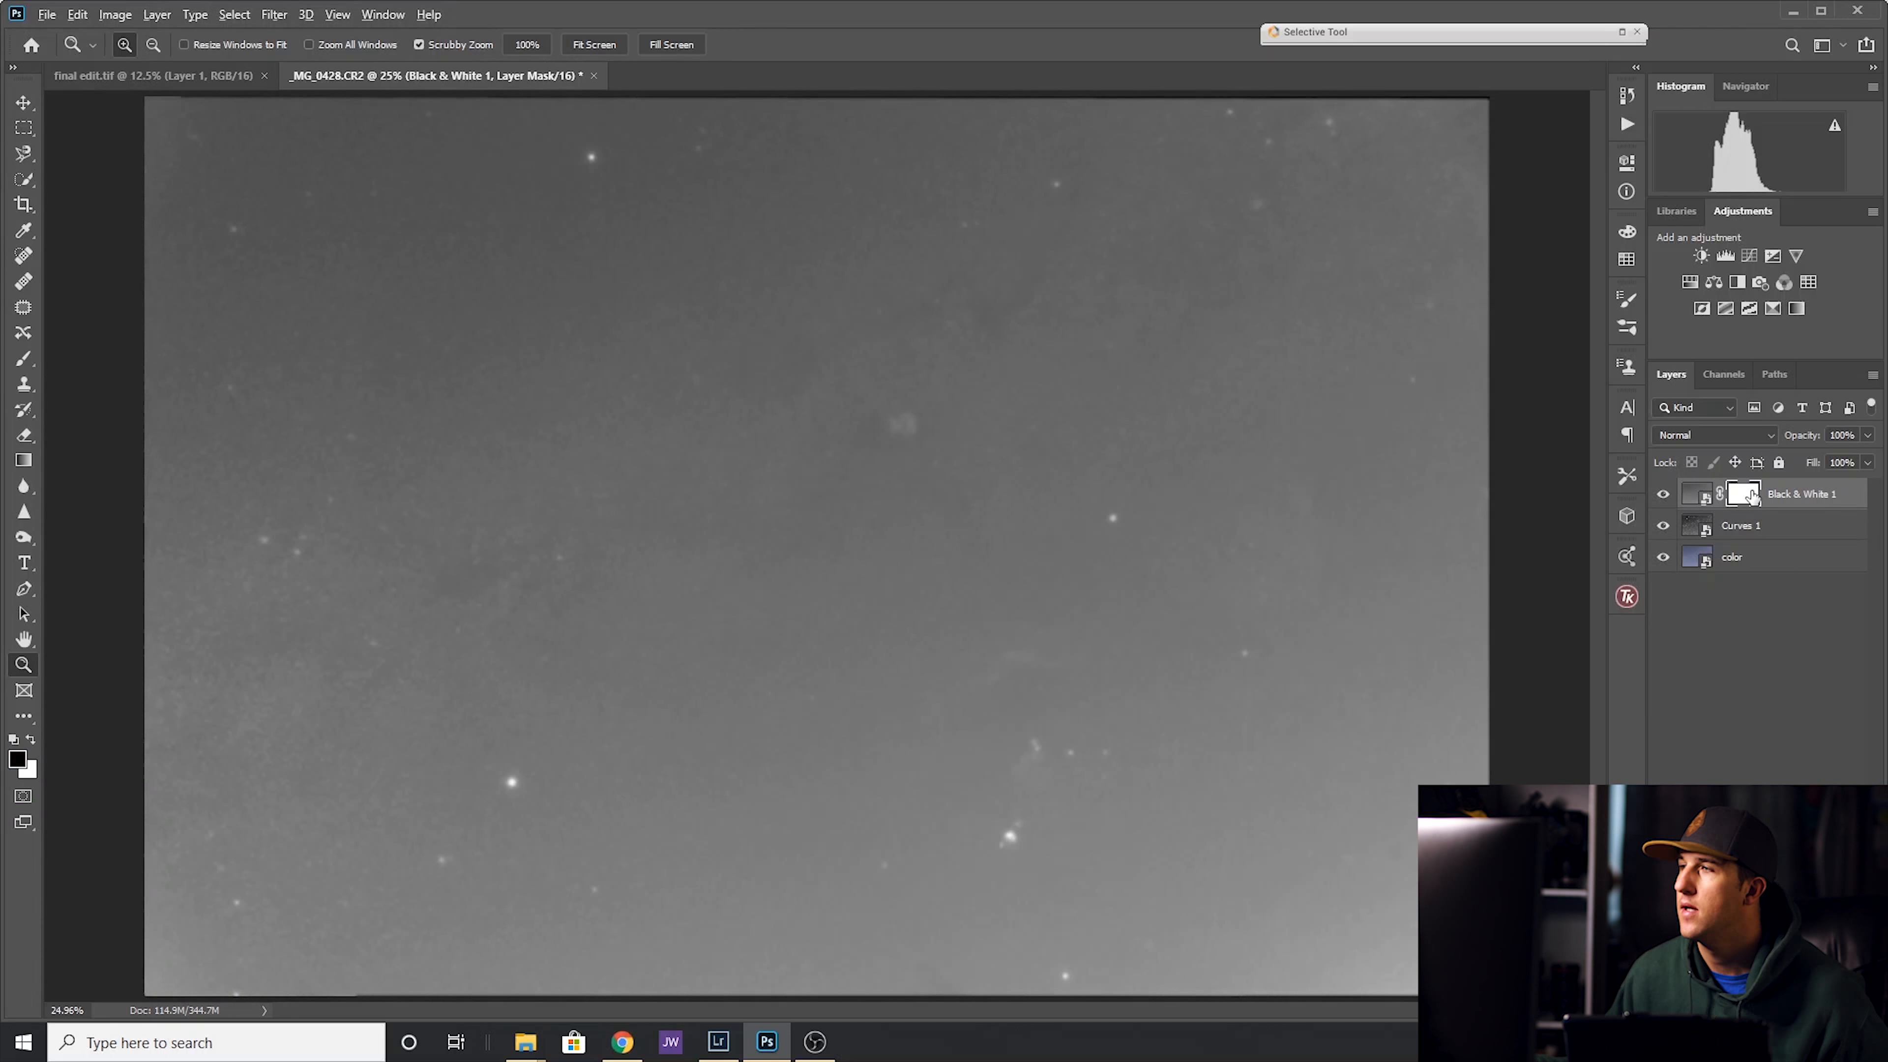
mouse_move(1743, 493)
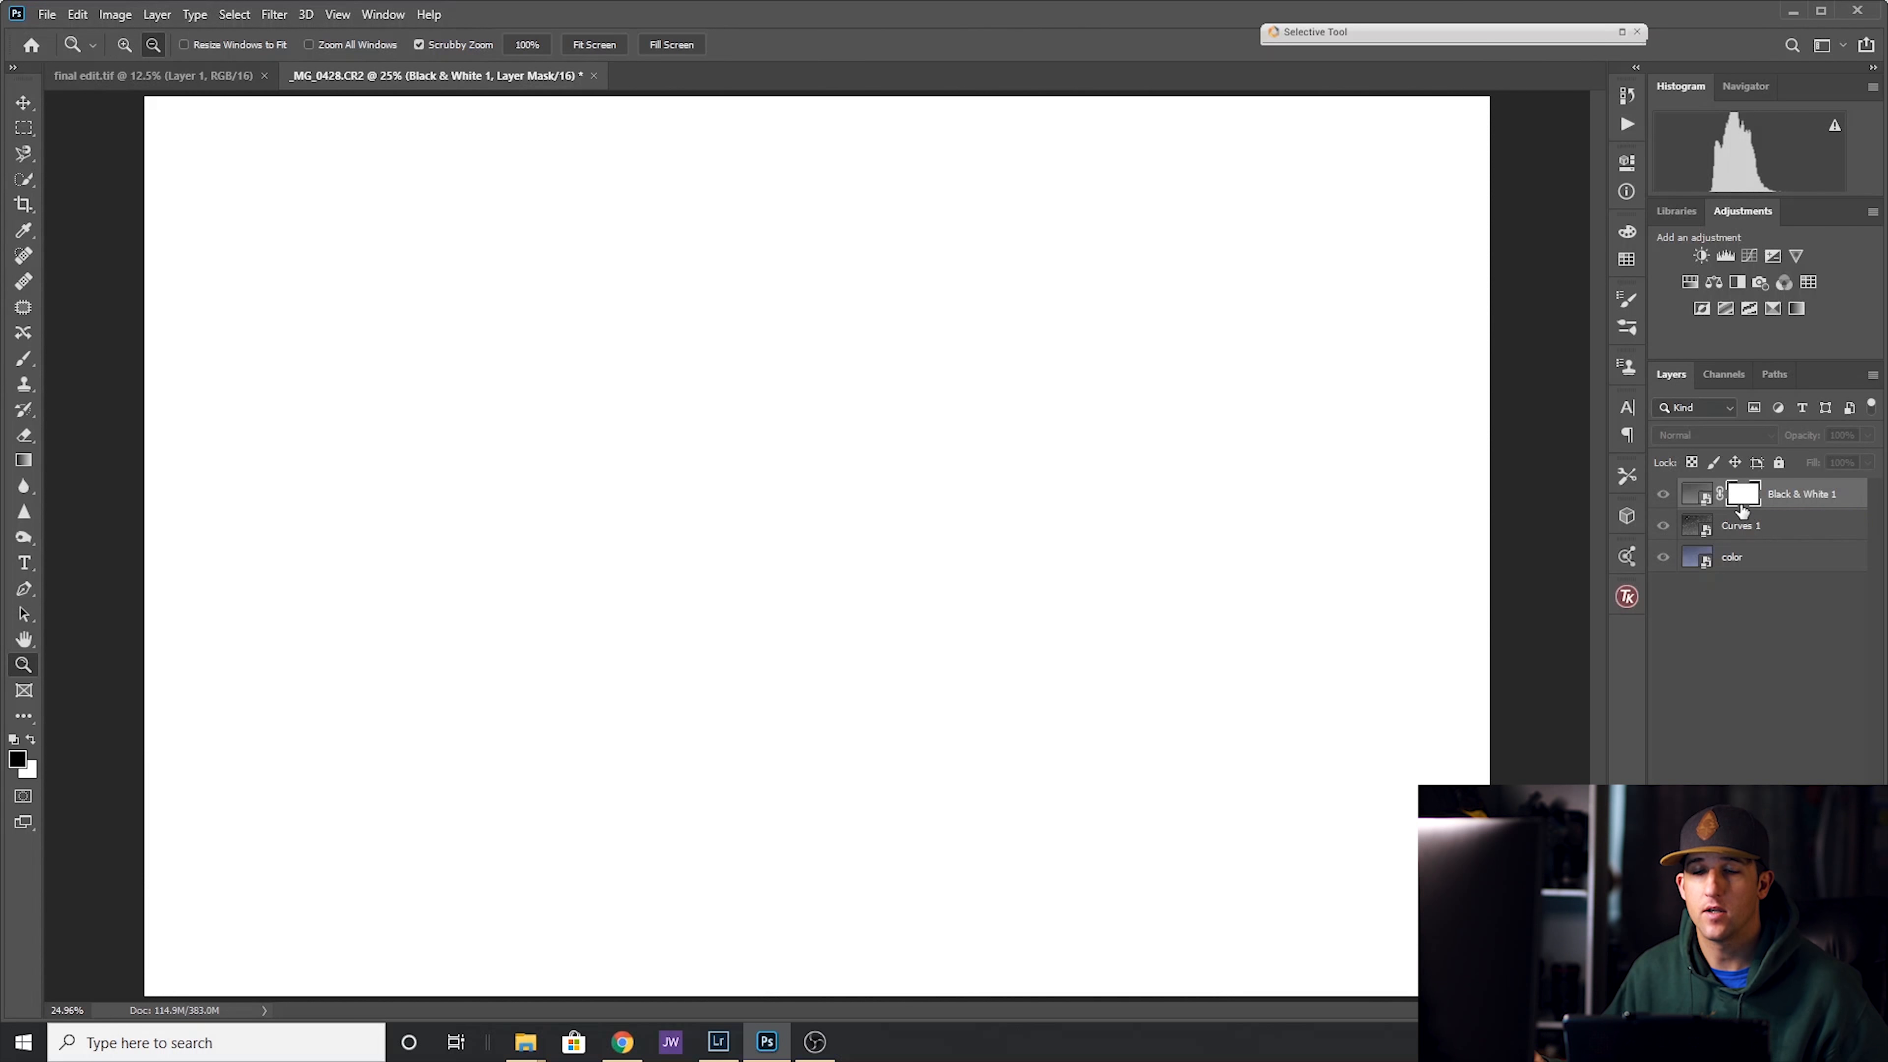
mouse_move(1743, 494)
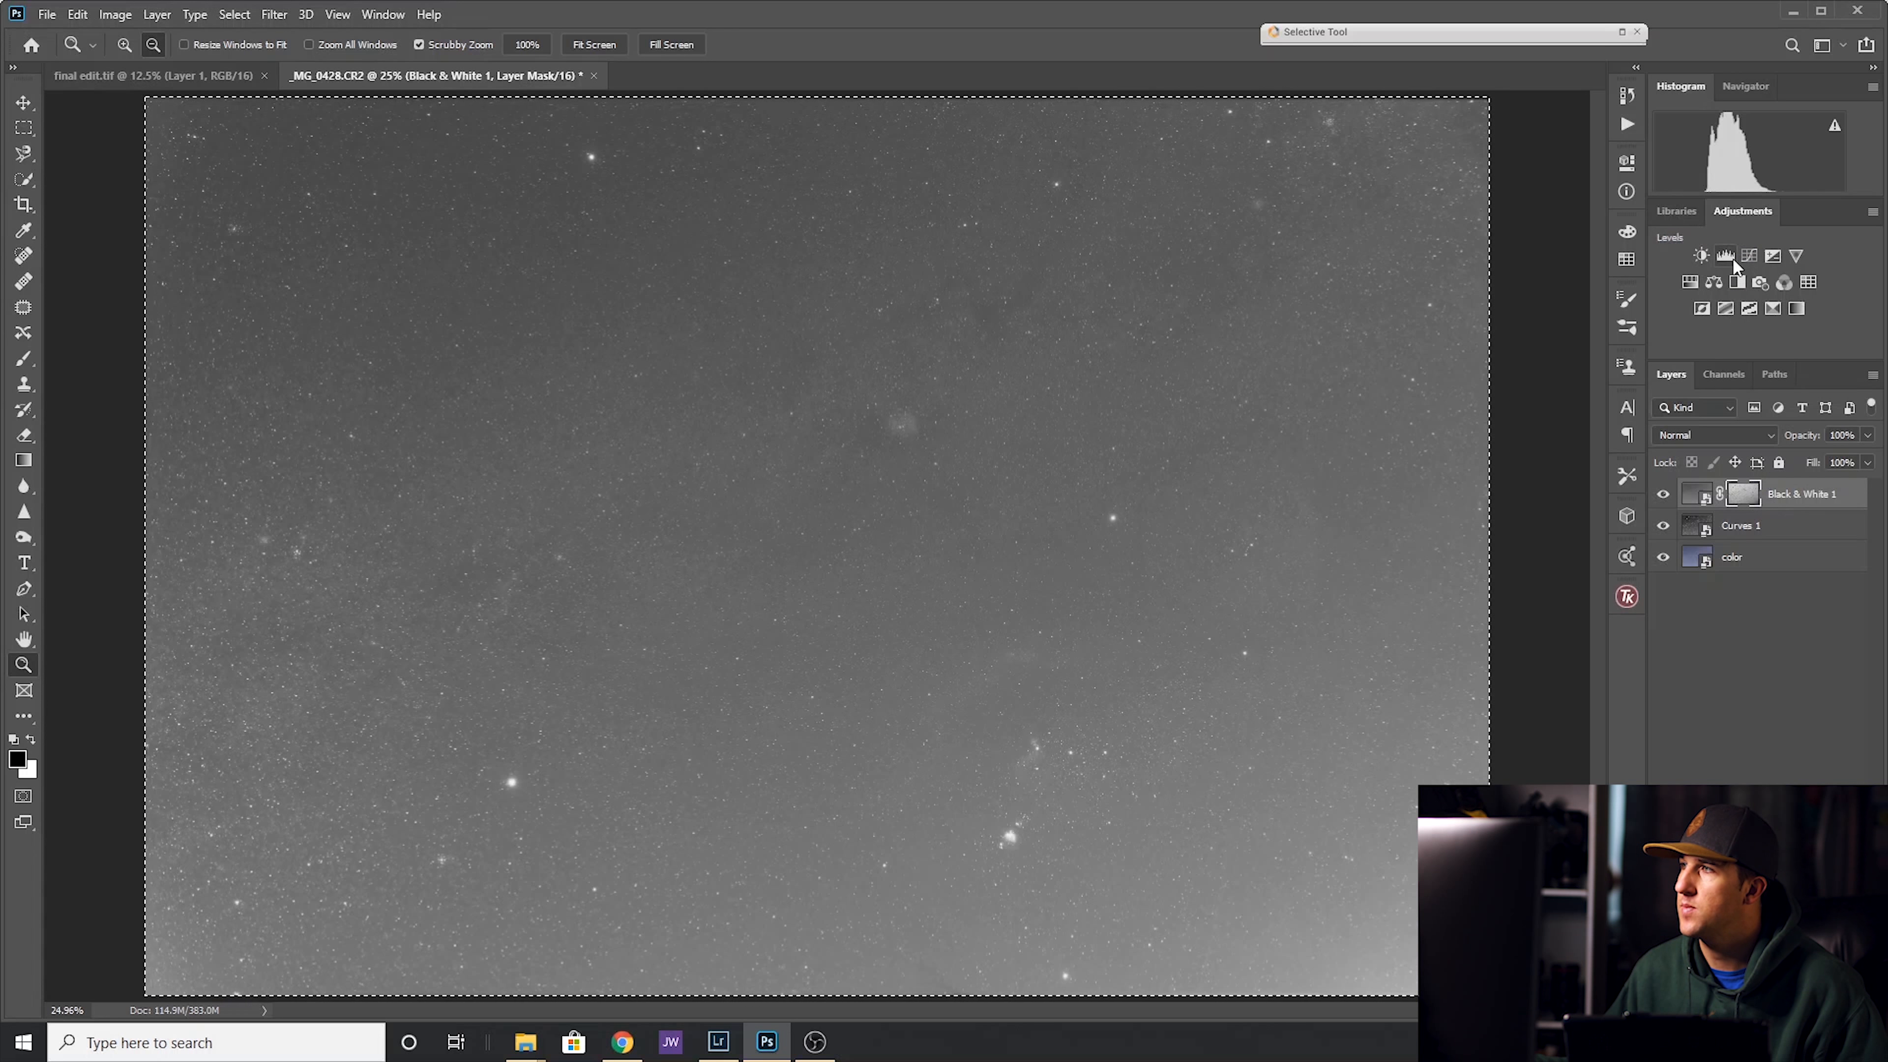
Add a Levels adjustment with black point 25, midtones 1.15 and white point 233.
left_click(1726, 255)
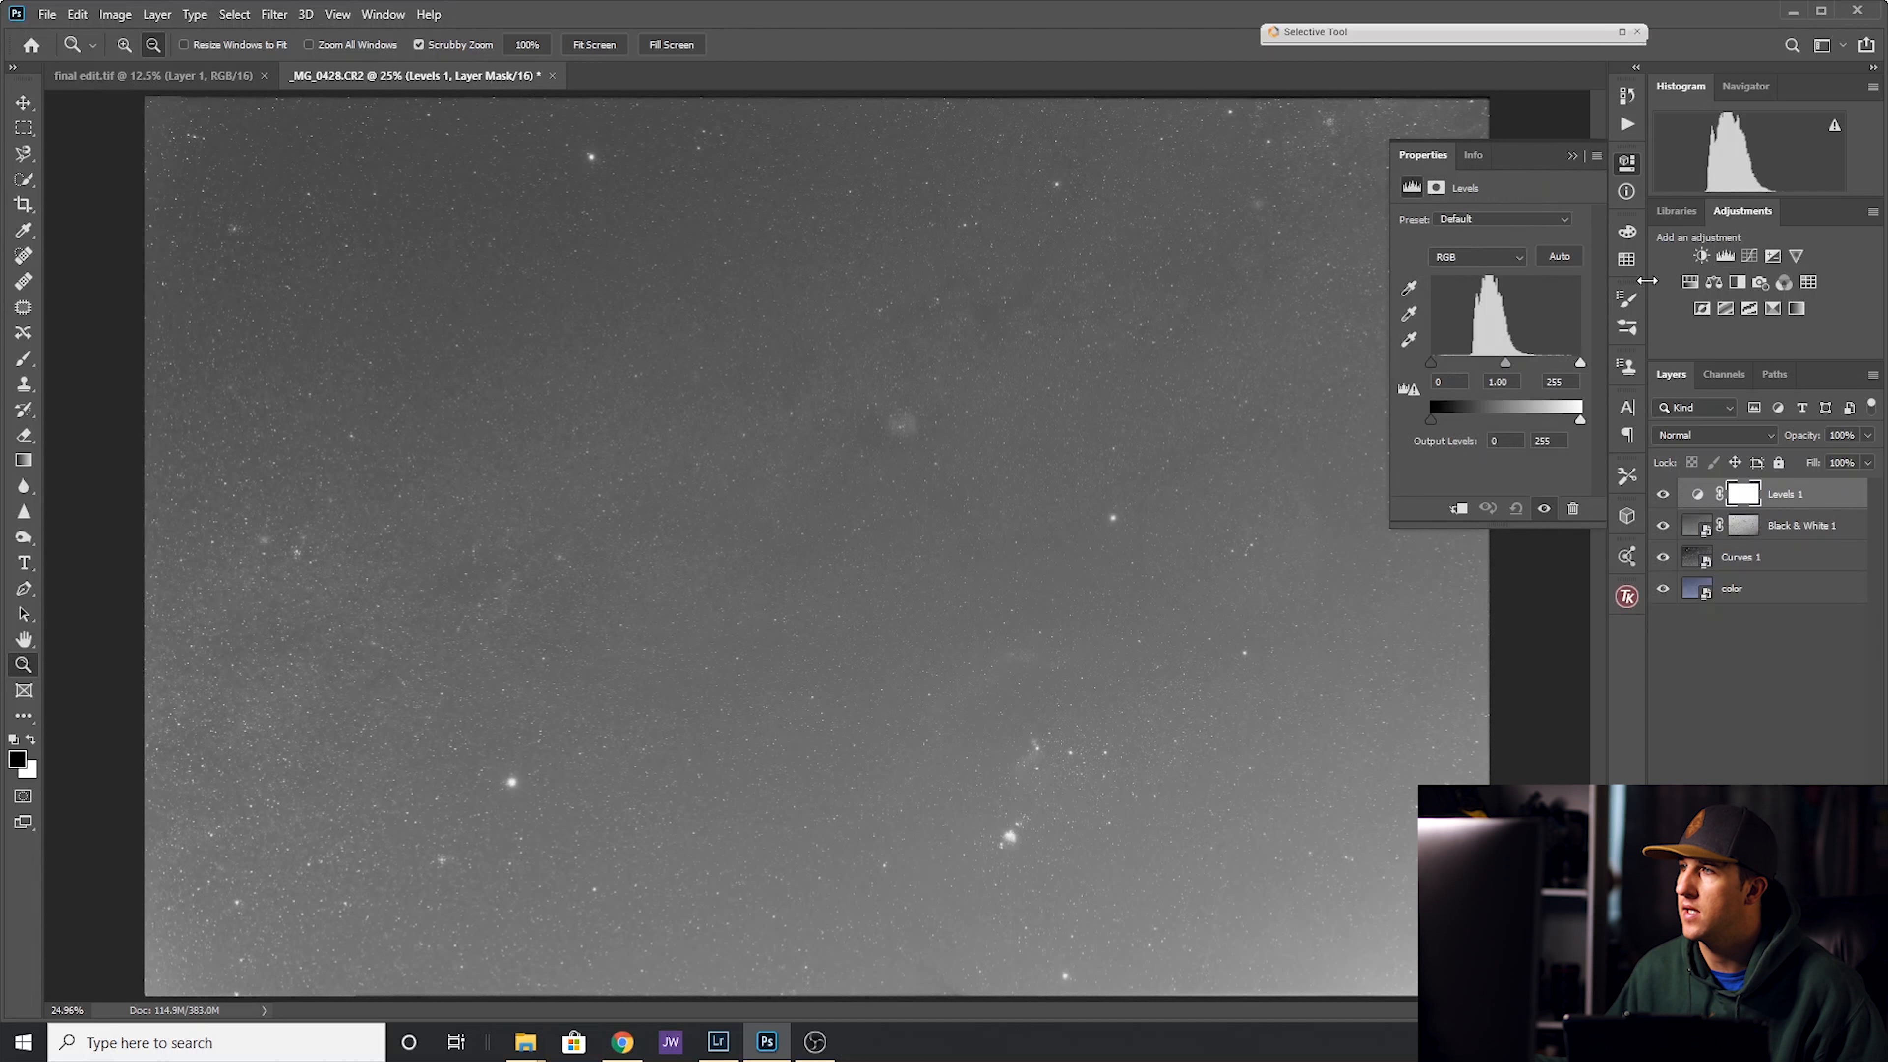
left_click_drag(1431, 361, 1443, 361)
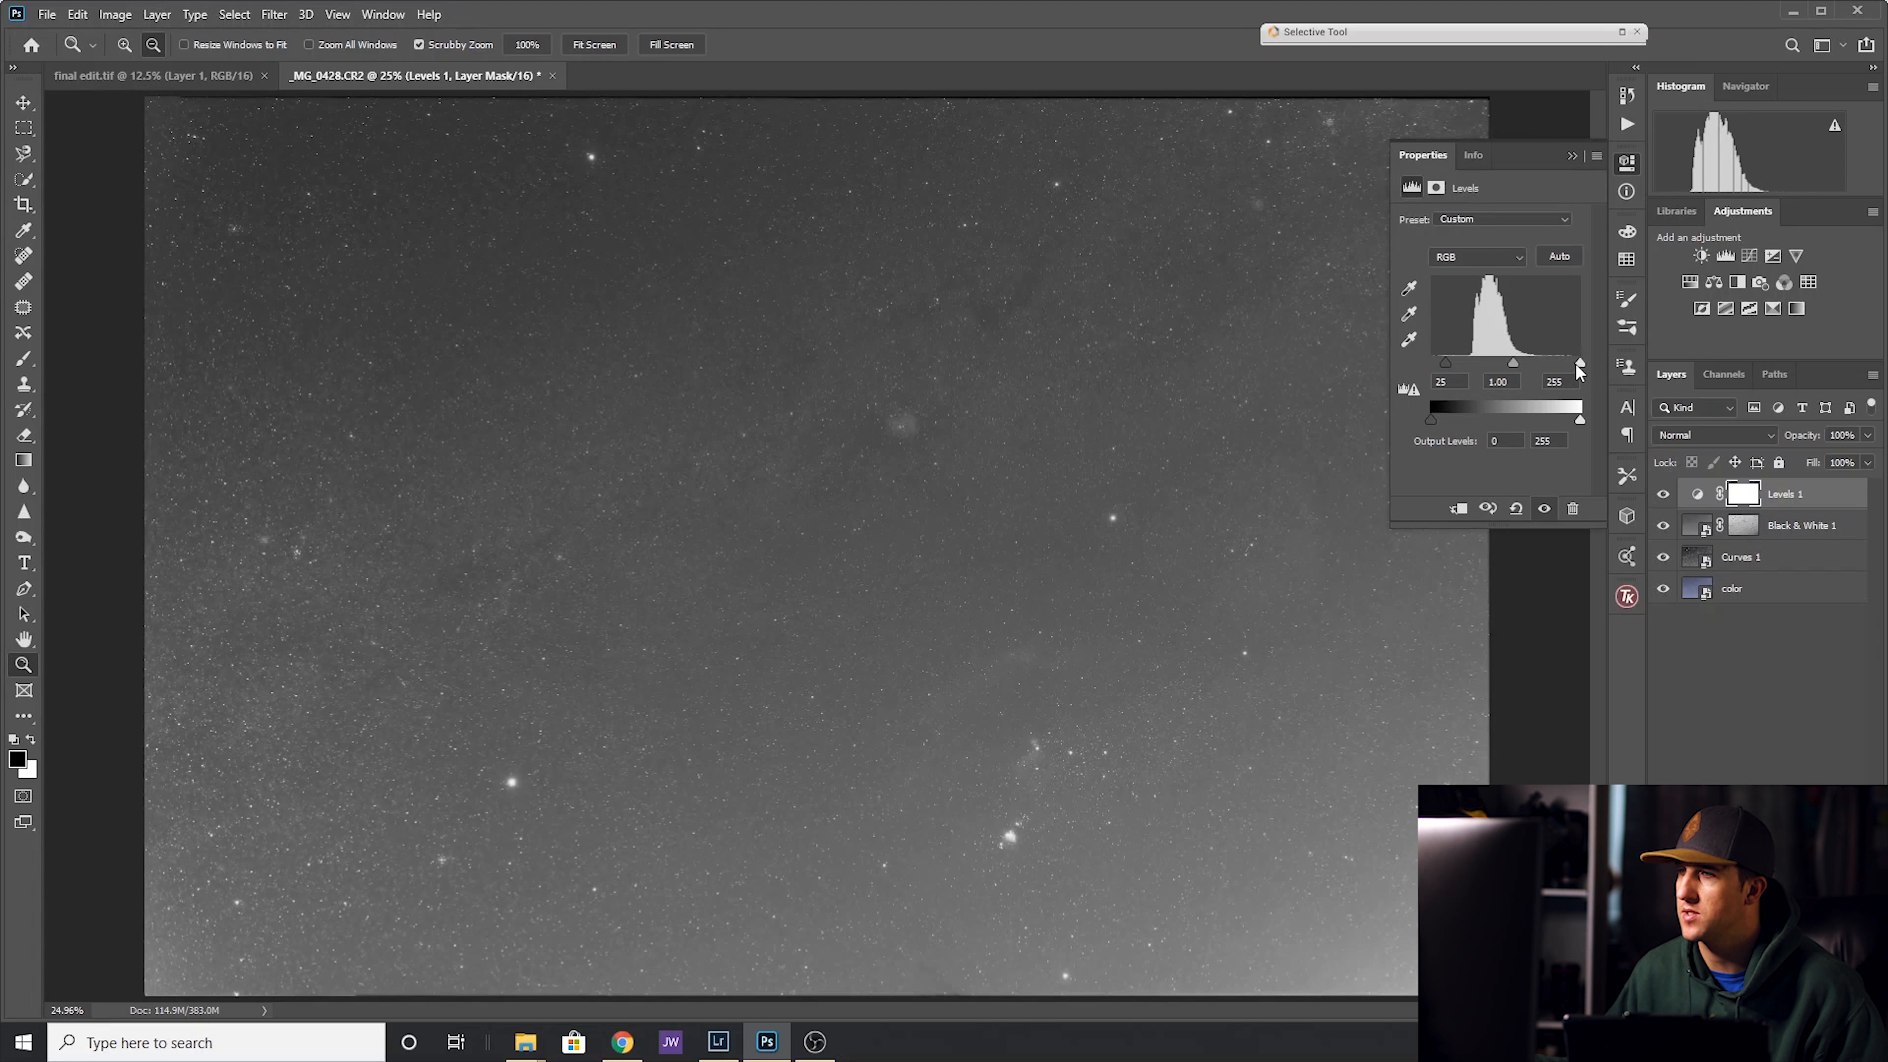
left_click_drag(1580, 367, 1566, 367)
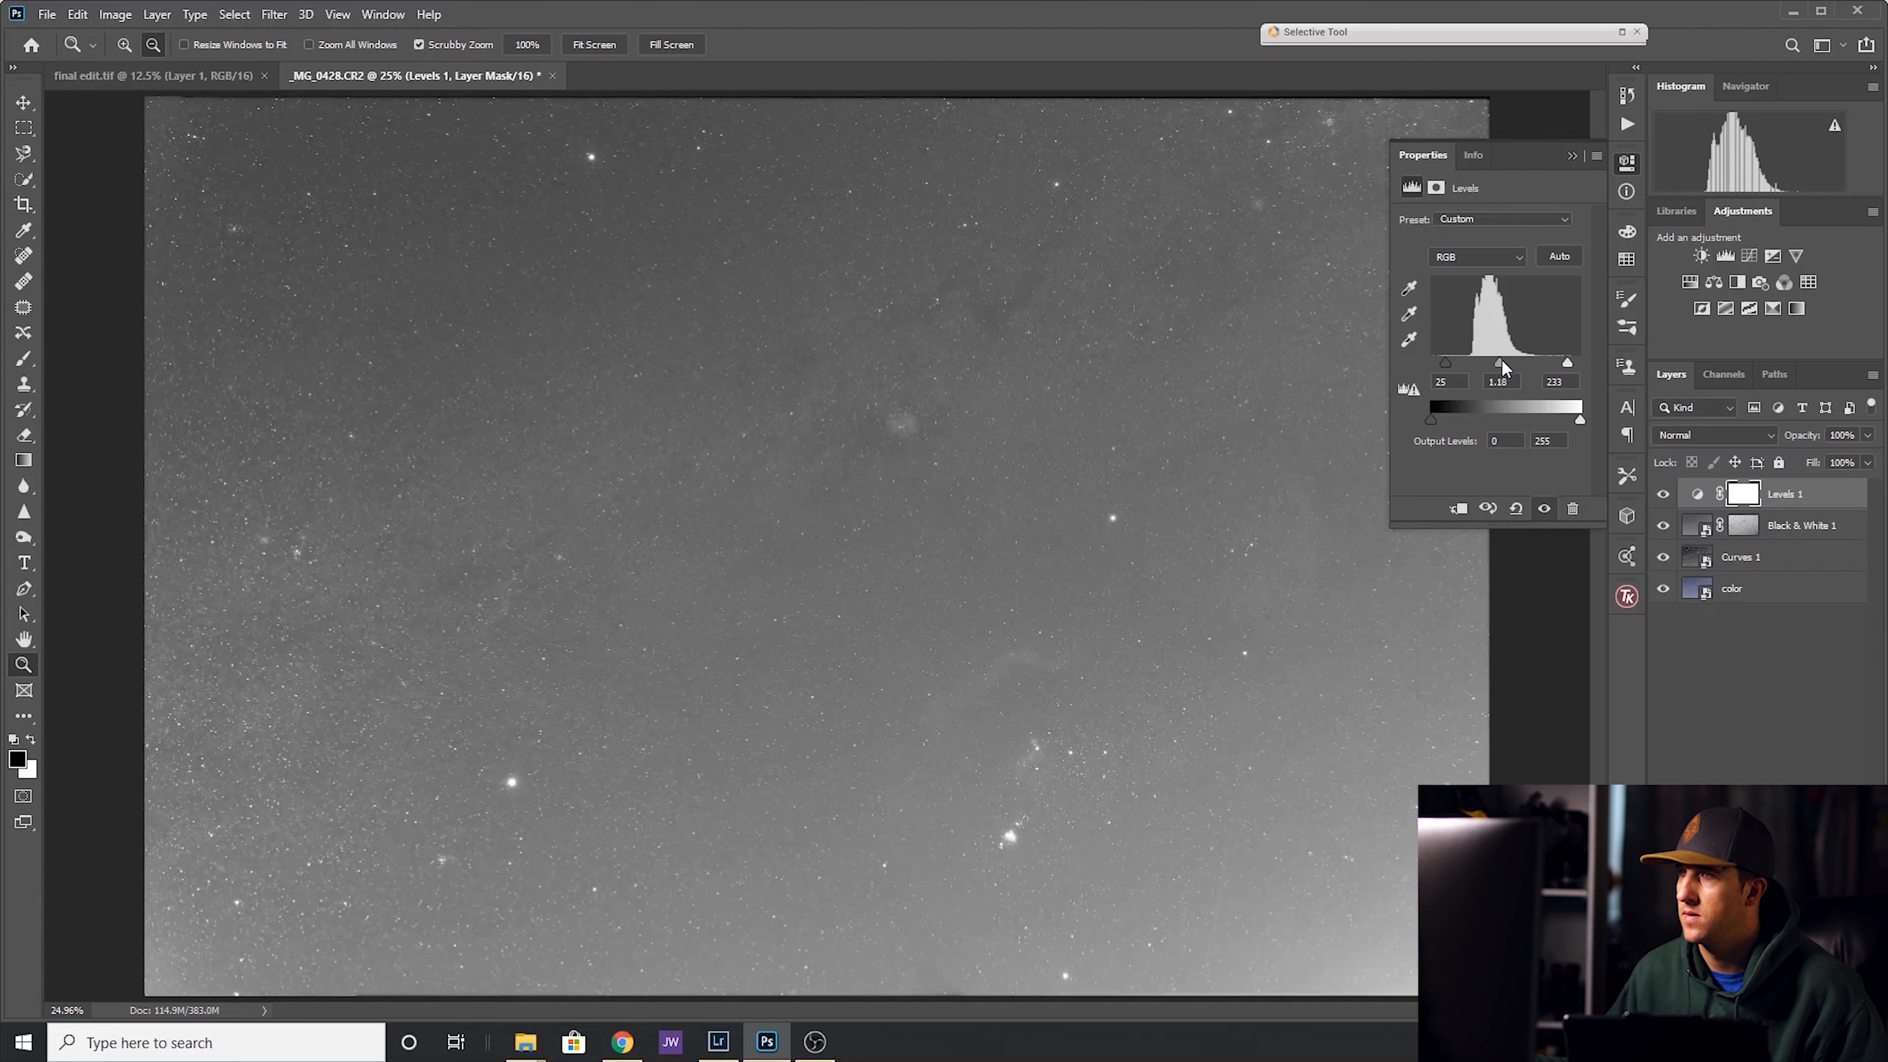
left_click_drag(1445, 363, 1454, 364)
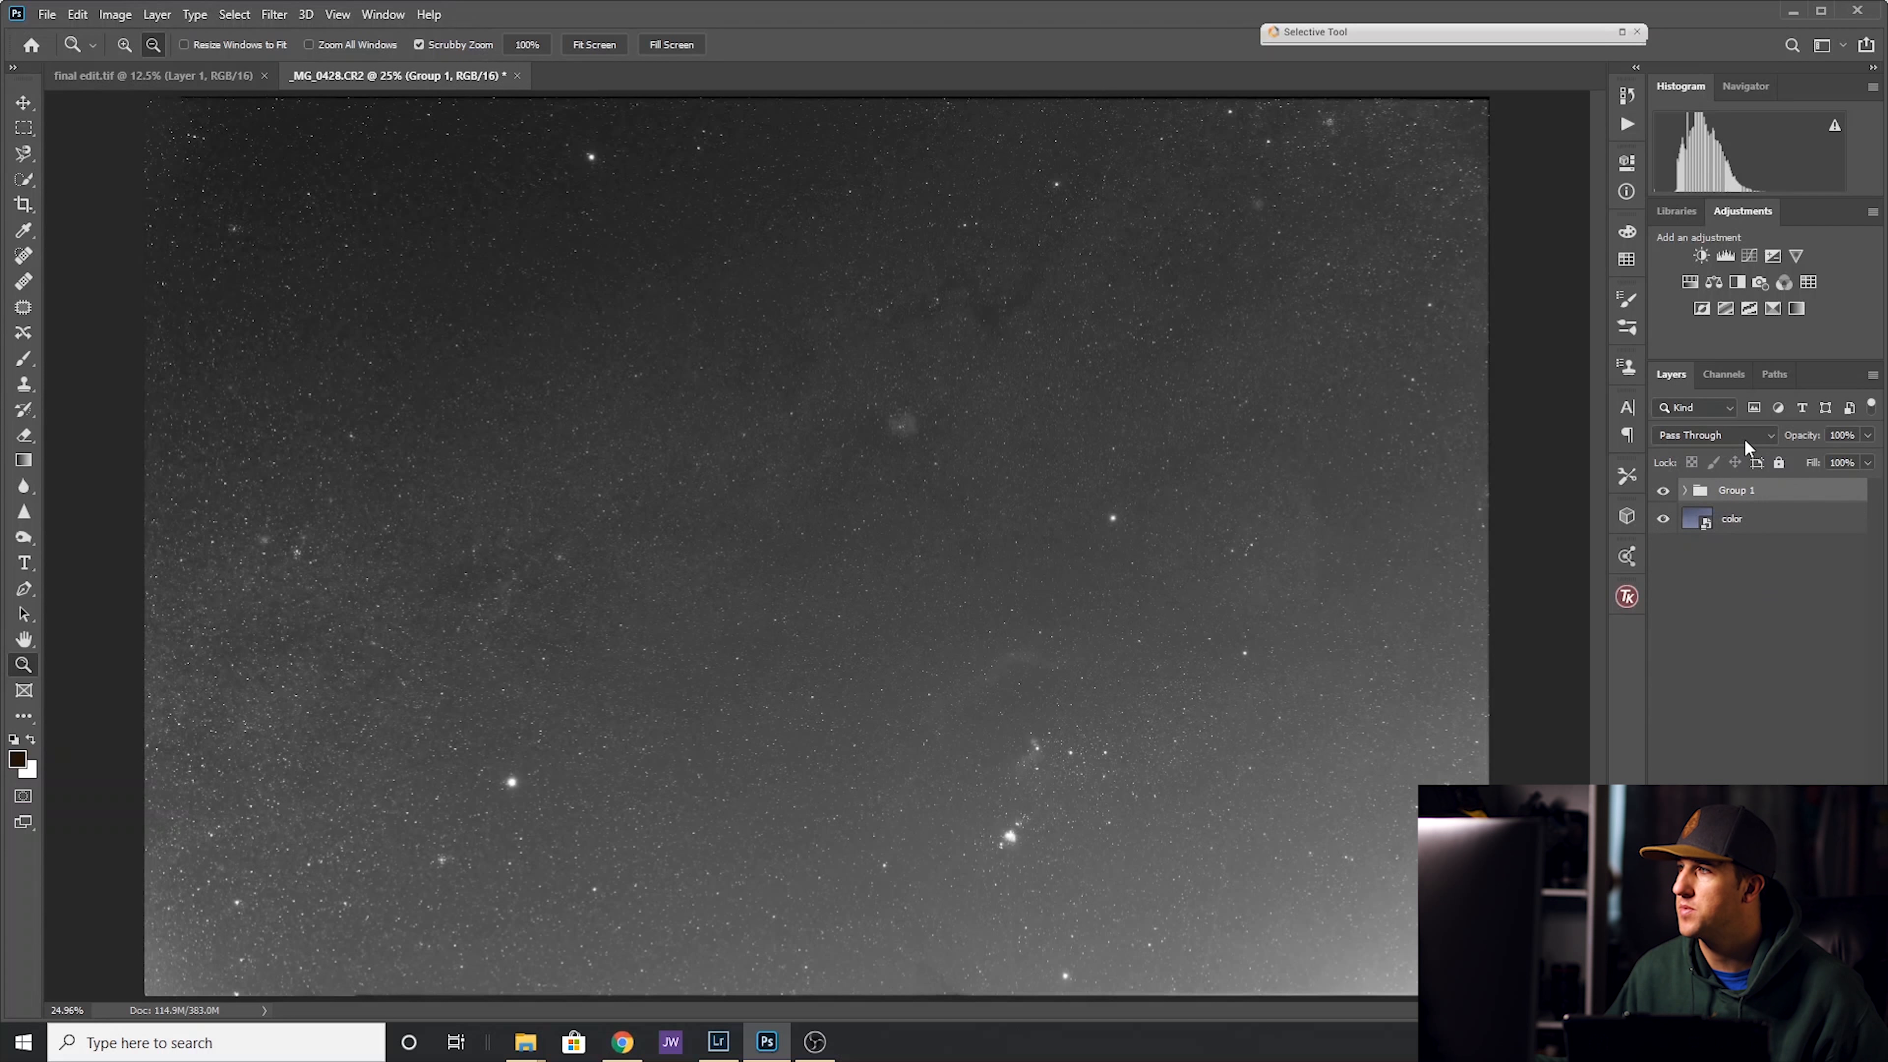
Blend Group 1 as Luminosity and add Hue/Saturation and Color Balance adjustments on top.
left_click(1713, 434)
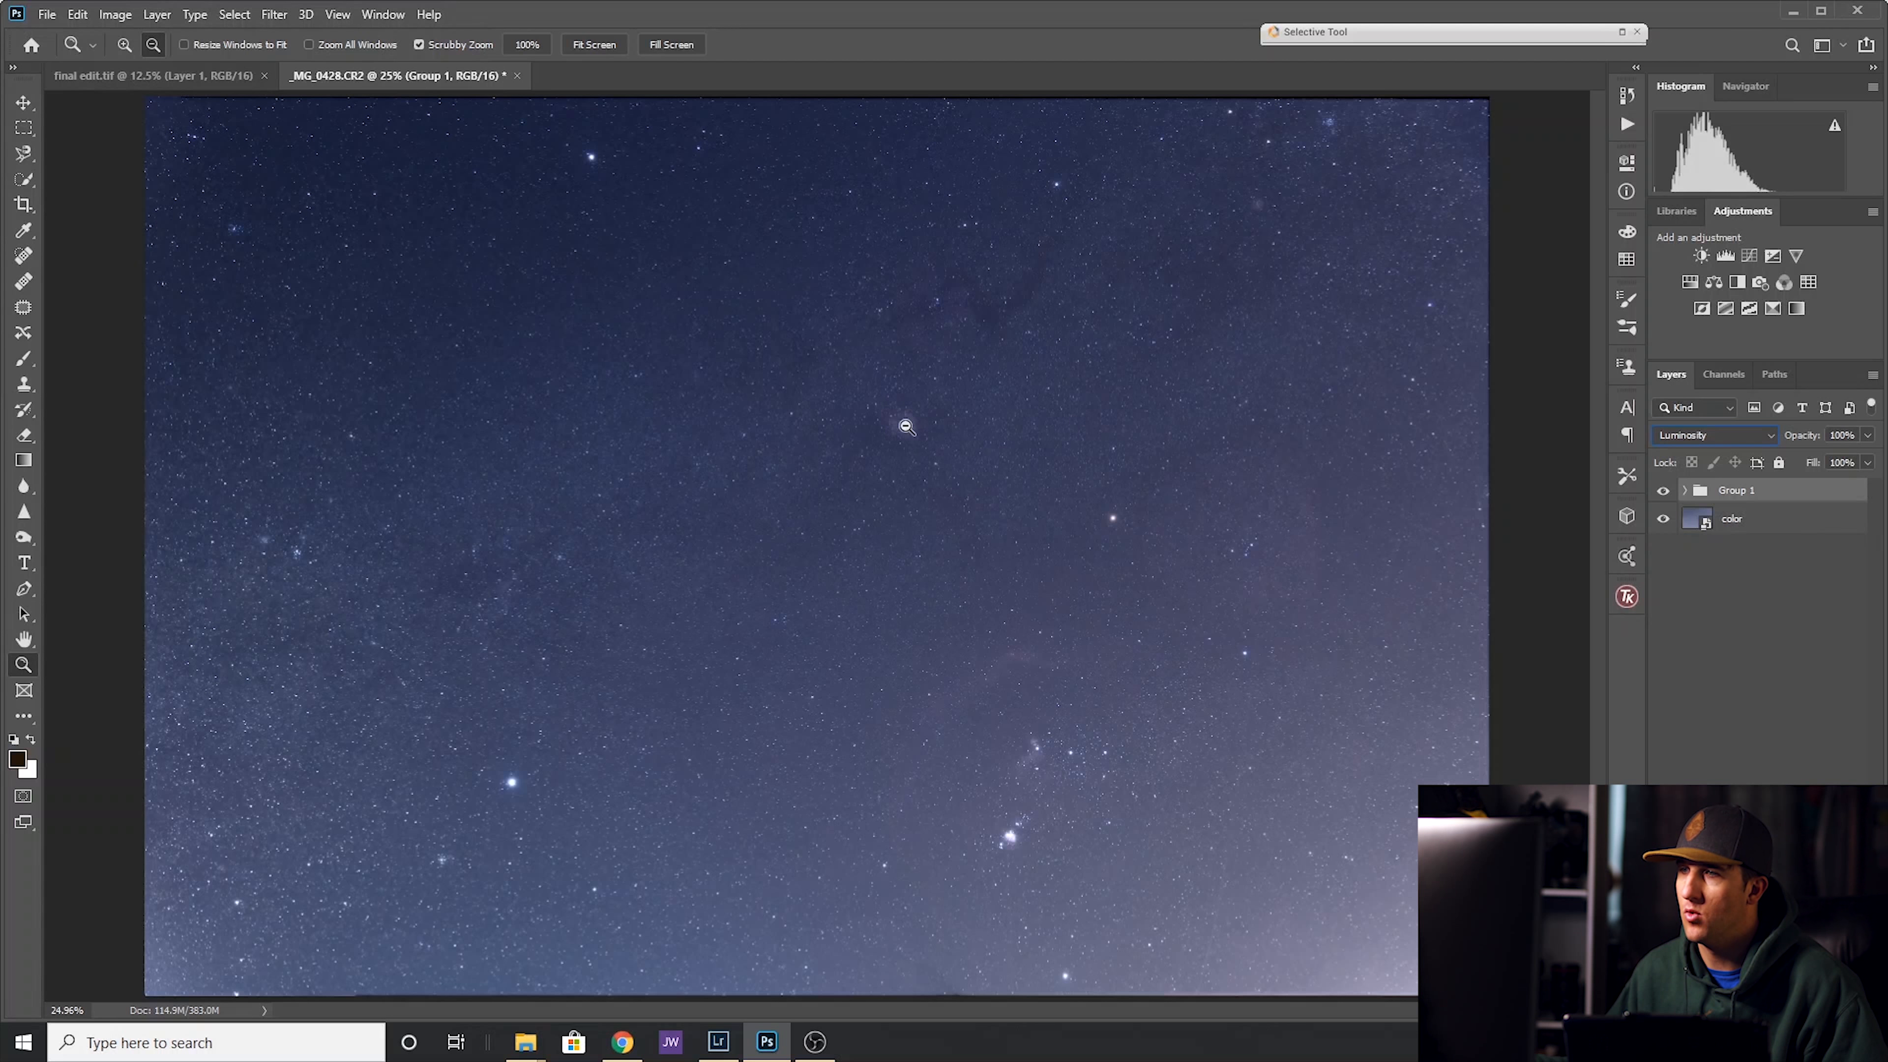
mouse_move(964, 768)
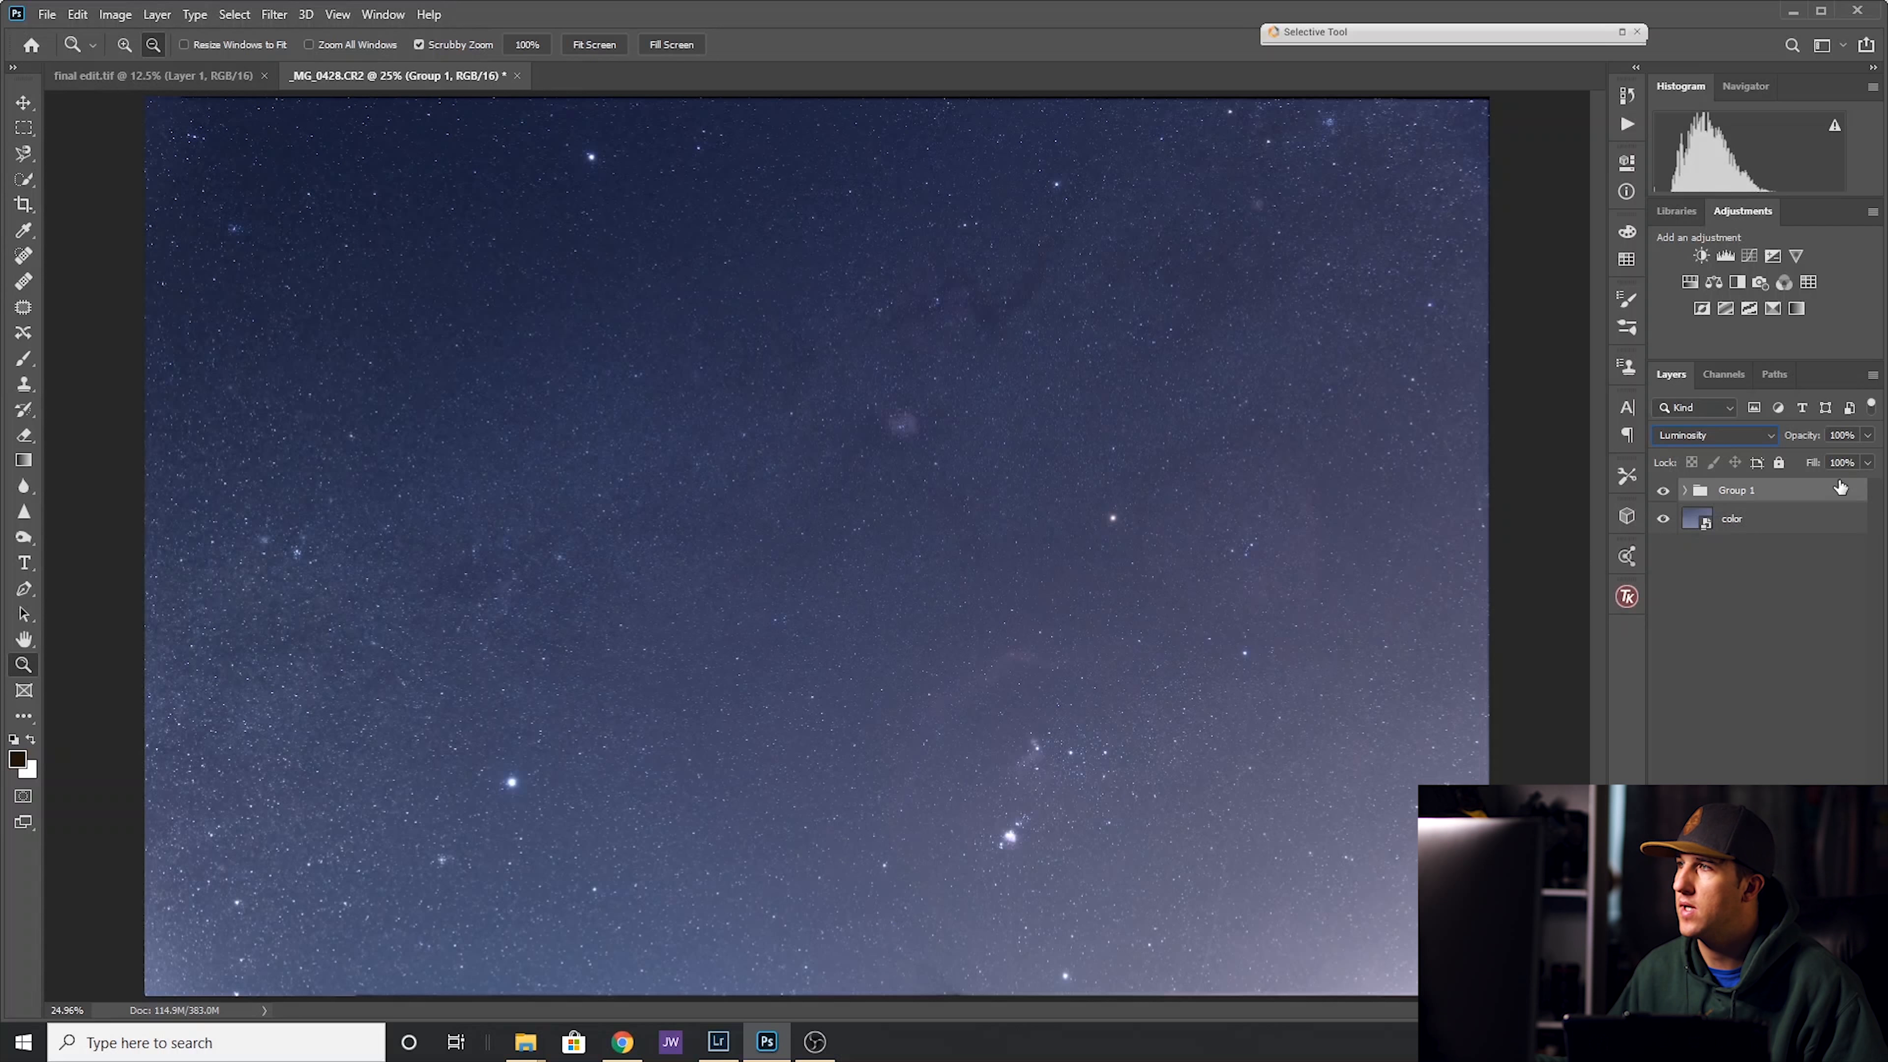
left_click(1713, 282)
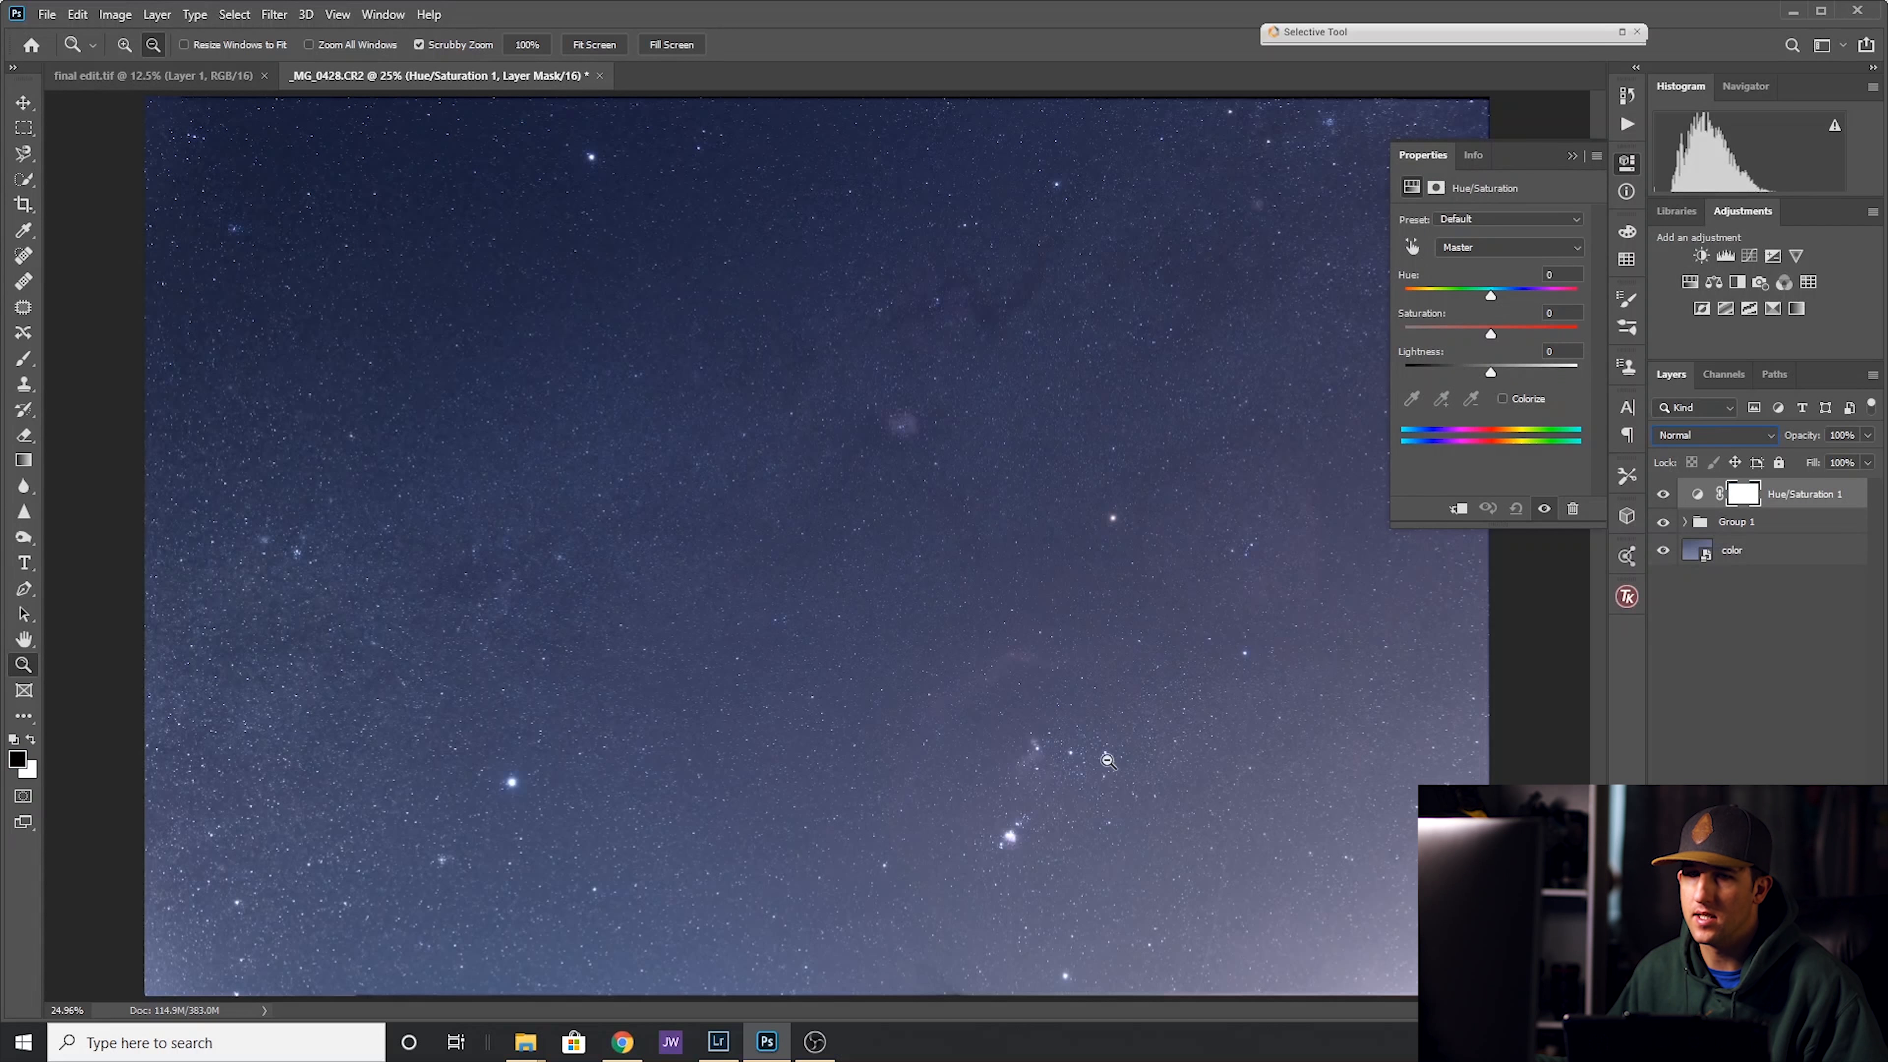
left_click(1509, 247)
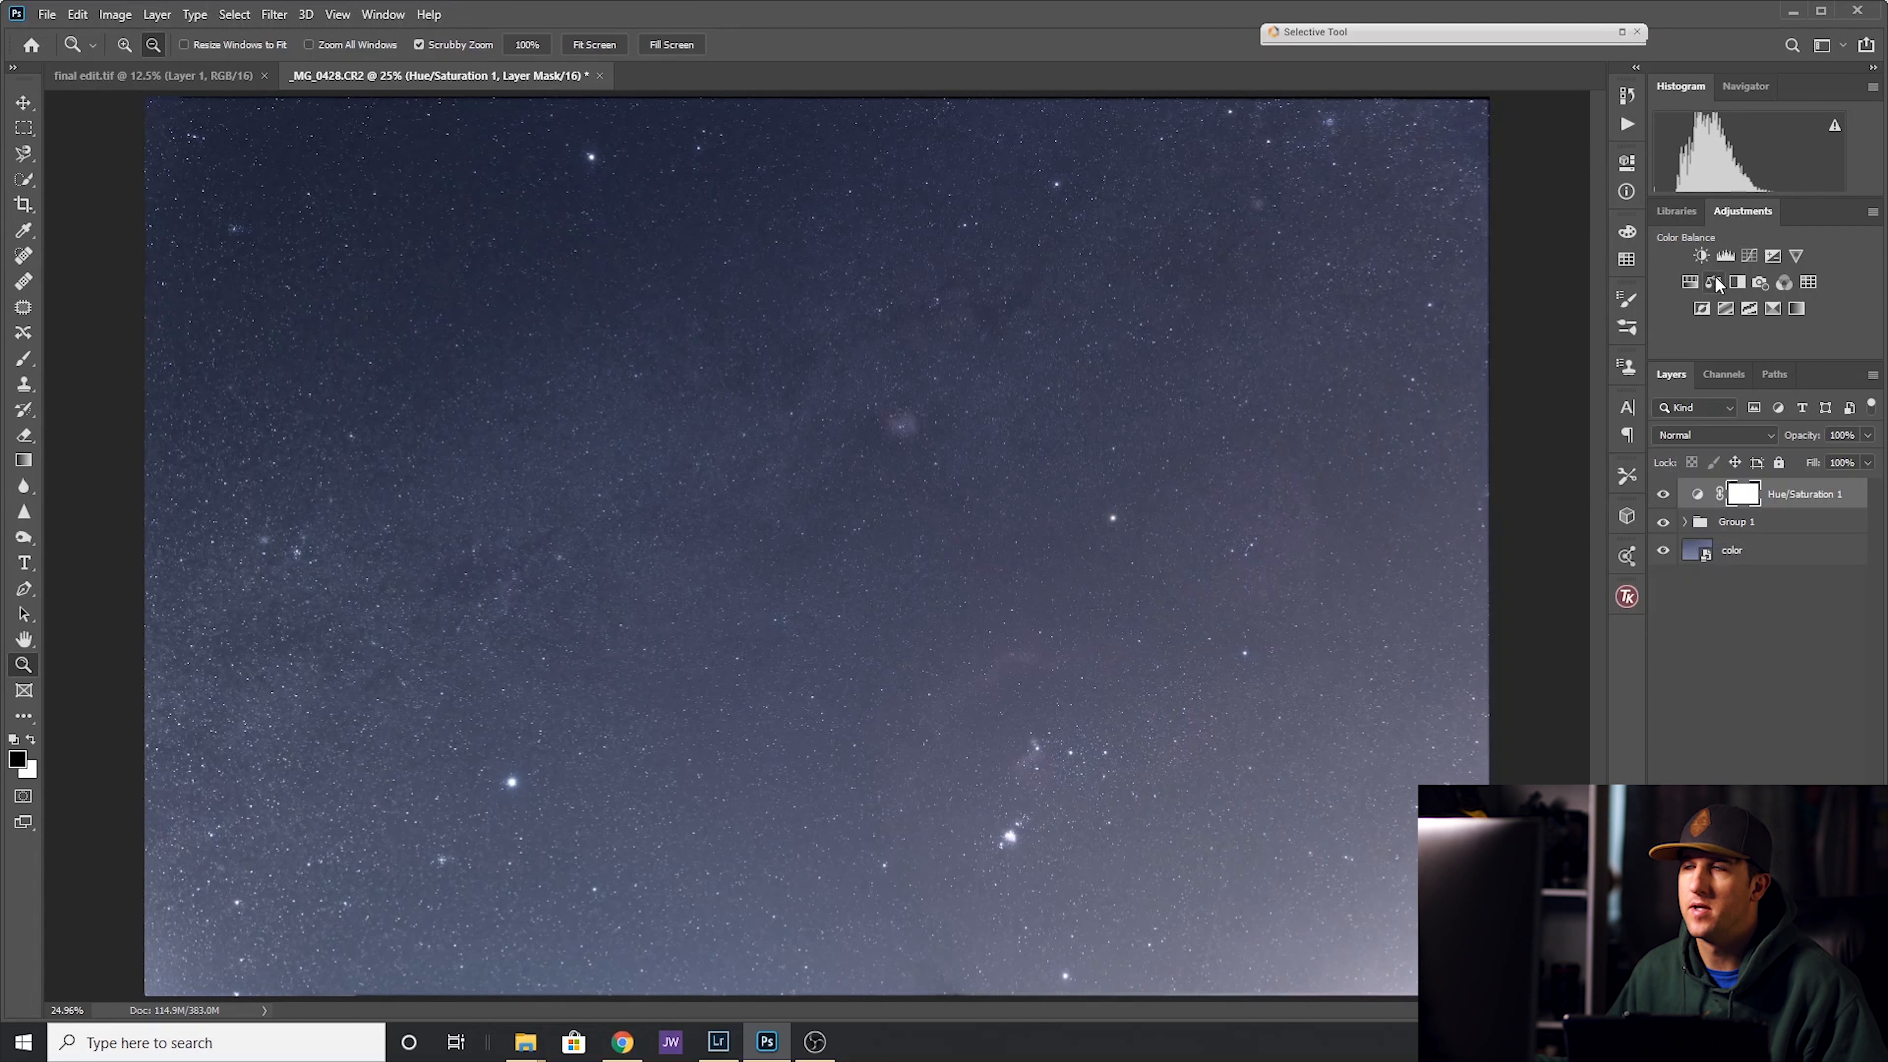
left_click(1711, 283)
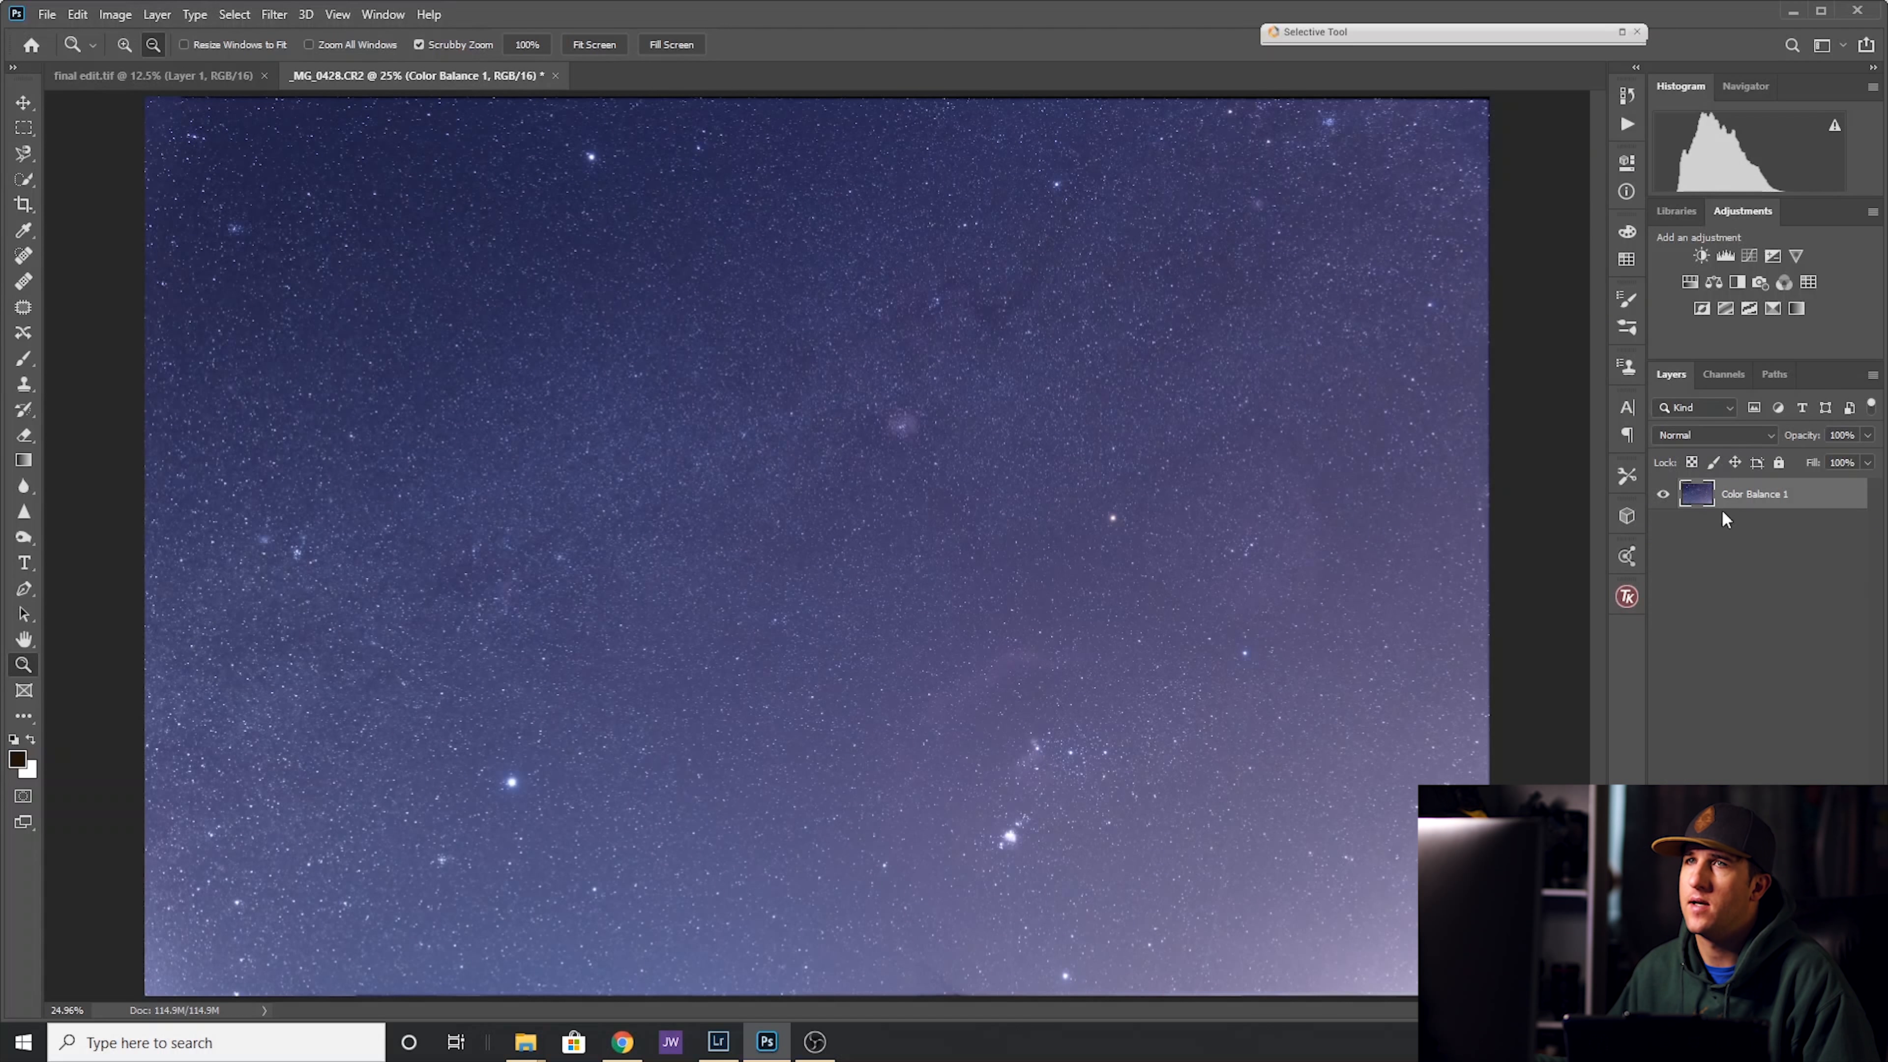
In Camera Raw Basic, pull down Shadows, set Blacks -48 and add Dehaze +10.
left_click(274, 13)
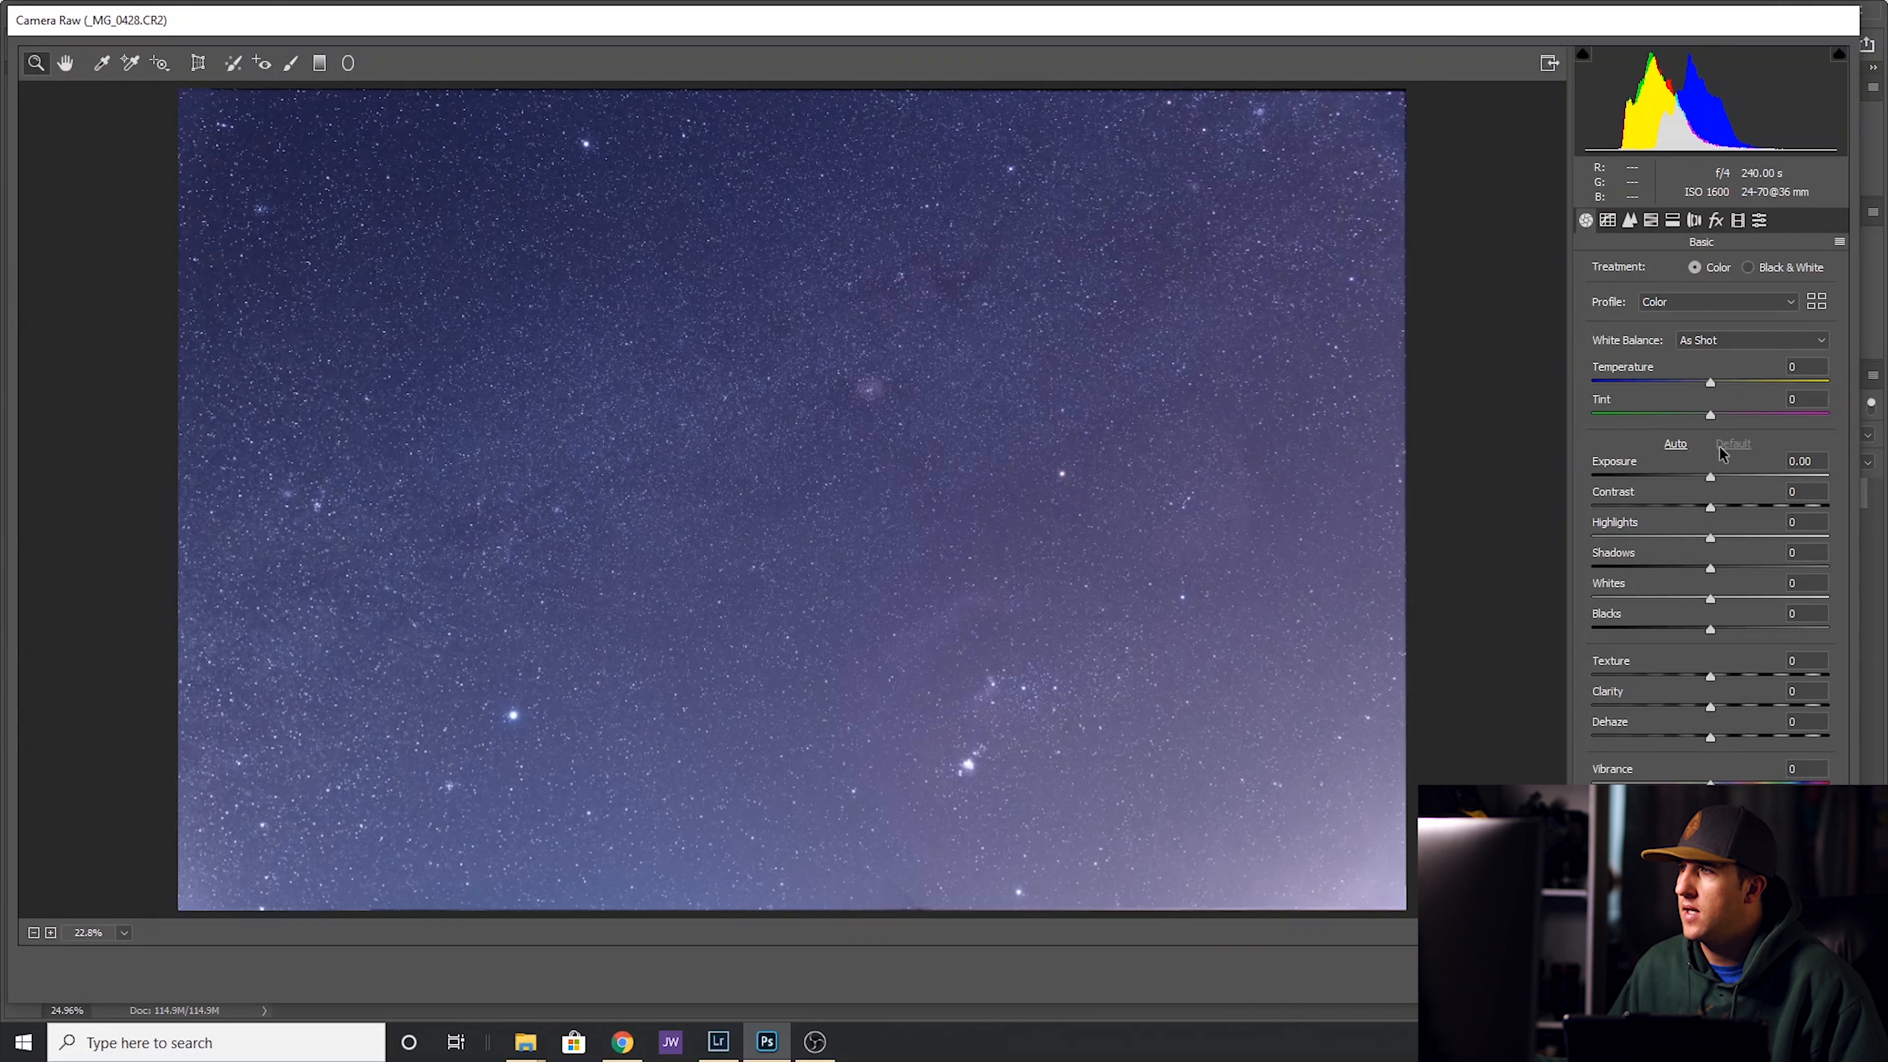
mouse_move(1712, 542)
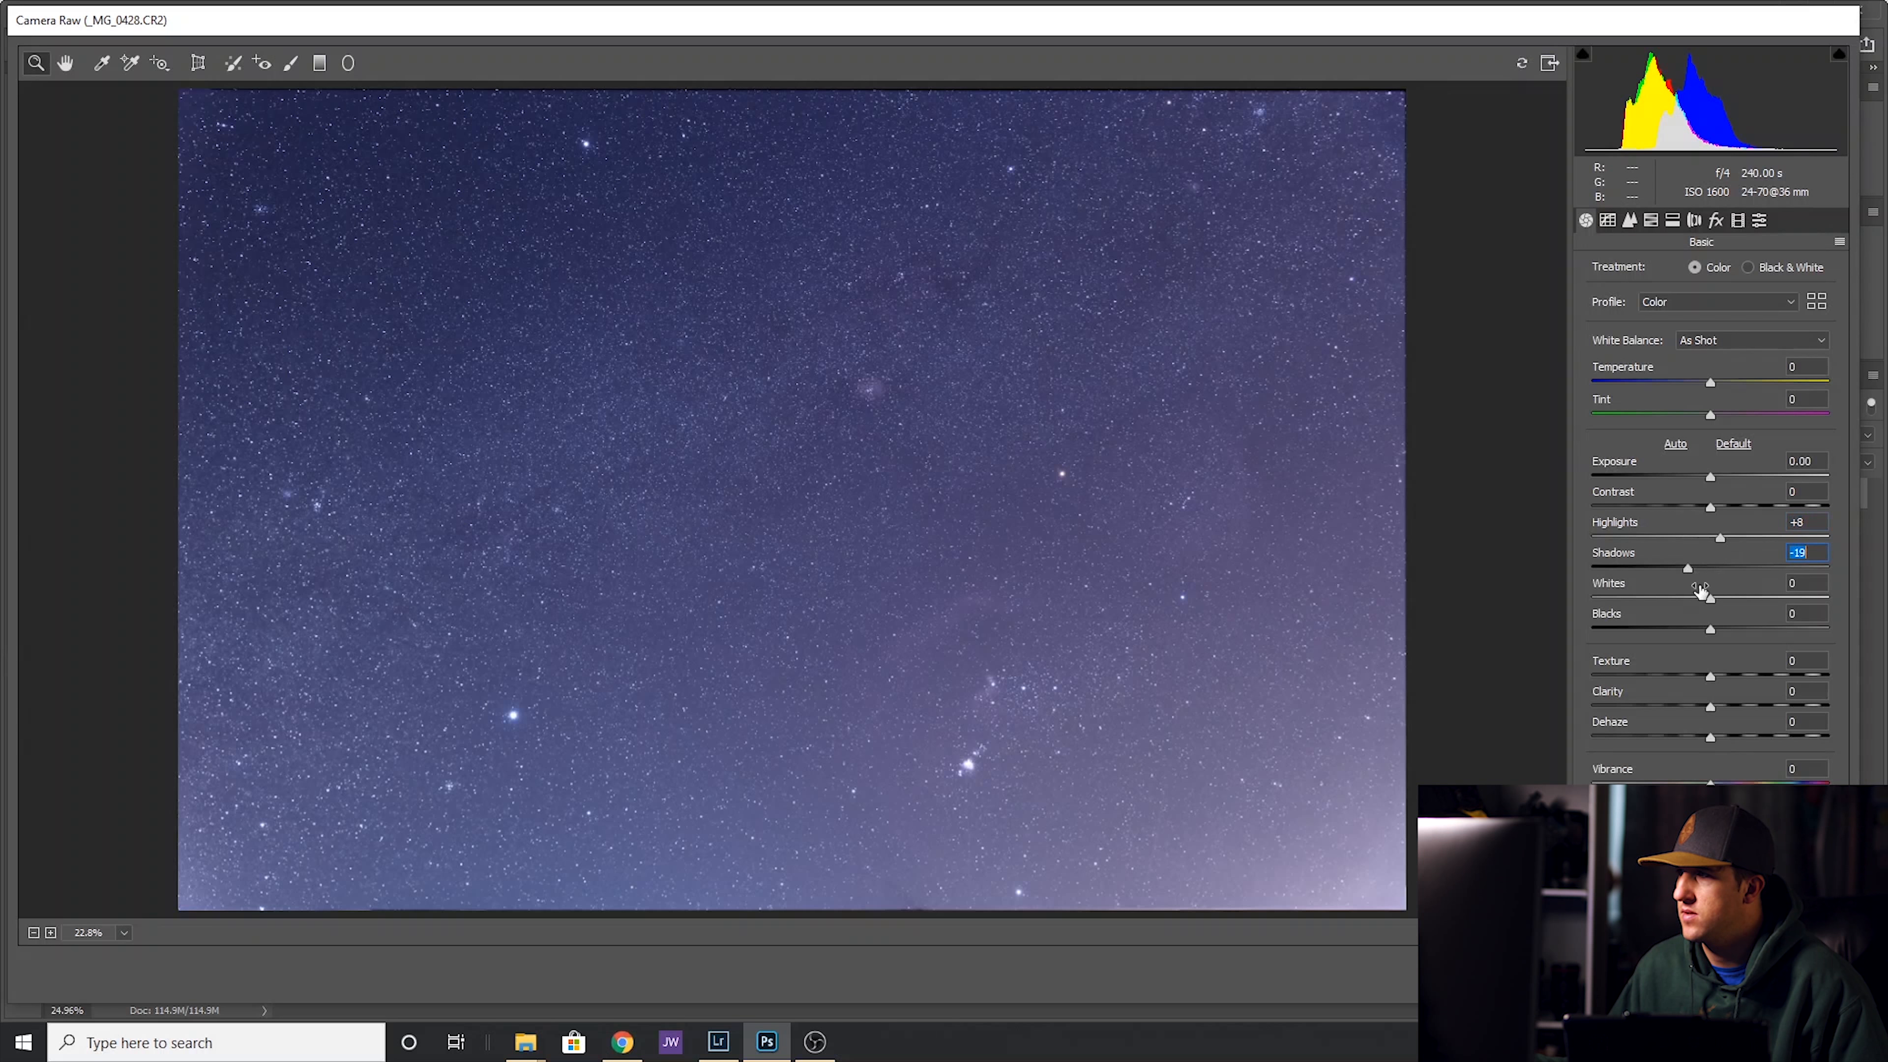
left_click_drag(1710, 597, 1722, 597)
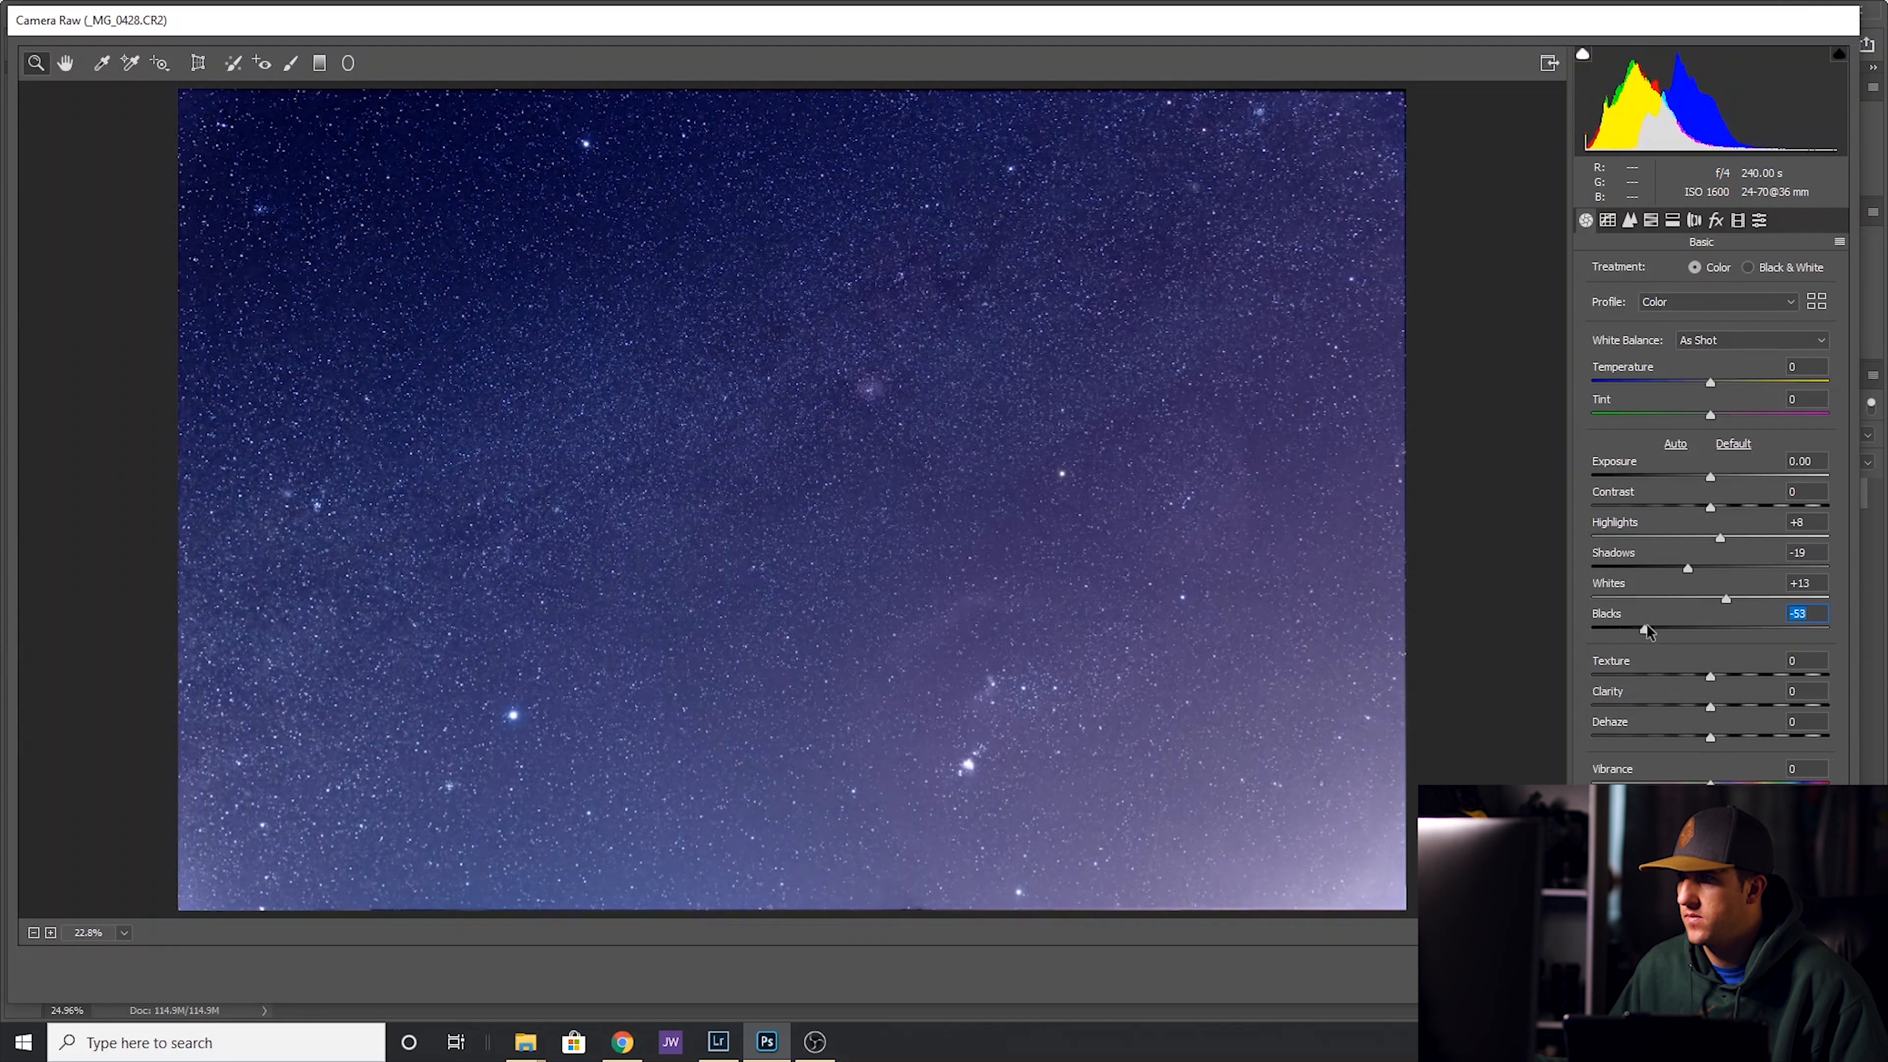
left_click_drag(1651, 629, 1653, 628)
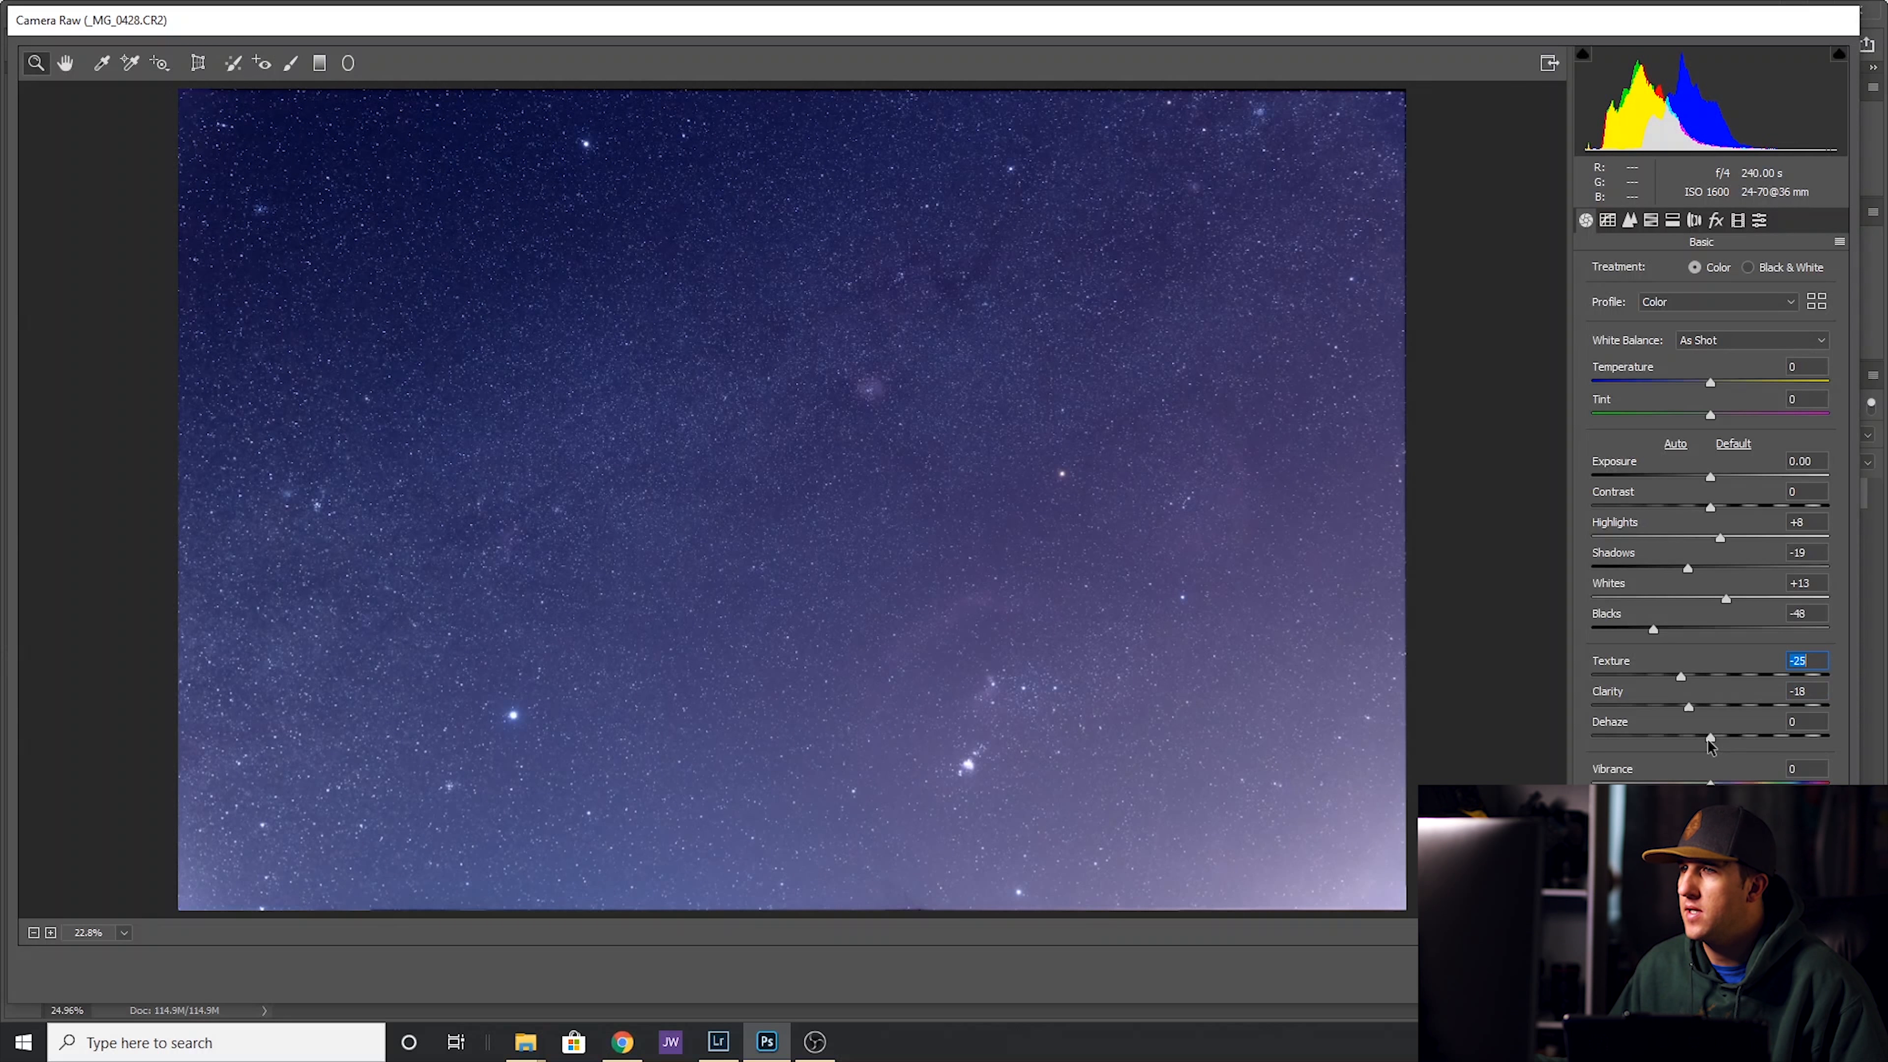
left_click(1807, 721)
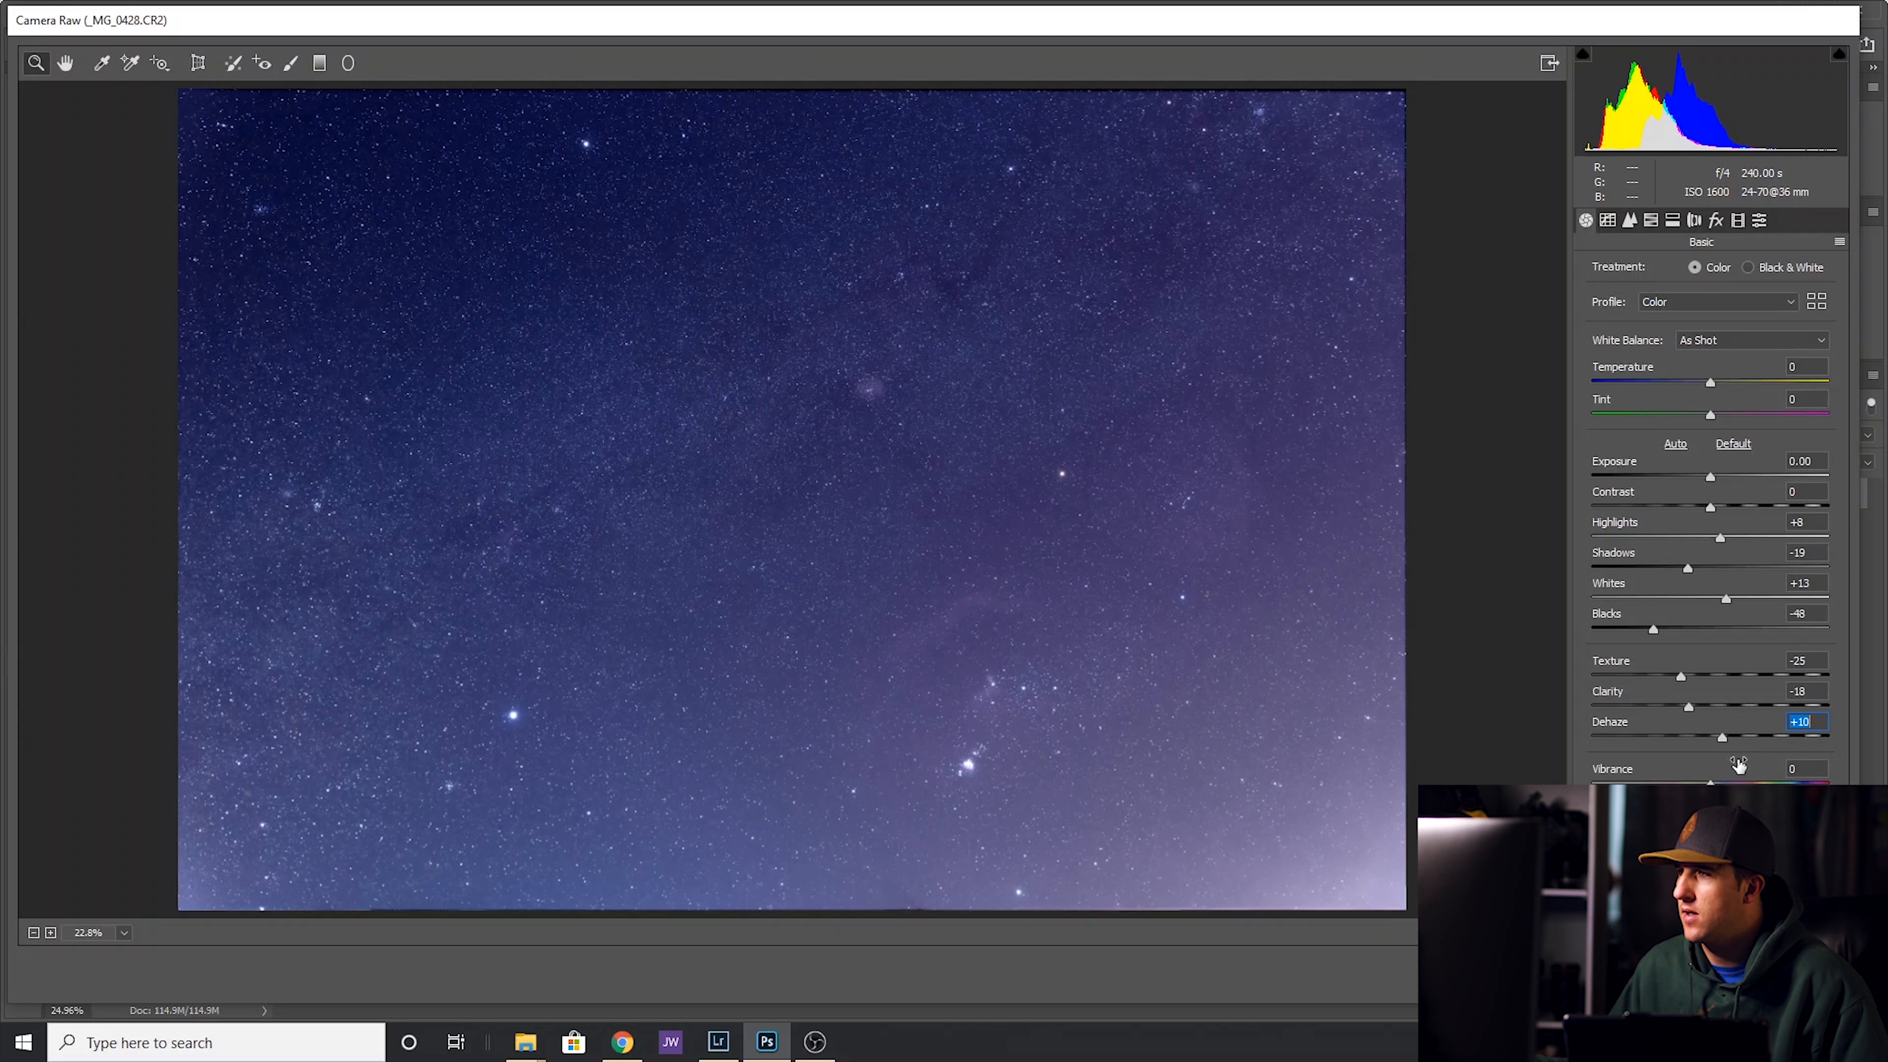
type("100")
left_click(1803, 366)
type("+13")
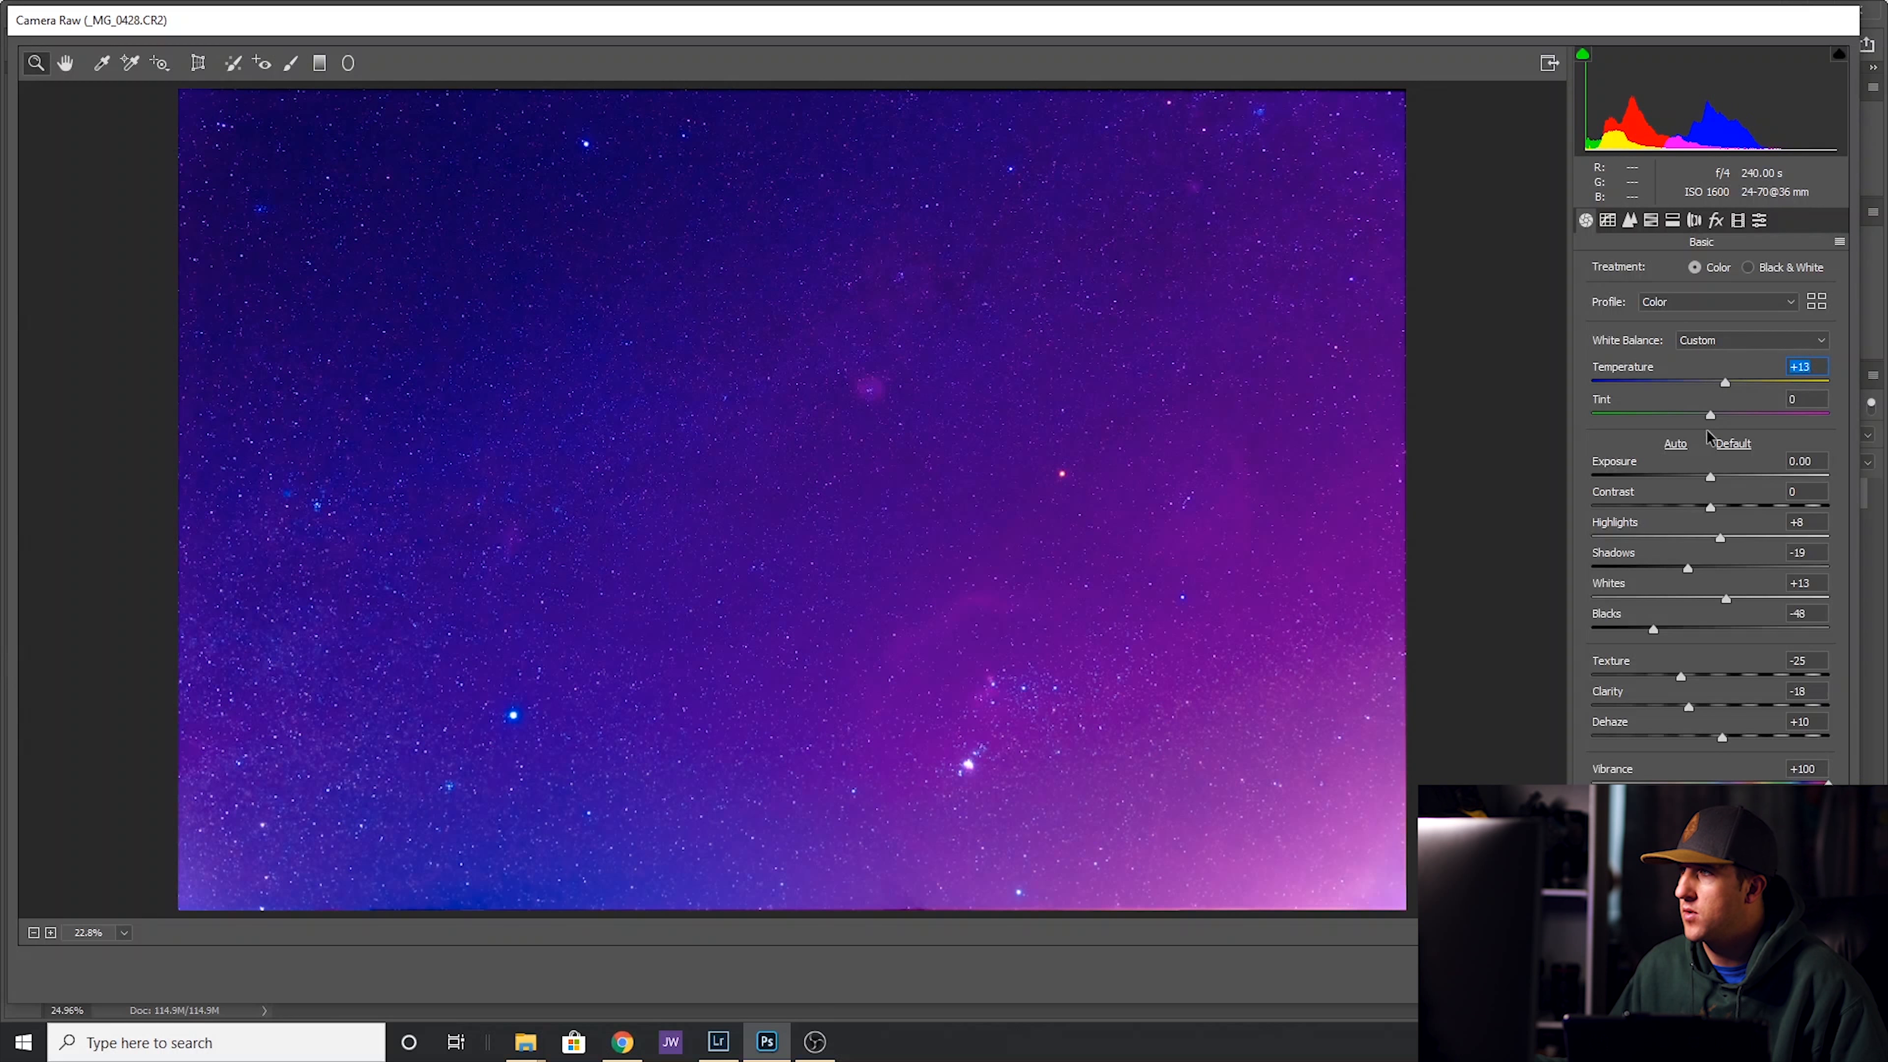
Pull the Tint to -12 toward green and review the HSL panel before returning to Basic.
left_click(1806, 398)
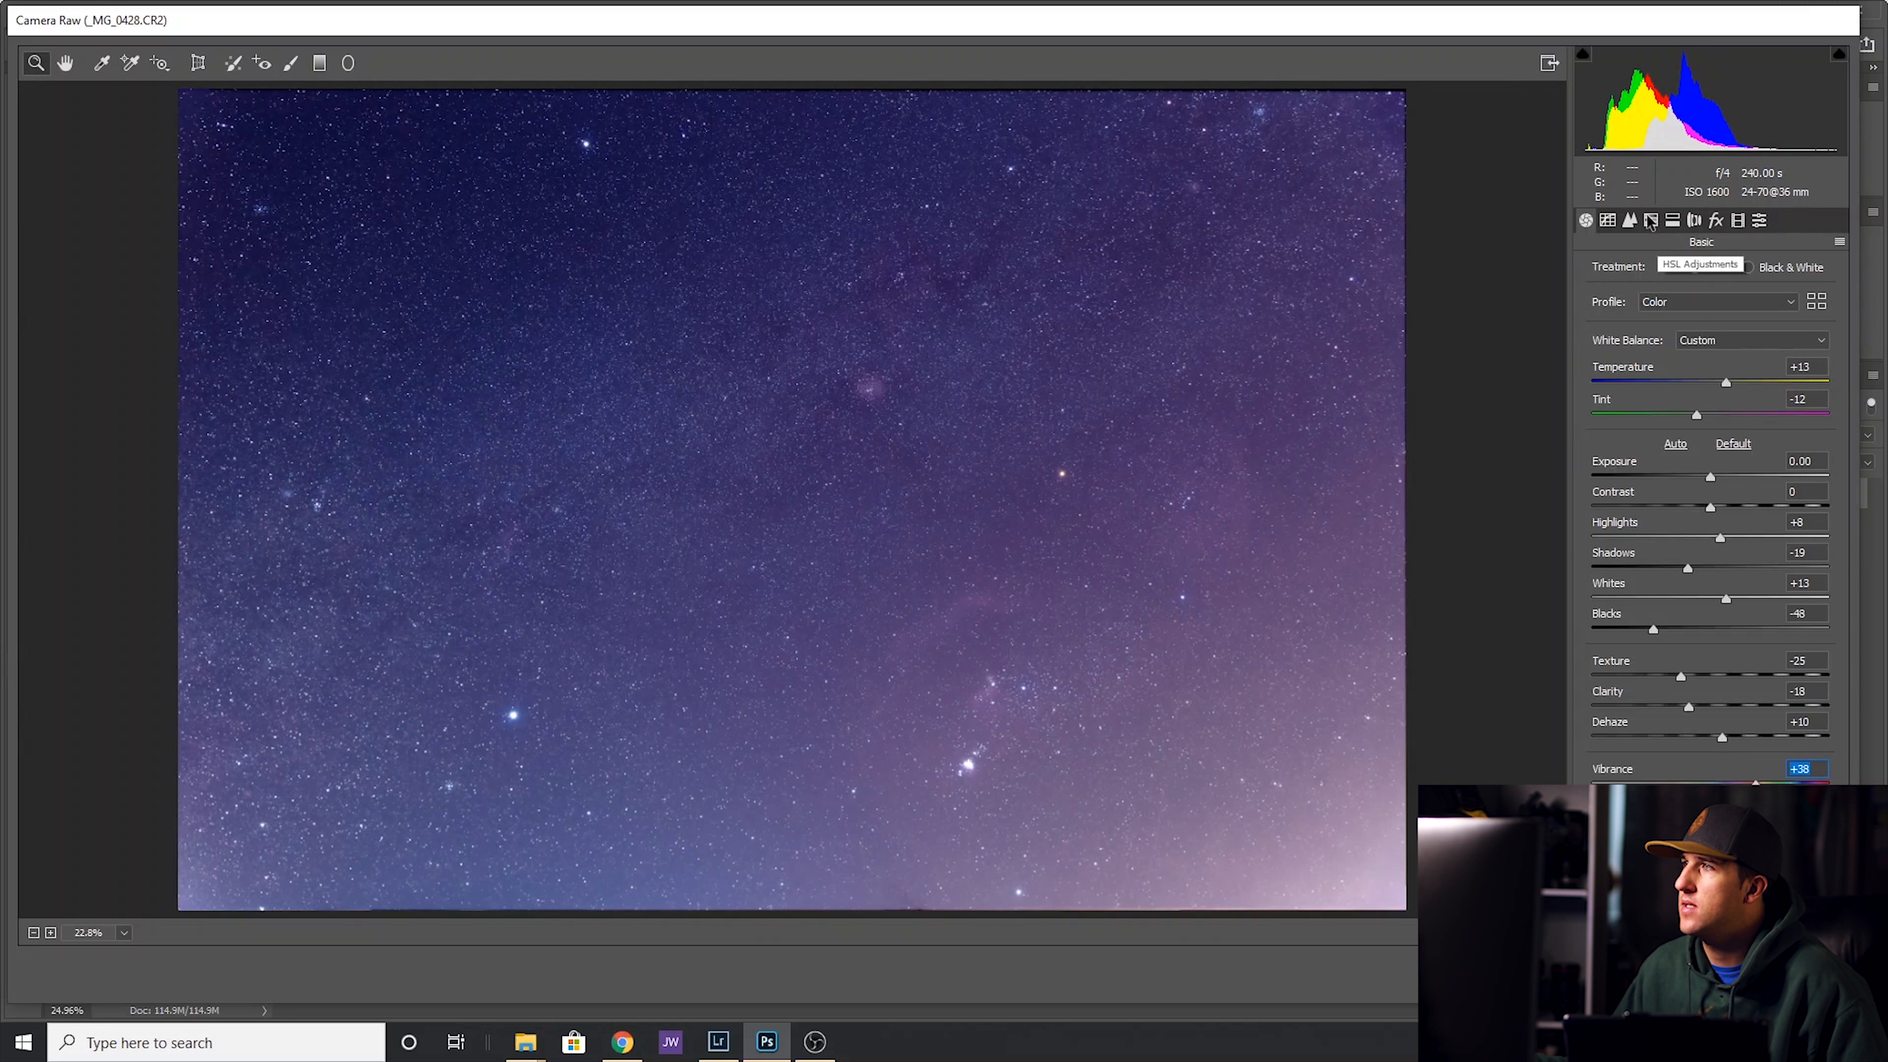
left_click(1606, 221)
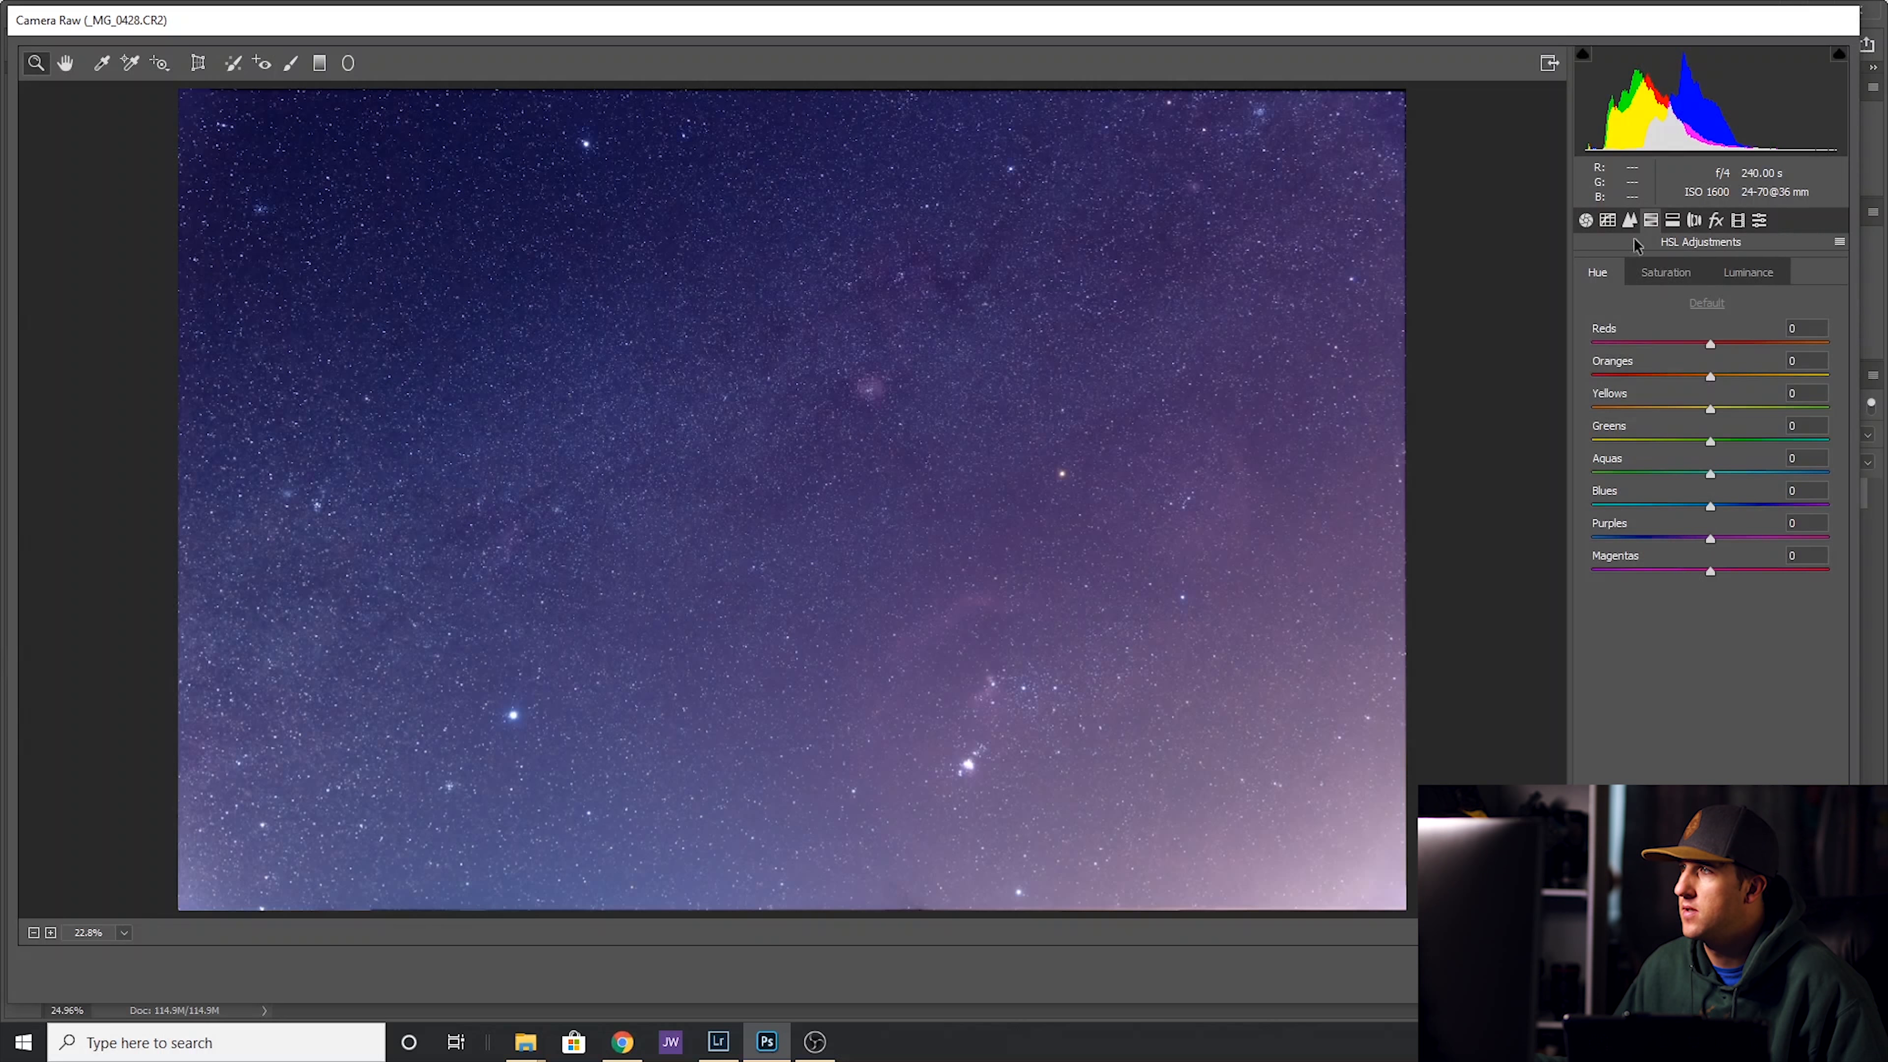
left_click(1587, 220)
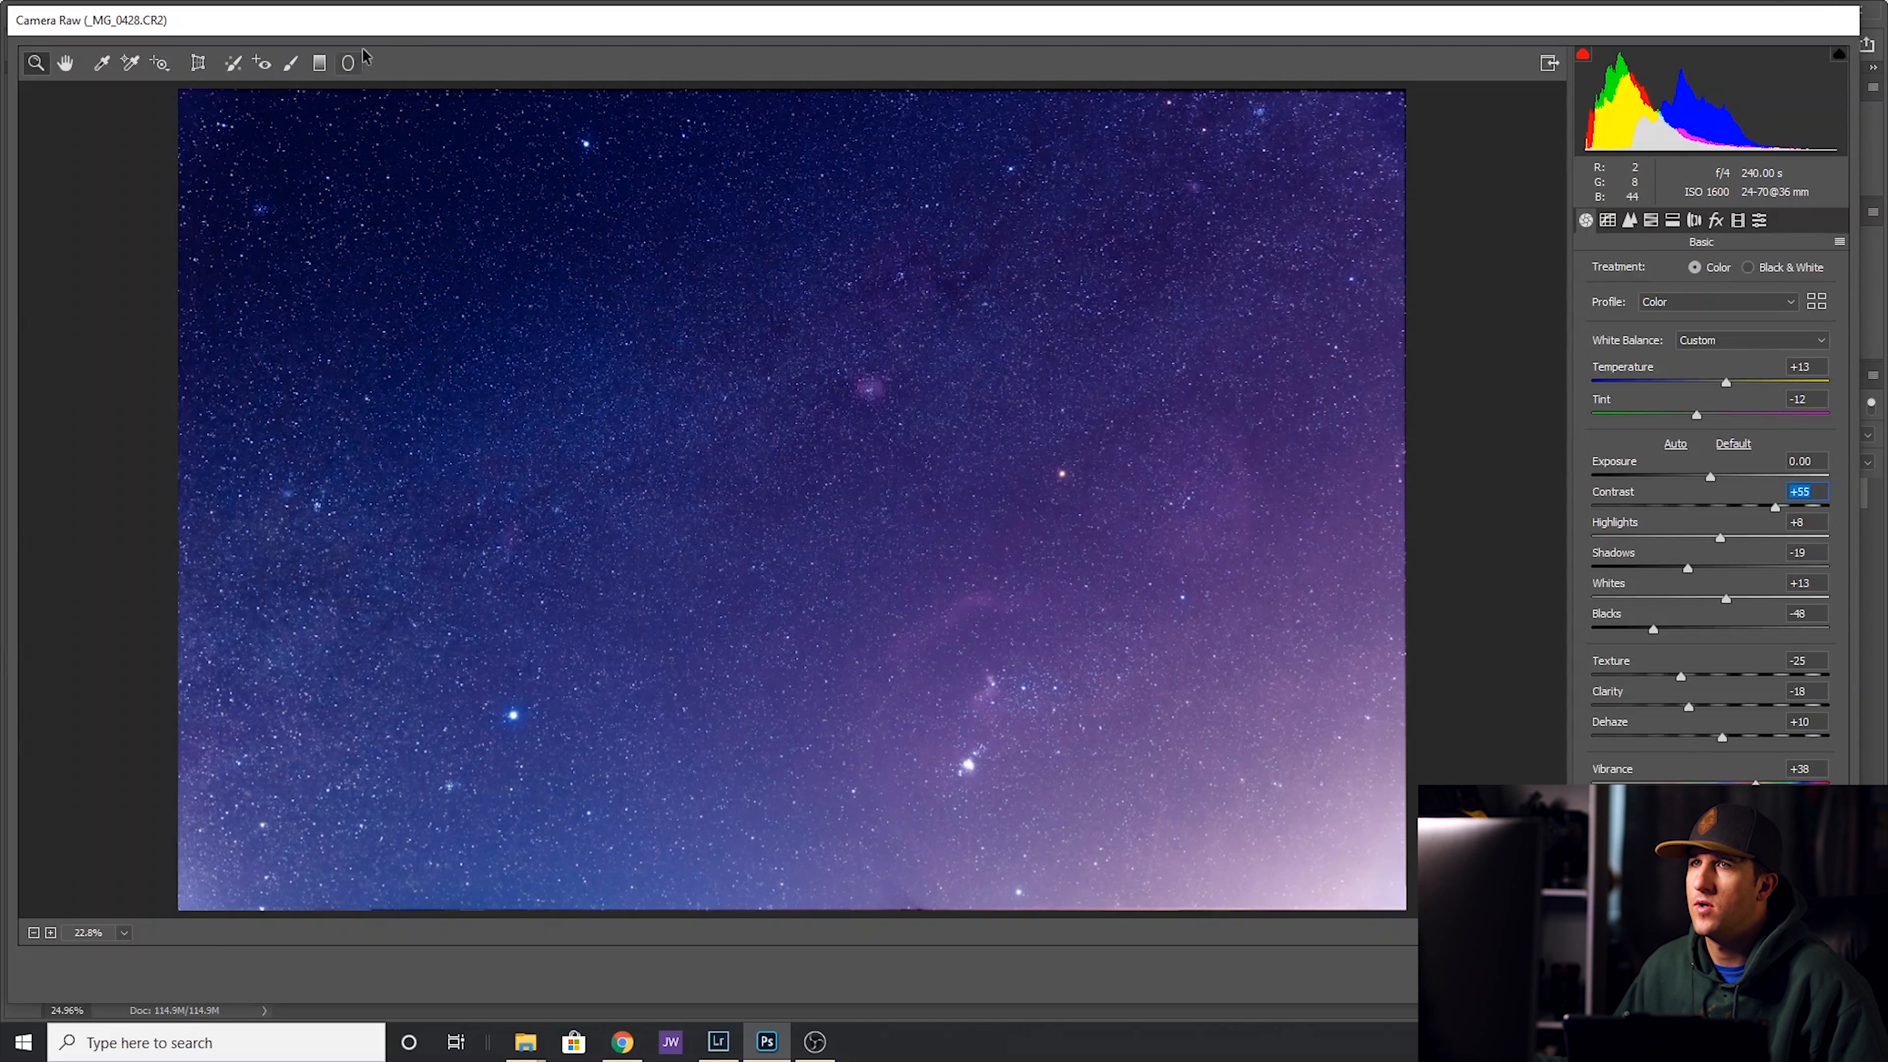
Draw a Graduated Filter over the bright bottom-right corner with Highlights -15 and Dehaze +5.
left_click(321, 62)
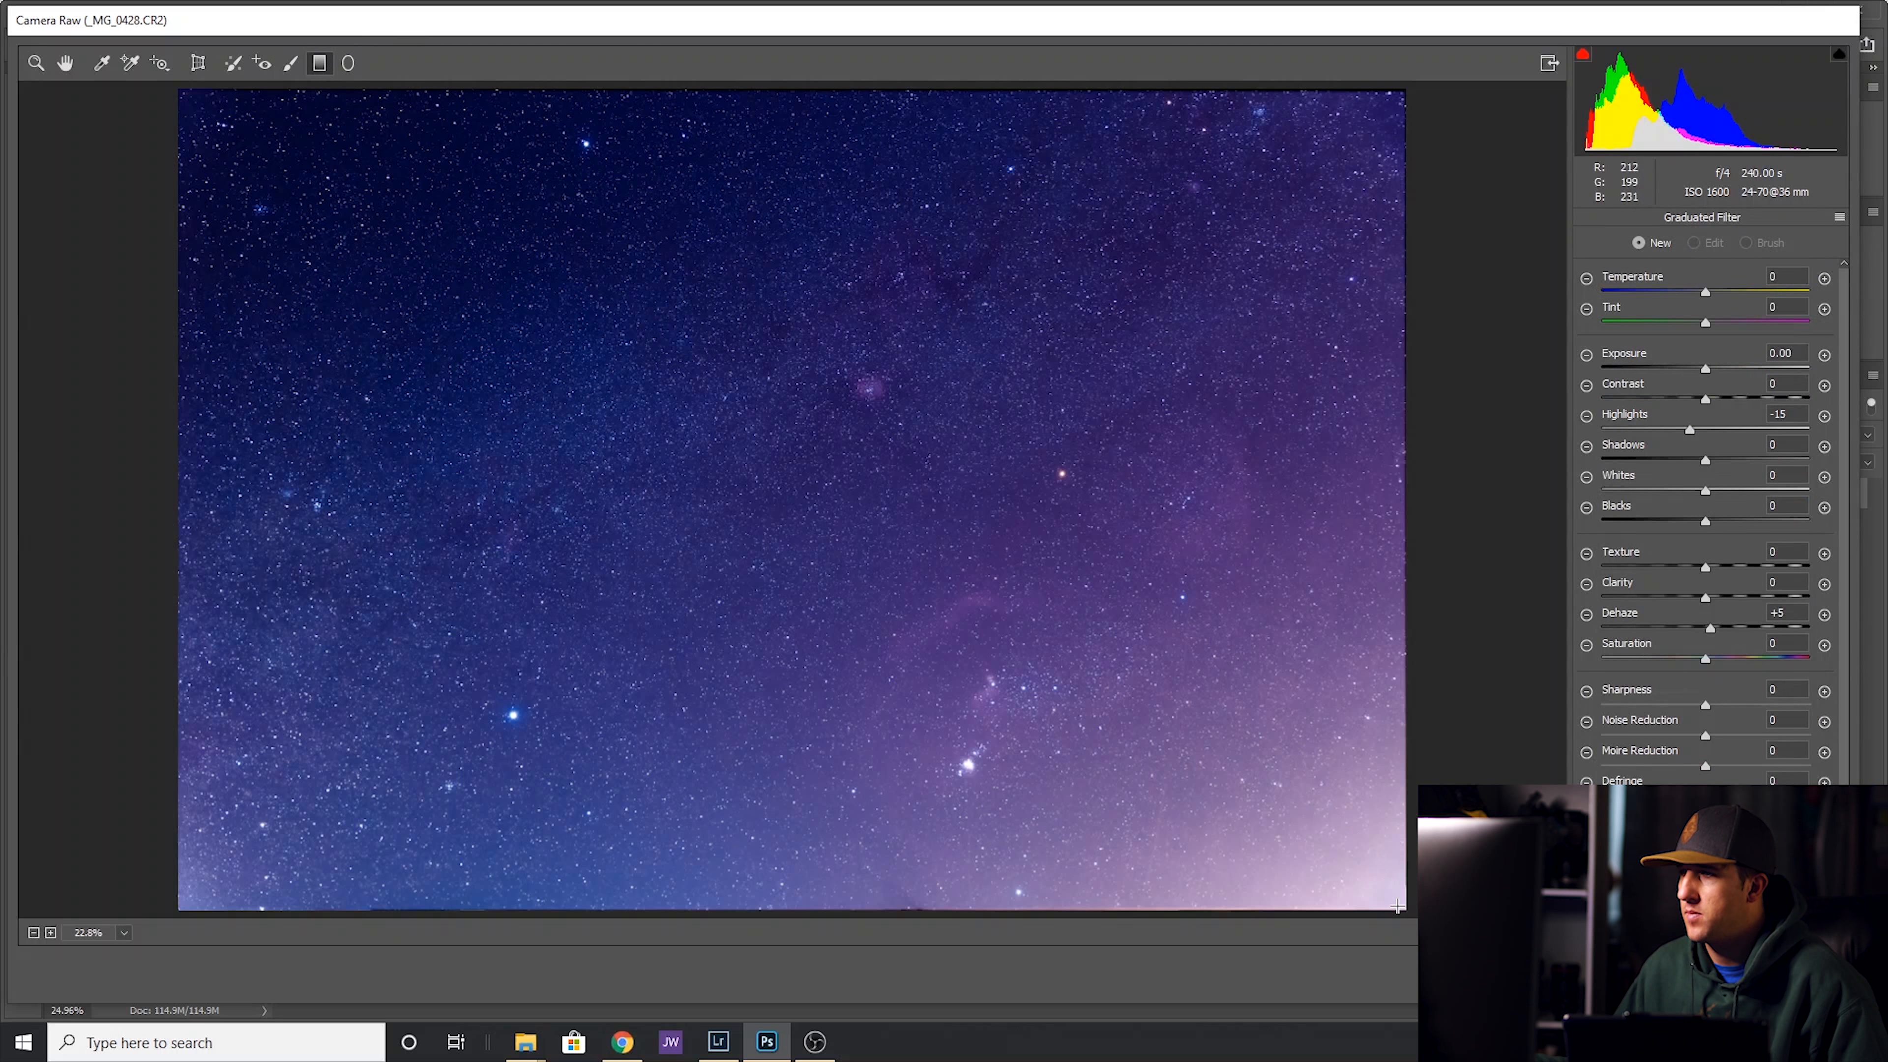
left_click_drag(1397, 906, 1223, 707)
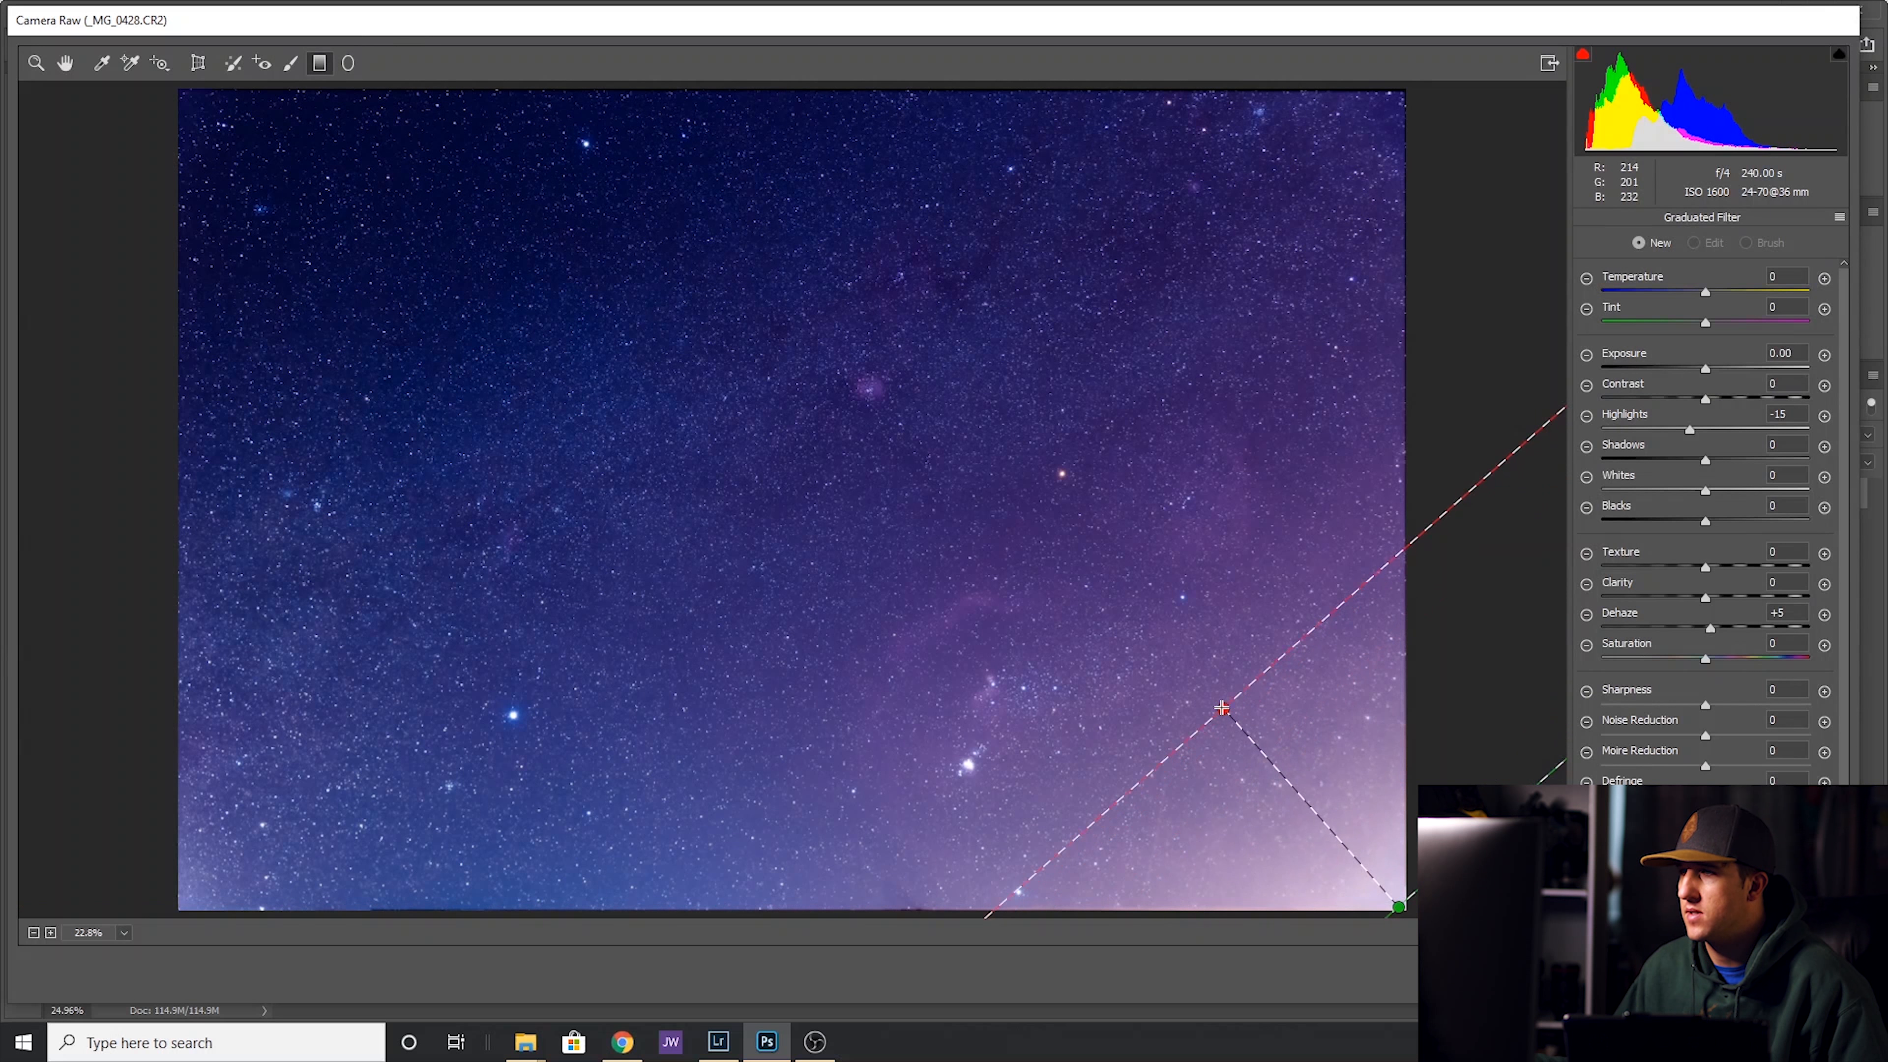
left_click(1223, 707)
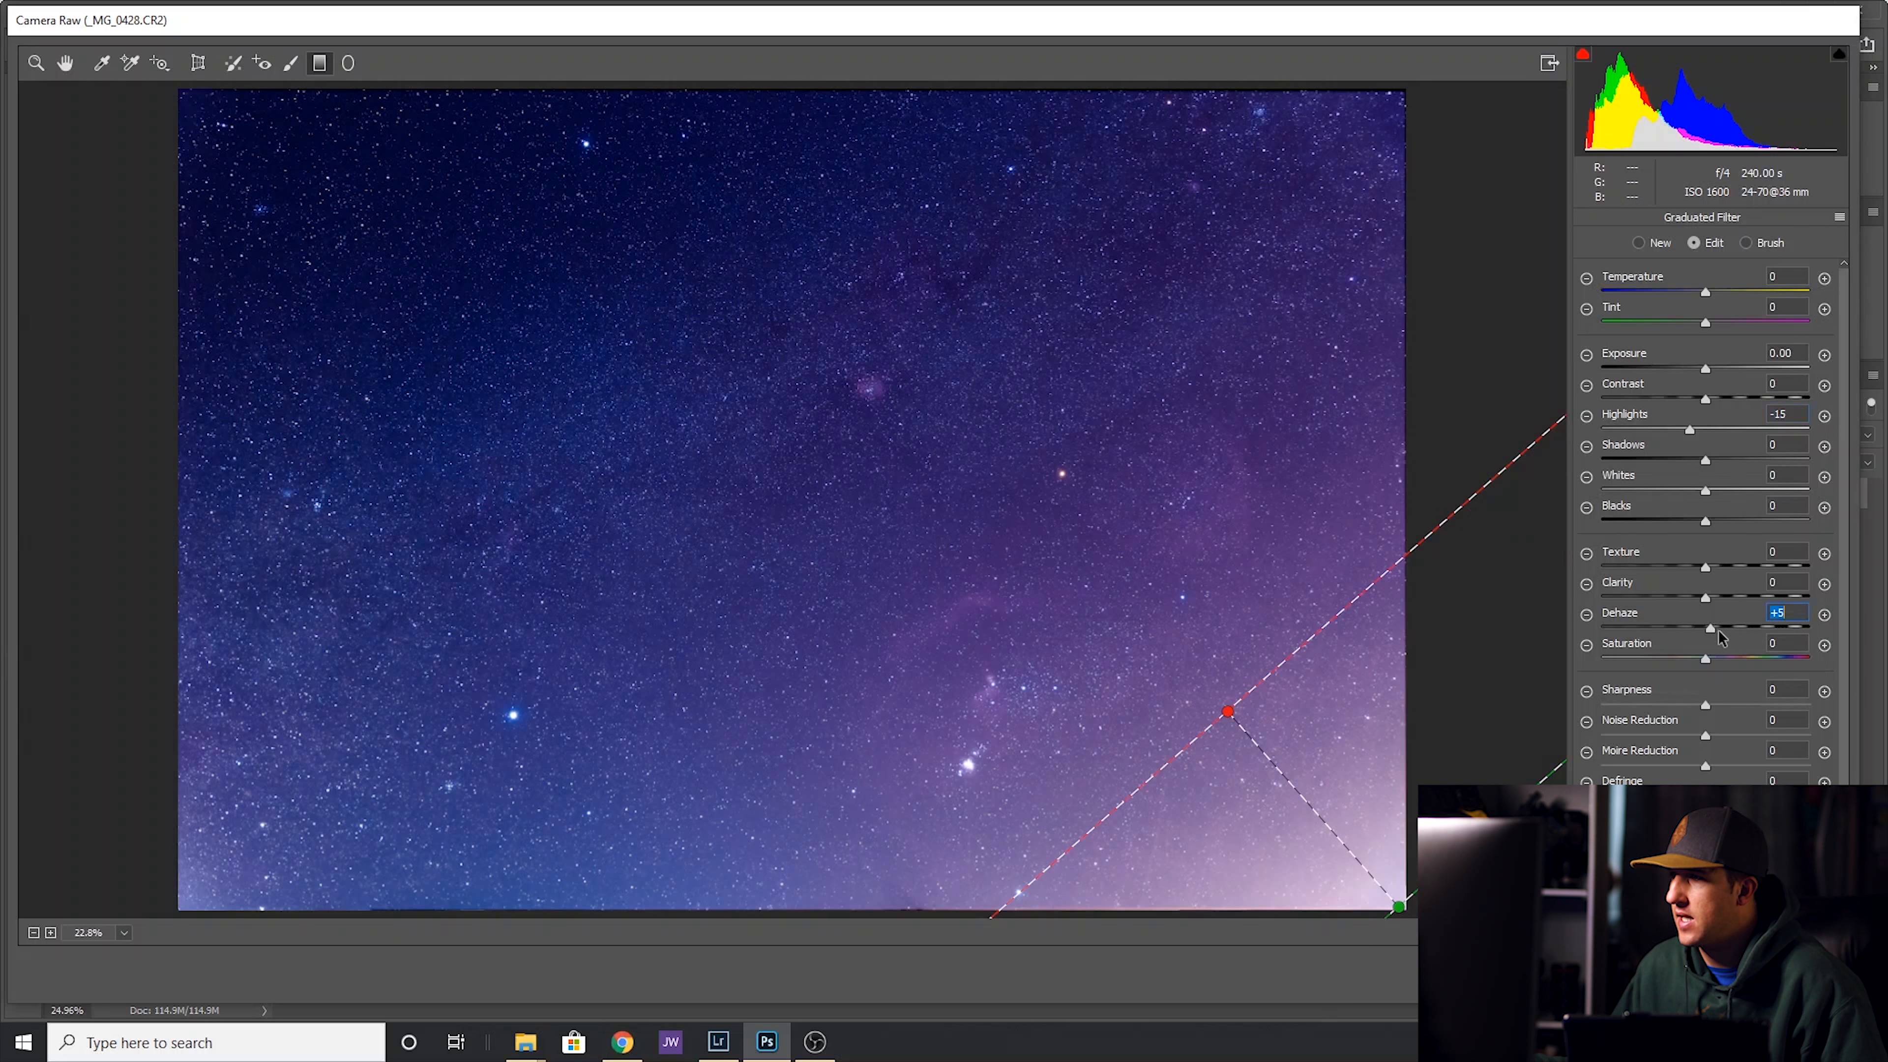
left_click_drag(1710, 628, 1794, 628)
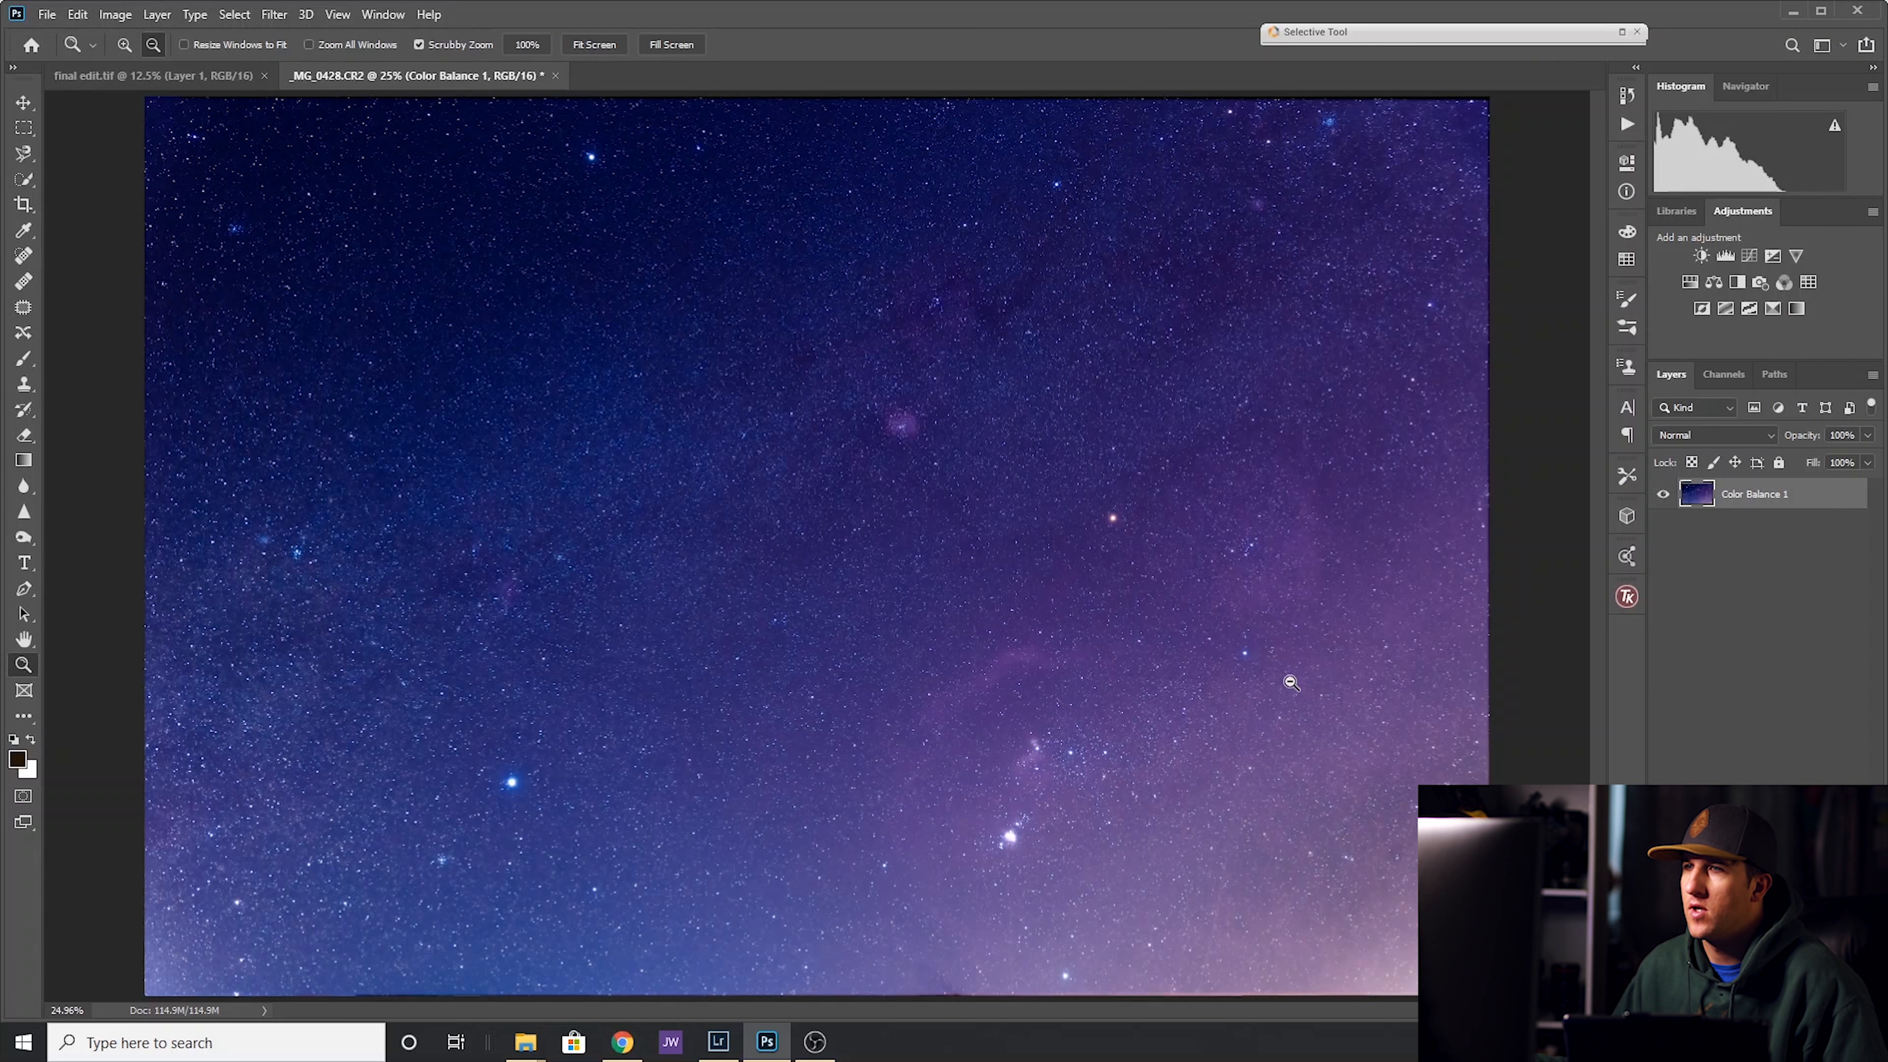
mouse_move(1135, 750)
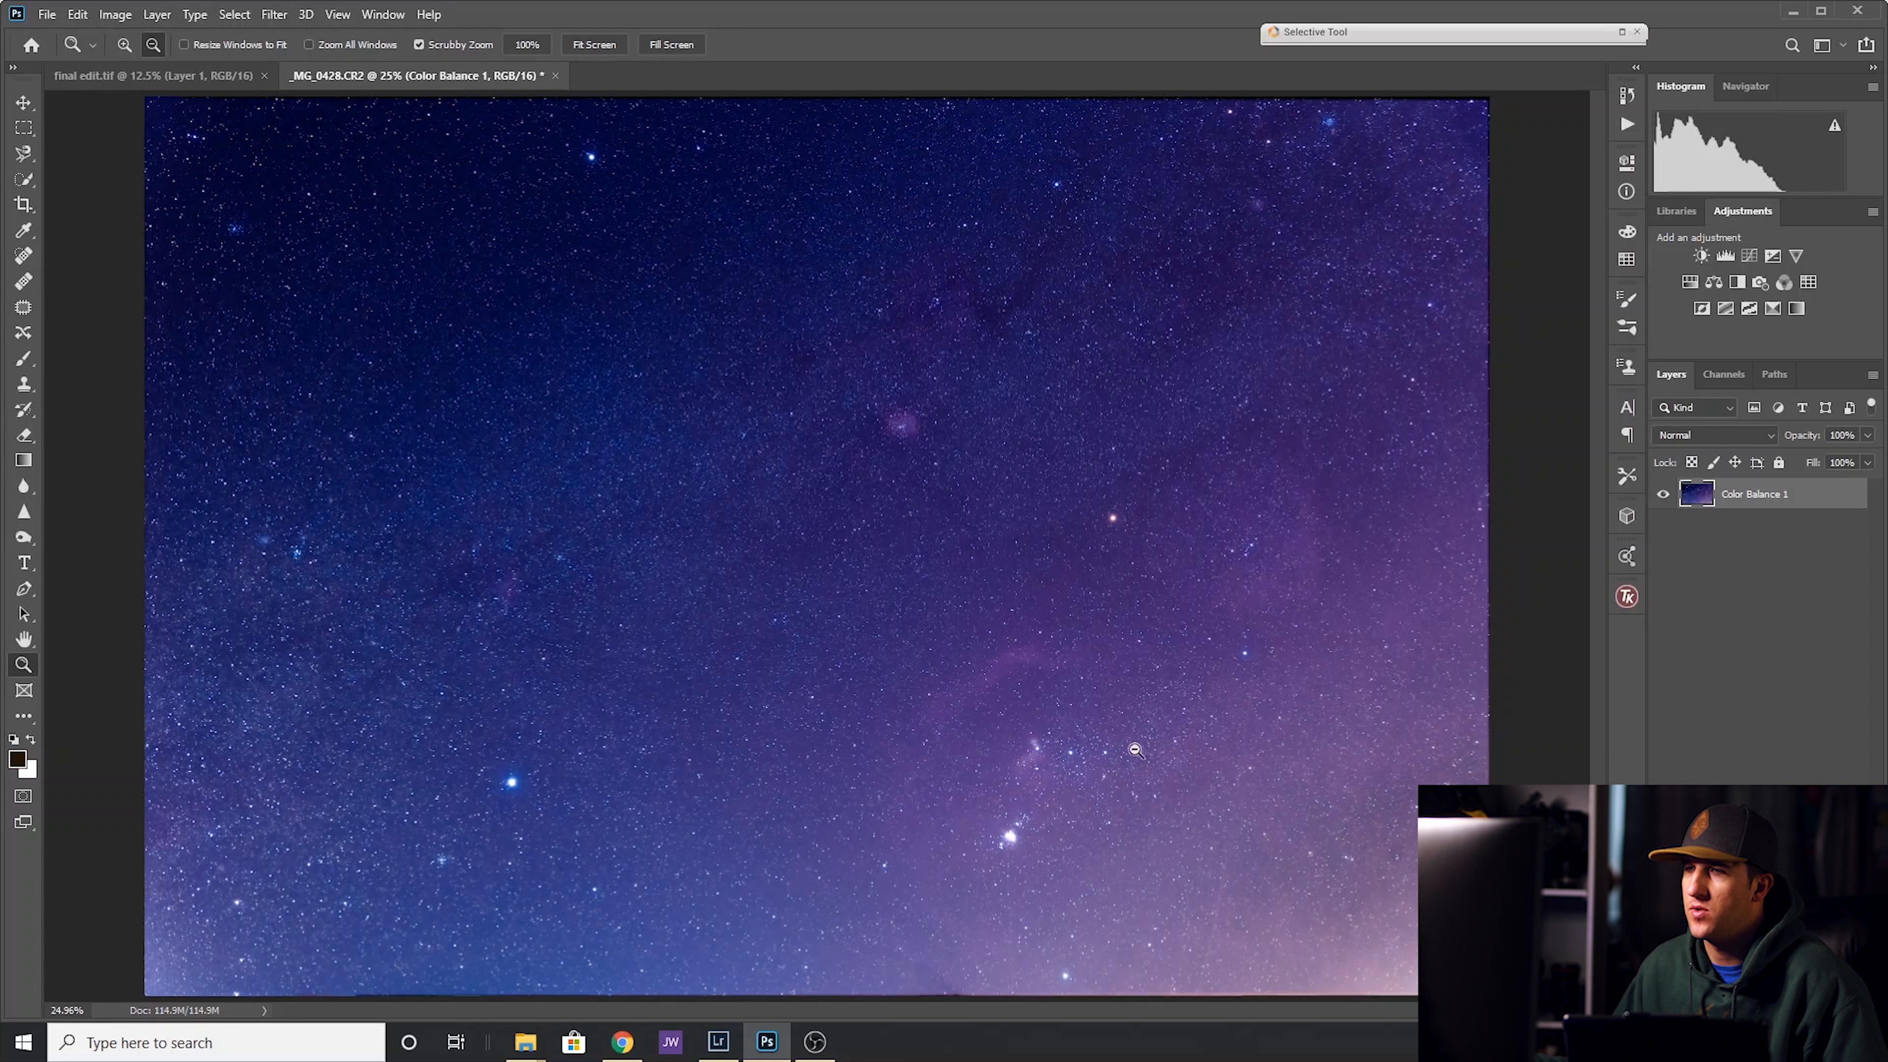
mouse_move(1023, 644)
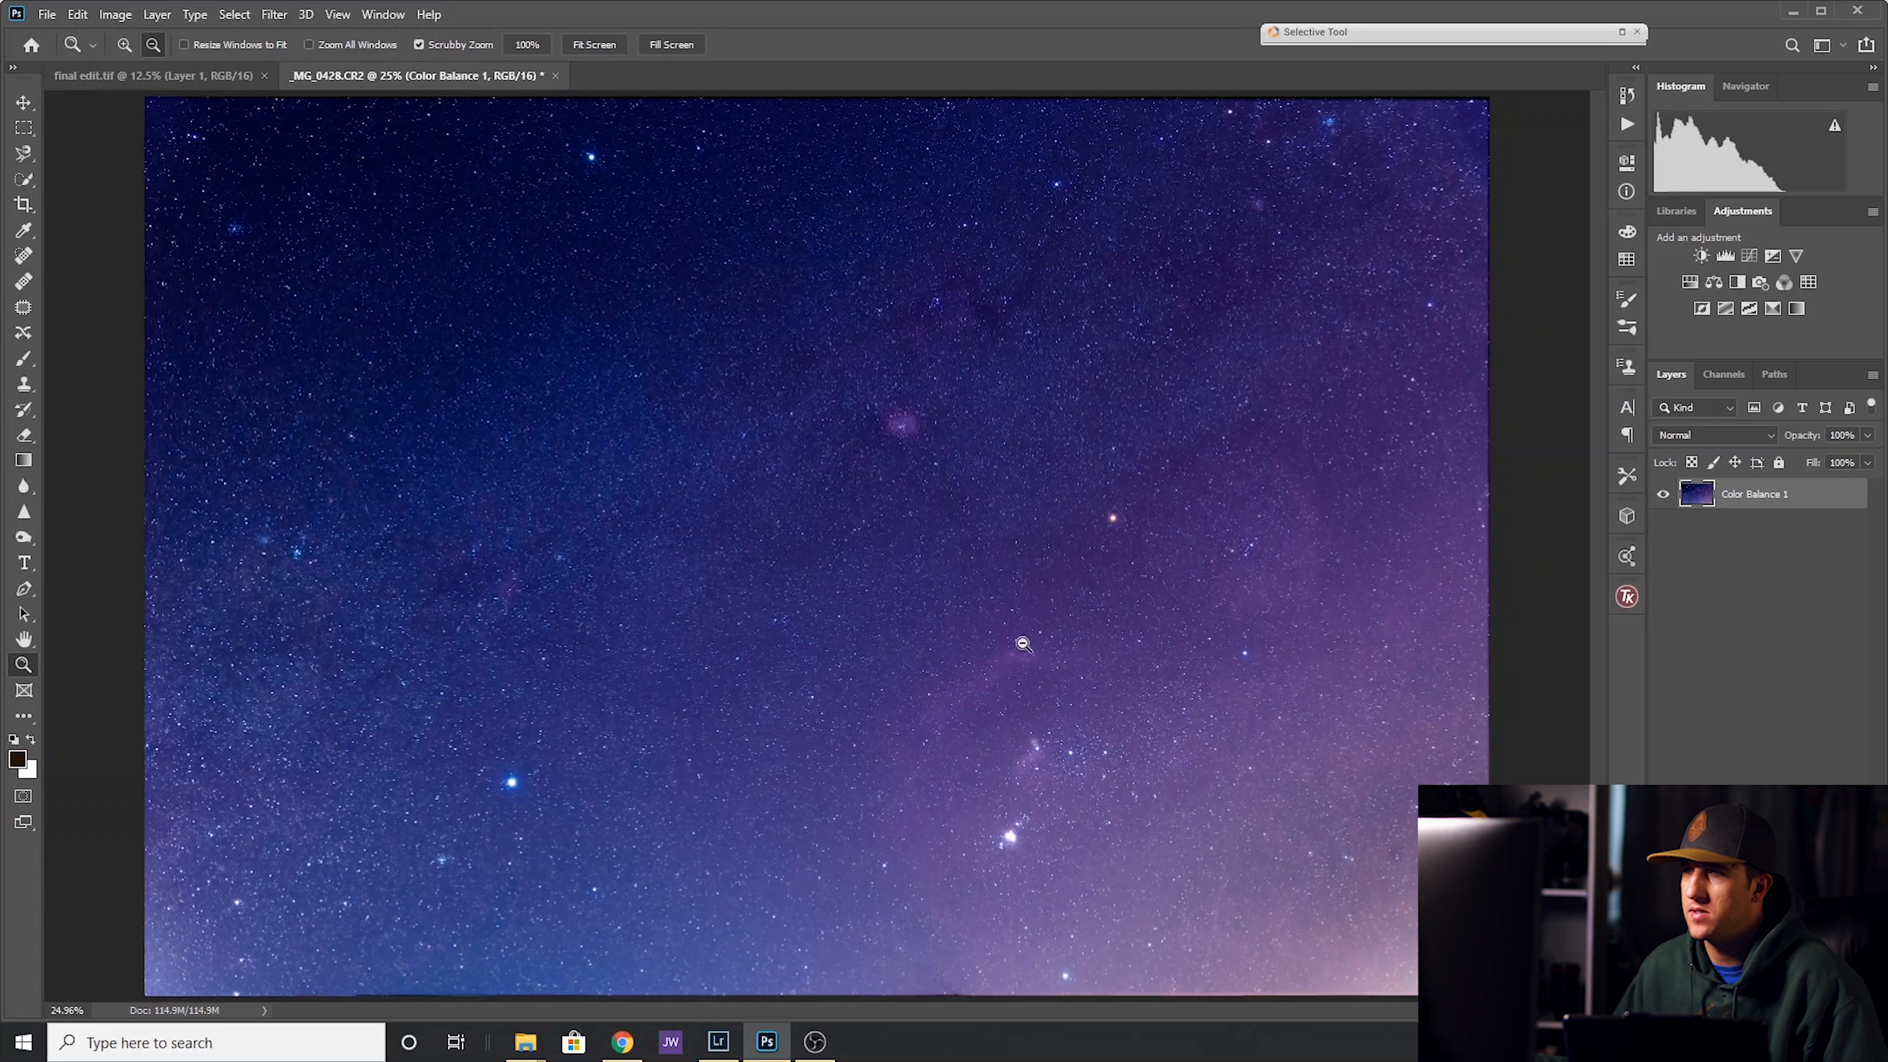
mouse_move(1042, 756)
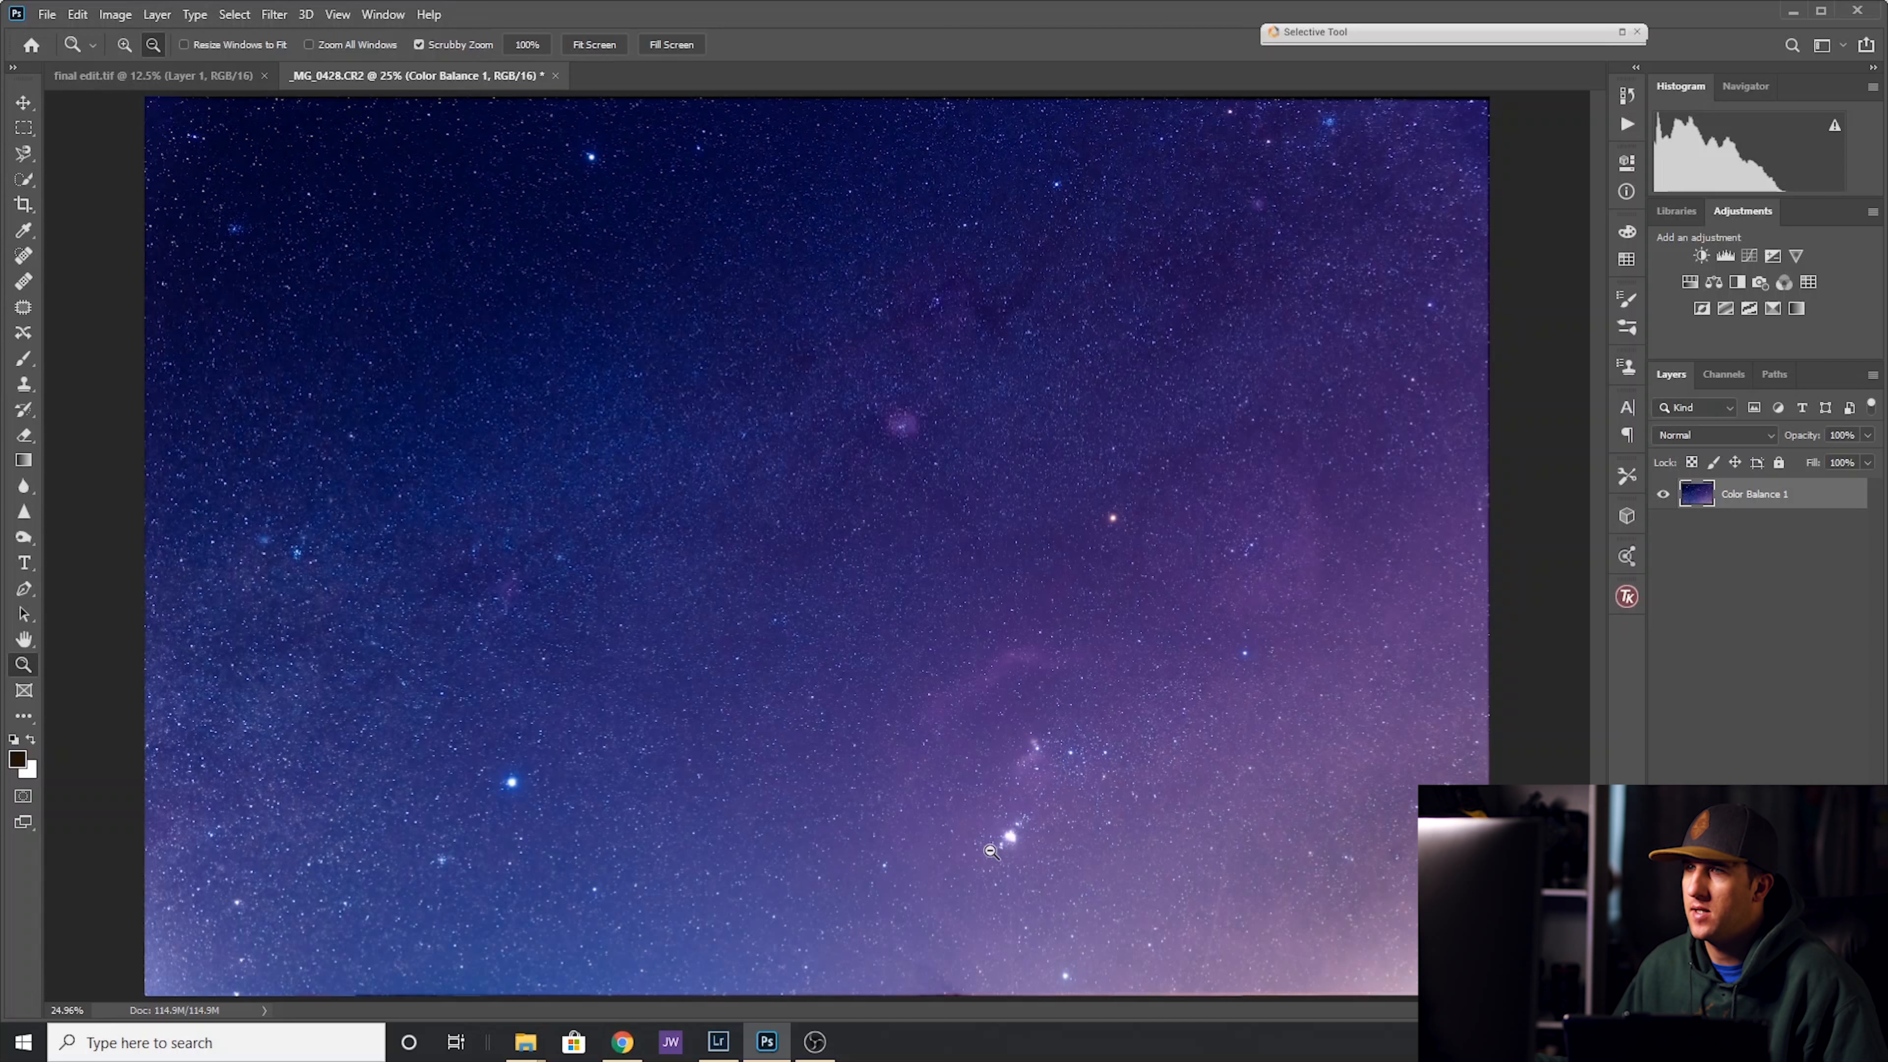
mouse_move(1100, 730)
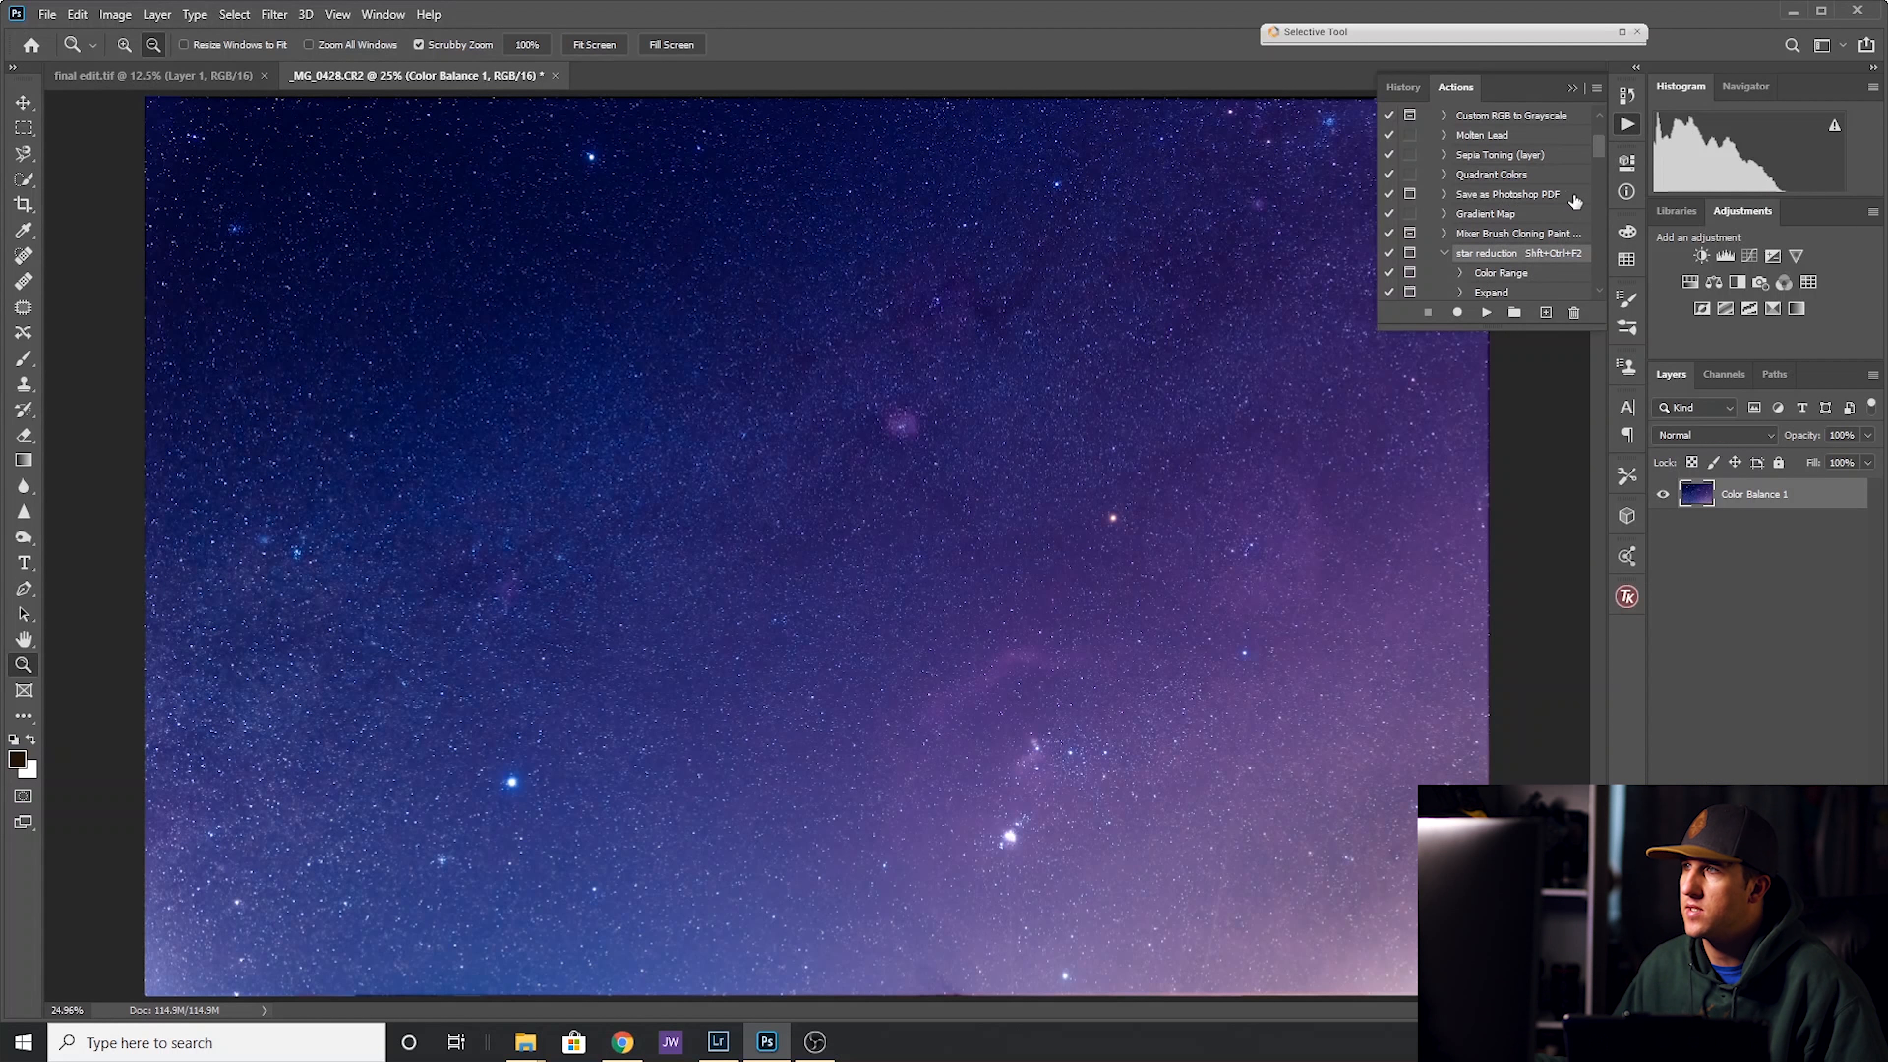
mouse_move(1722, 546)
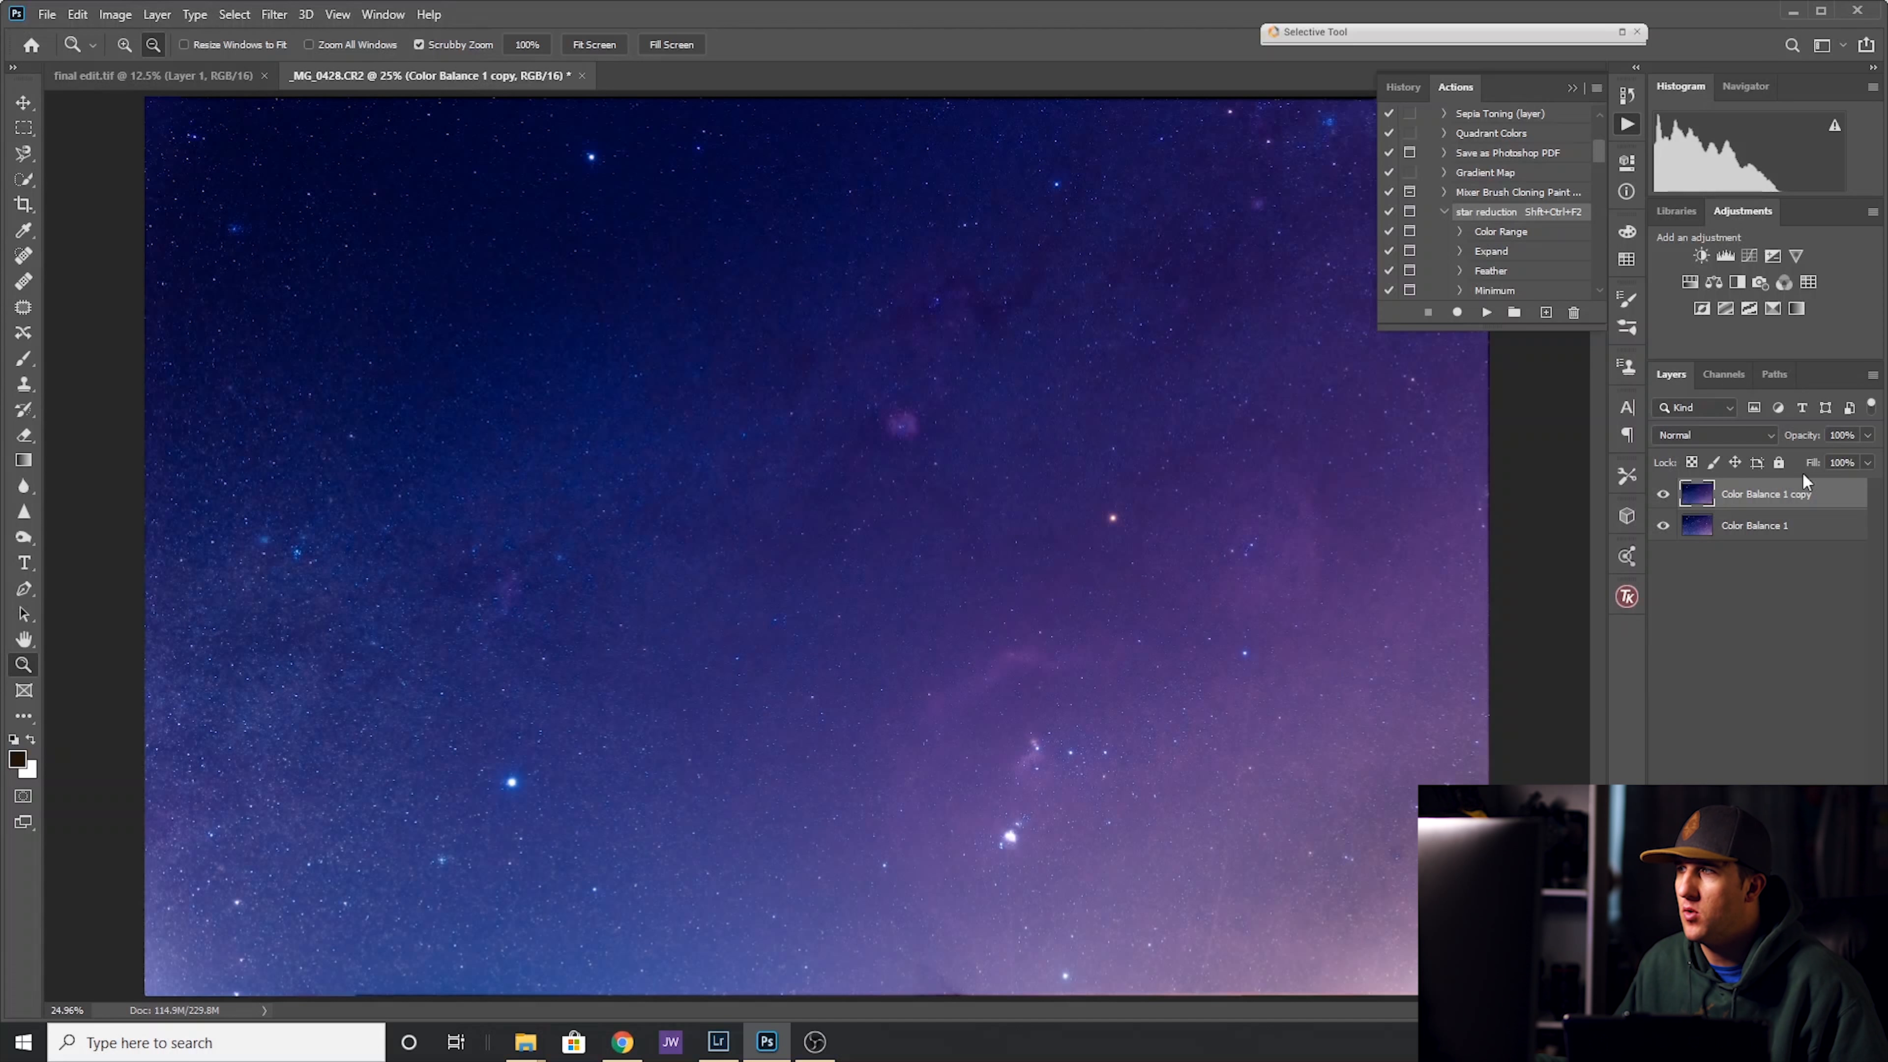
mouse_move(1772, 512)
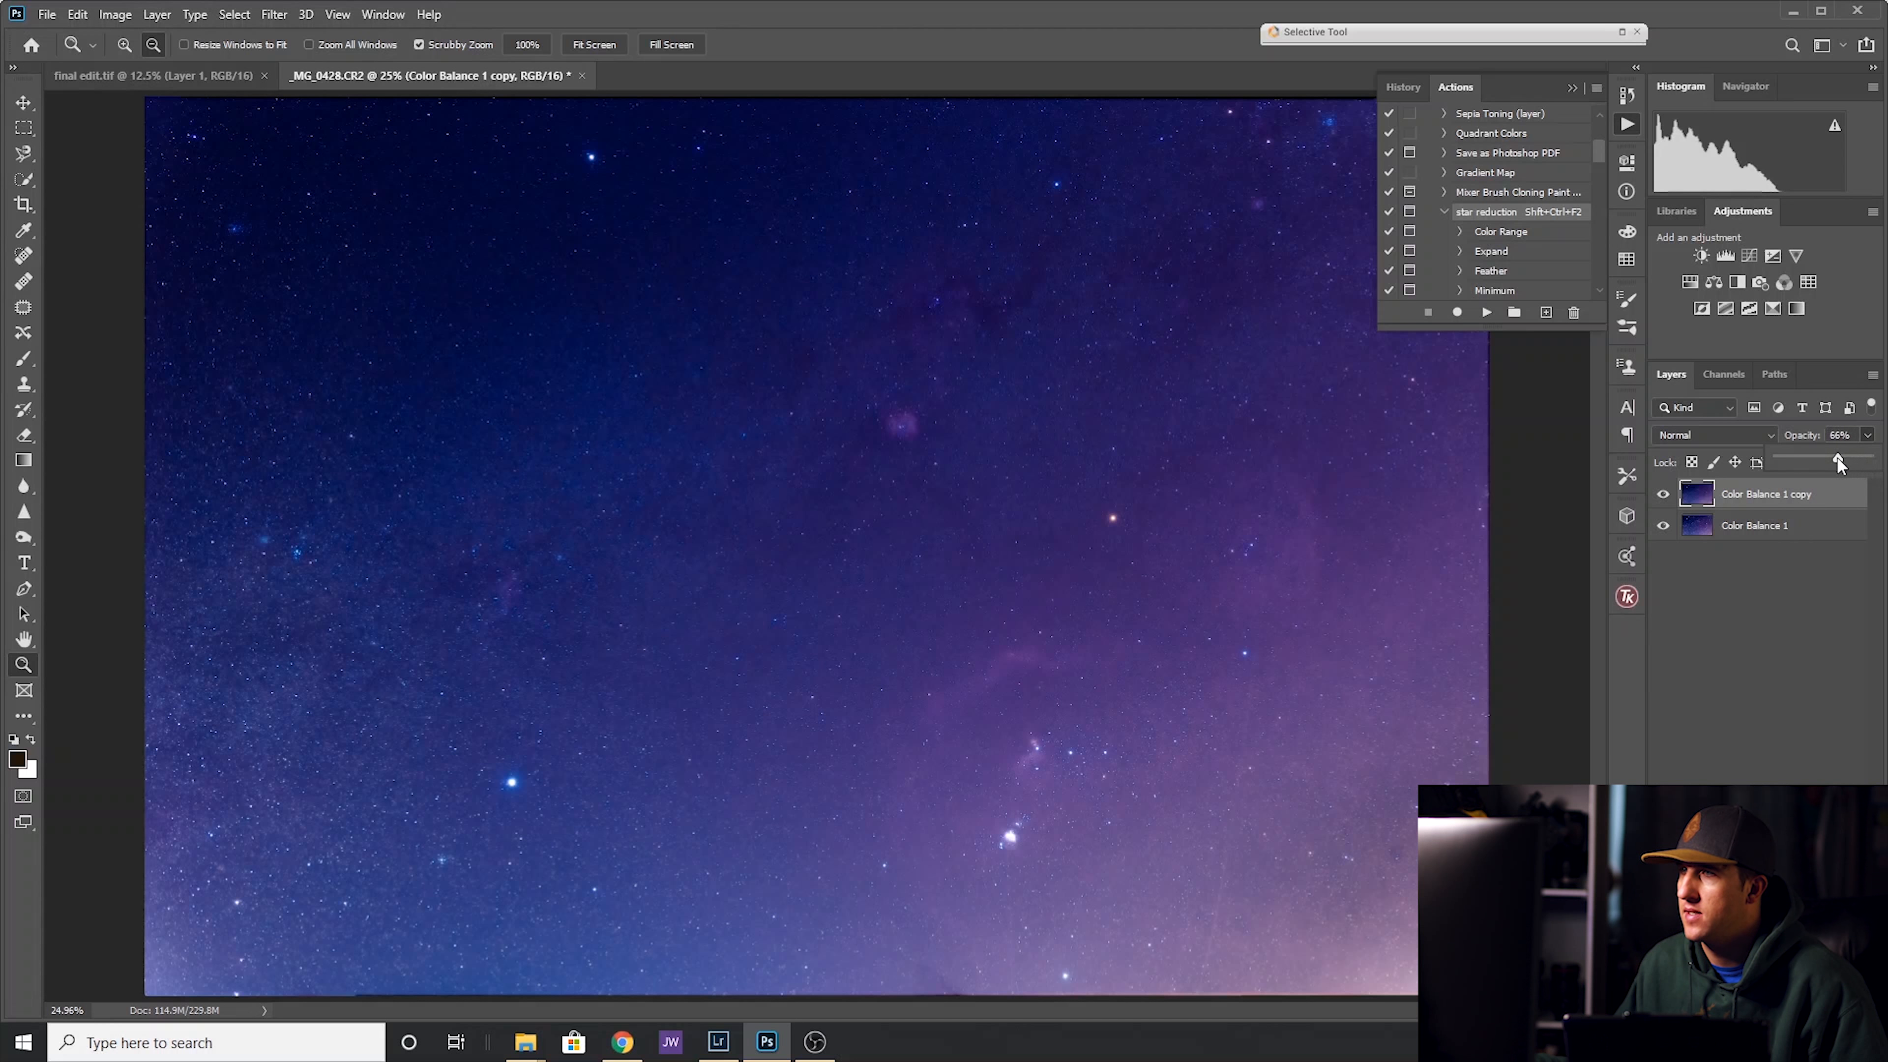
Fade the star-reduced copy layer's opacity down to about 55%.
left_click_drag(1839, 462, 1801, 462)
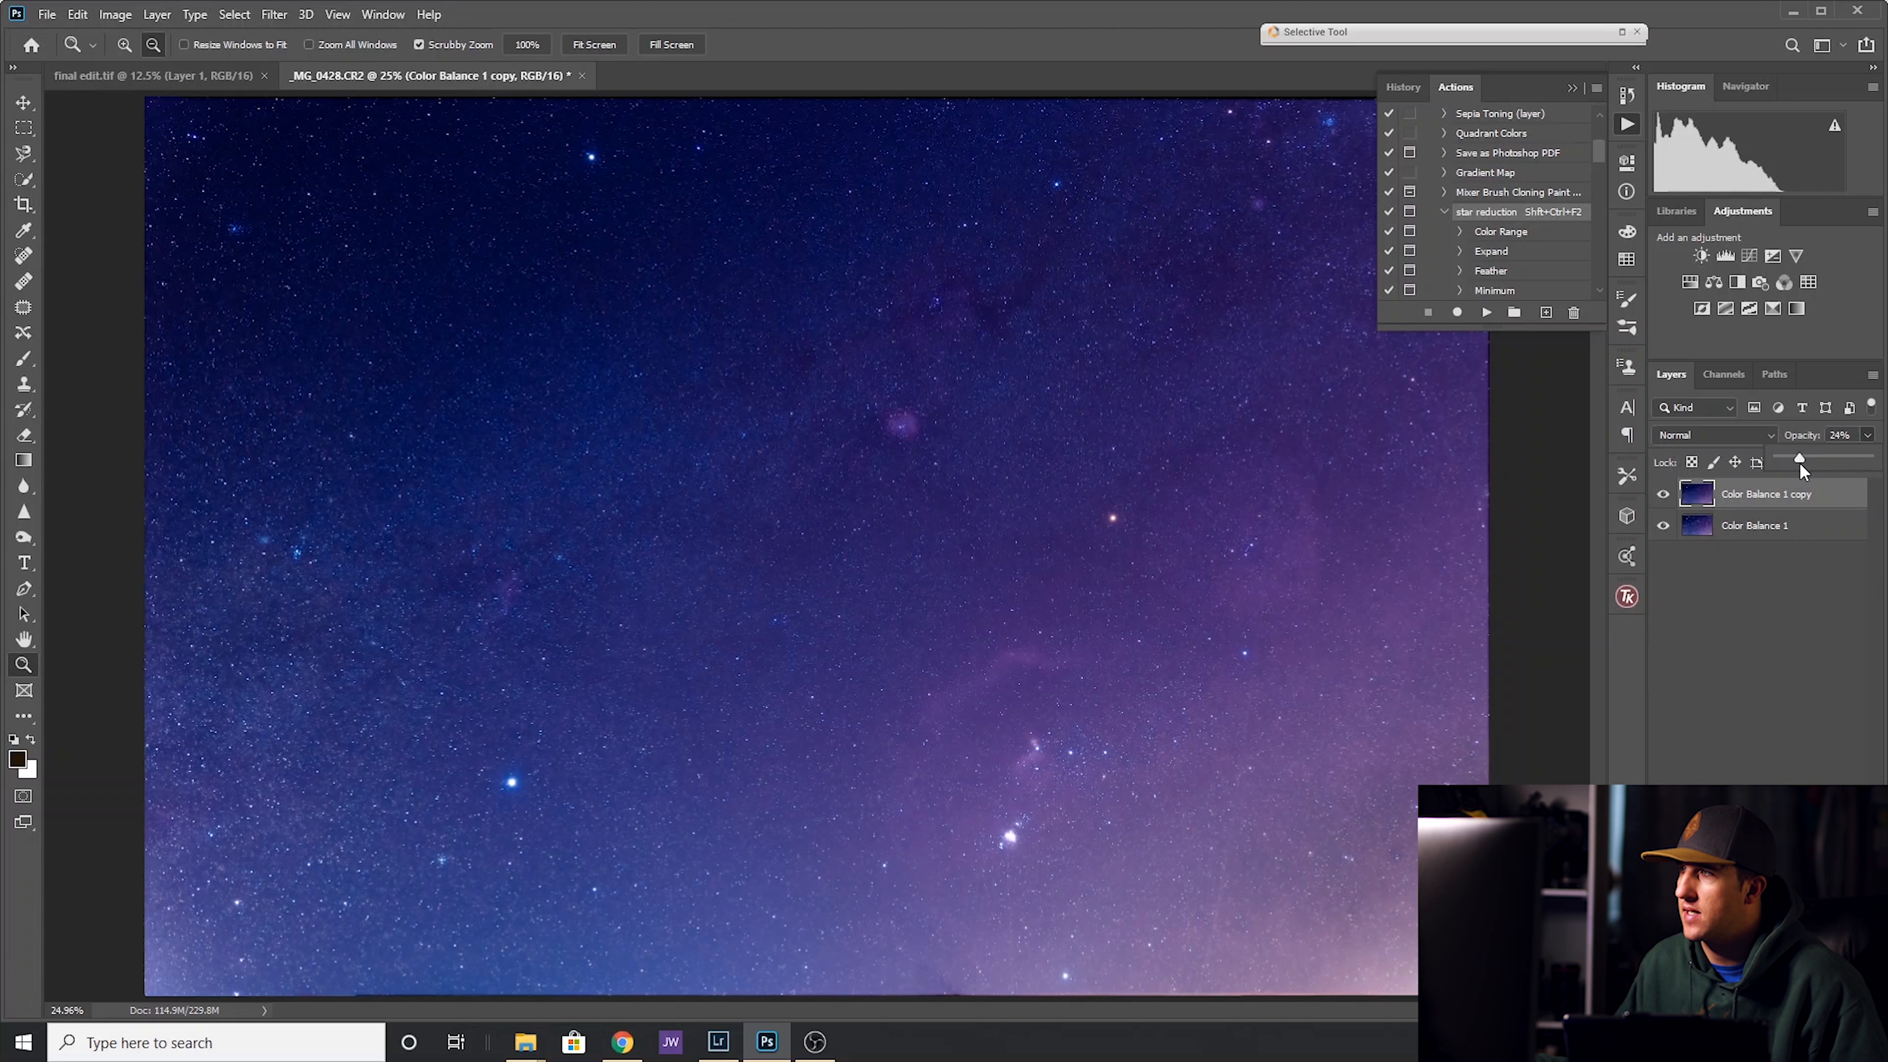
left_click_drag(1801, 461, 1788, 461)
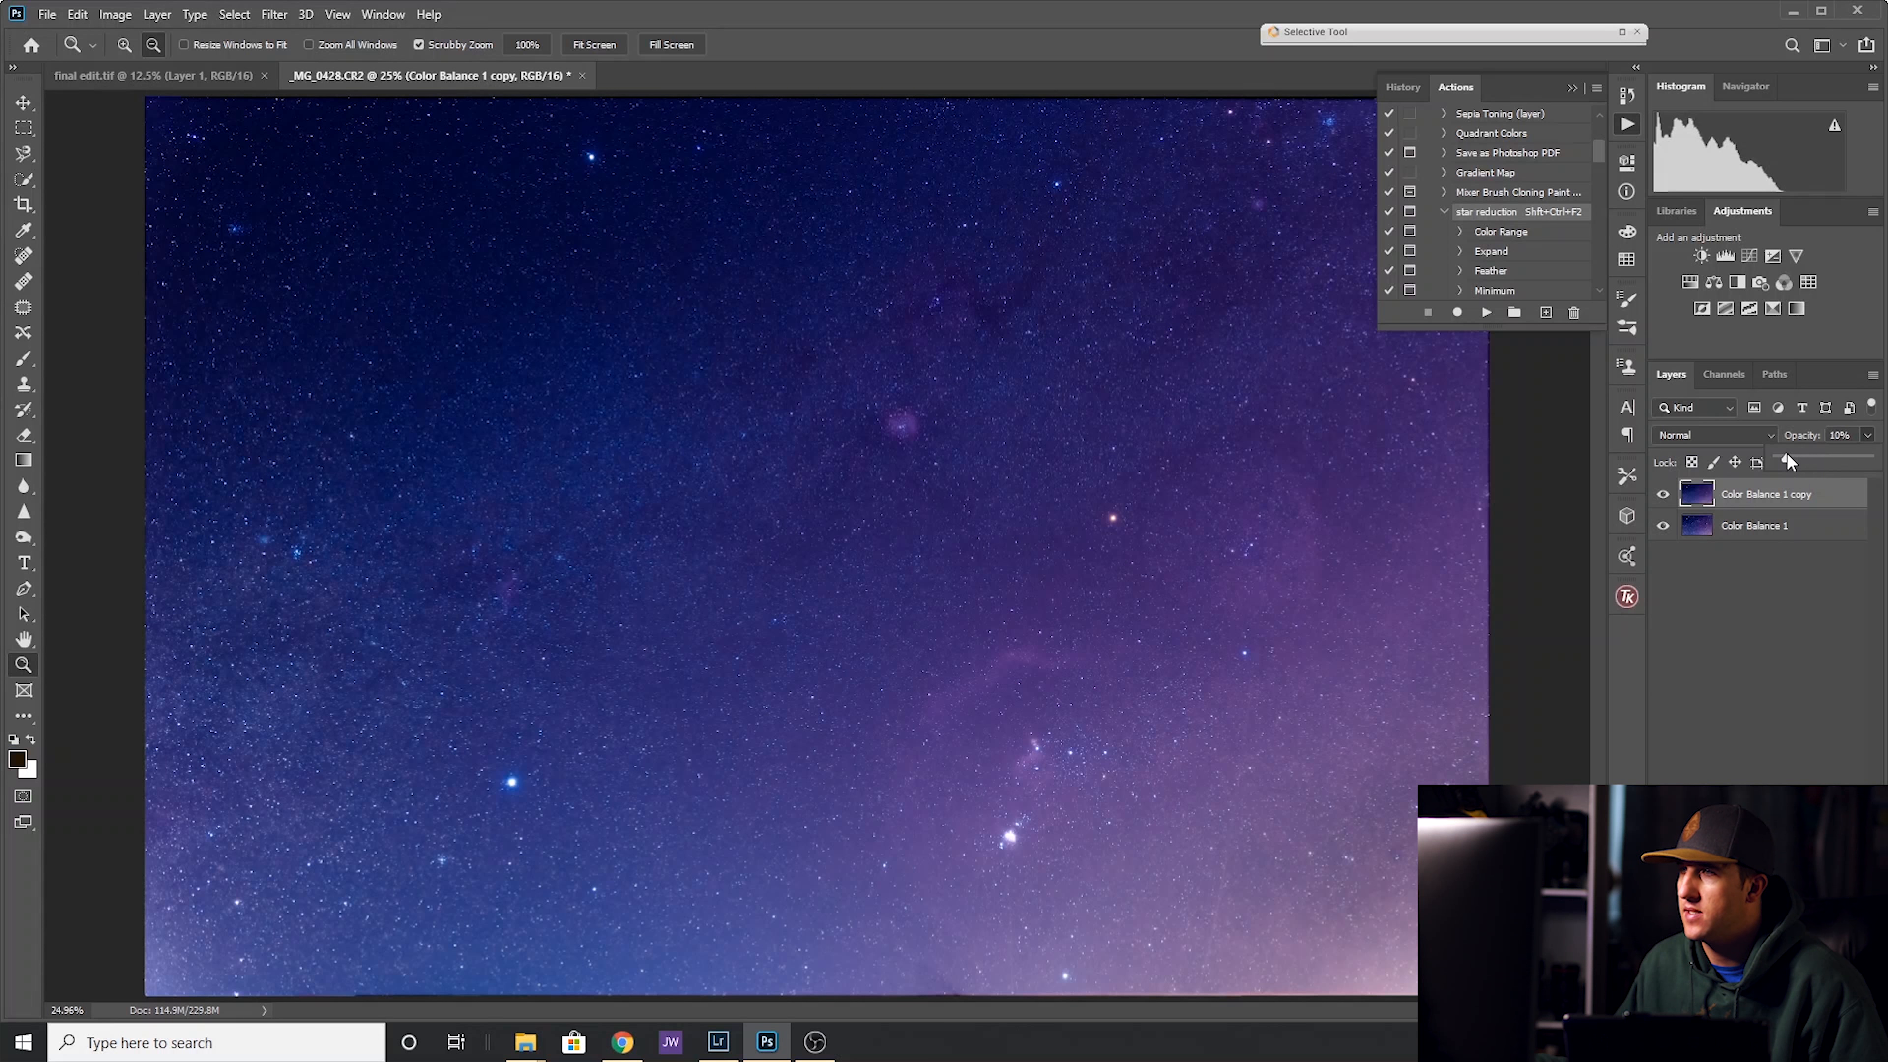
left_click_drag(1791, 461, 1831, 461)
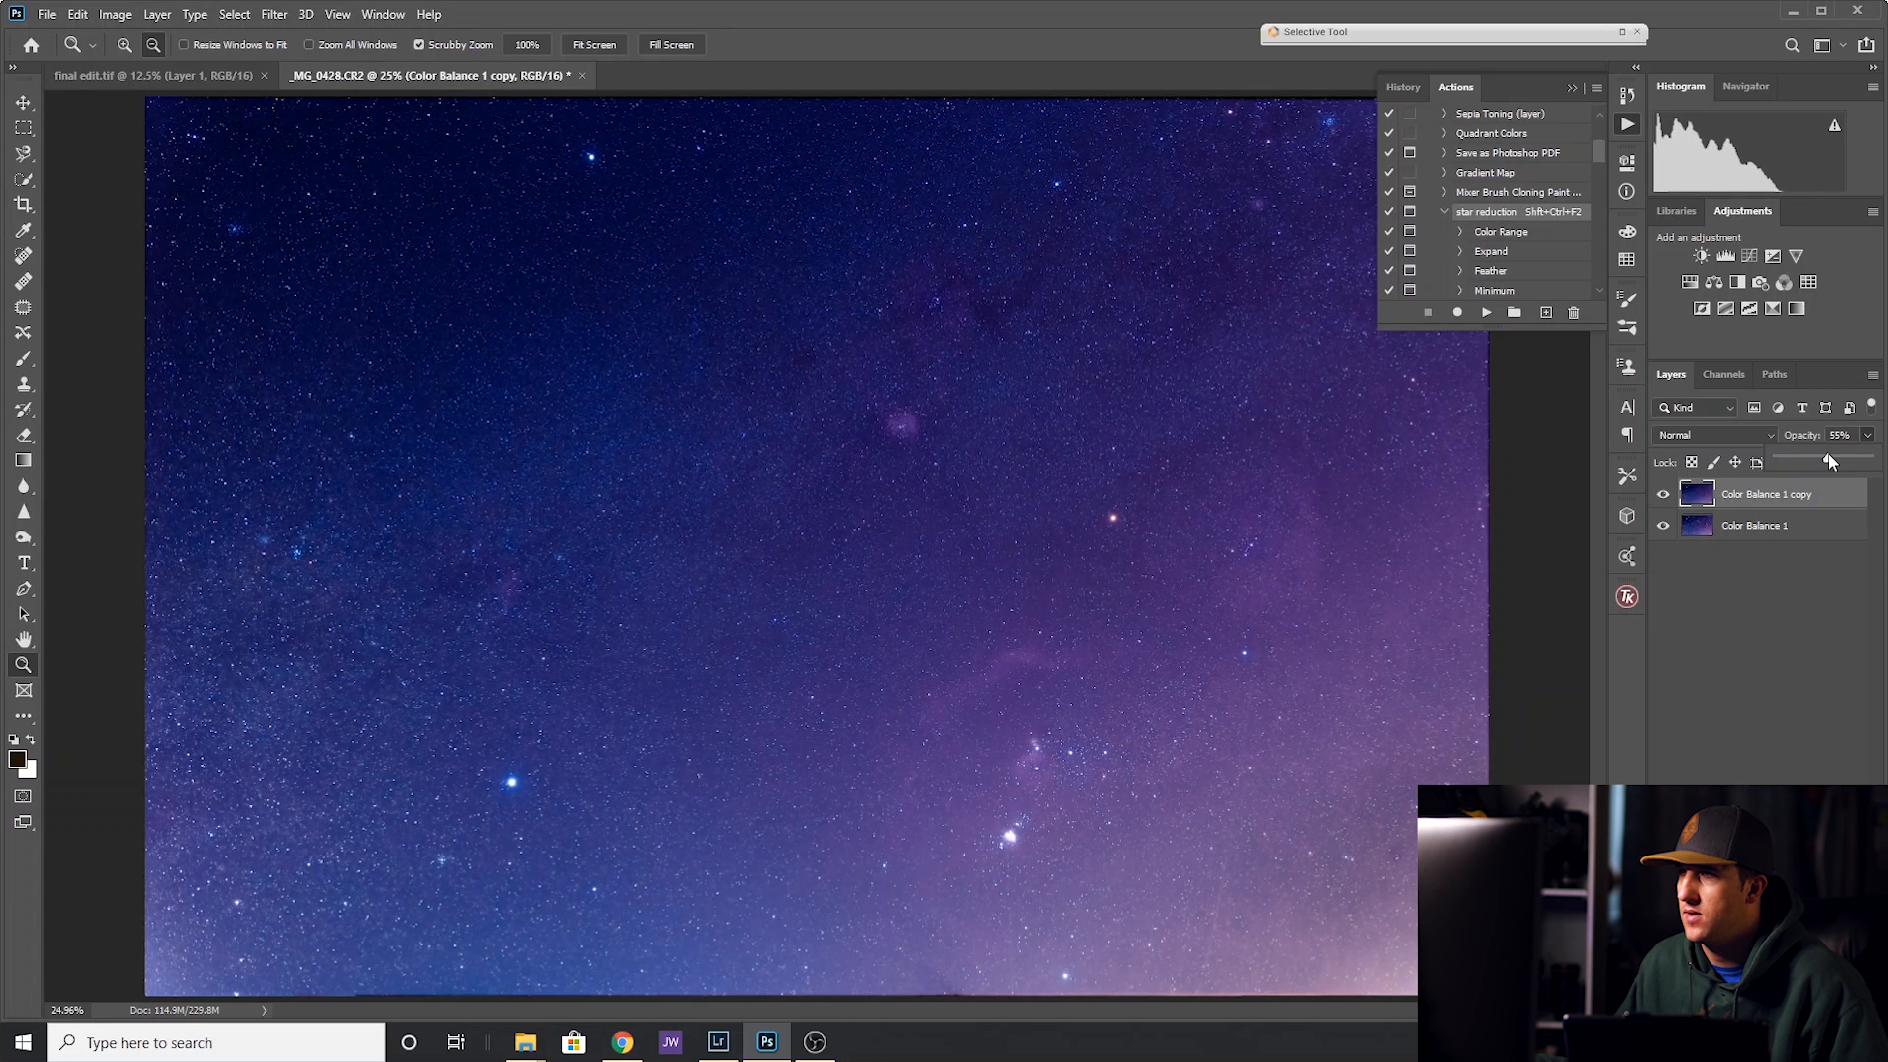
left_click_drag(1830, 460, 1839, 460)
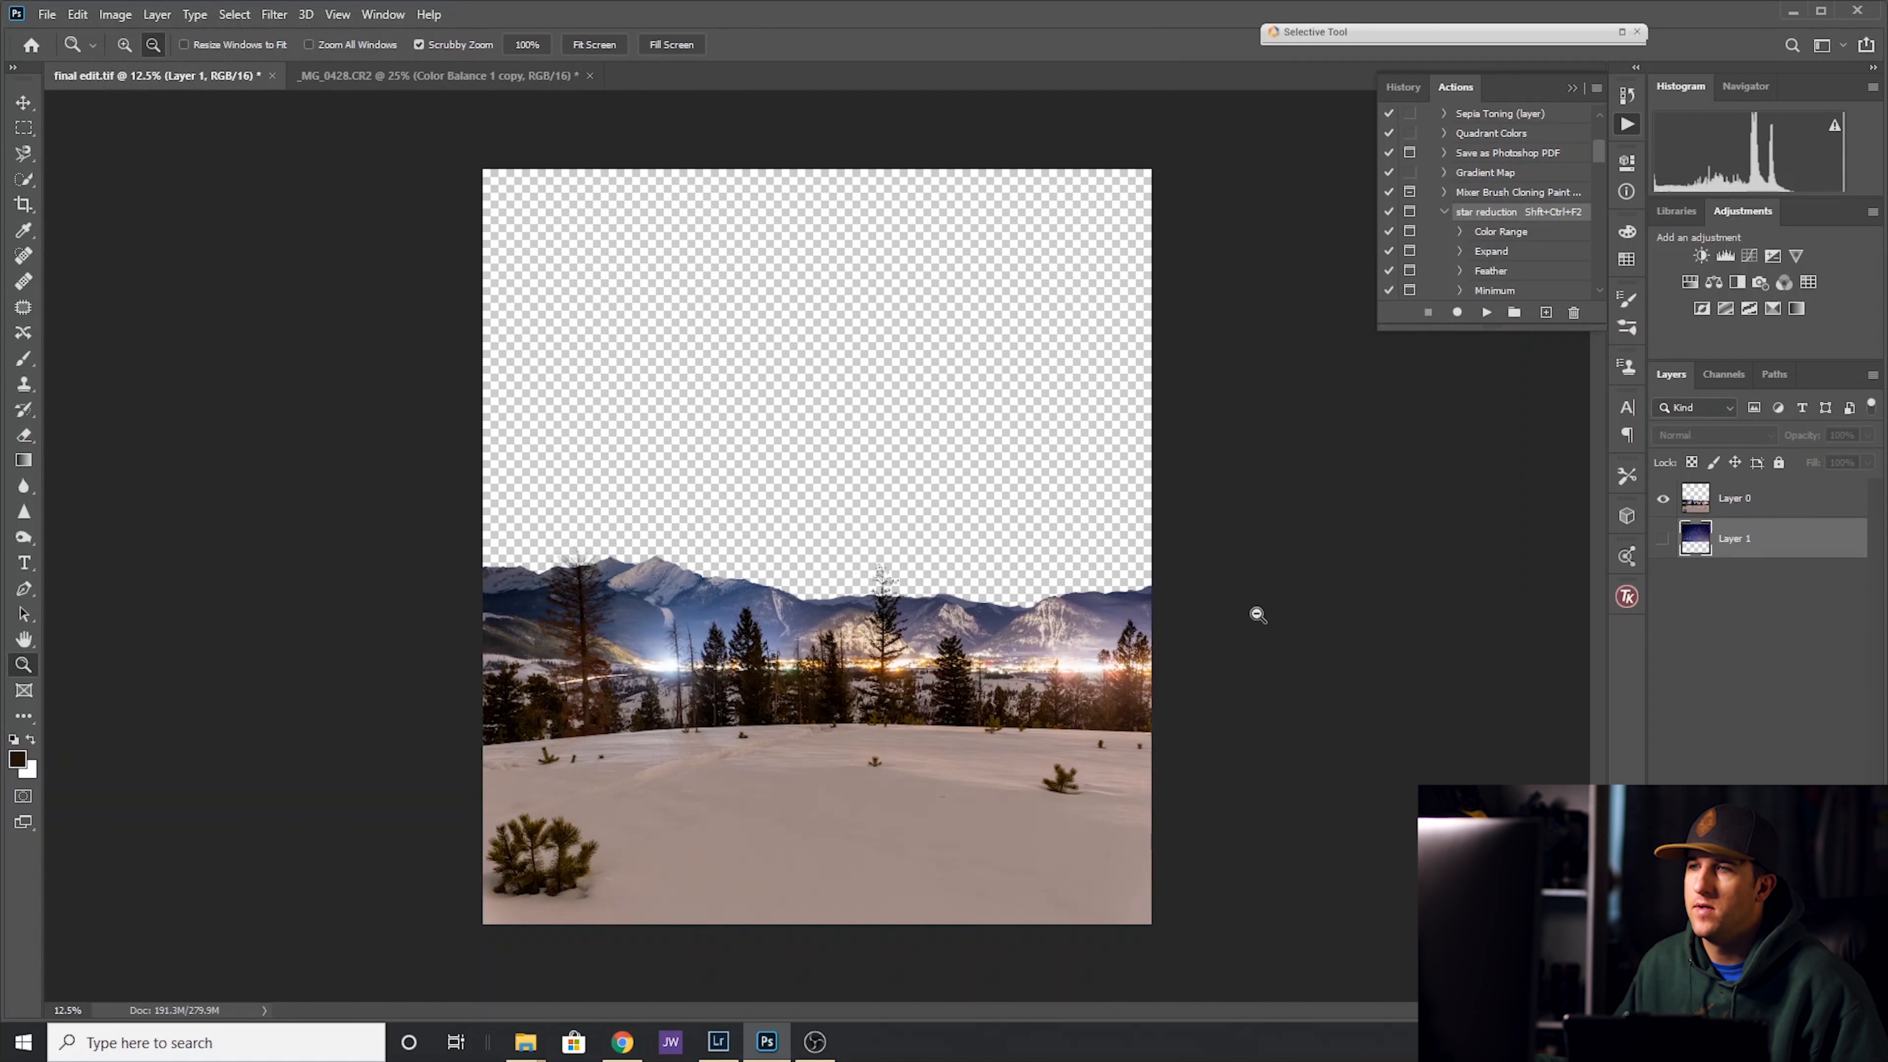
mouse_move(590, 532)
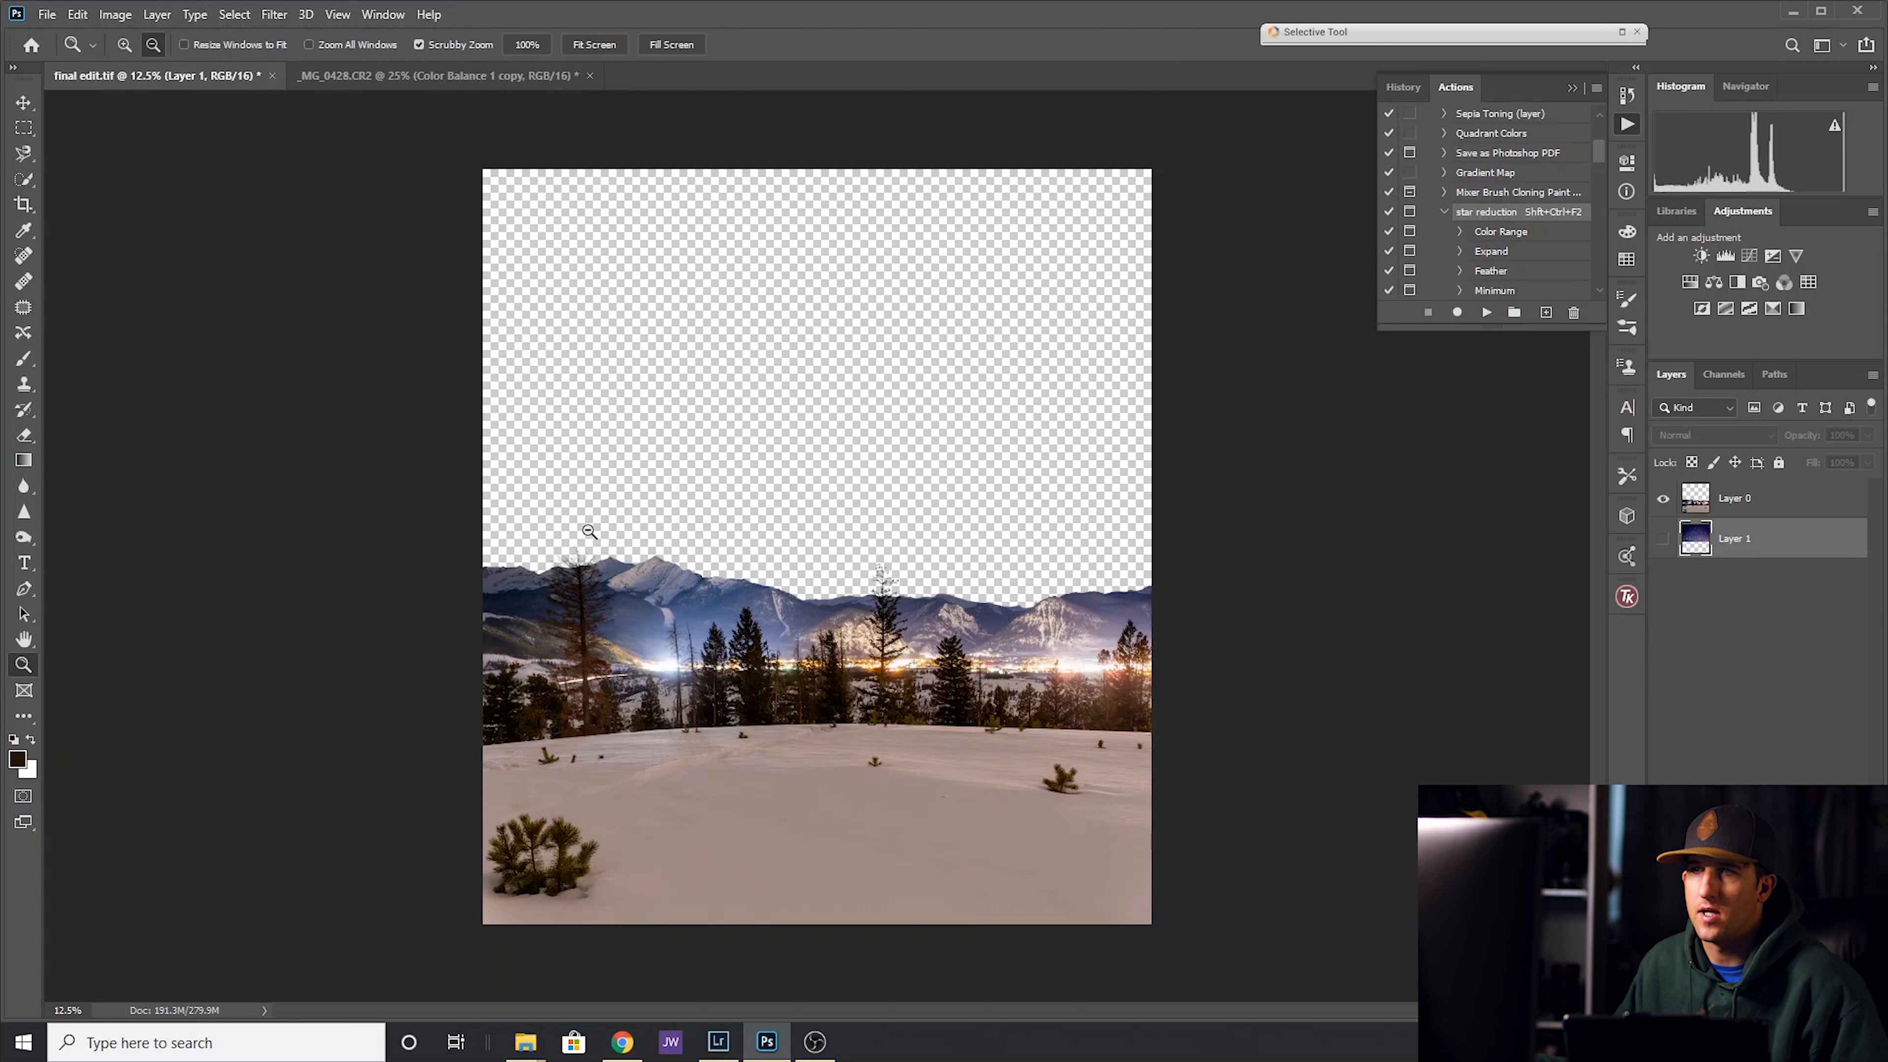
mouse_move(1178, 566)
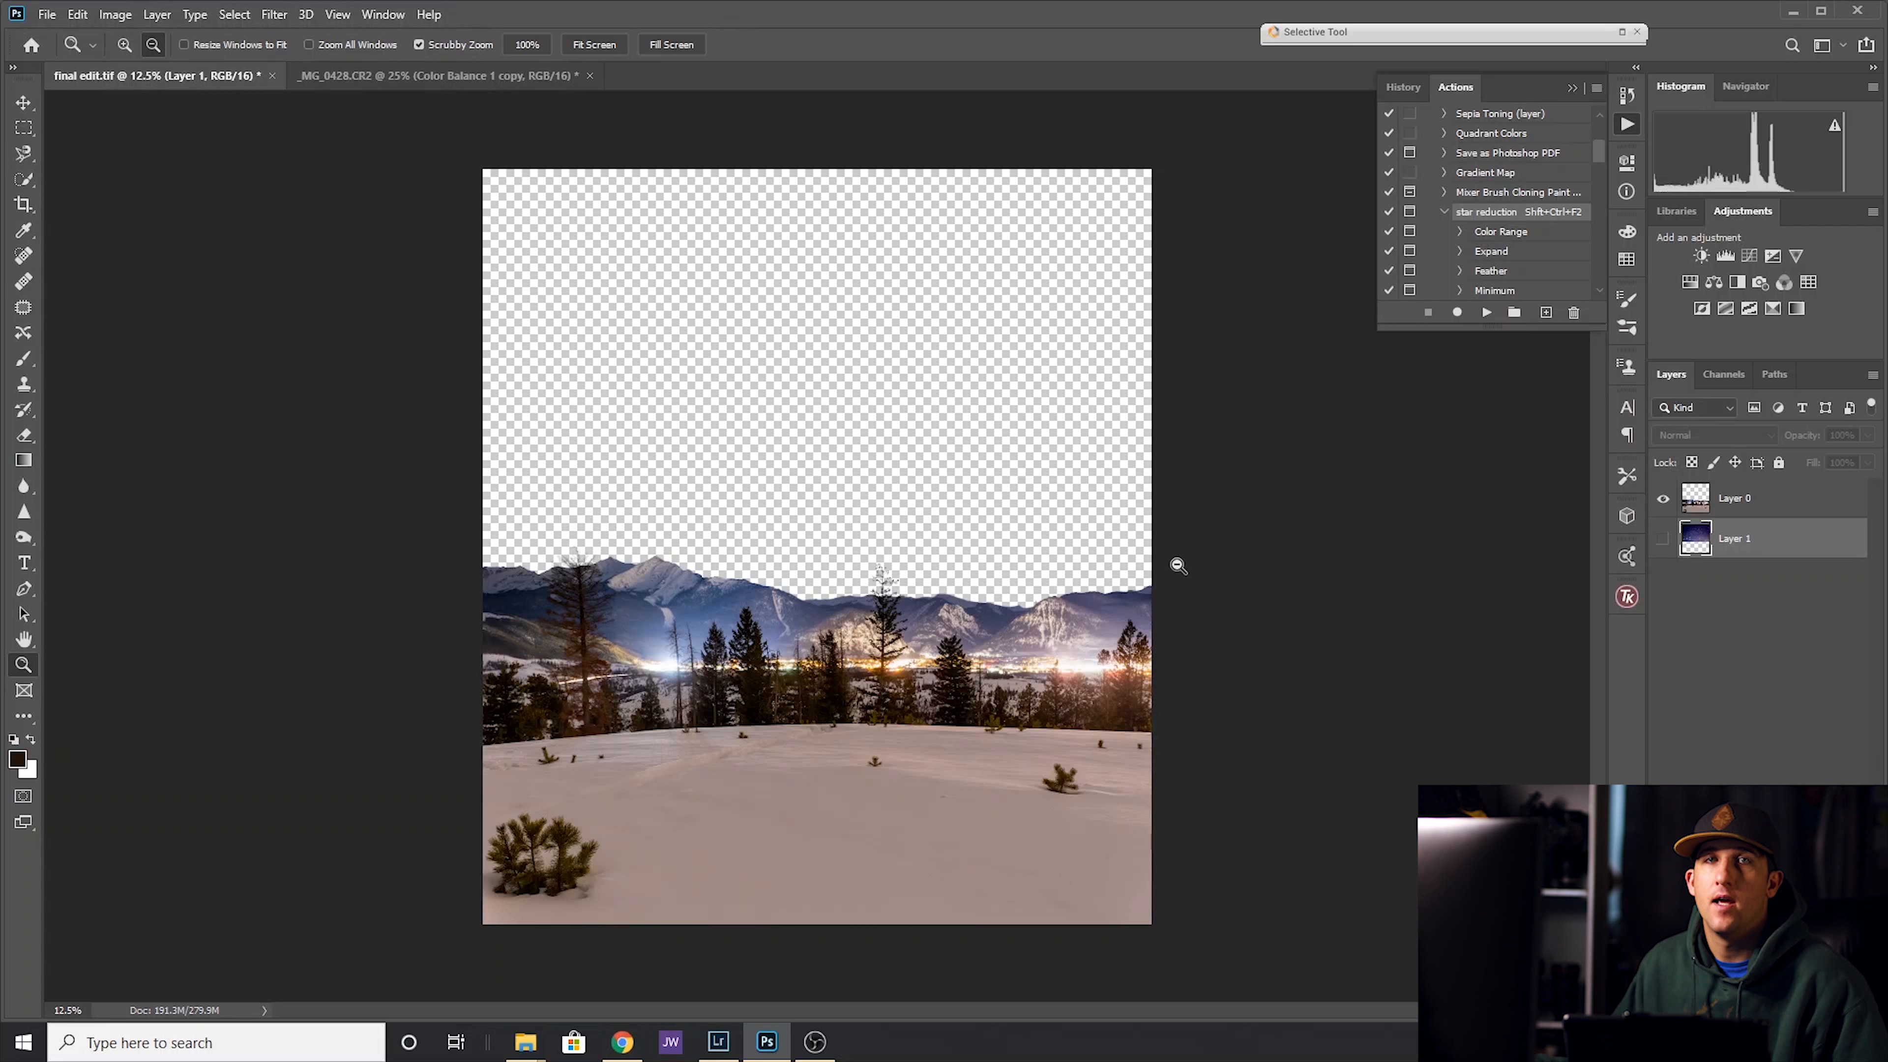
mouse_move(908, 671)
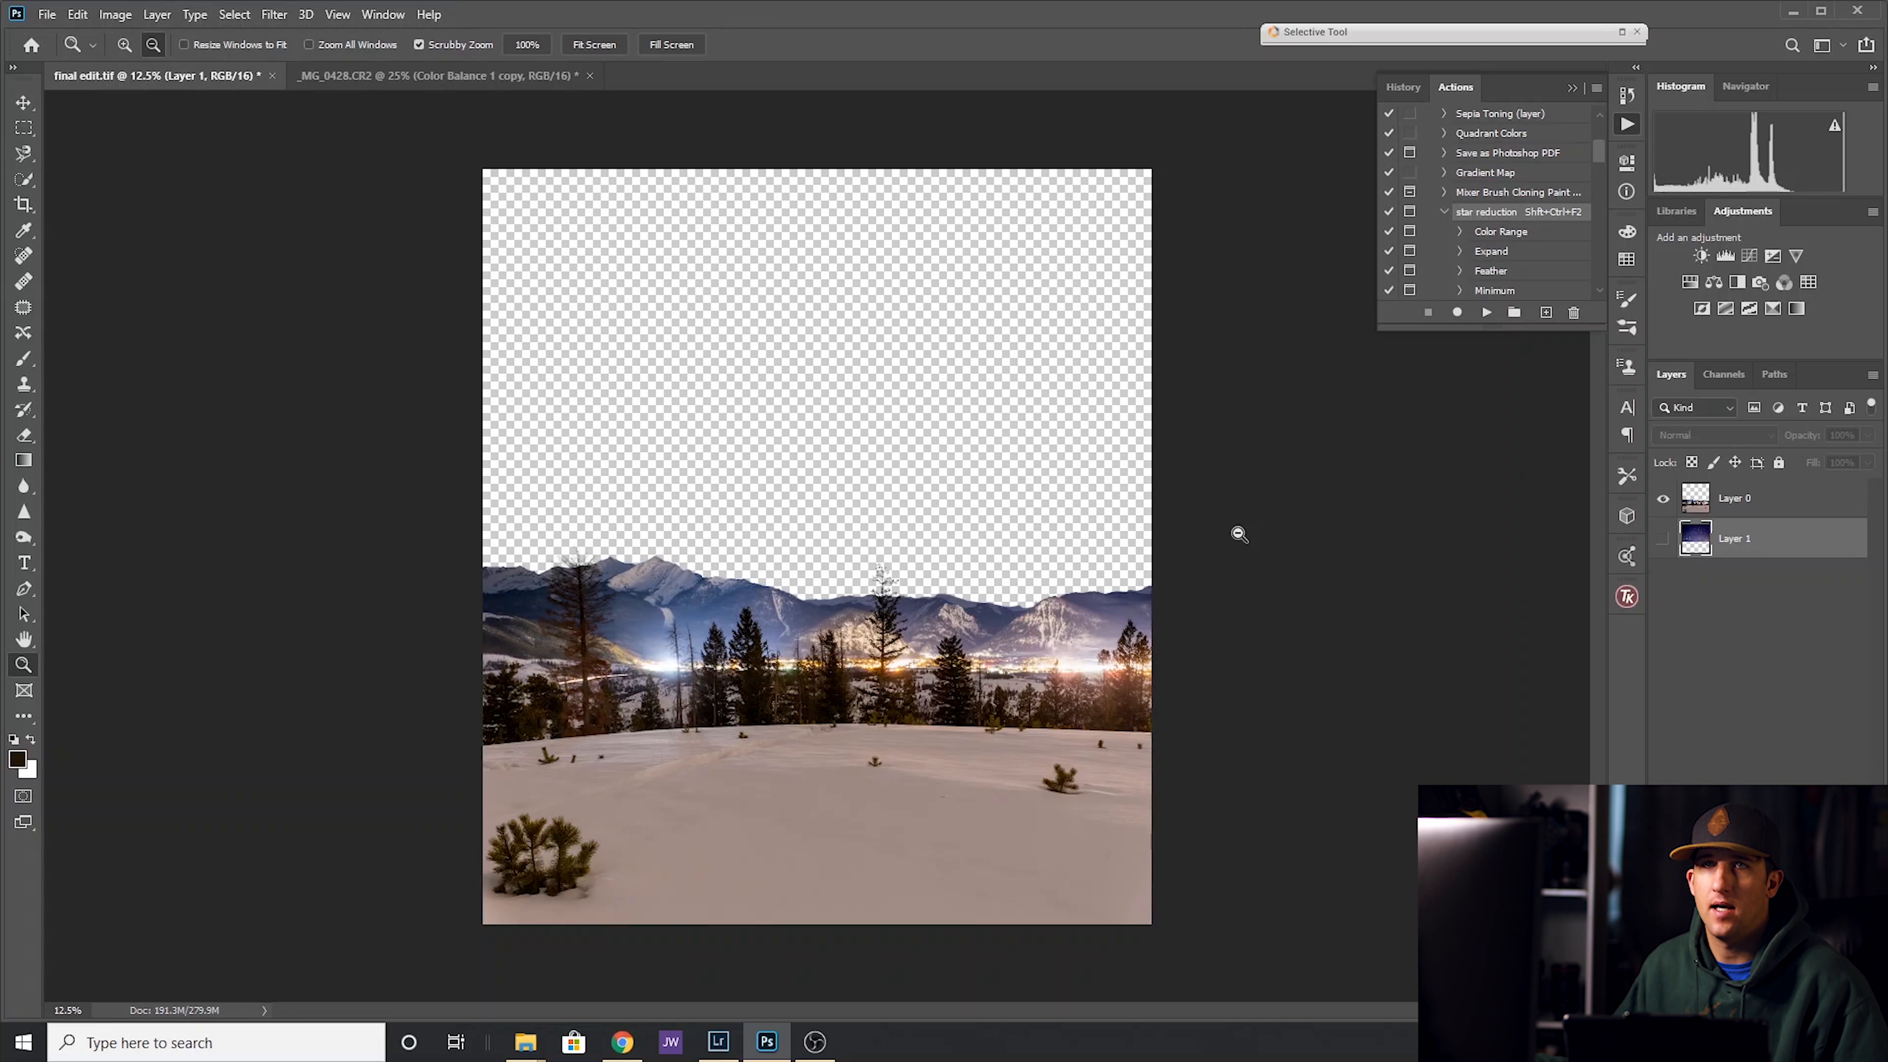
mouse_move(1241, 519)
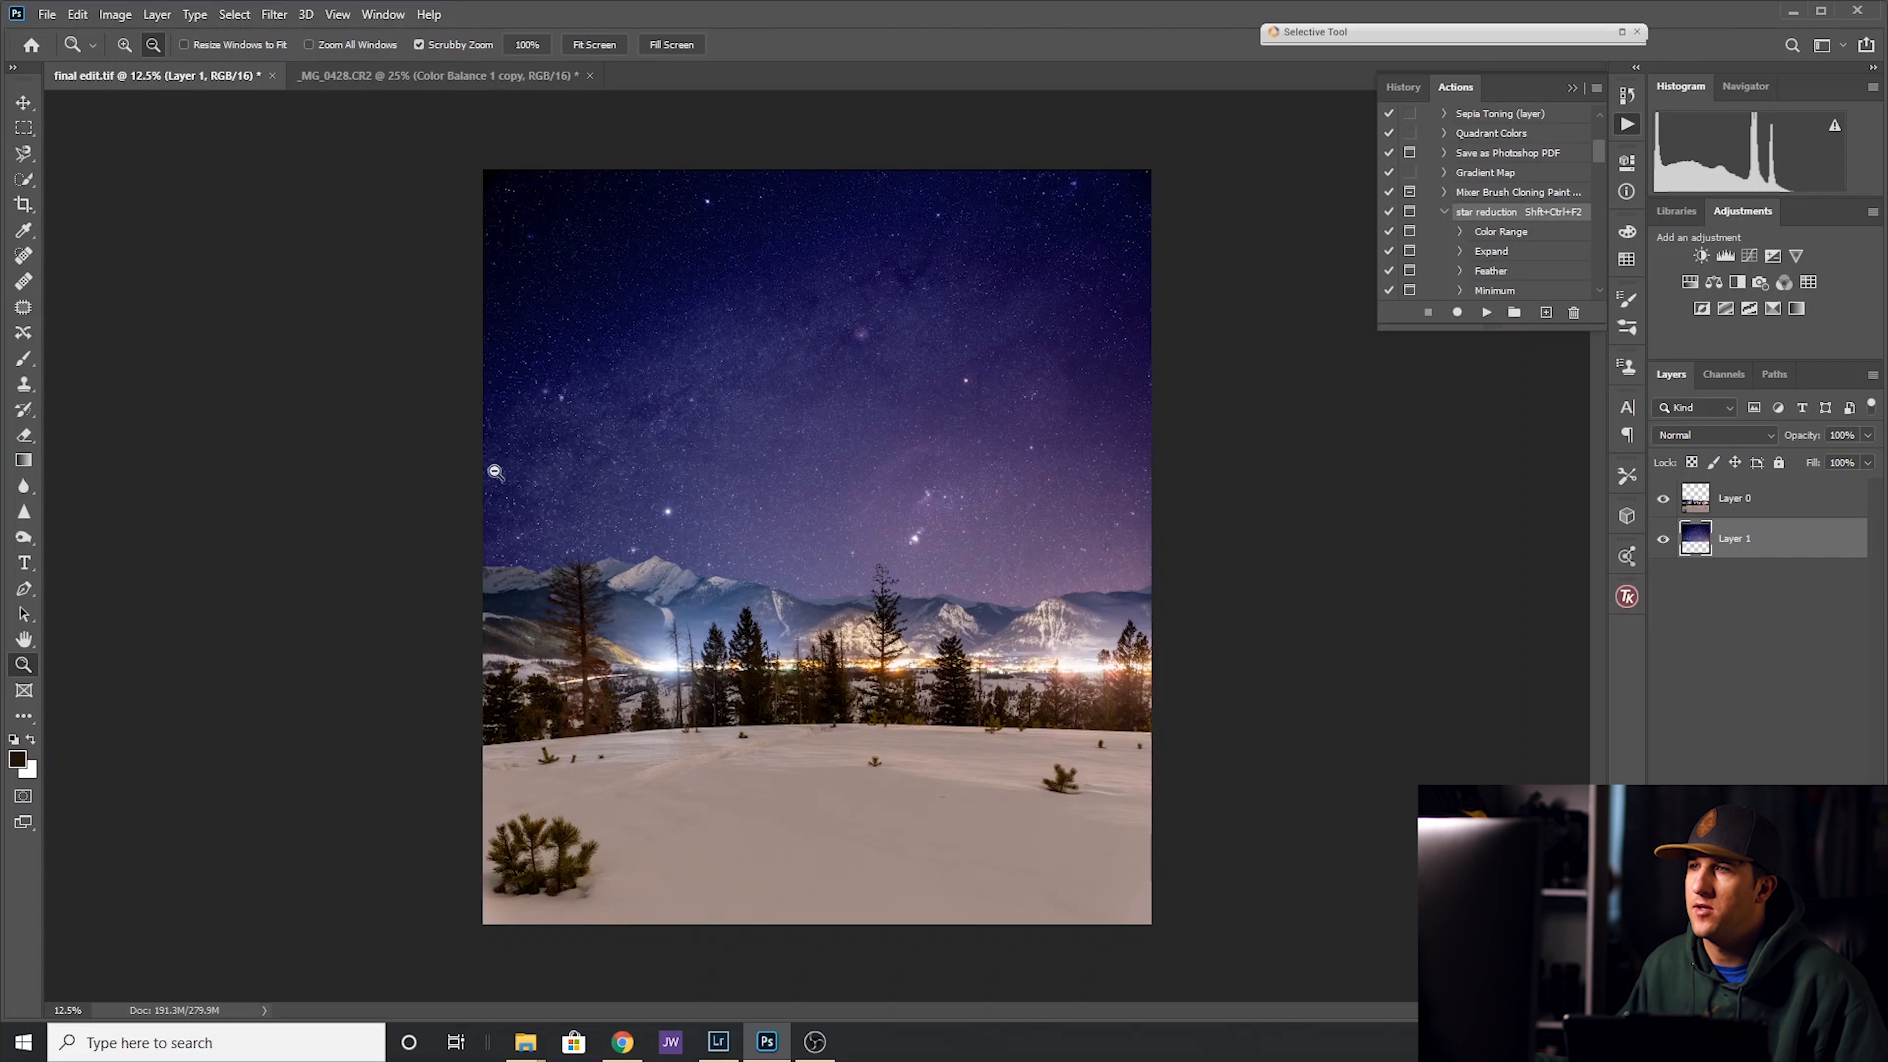
mouse_move(1159, 616)
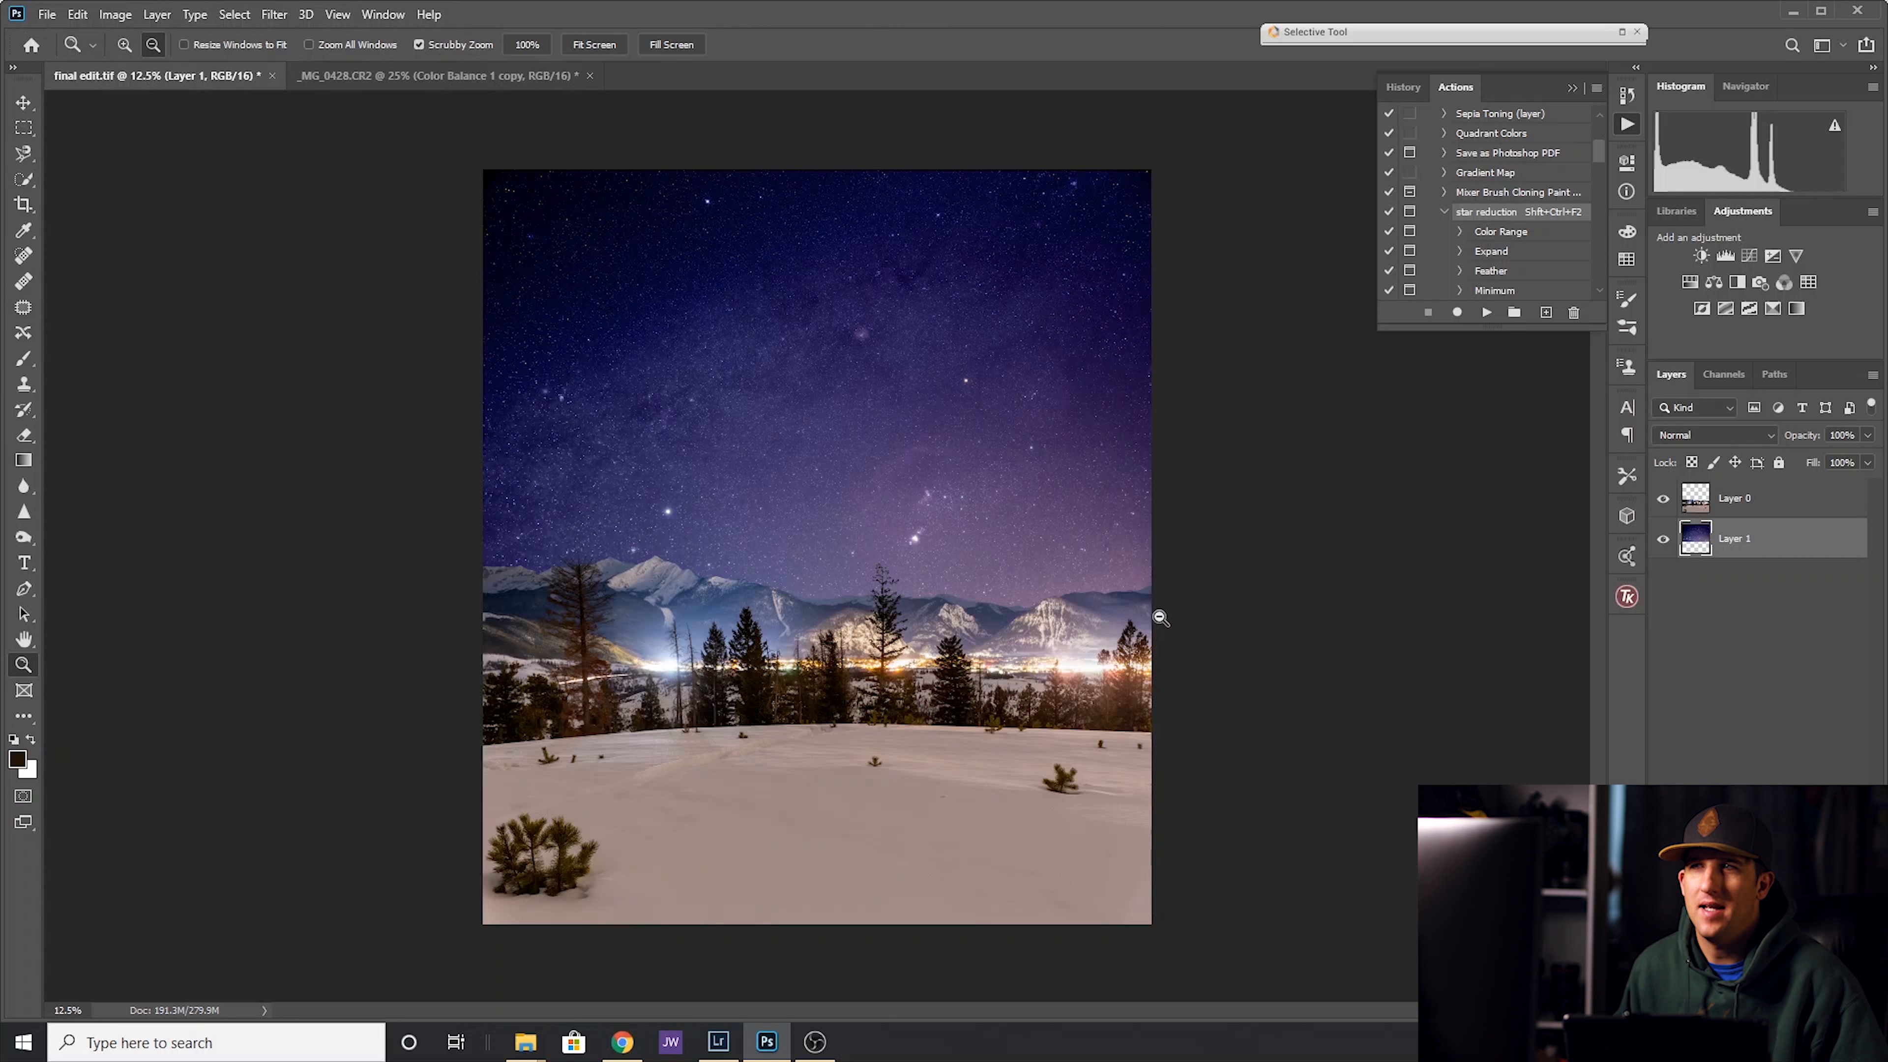